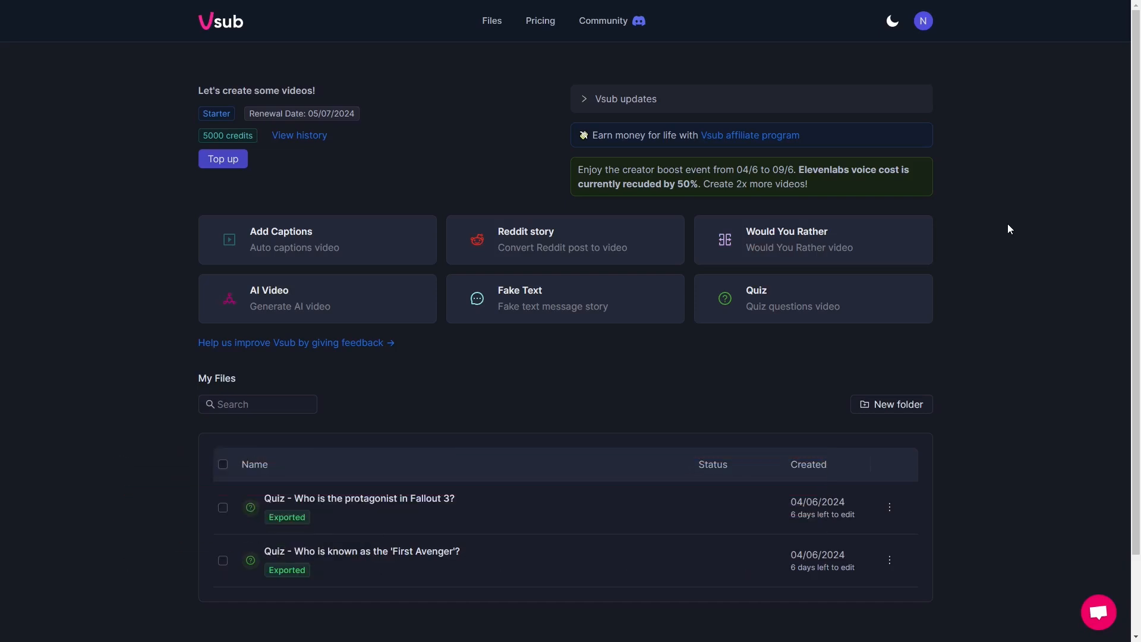
pyautogui.moveTo(863, 330)
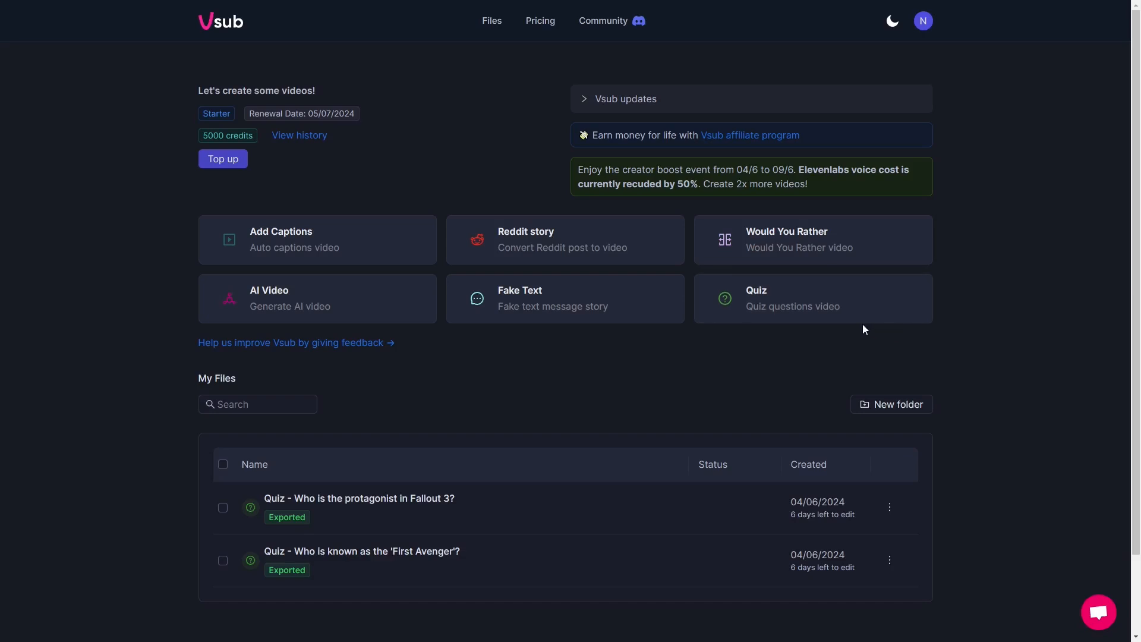
pyautogui.moveTo(684, 411)
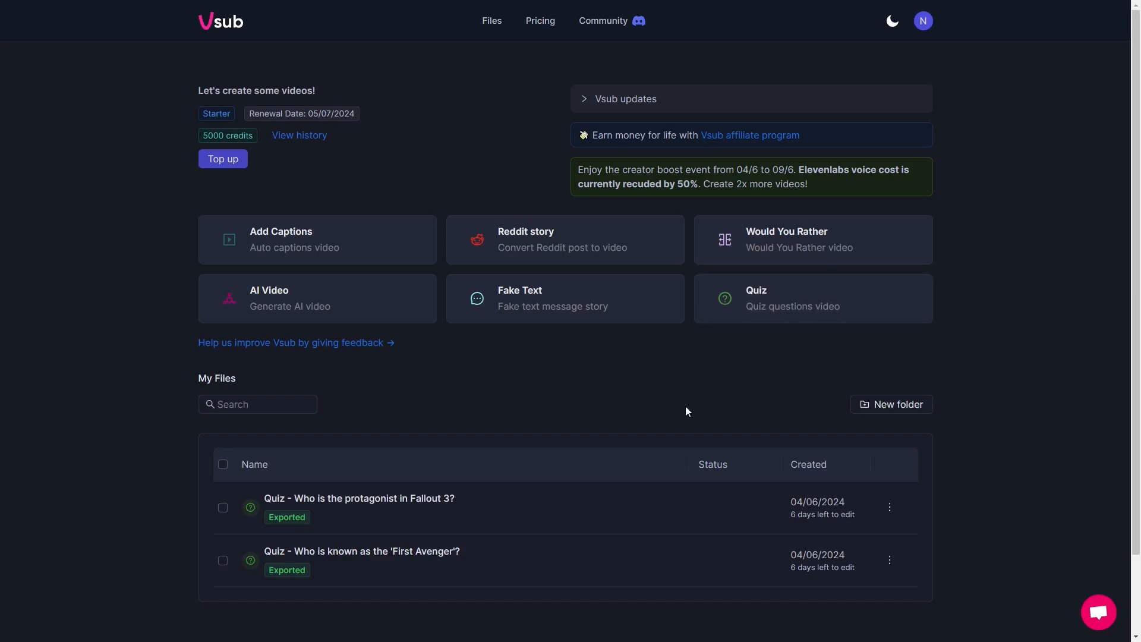
pyautogui.moveTo(508, 254)
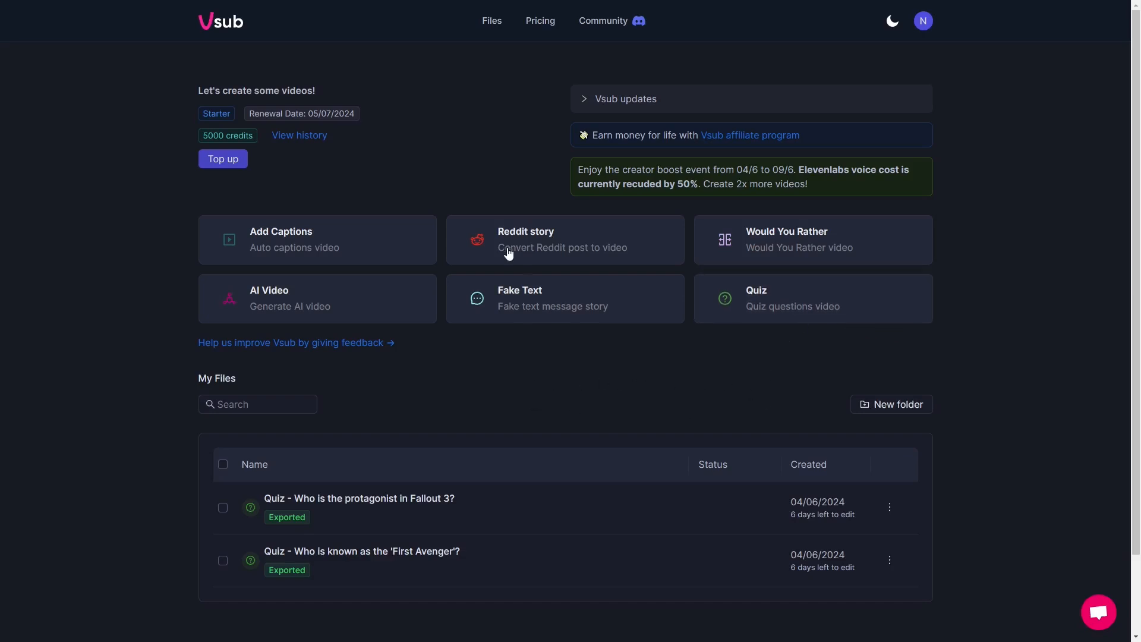
pyautogui.moveTo(453, 132)
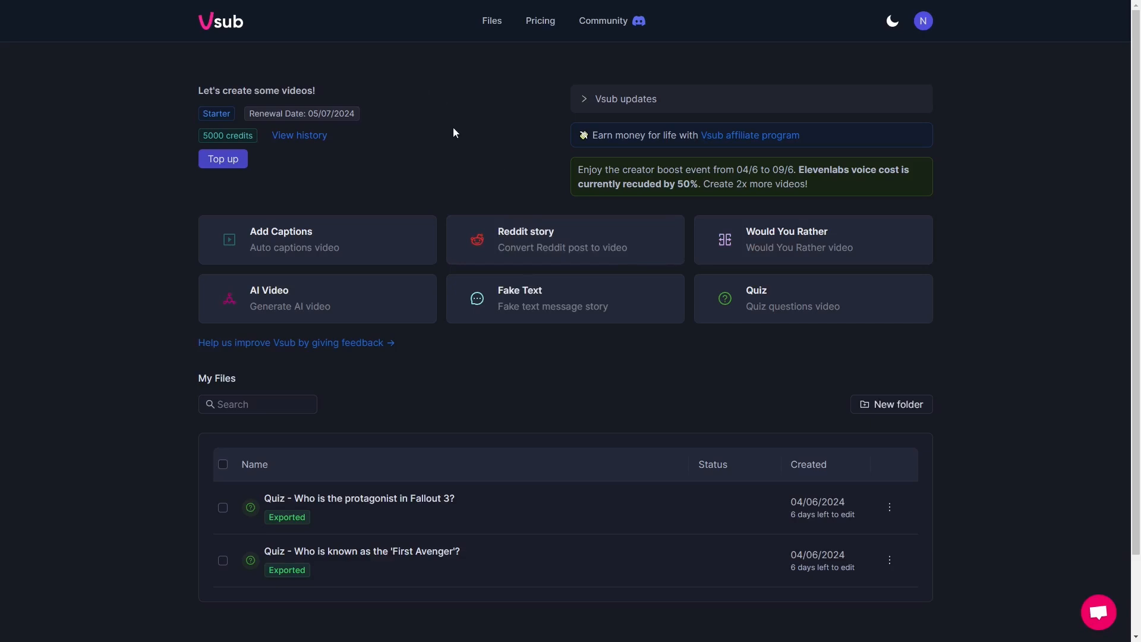
pyautogui.moveTo(688, 295)
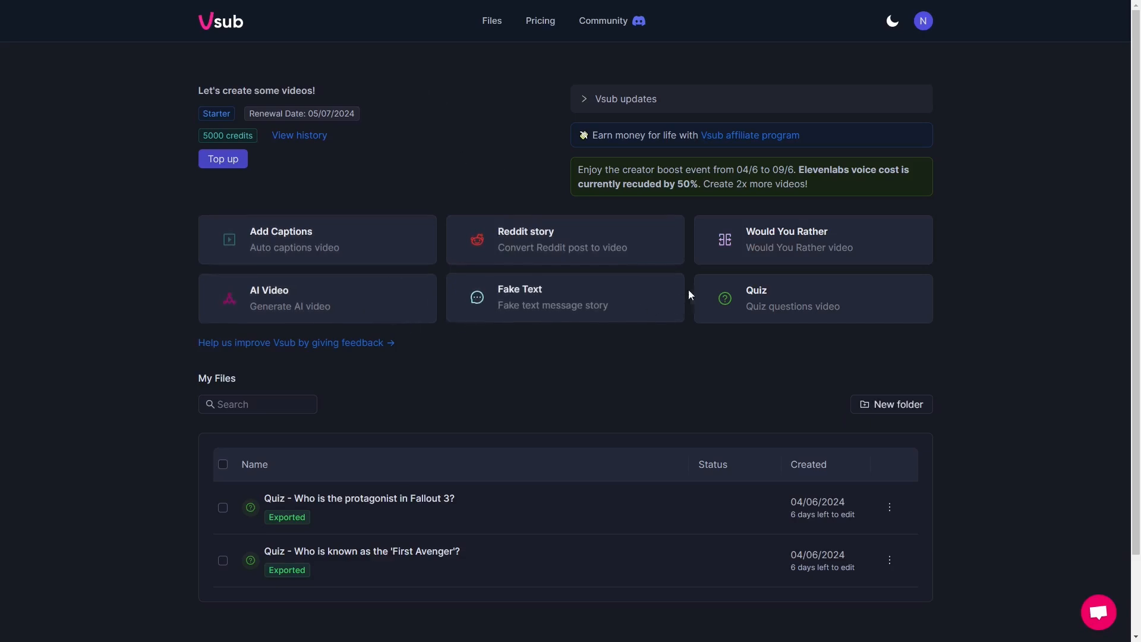
pyautogui.moveTo(348, 225)
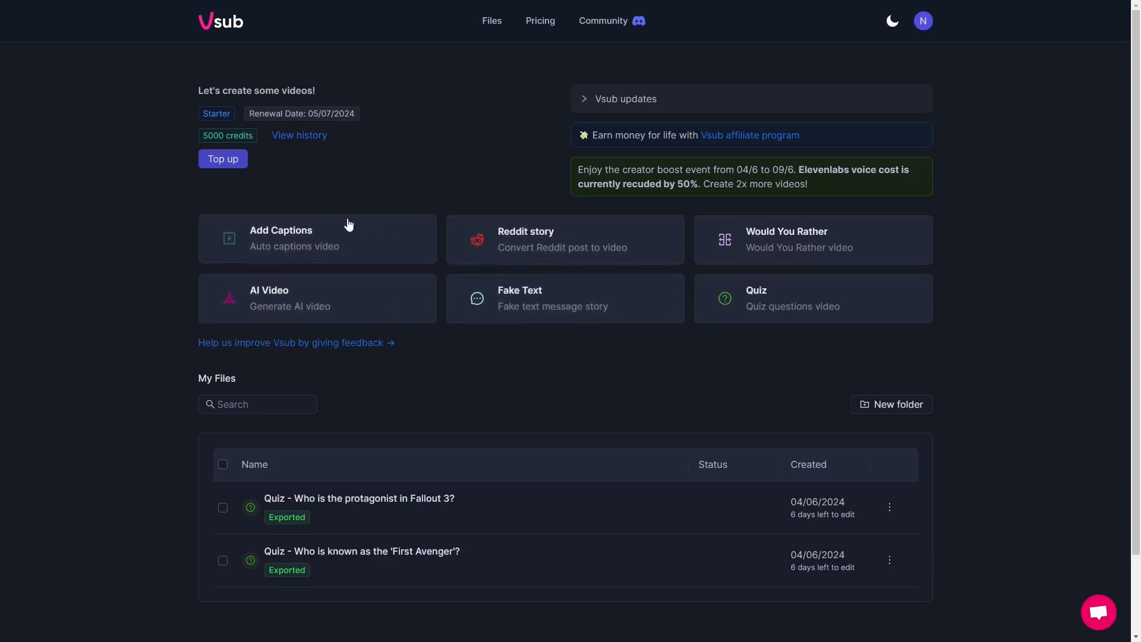
pyautogui.moveTo(347, 250)
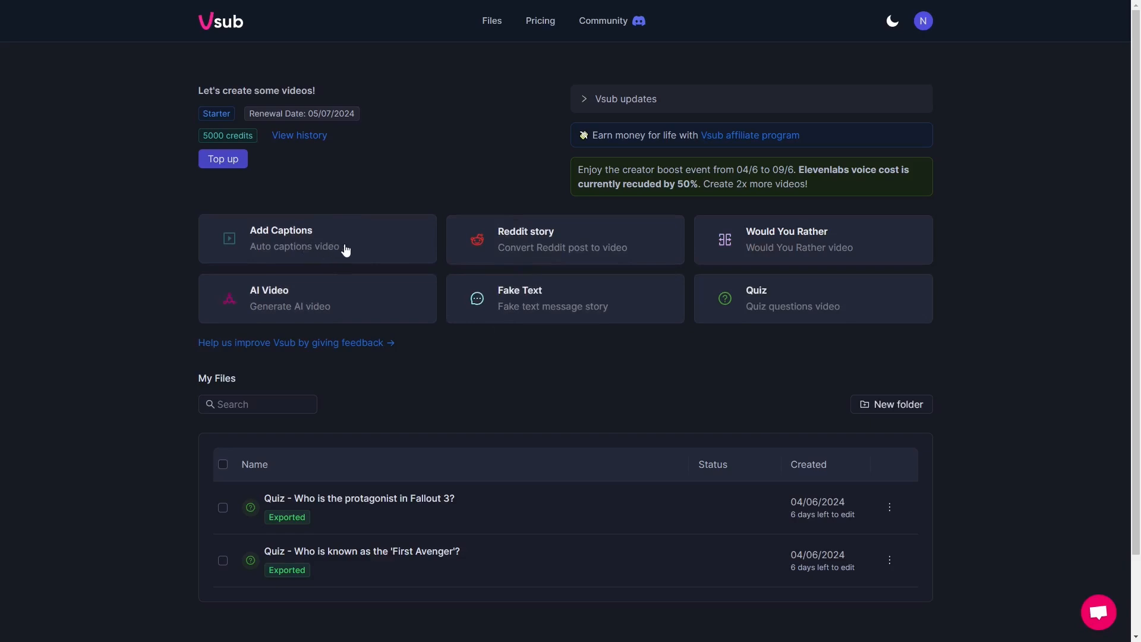
pyautogui.moveTo(514, 230)
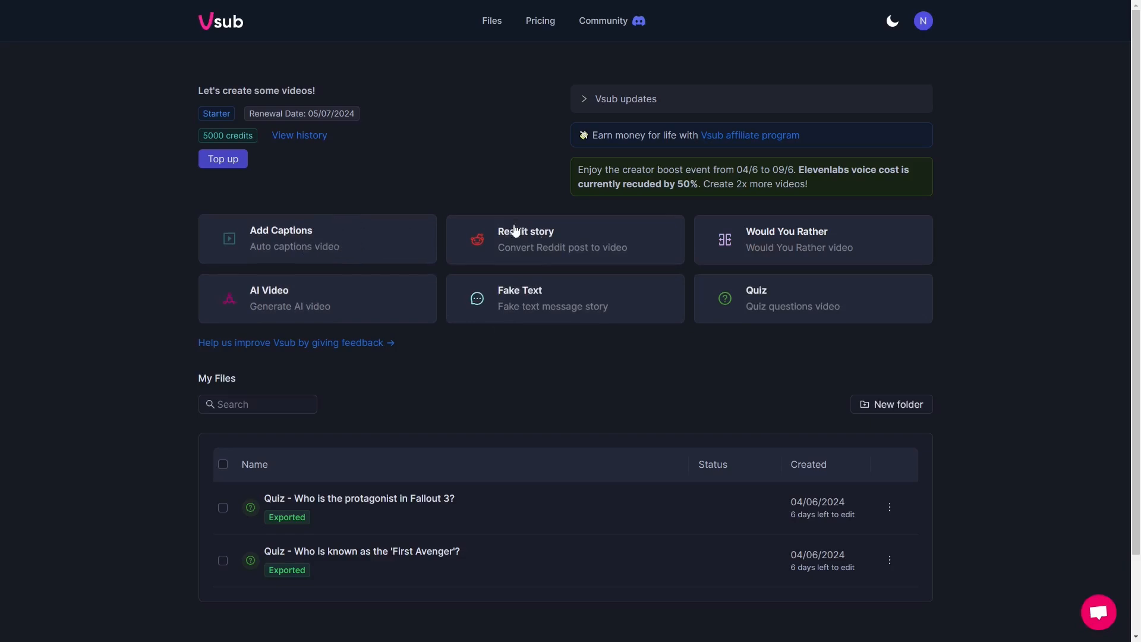
pyautogui.moveTo(718, 241)
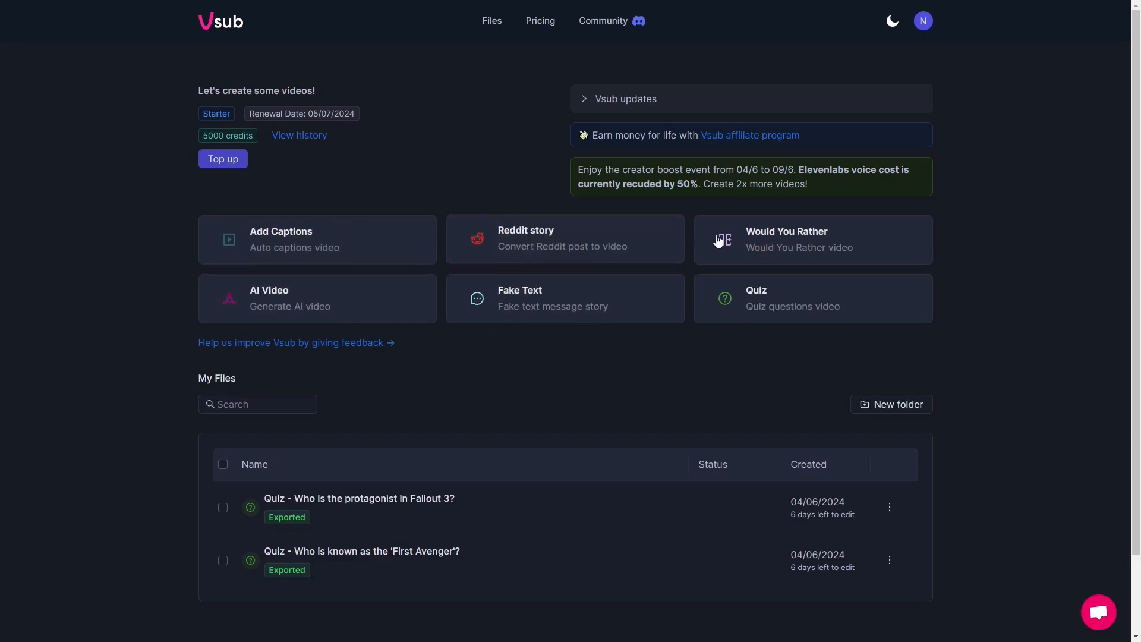
pyautogui.moveTo(318, 287)
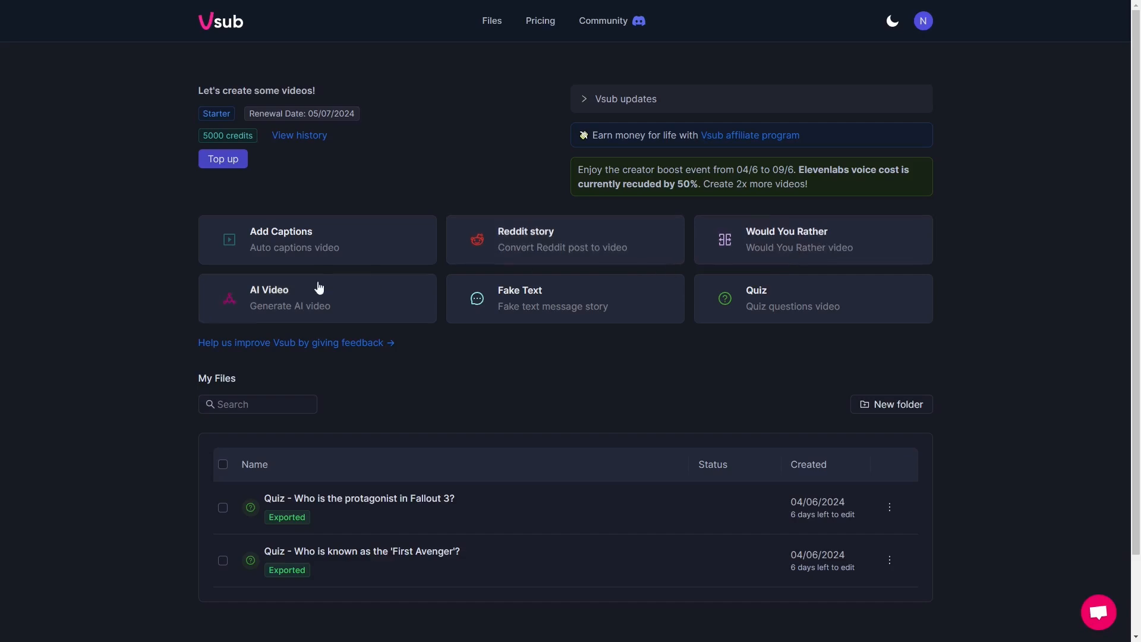
pyautogui.moveTo(317, 301)
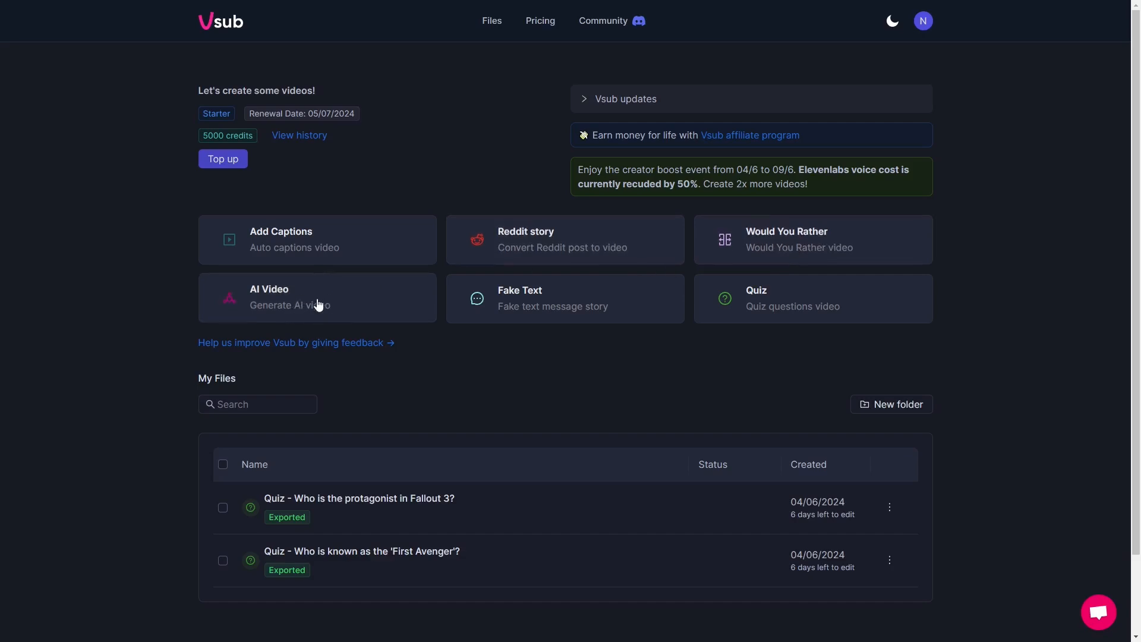
pyautogui.moveTo(307, 305)
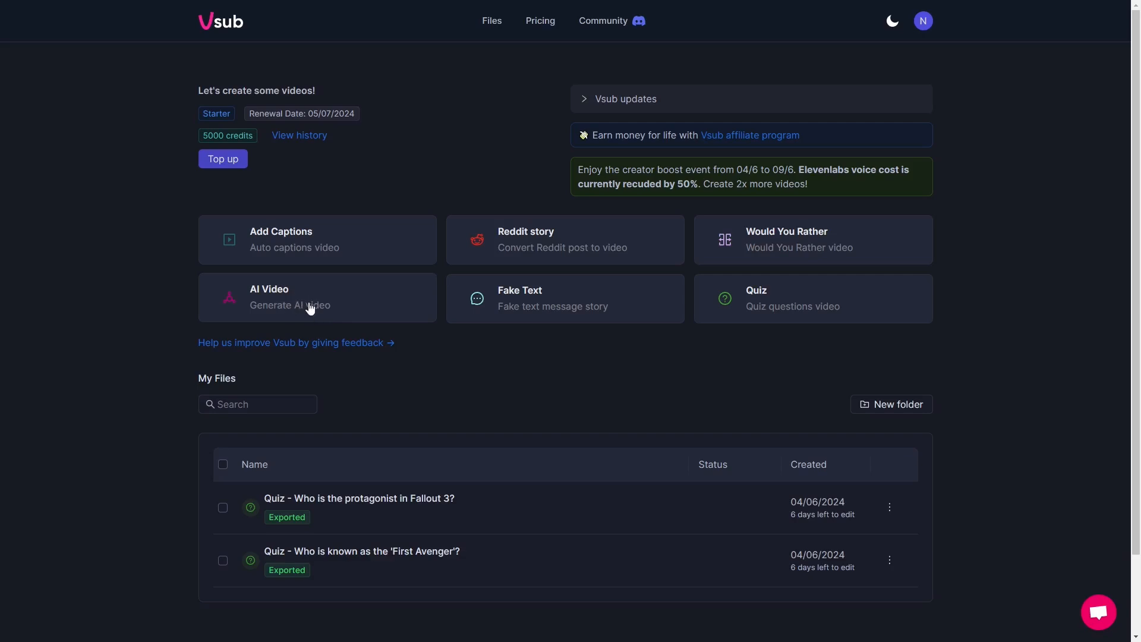
pyautogui.moveTo(365, 320)
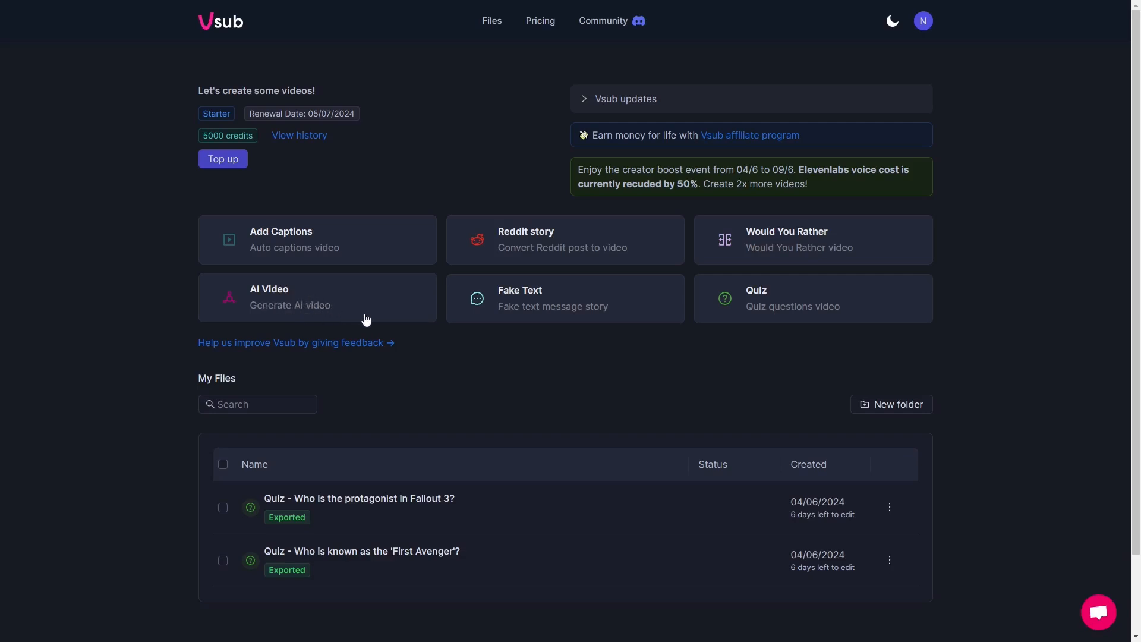
pyautogui.moveTo(617, 299)
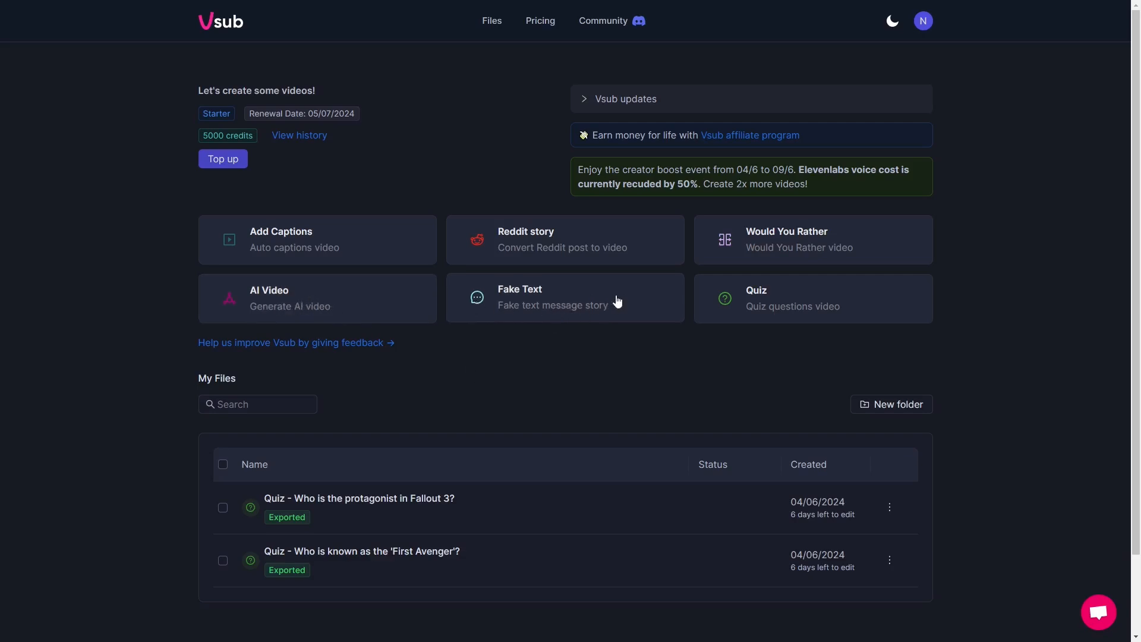
pyautogui.moveTo(741, 314)
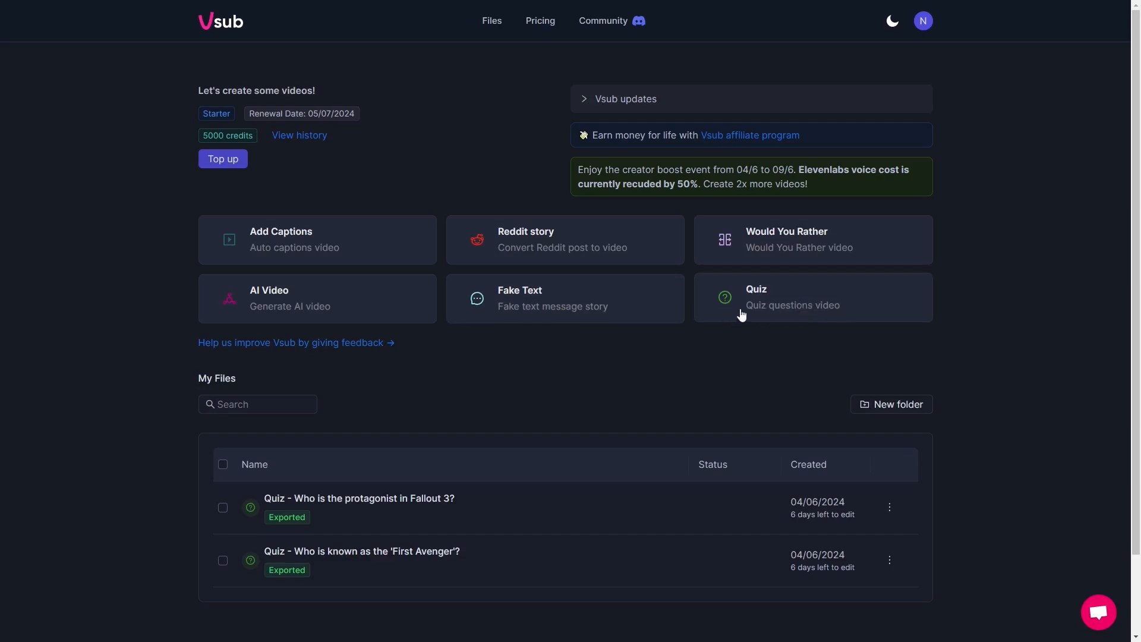
pyautogui.moveTo(782, 305)
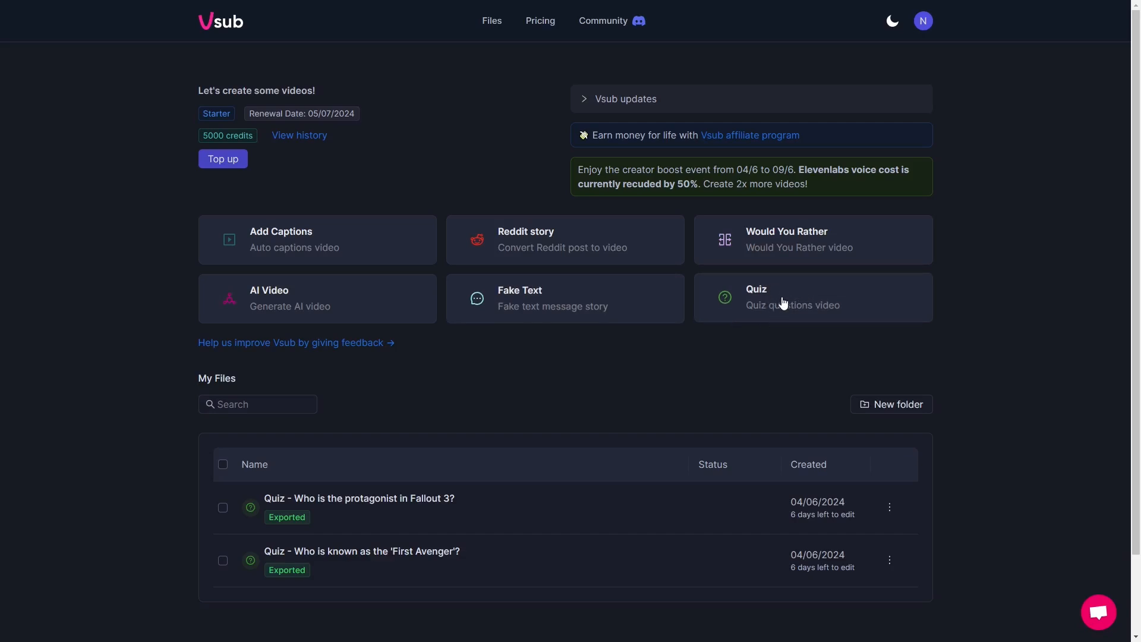
# - Start a new quiz video and glance at its voice and image settings before returning to the question list
pyautogui.scroll(-3)
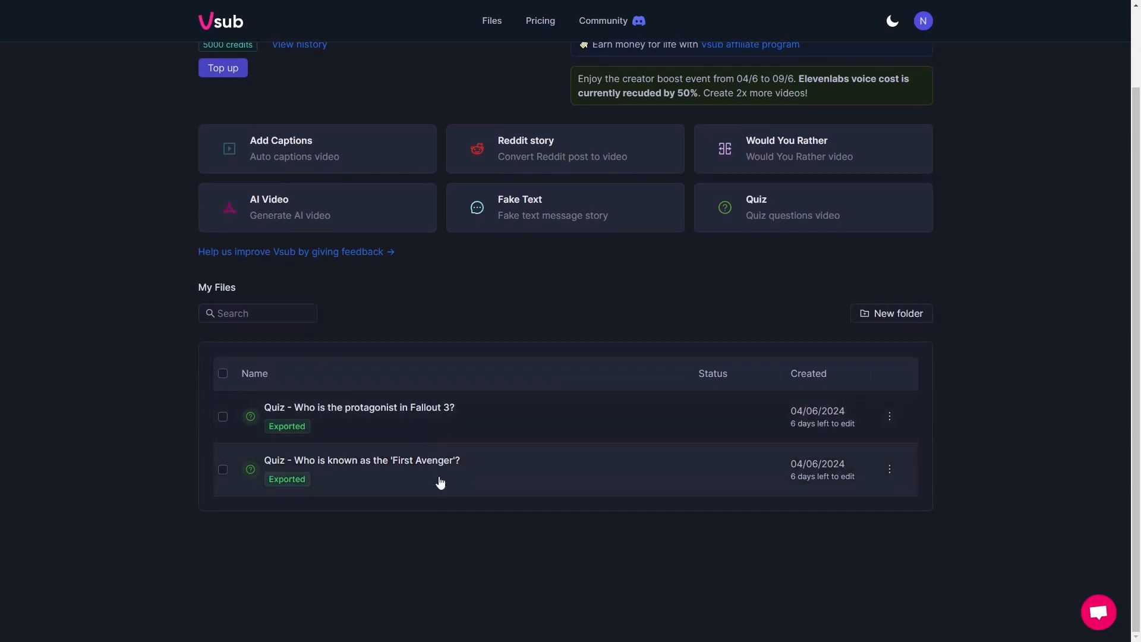
pyautogui.moveTo(372, 419)
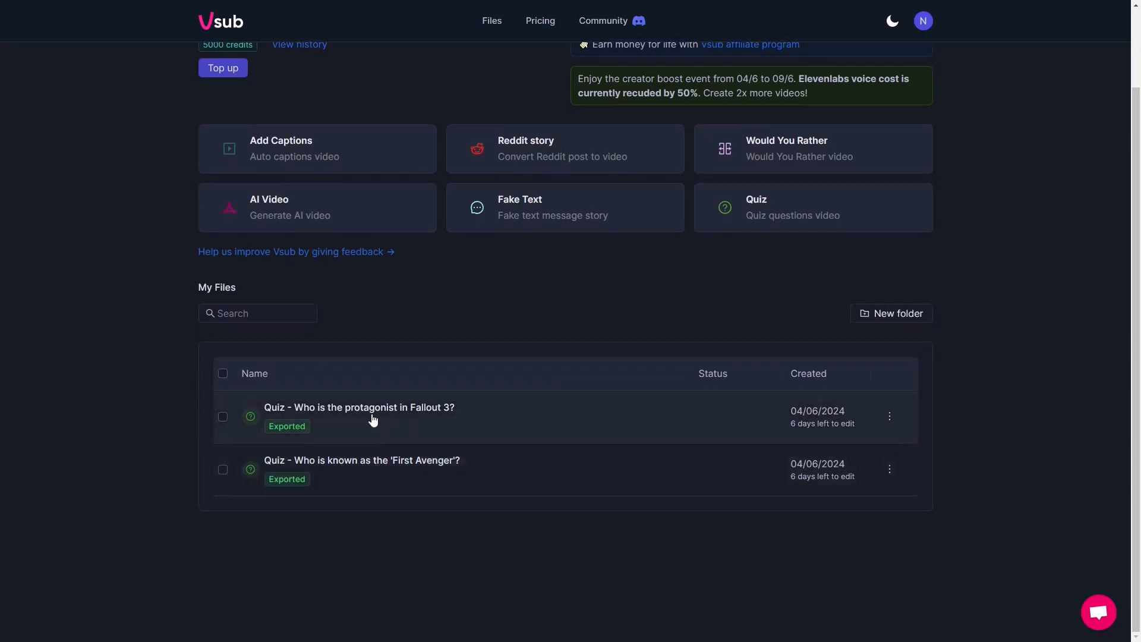
pyautogui.scroll(3)
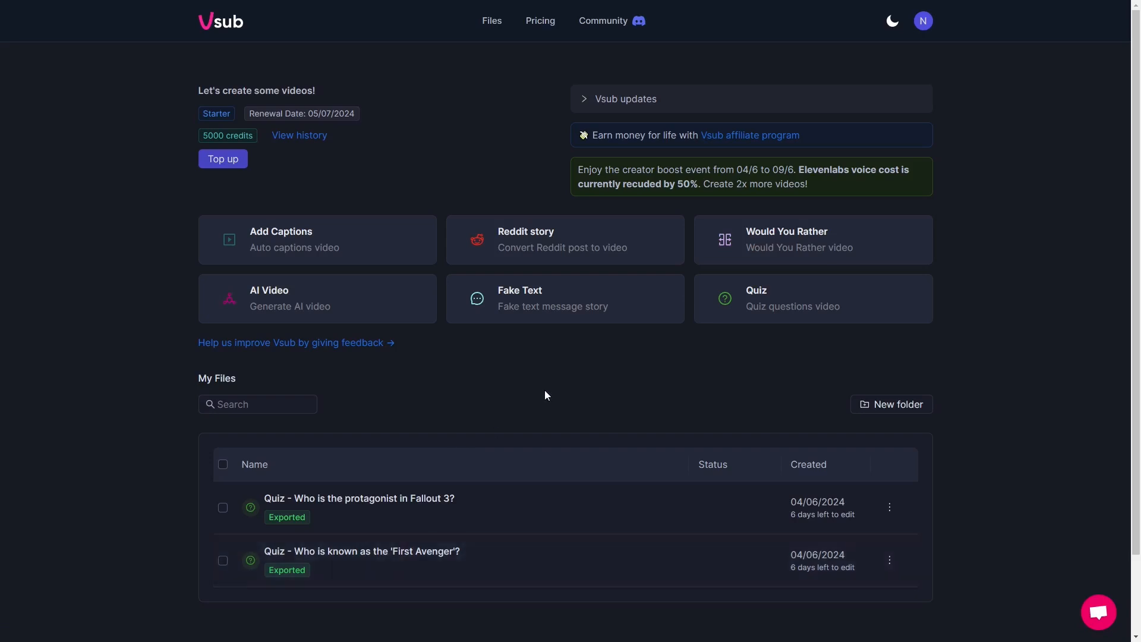
pyautogui.moveTo(777, 301)
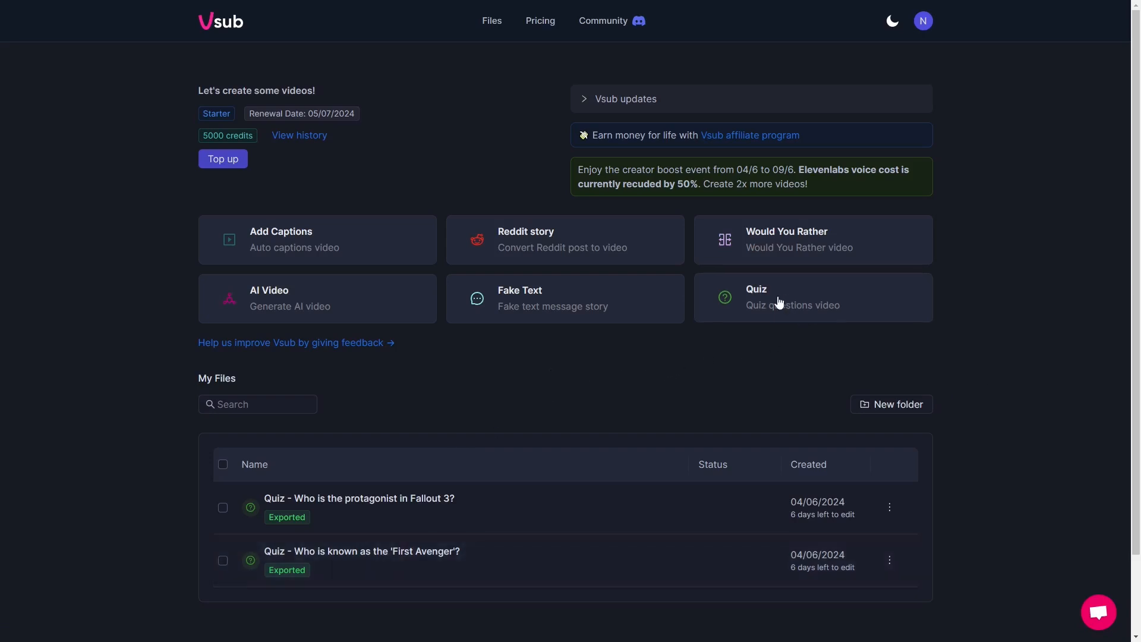
pyautogui.moveTo(734, 166)
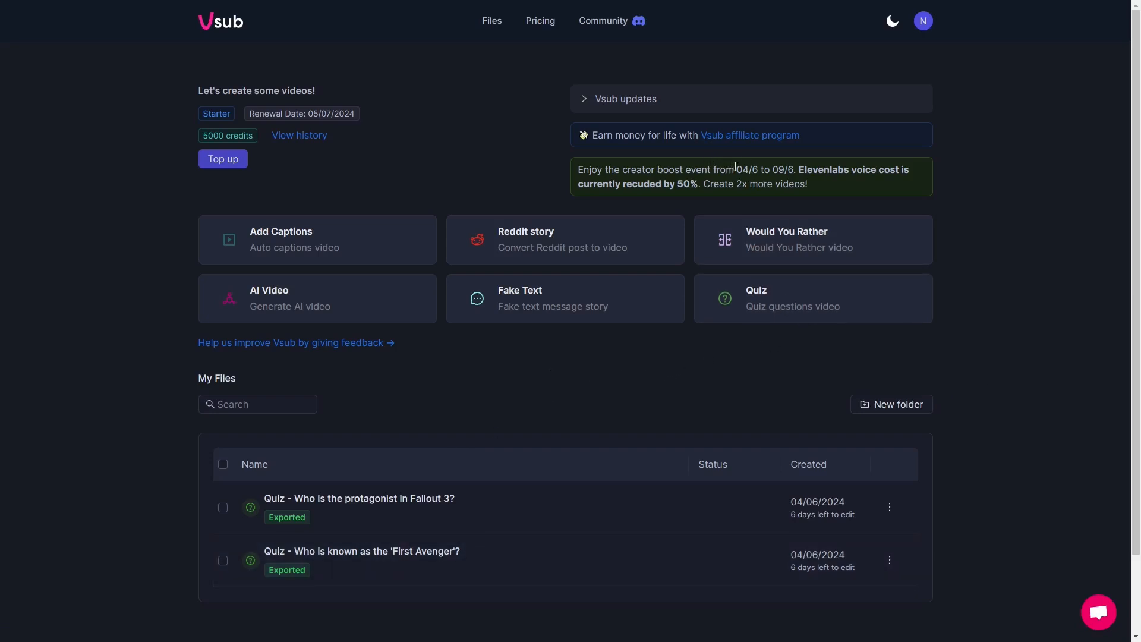
pyautogui.moveTo(786, 305)
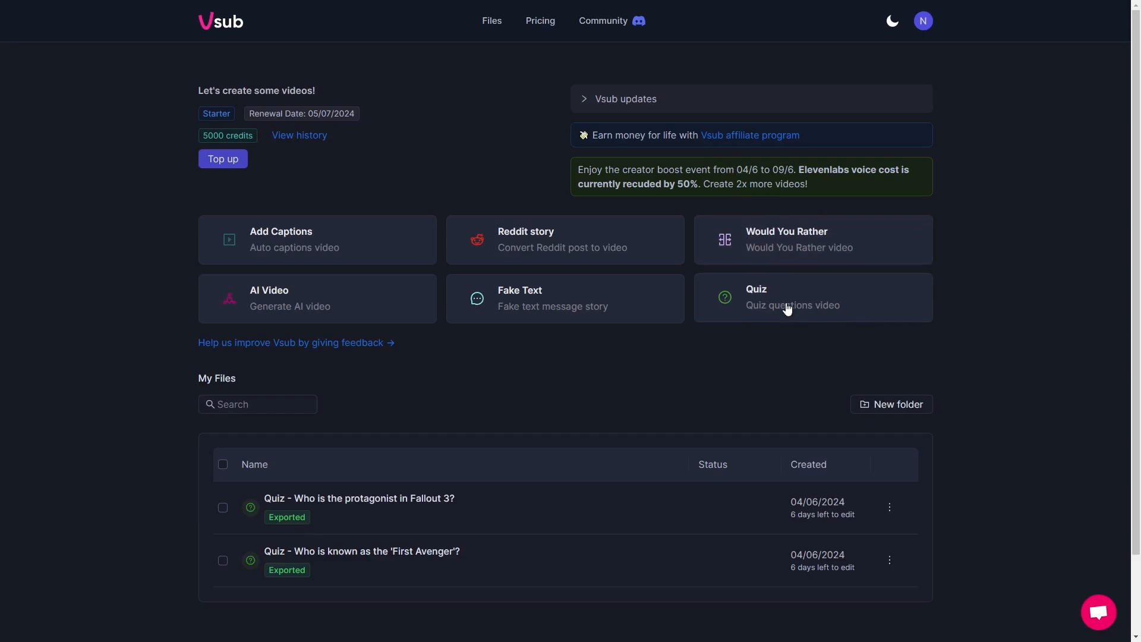
pyautogui.click(811, 297)
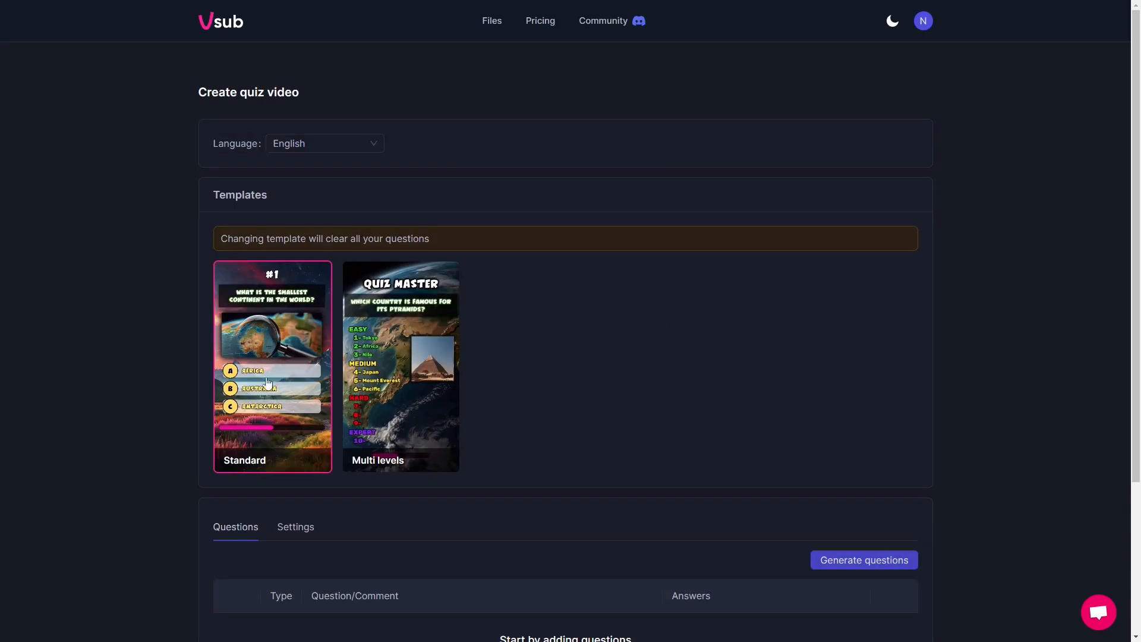
pyautogui.moveTo(400, 343)
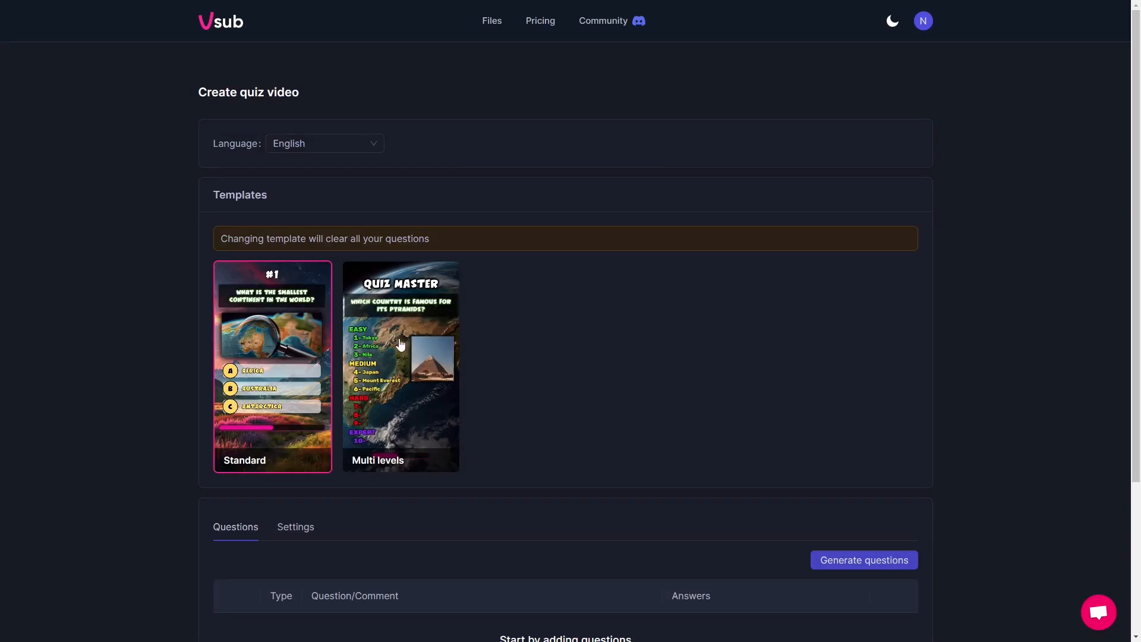
pyautogui.moveTo(351, 404)
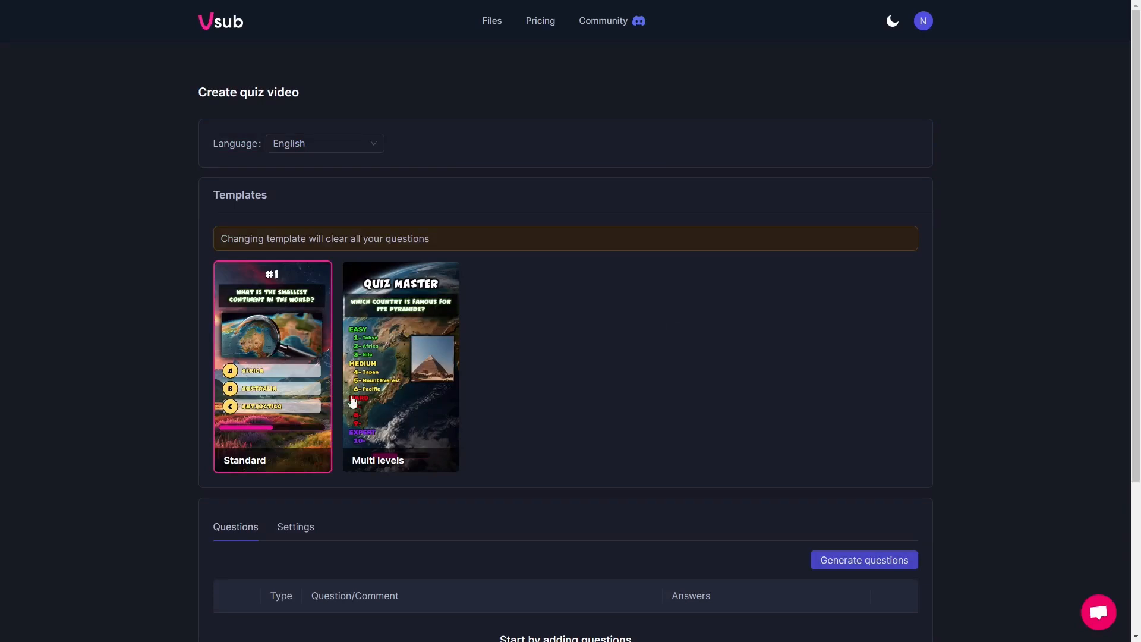
pyautogui.scroll(-3)
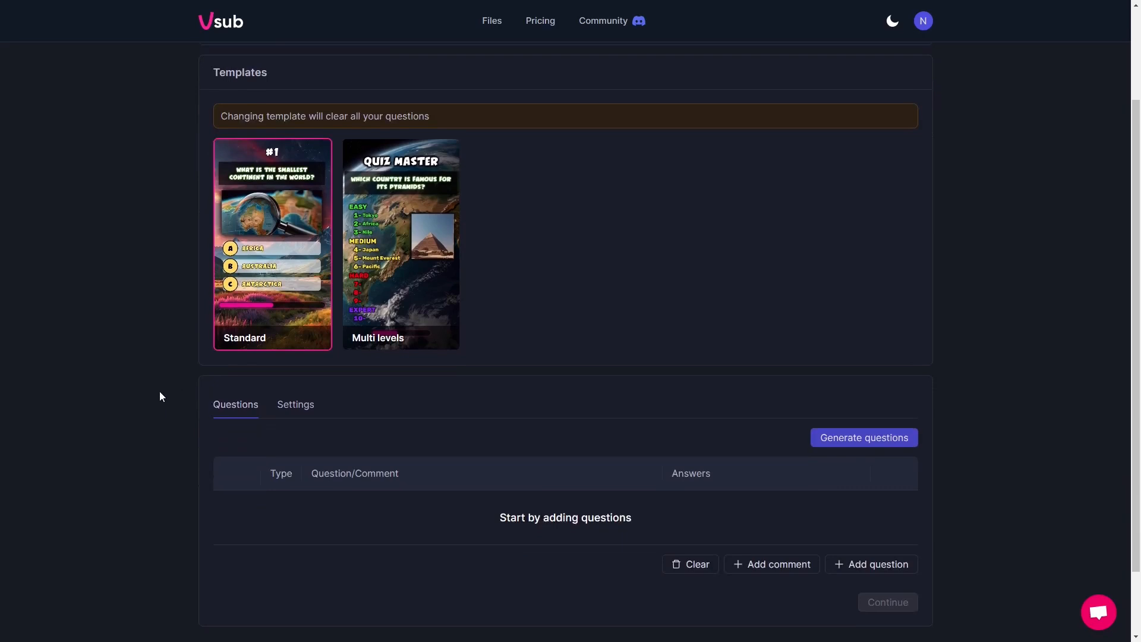
pyautogui.scroll(3)
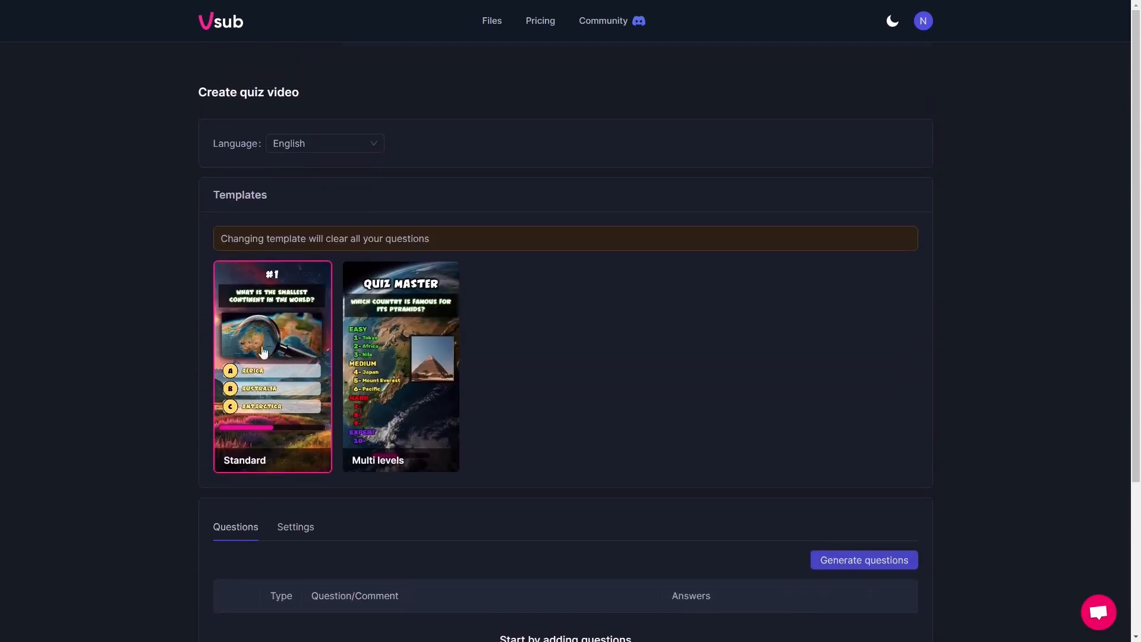
pyautogui.moveTo(258, 327)
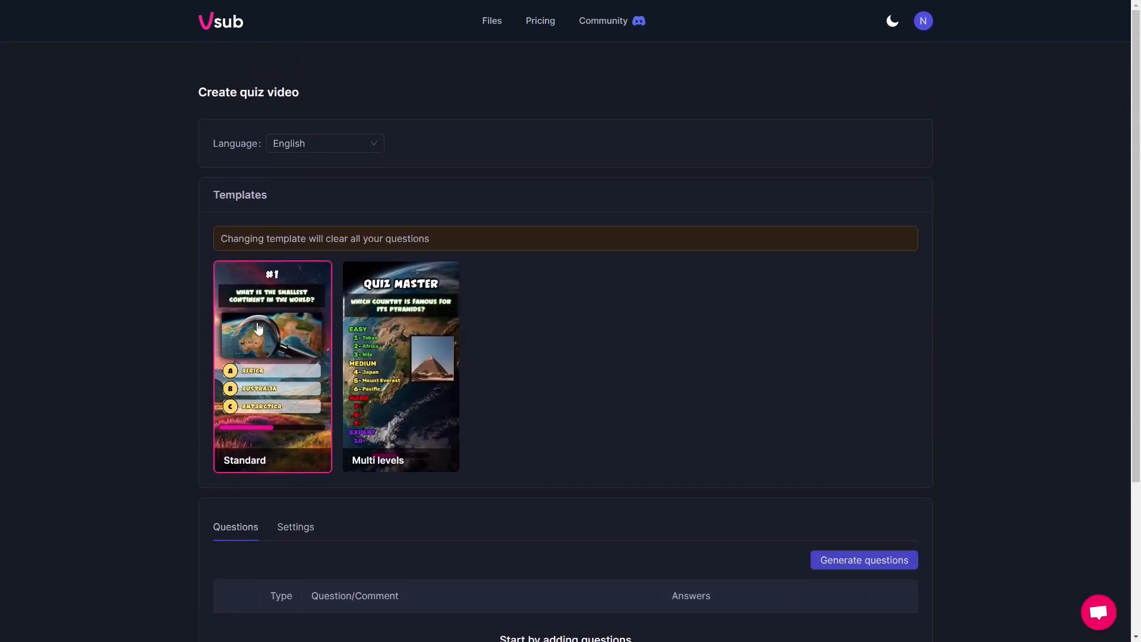
pyautogui.moveTo(287, 344)
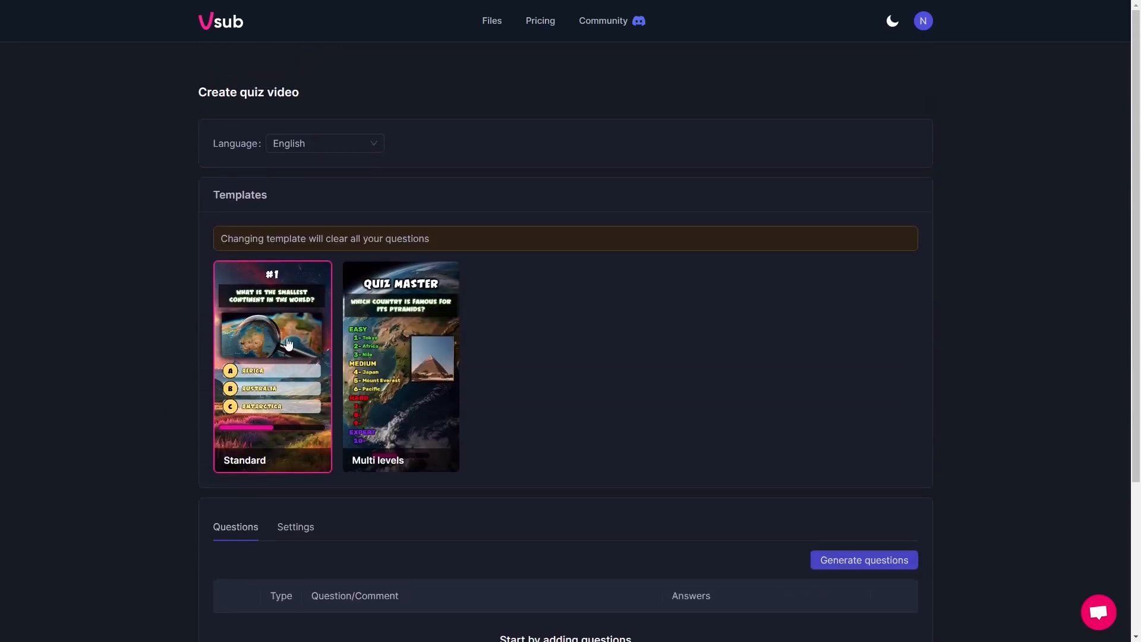
pyautogui.moveTo(149, 367)
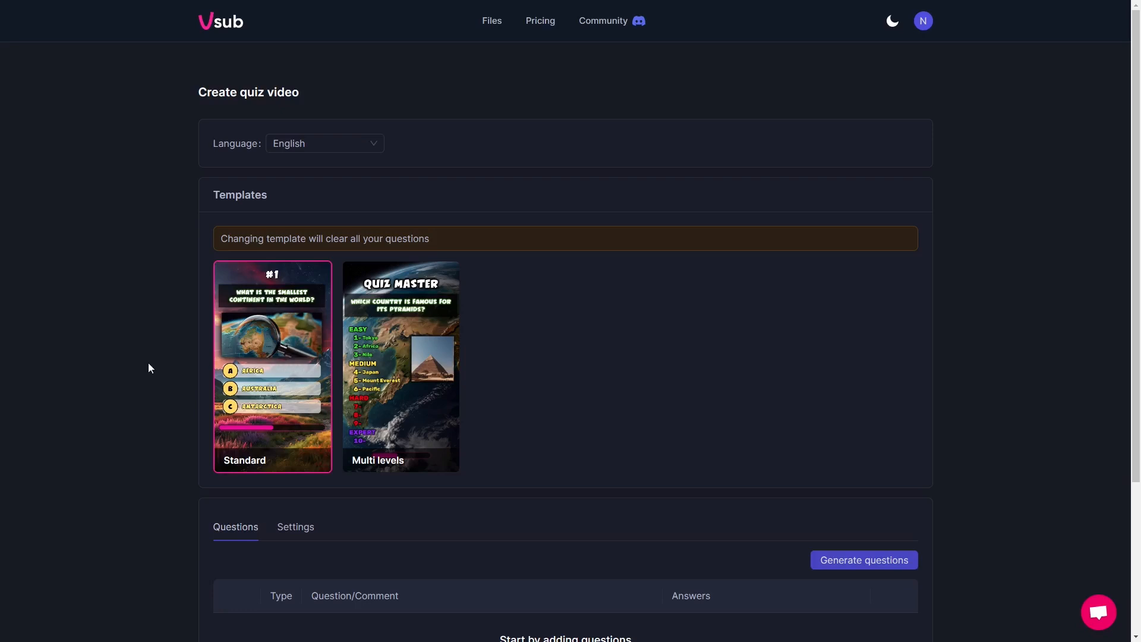
pyautogui.scroll(-3)
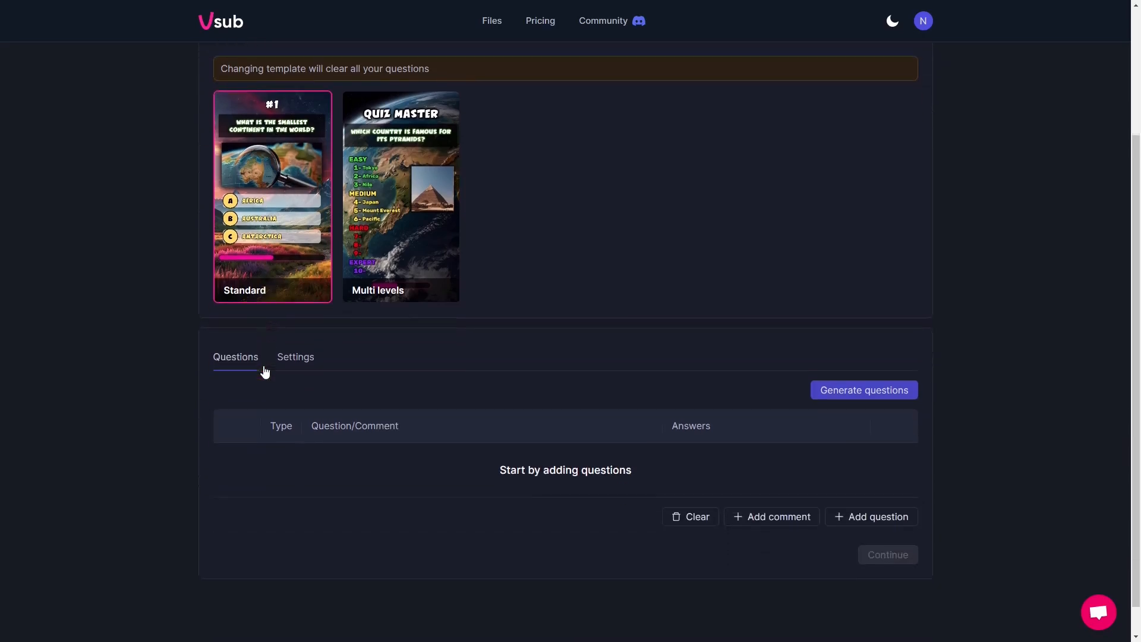
pyautogui.scroll(3)
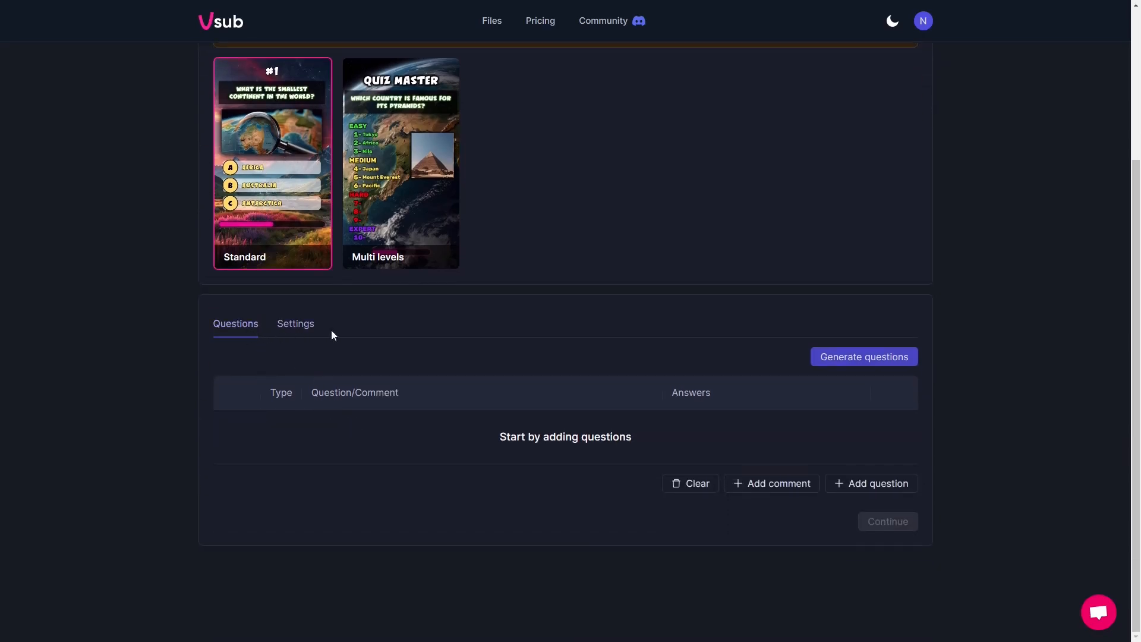
pyautogui.click(295, 323)
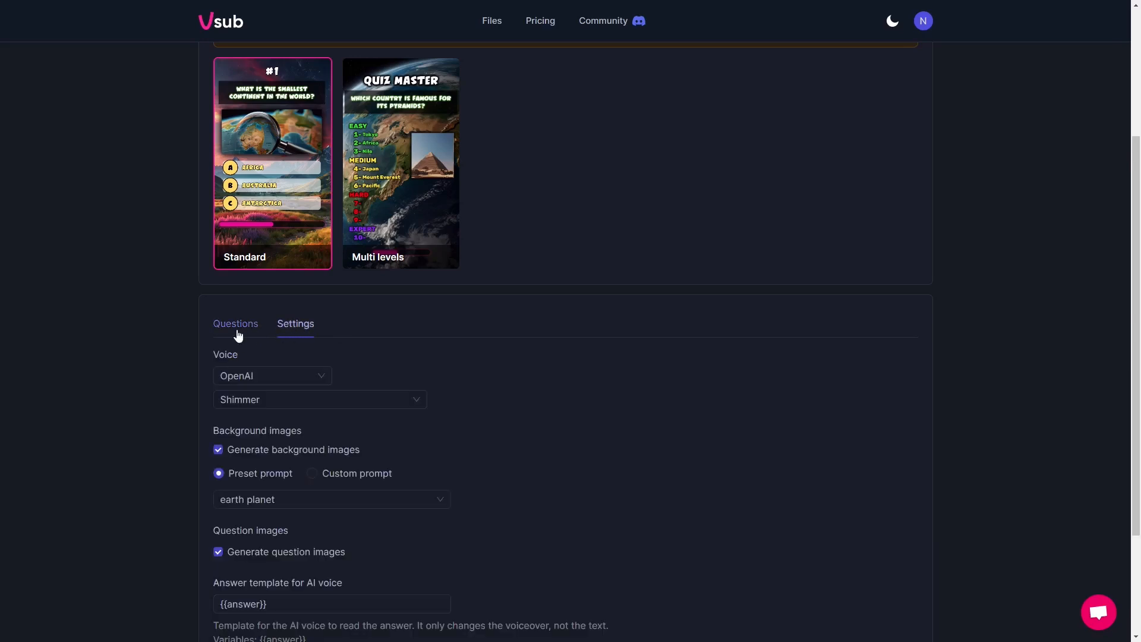
pyautogui.click(236, 323)
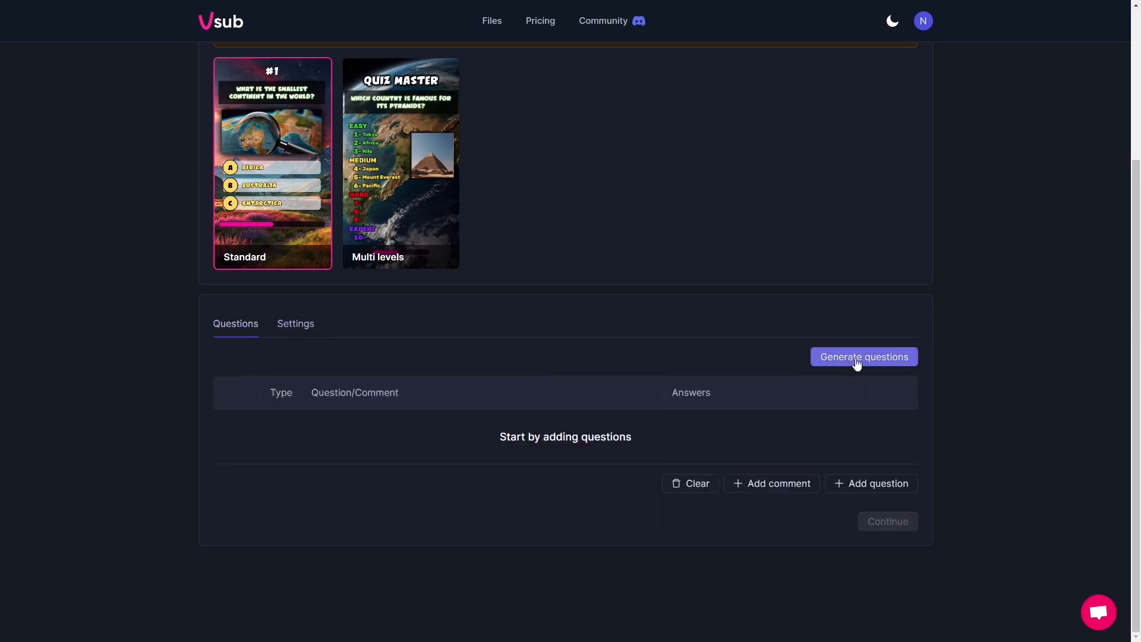
# - Request generated English questions with the topic changed from Geography to Godzilla
pyautogui.click(862, 356)
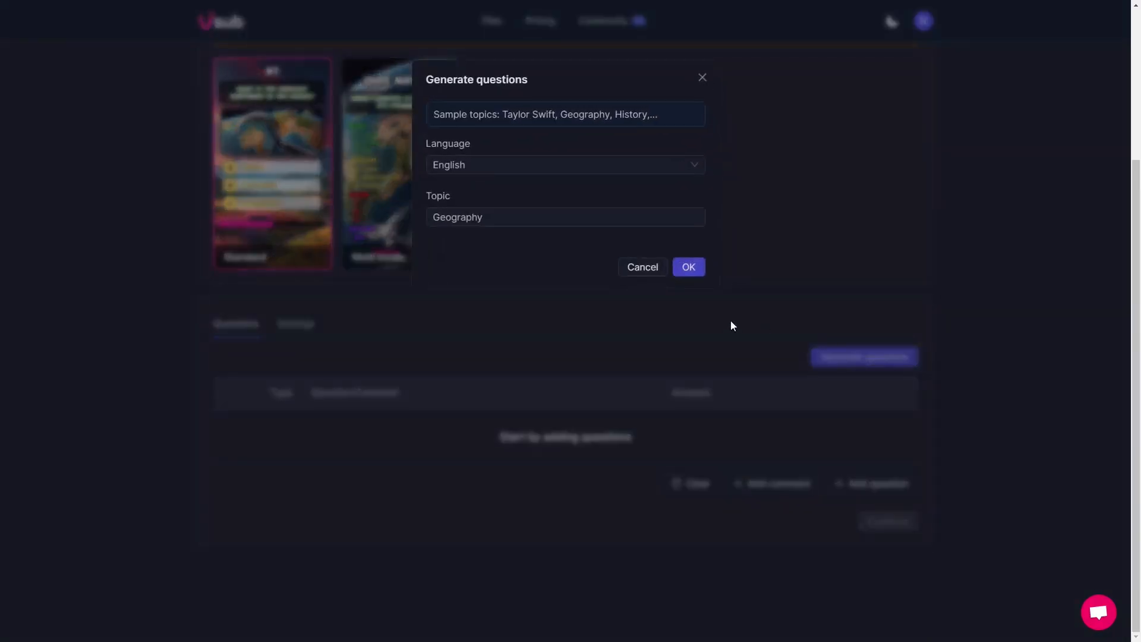
pyautogui.click(522, 216)
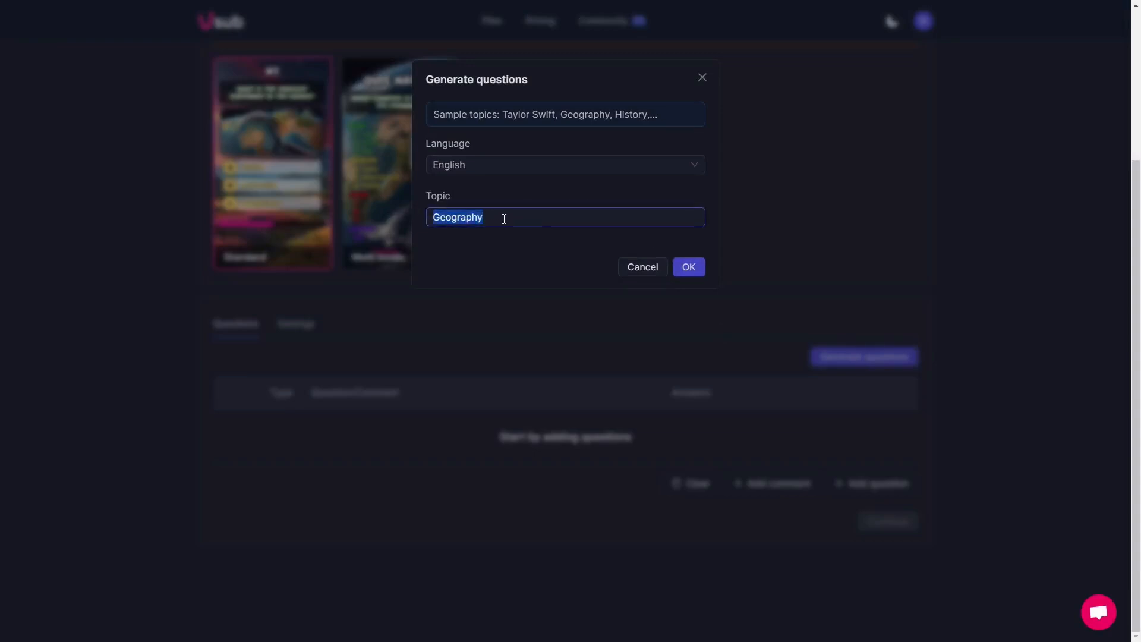
pyautogui.write('Godzilla')
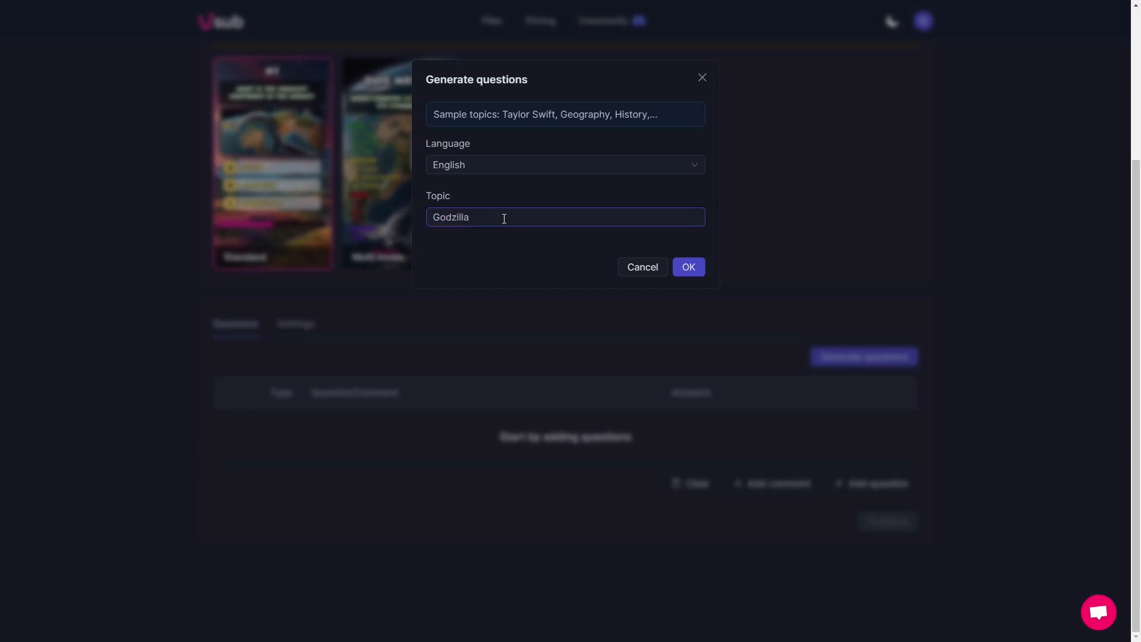
pyautogui.moveTo(417, 177)
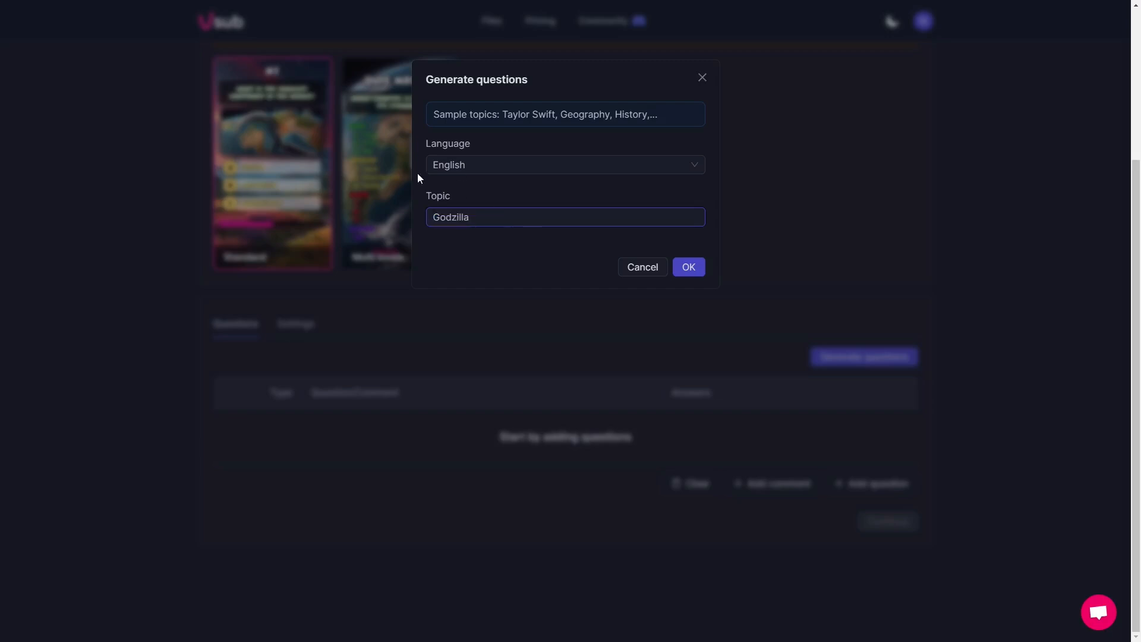
pyautogui.moveTo(543, 216)
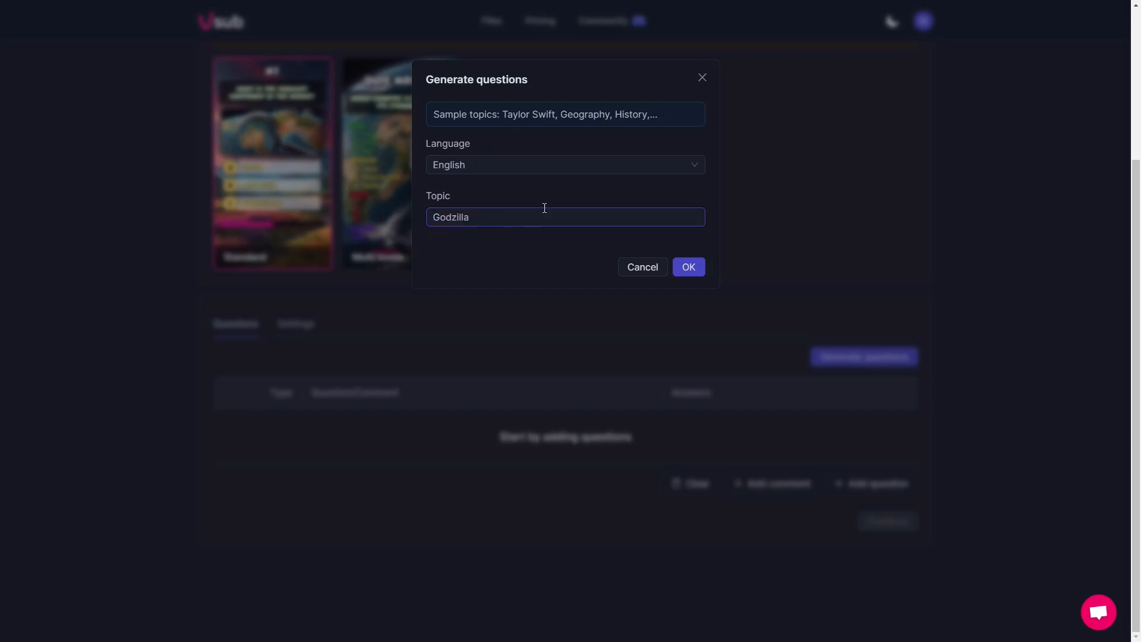
pyautogui.moveTo(687, 267)
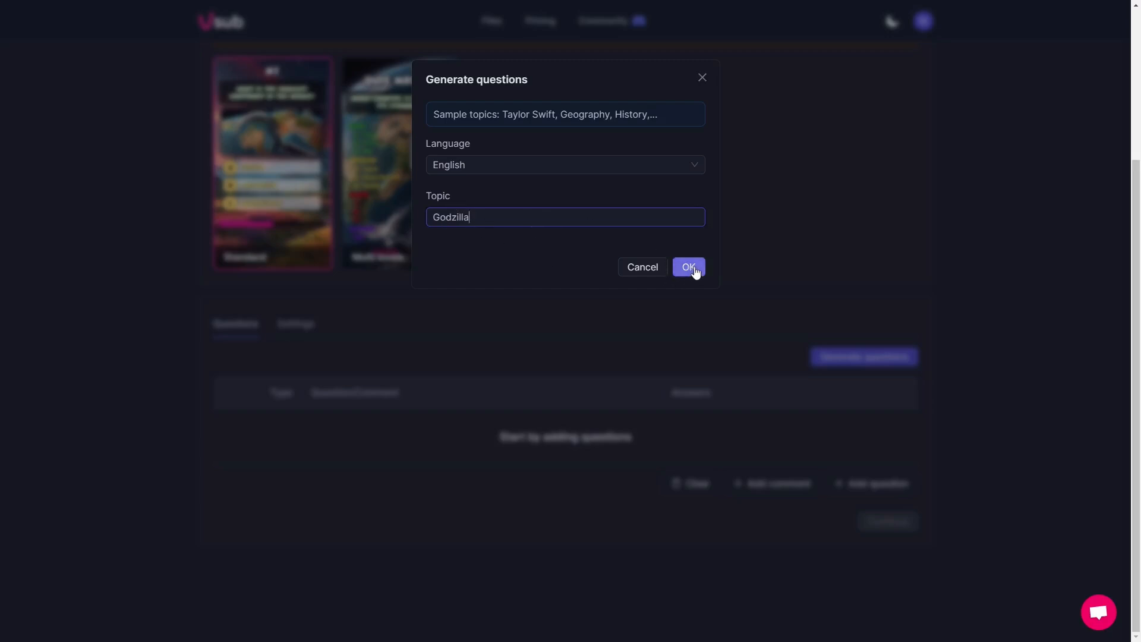
pyautogui.click(686, 268)
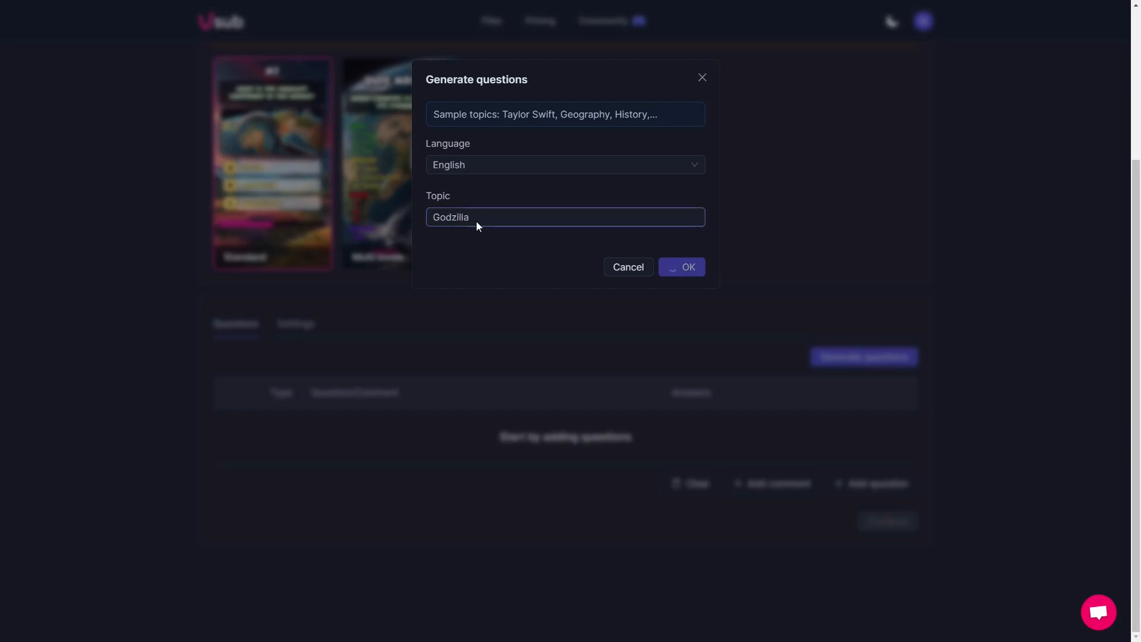
# - Scroll through the ten generated Godzilla questions, each with three answers and one correct
pyautogui.click(680, 267)
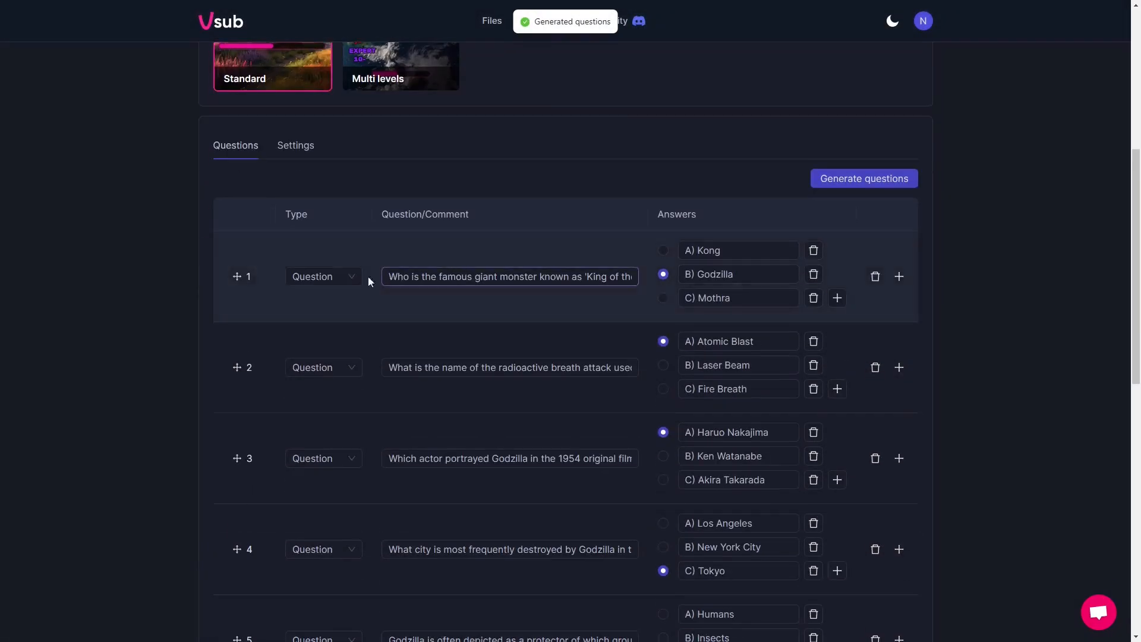
pyautogui.scroll(-3)
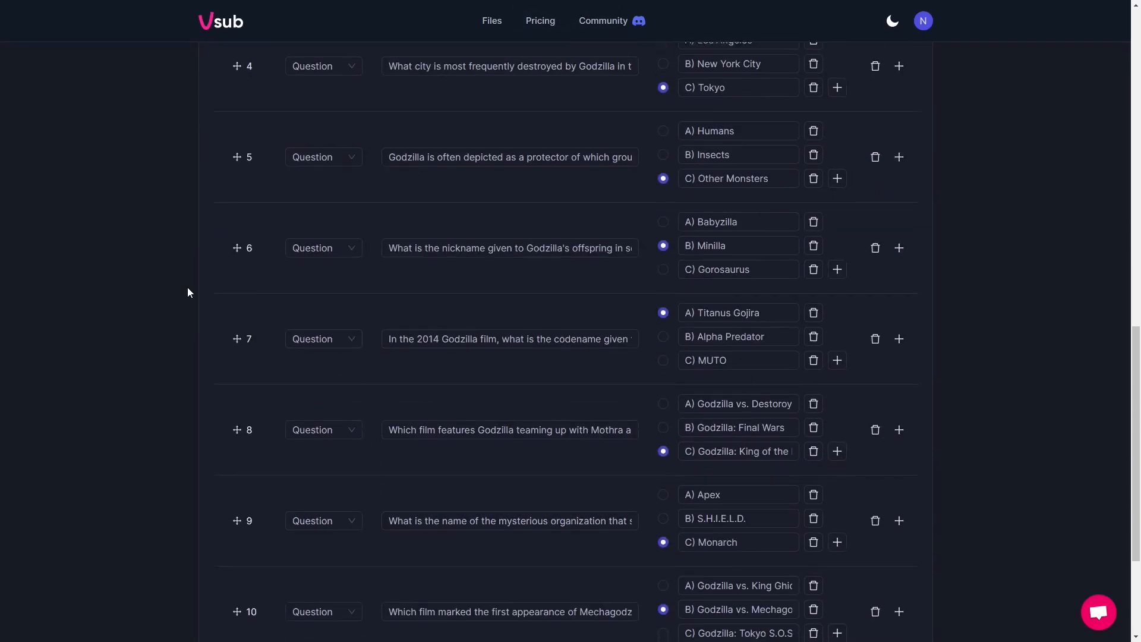
pyautogui.scroll(3)
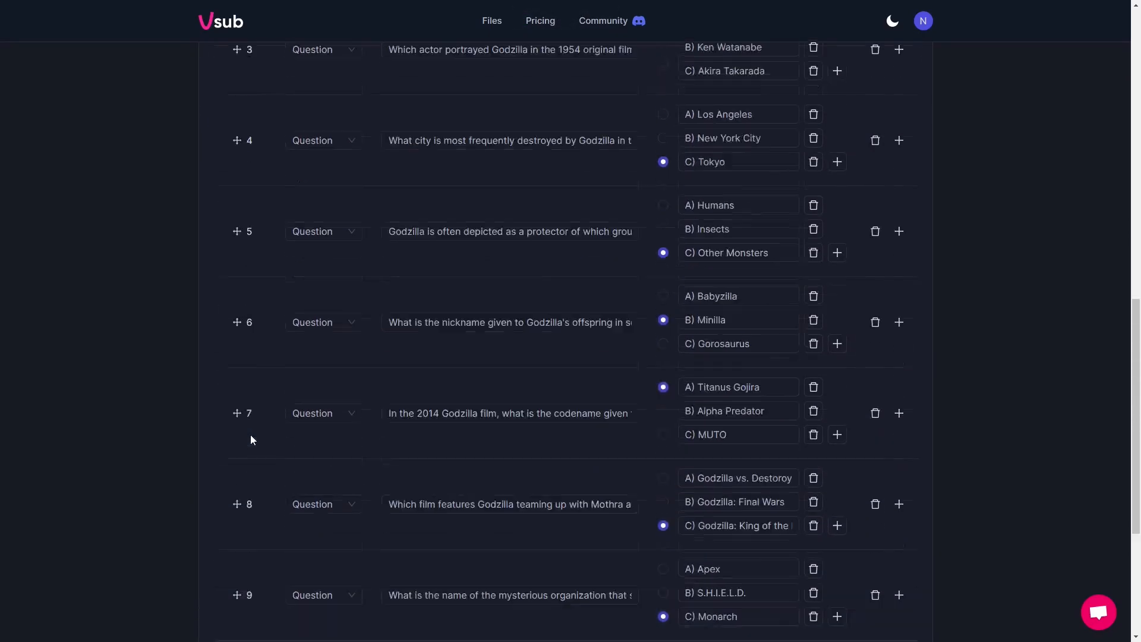
pyautogui.scroll(3)
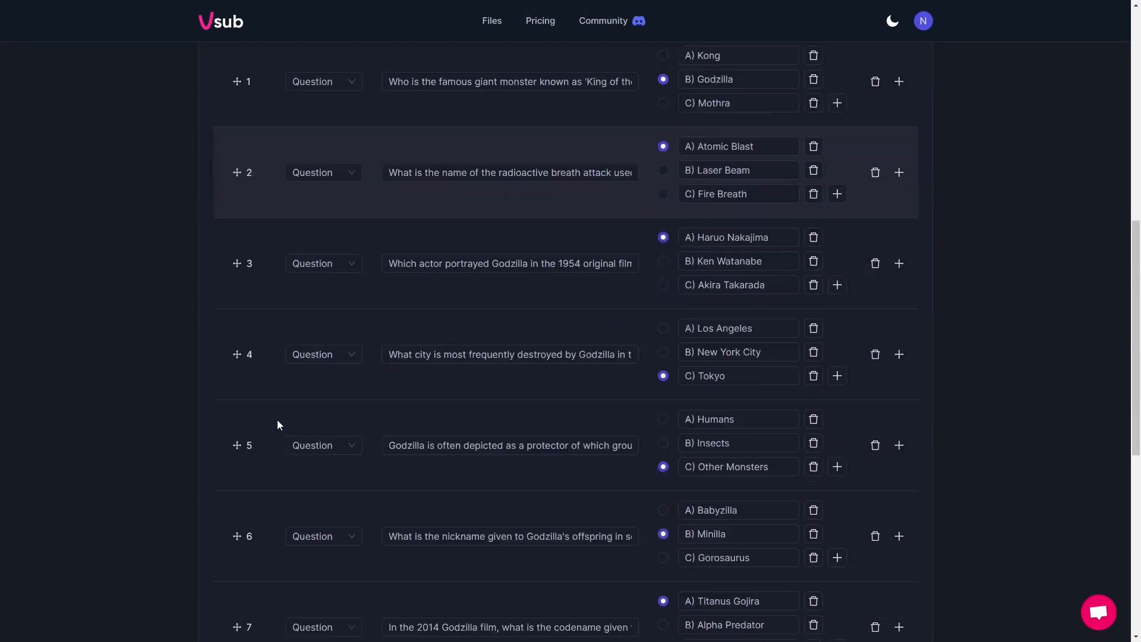
pyautogui.scroll(-3)
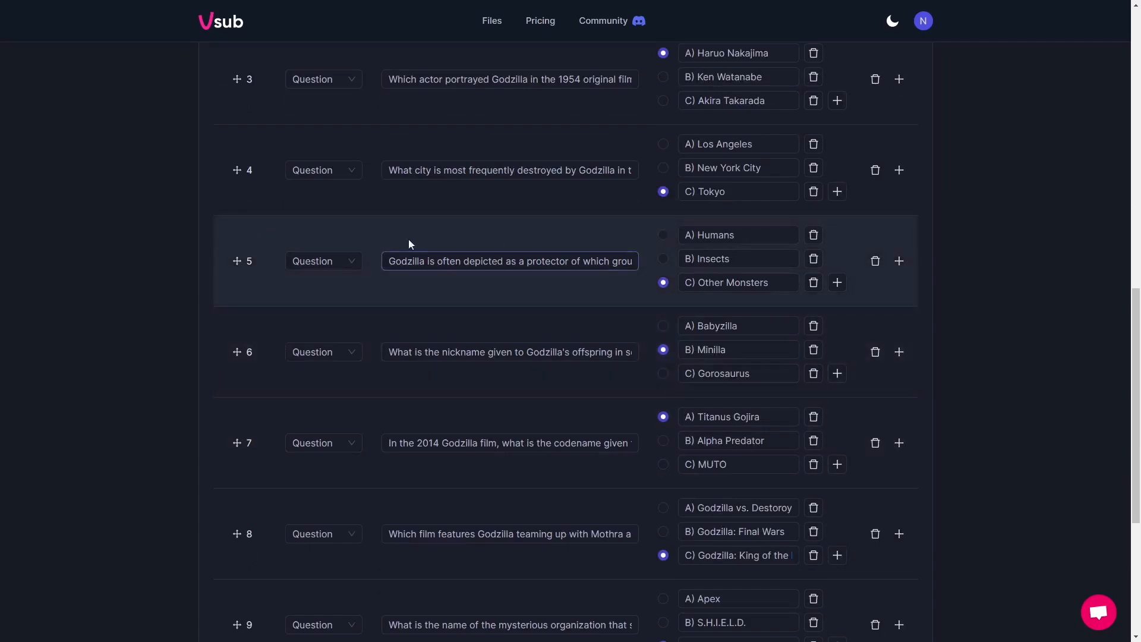
pyautogui.scroll(-3)
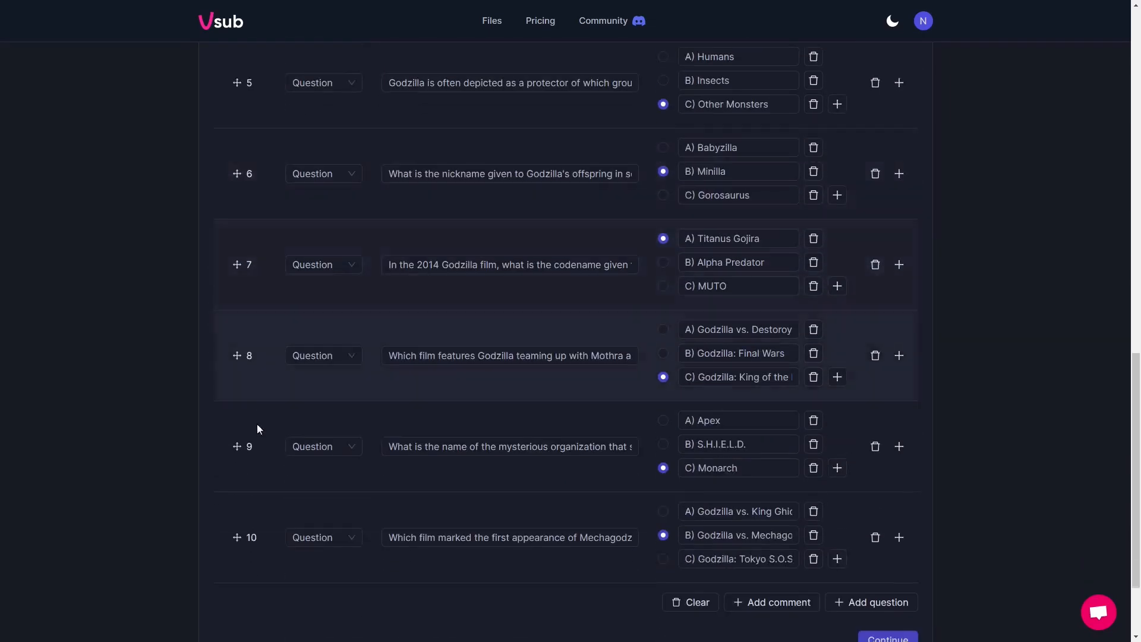
pyautogui.scroll(3)
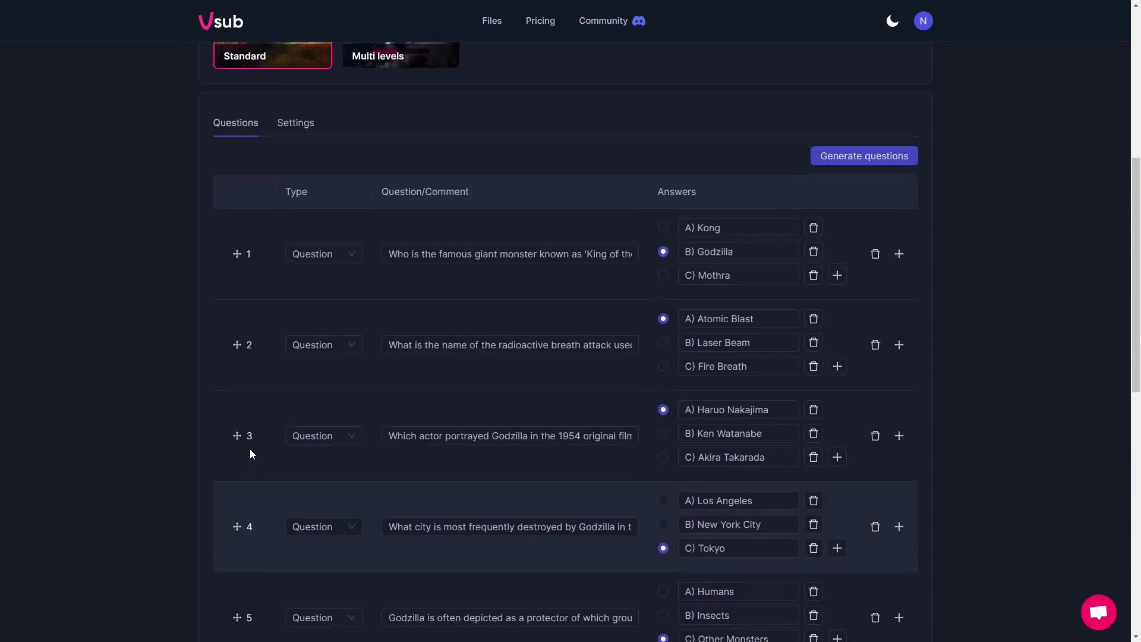
pyautogui.click(509, 253)
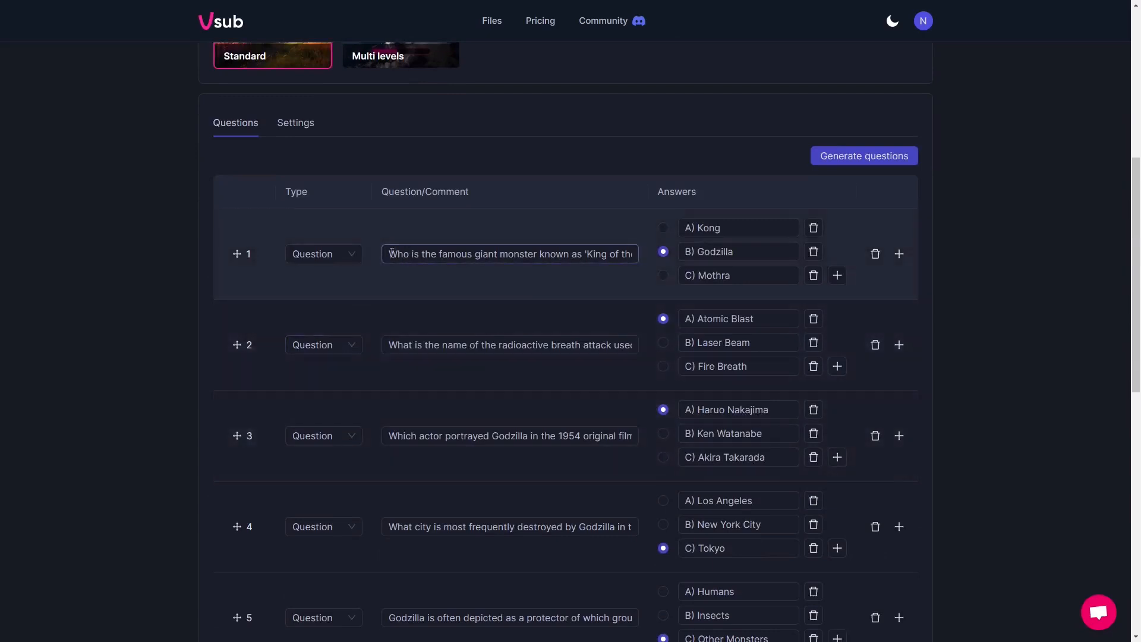
pyautogui.click(322, 253)
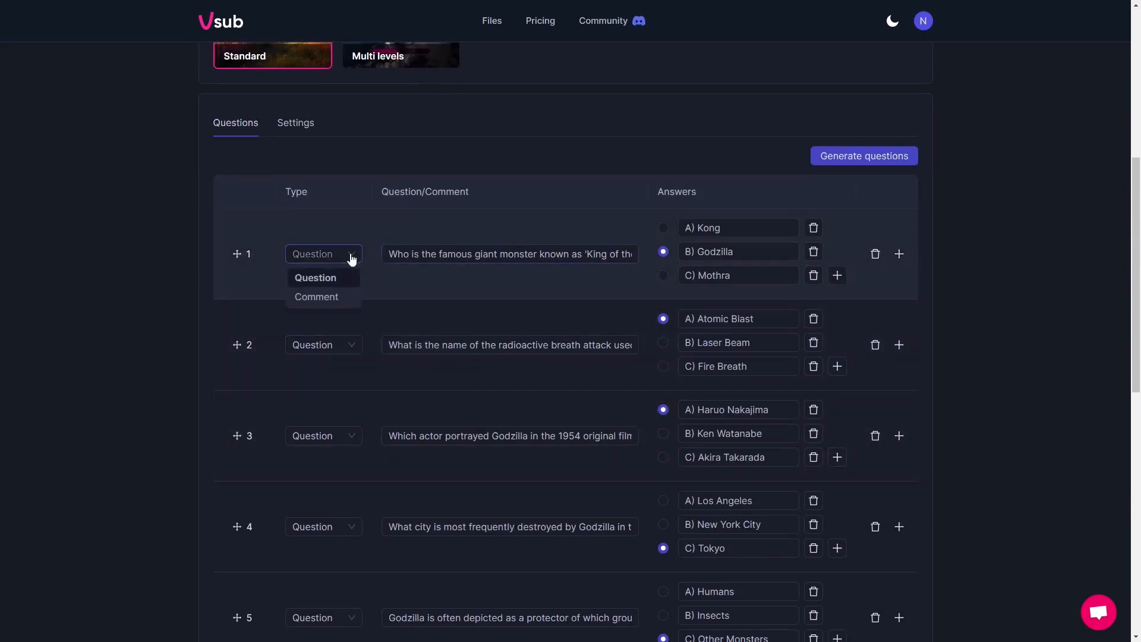
pyautogui.moveTo(337, 300)
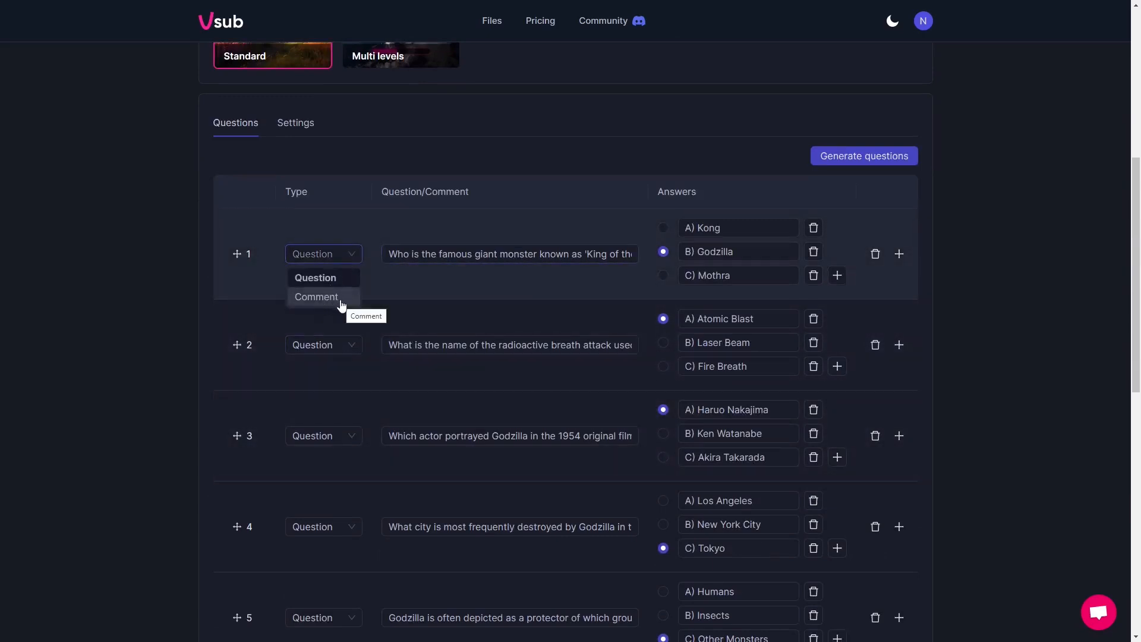
pyautogui.moveTo(336, 283)
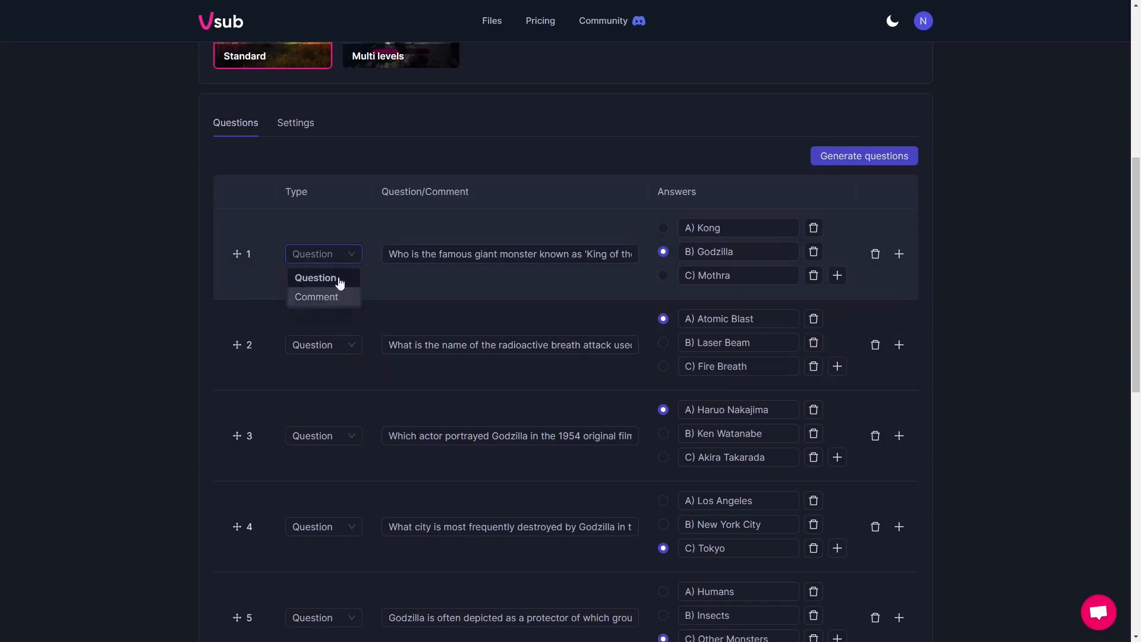
pyautogui.click(316, 277)
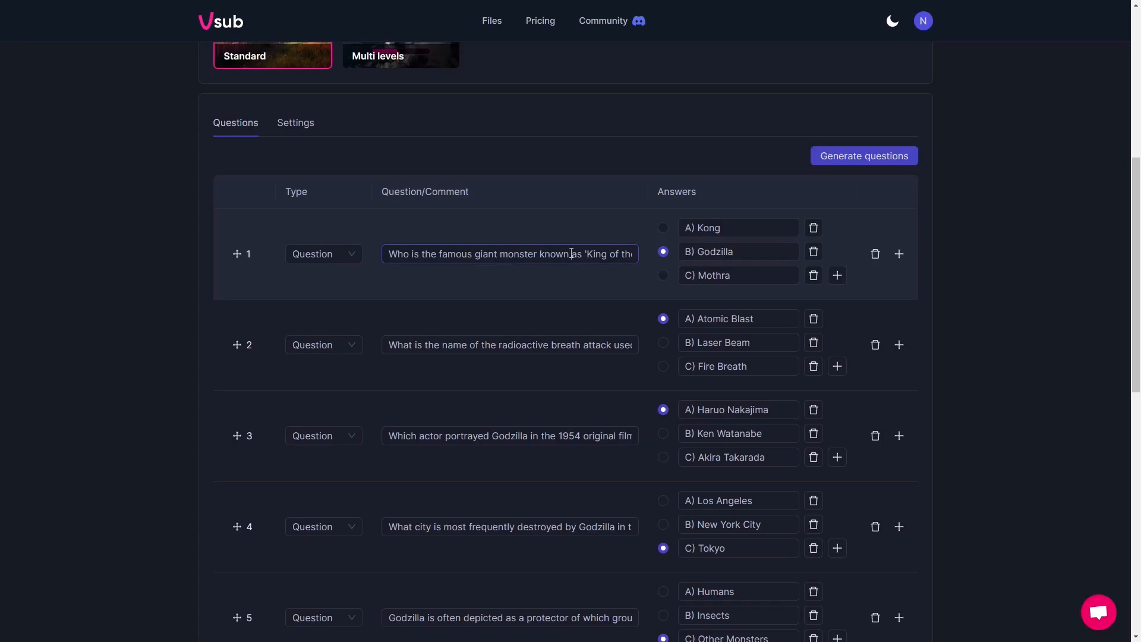
pyautogui.click(569, 253)
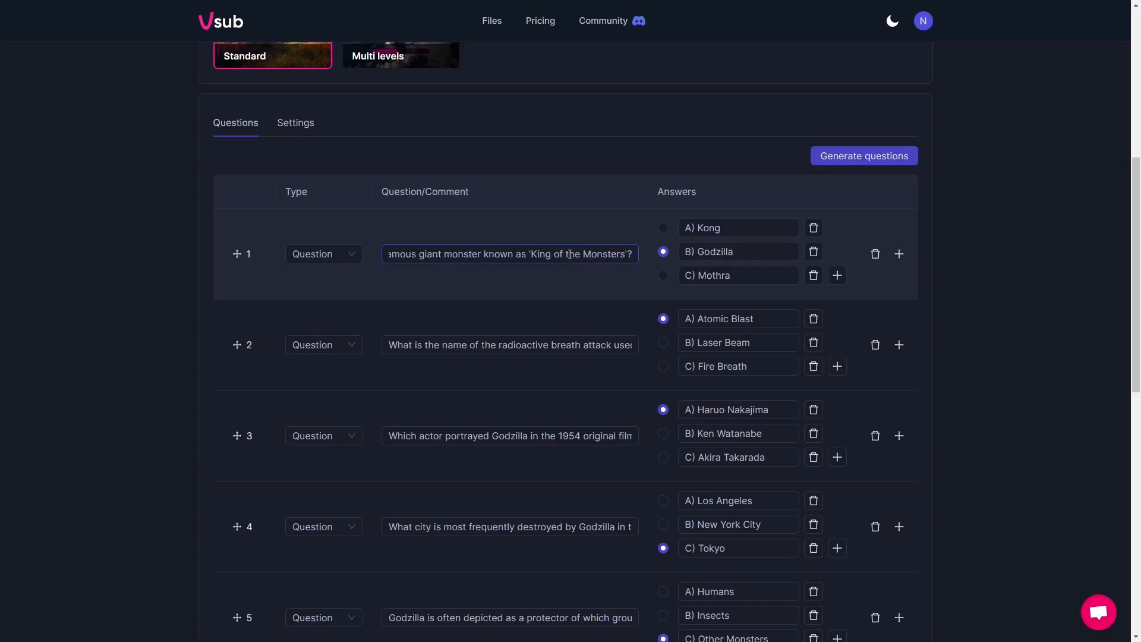
pyautogui.moveTo(500, 330)
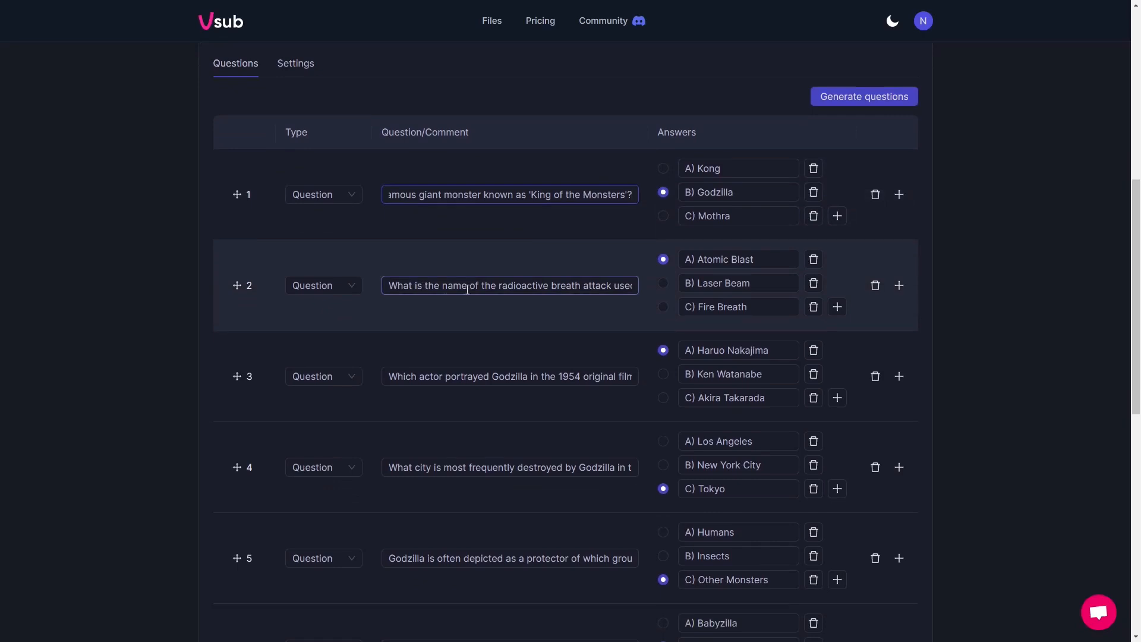
pyautogui.click(509, 194)
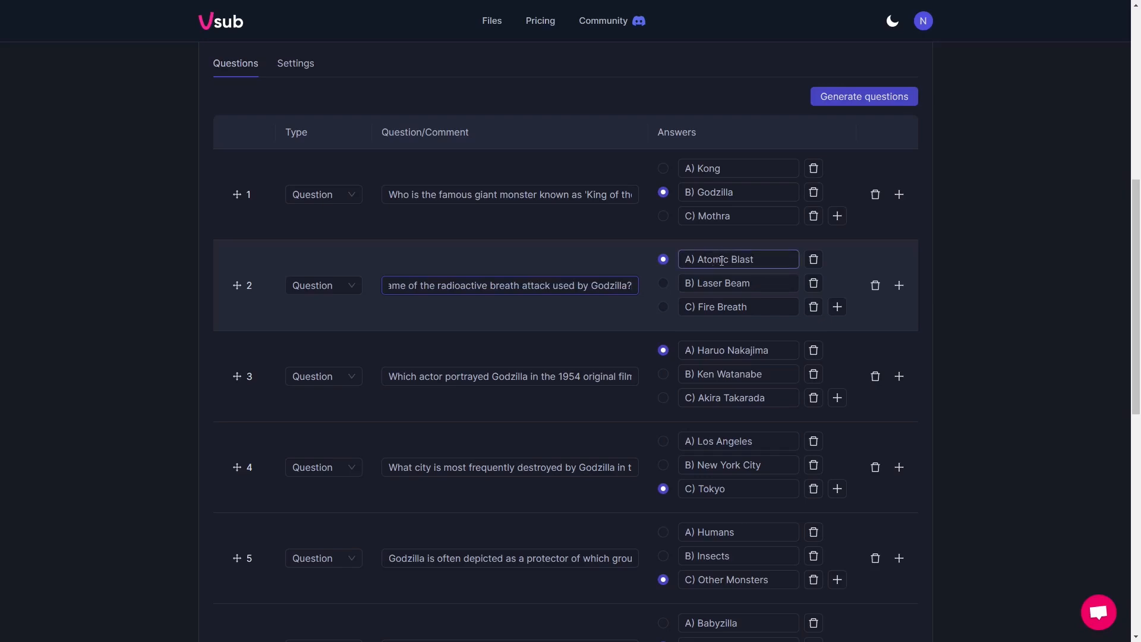
pyautogui.scroll(-3)
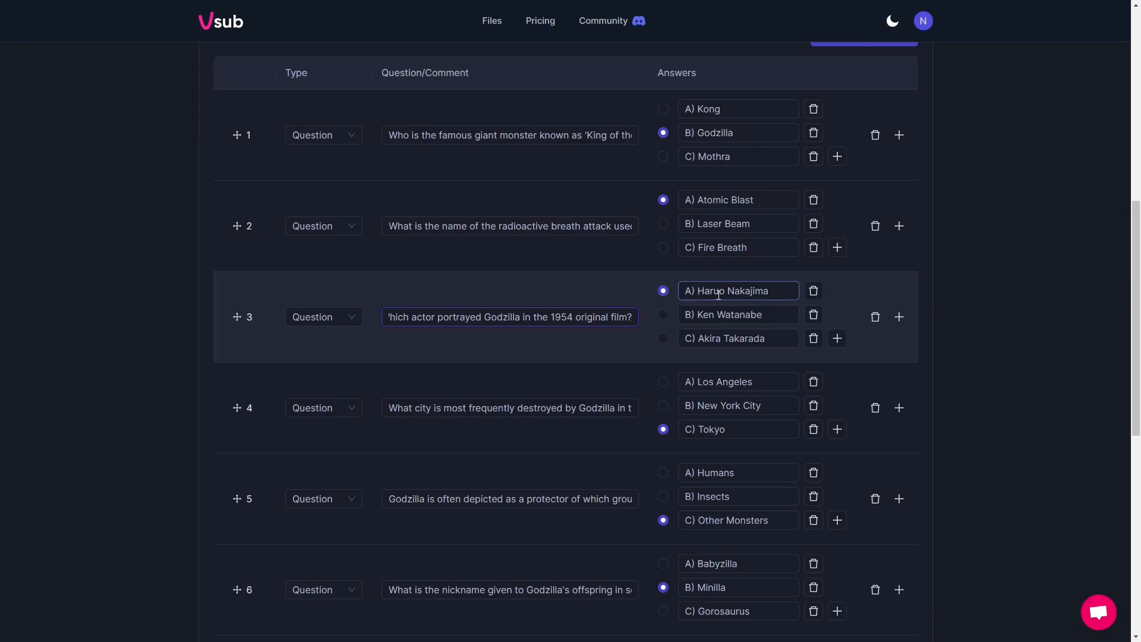
pyautogui.scroll(-3)
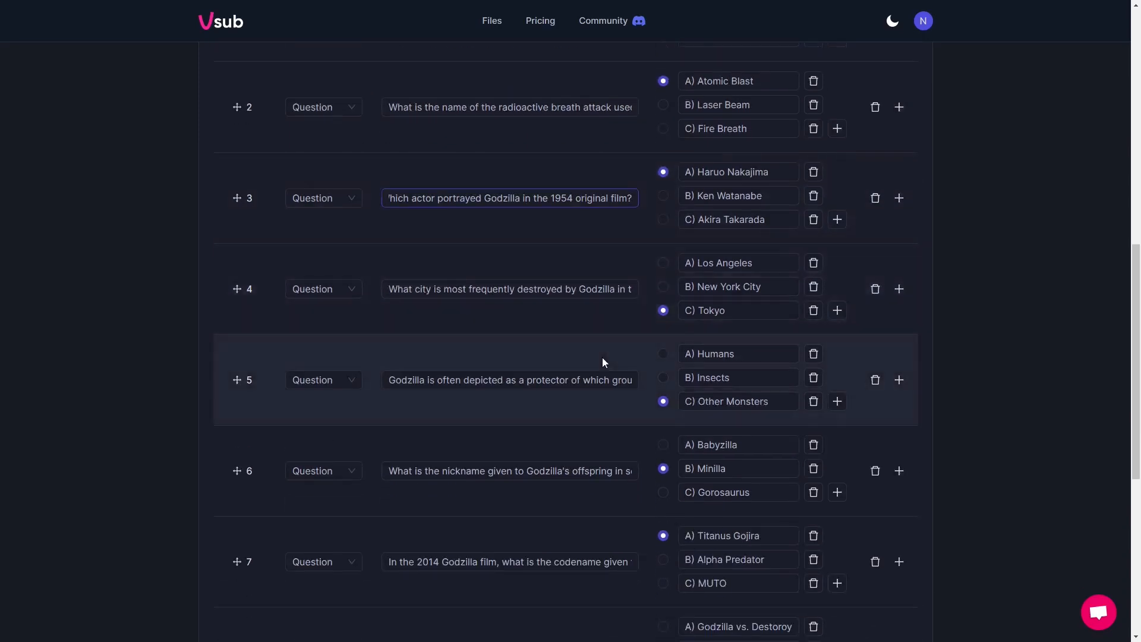
pyautogui.click(509, 198)
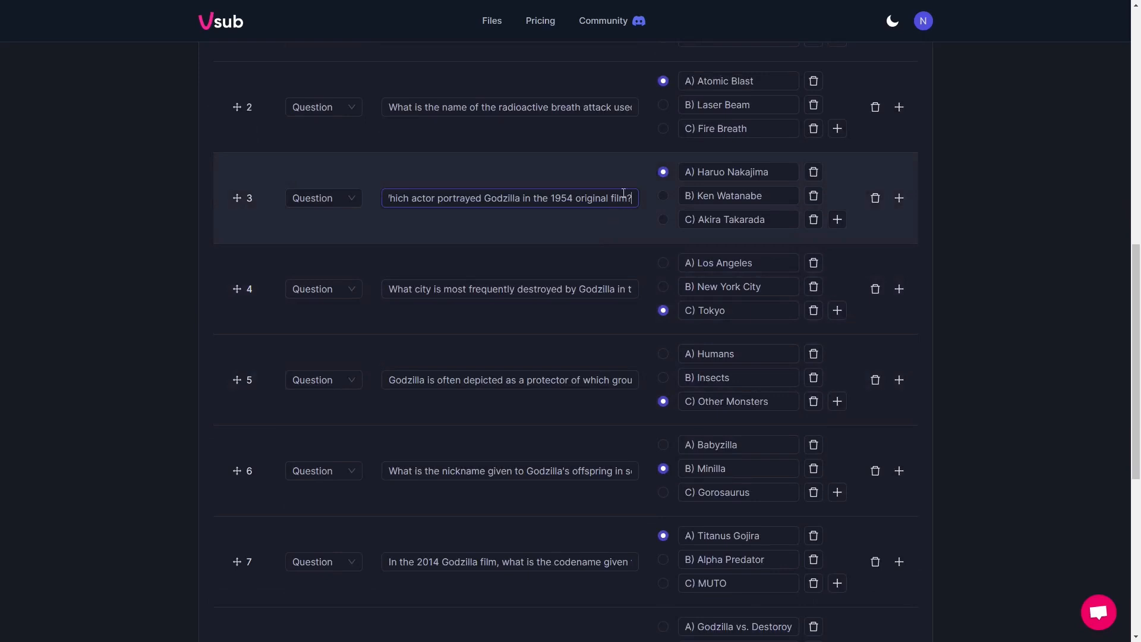
pyautogui.click(510, 289)
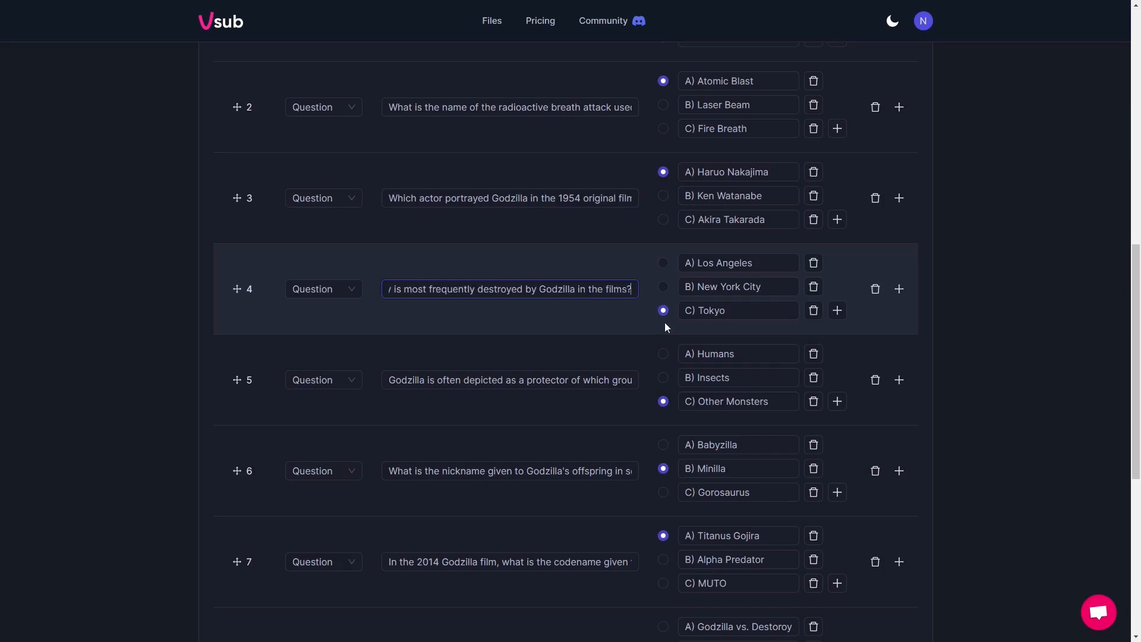
pyautogui.scroll(-3)
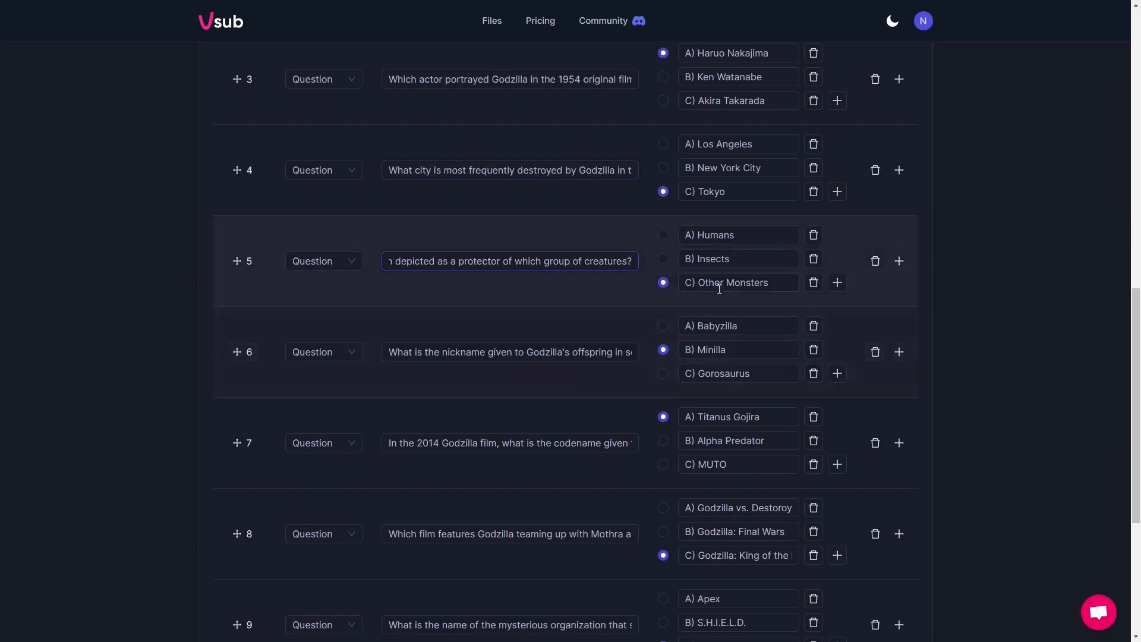
pyautogui.click(737, 283)
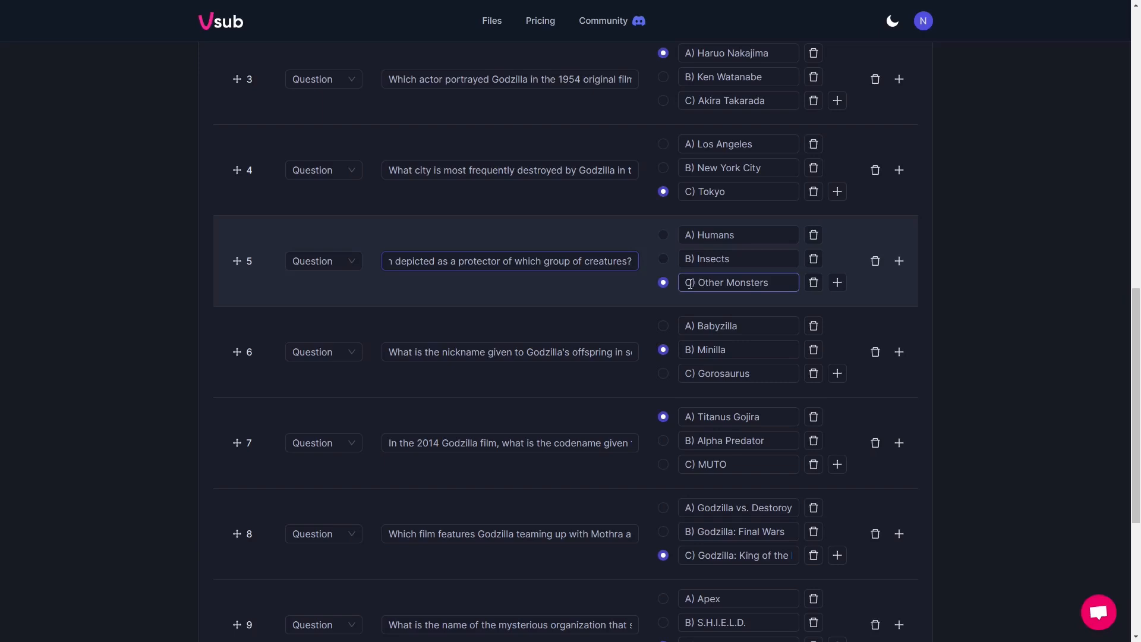
pyautogui.click(737, 283)
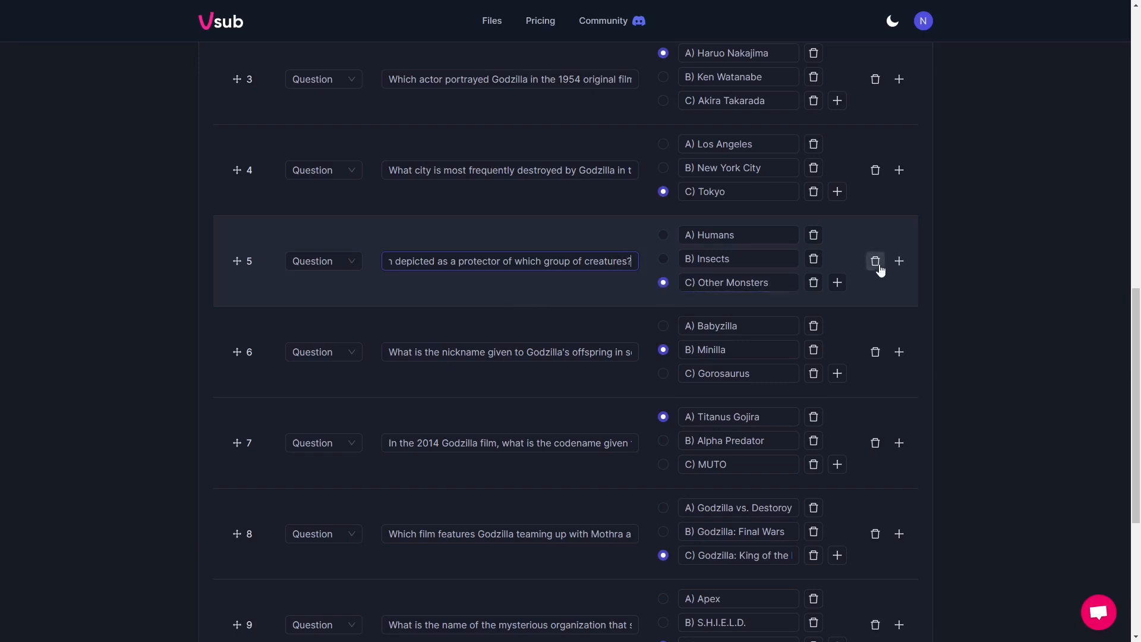
pyautogui.moveTo(851, 265)
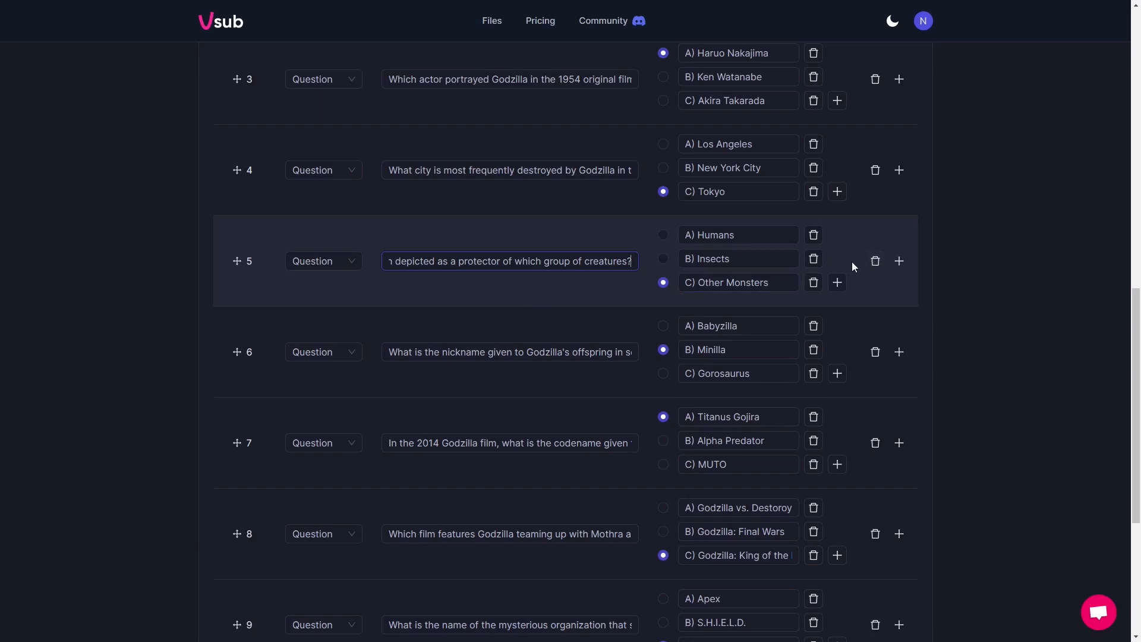
pyautogui.moveTo(874, 262)
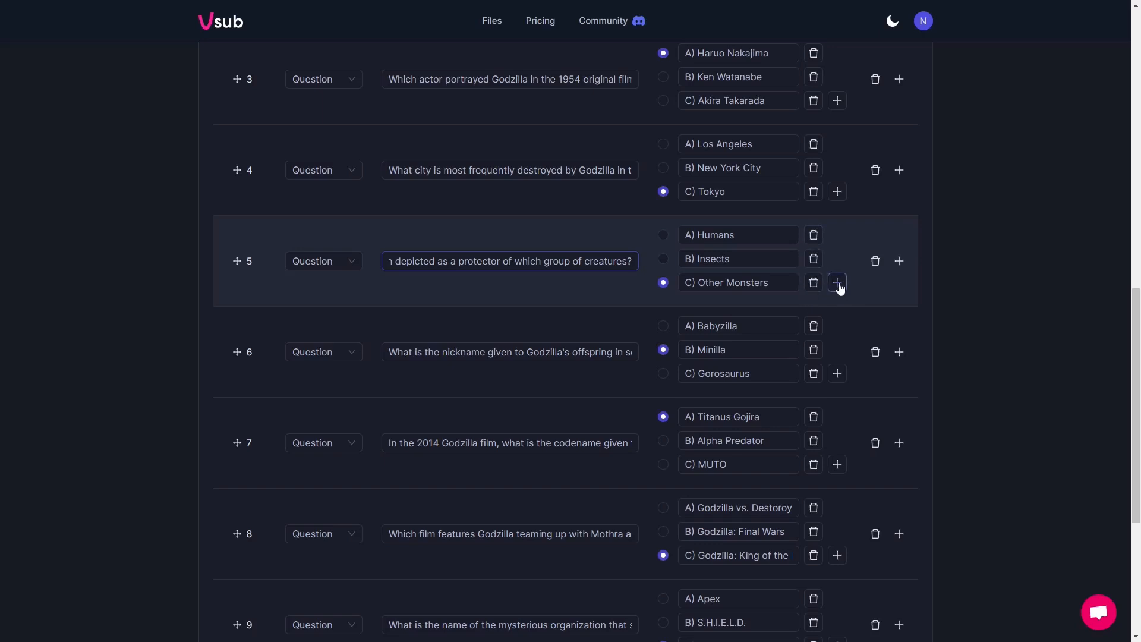
pyautogui.moveTo(895, 299)
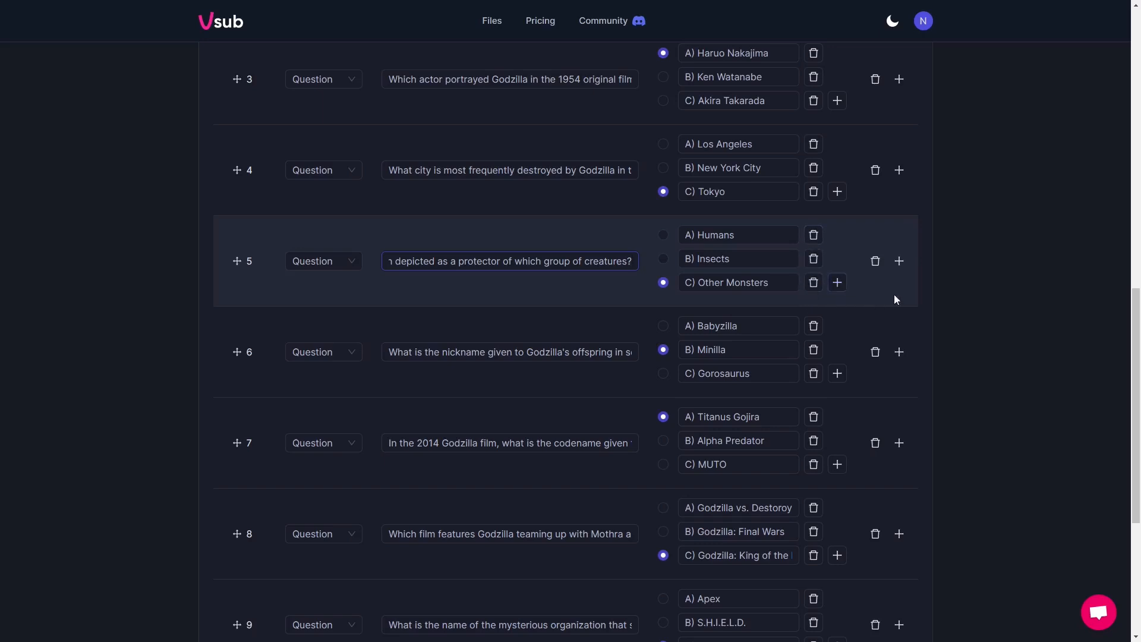
pyautogui.moveTo(898, 260)
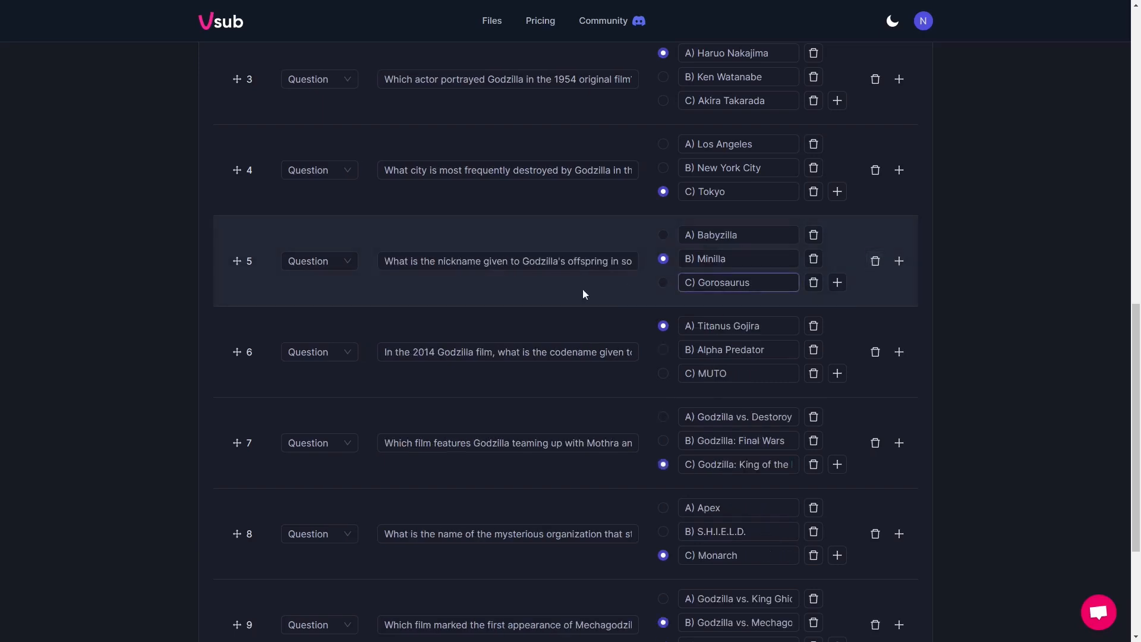
# - Edit the Minilla answer to 'Mihilla' in question 5, then delete the offspring nickname question
pyautogui.click(508, 260)
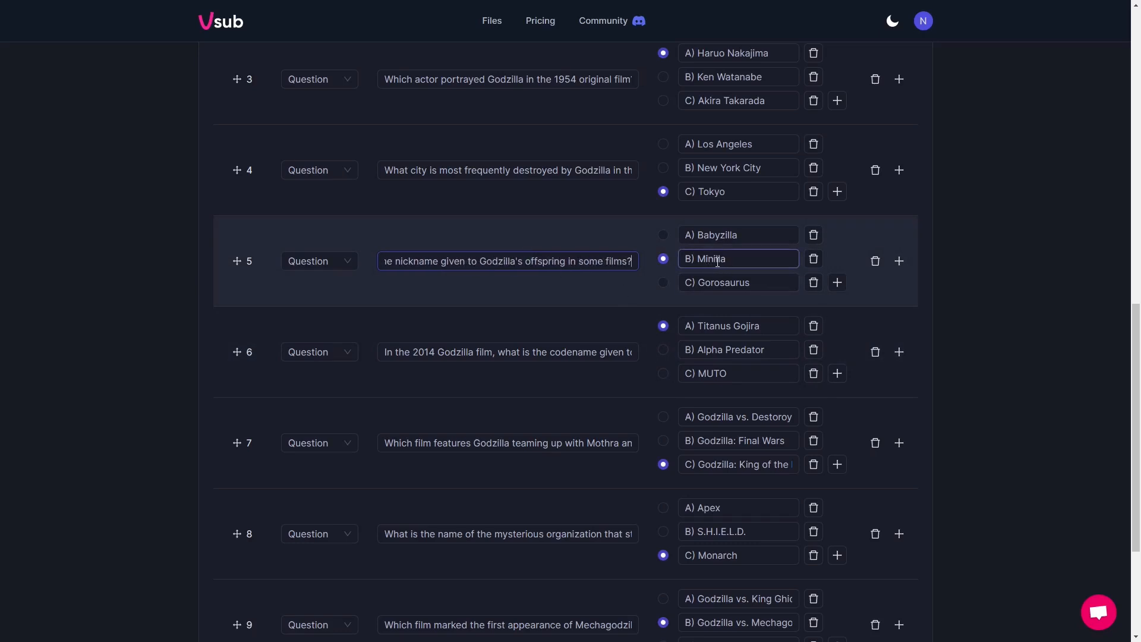
pyautogui.write('Mihilla')
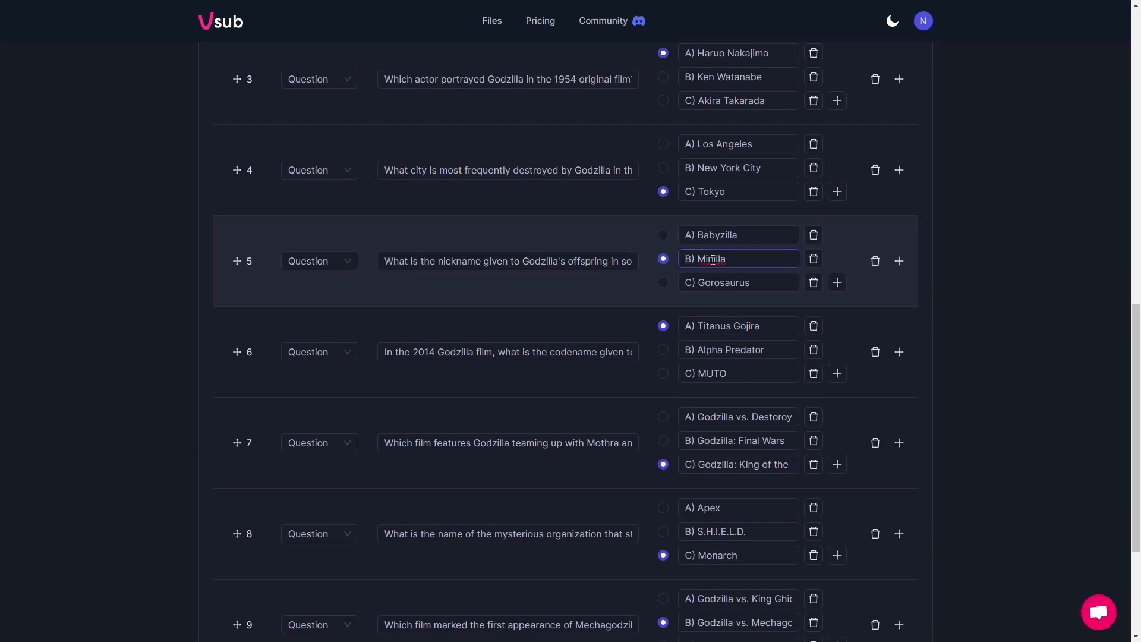
pyautogui.click(507, 261)
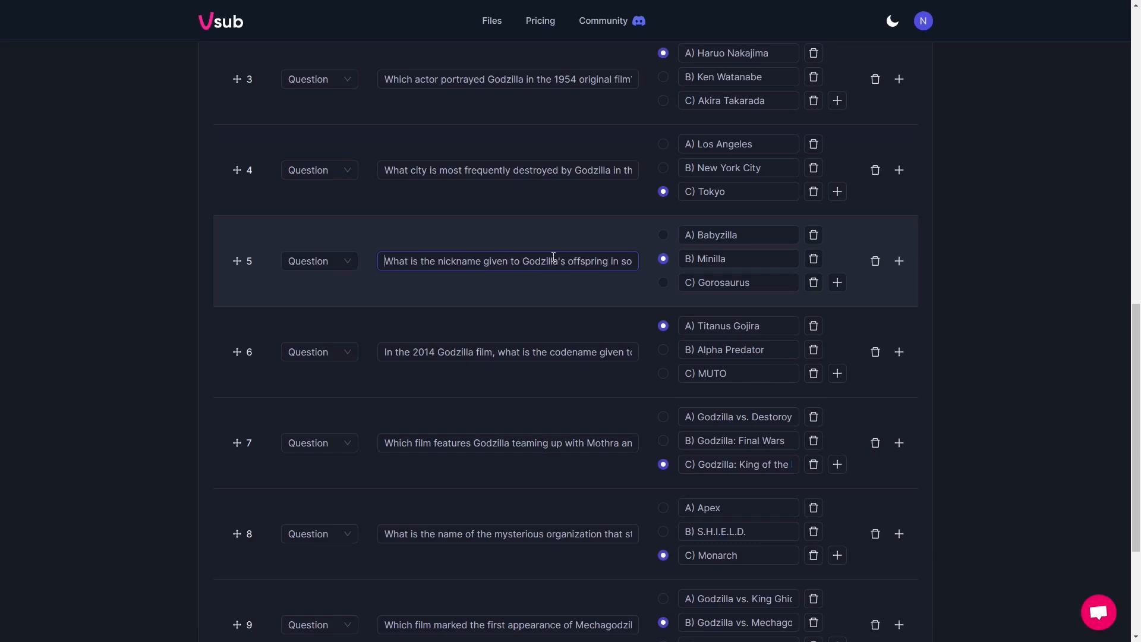
pyautogui.click(736, 258)
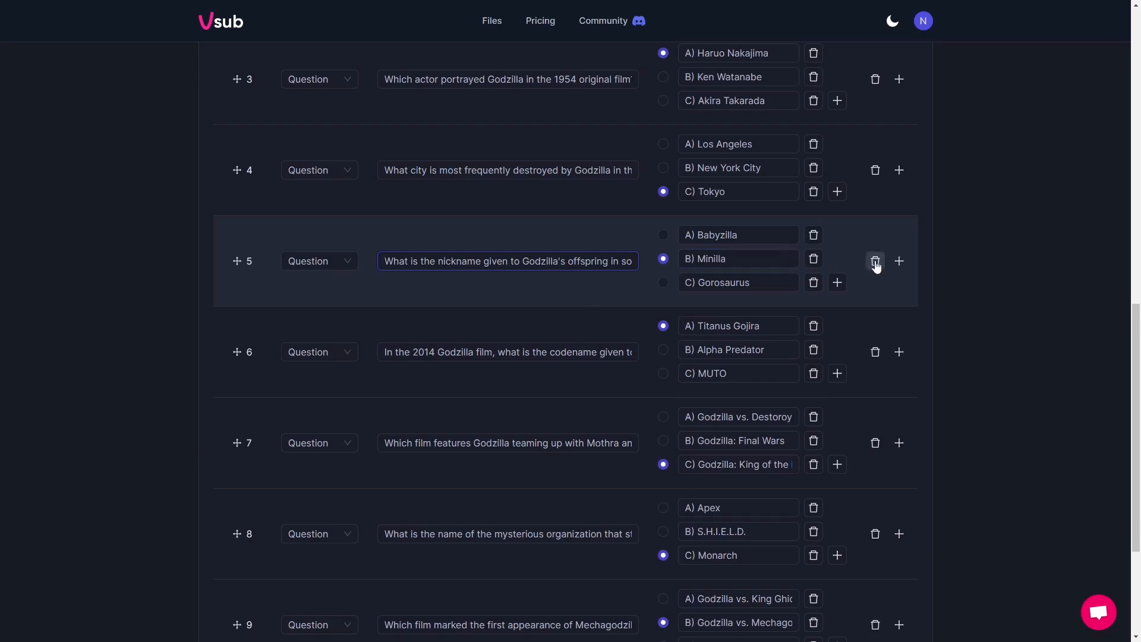
pyautogui.click(875, 261)
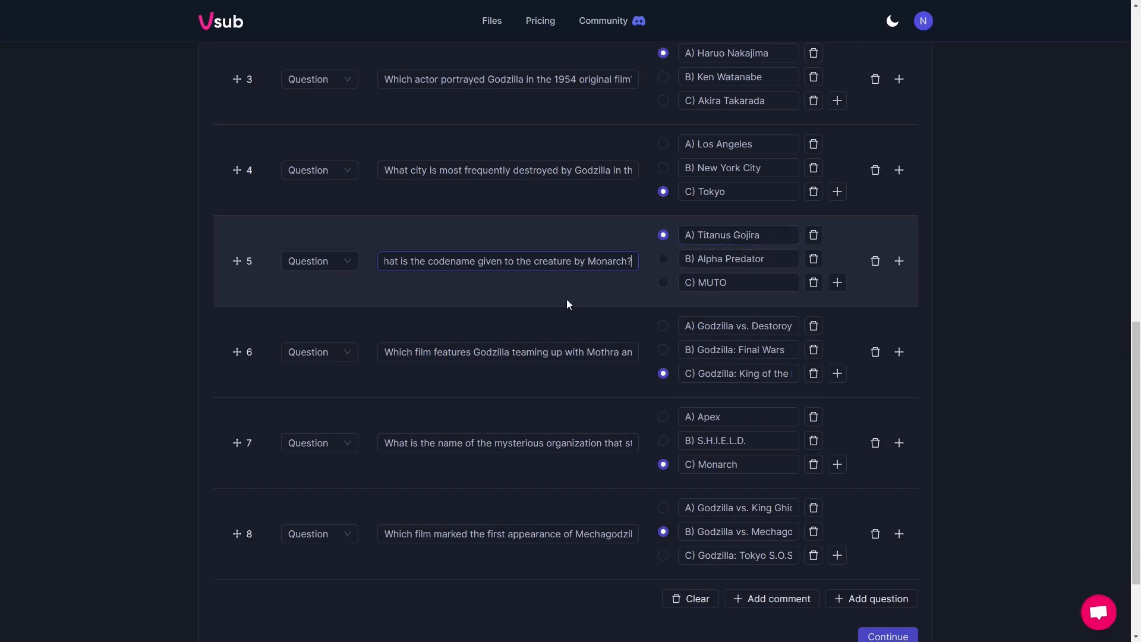
pyautogui.scroll(-3)
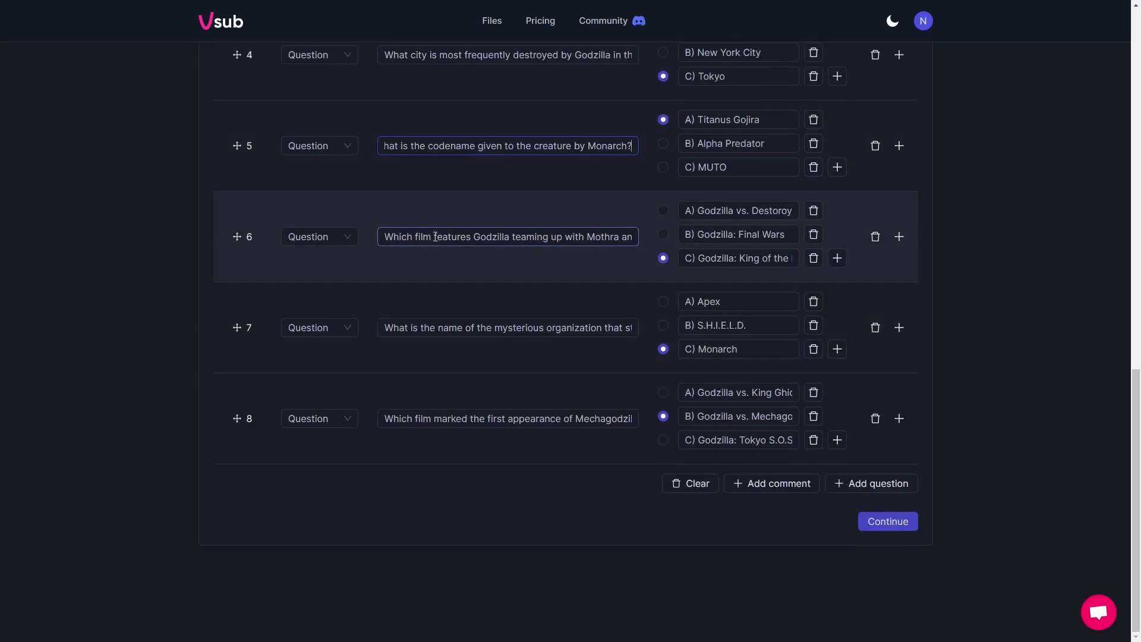
pyautogui.write('In the 2014 Godzilla film, what is the codename given to')
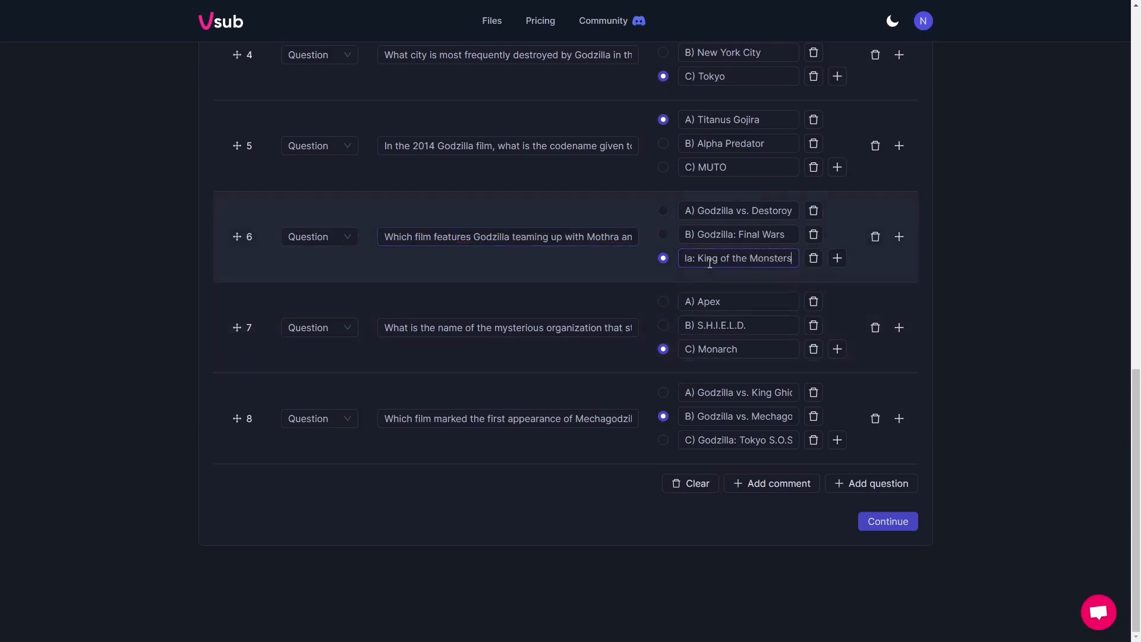
pyautogui.click(507, 328)
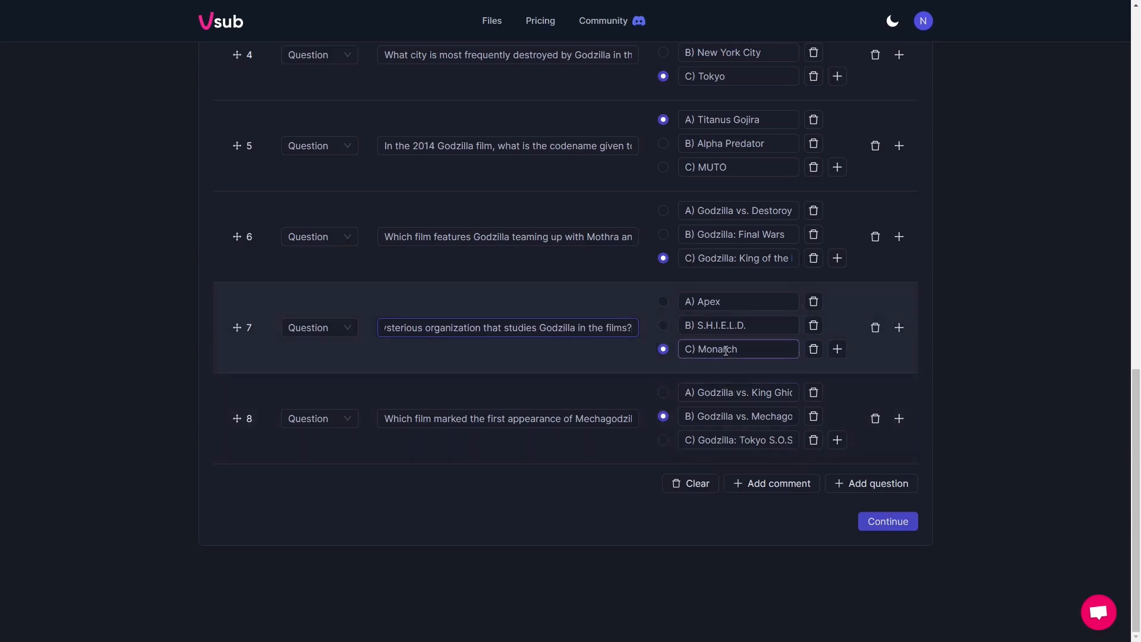
pyautogui.click(508, 418)
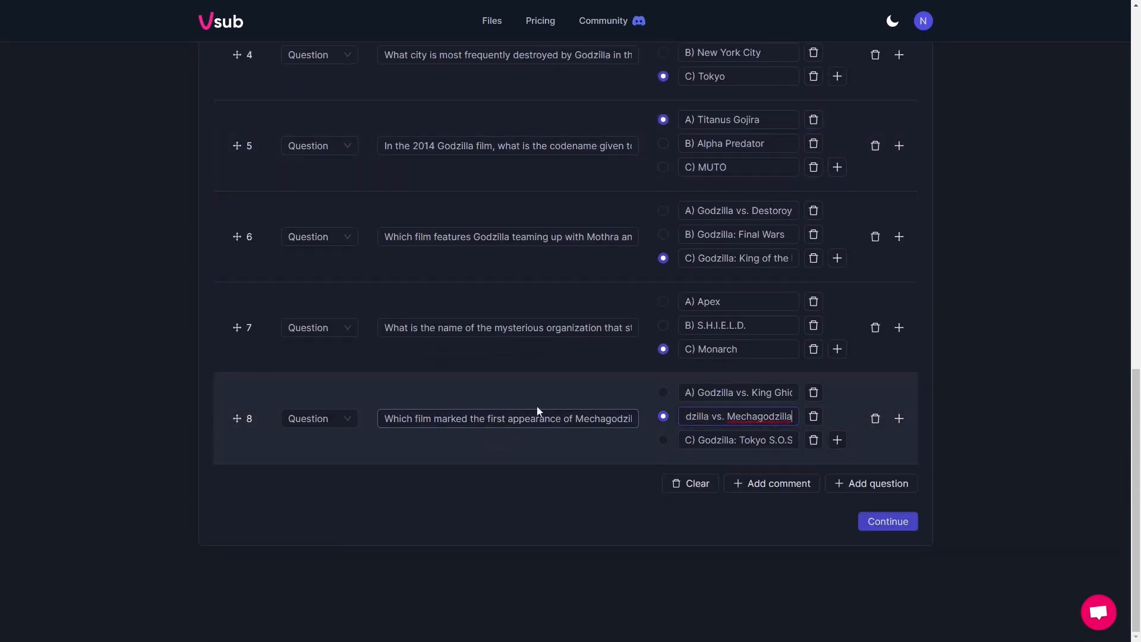
pyautogui.moveTo(851, 395)
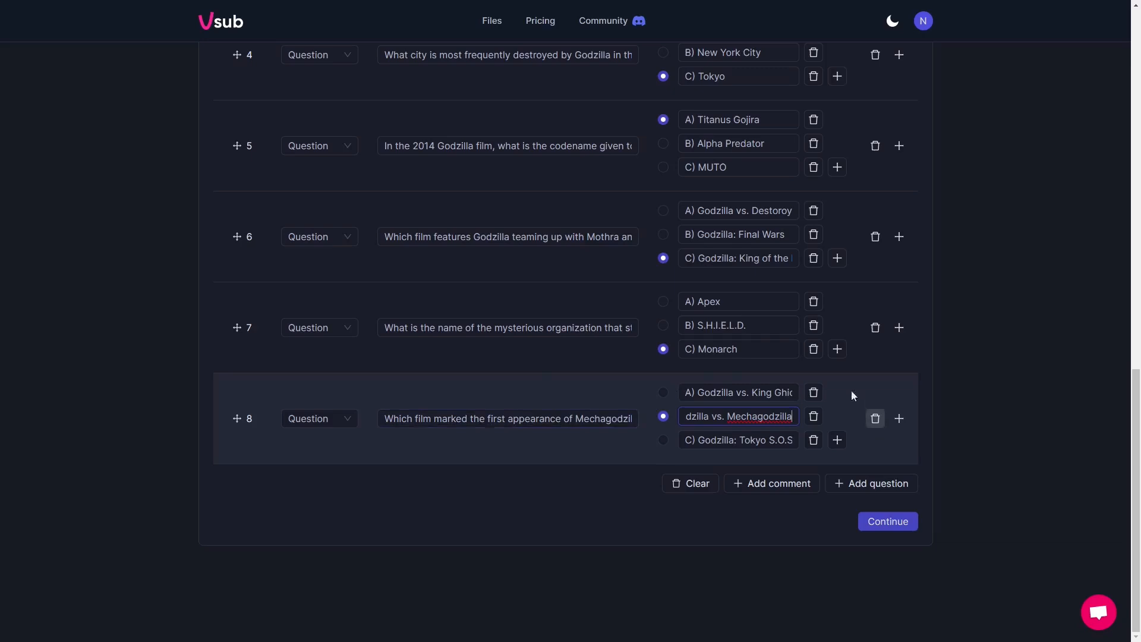
# - Delete question 7 about the Monarch organization studying Godzilla, leaving seven questions
pyautogui.scroll(3)
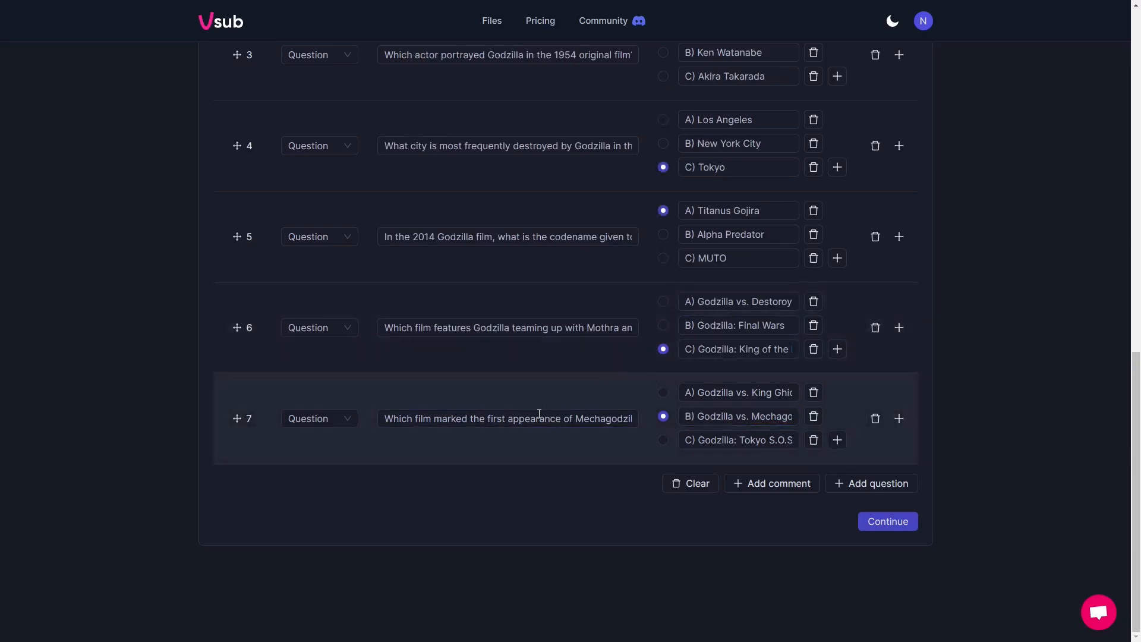
pyautogui.click(507, 328)
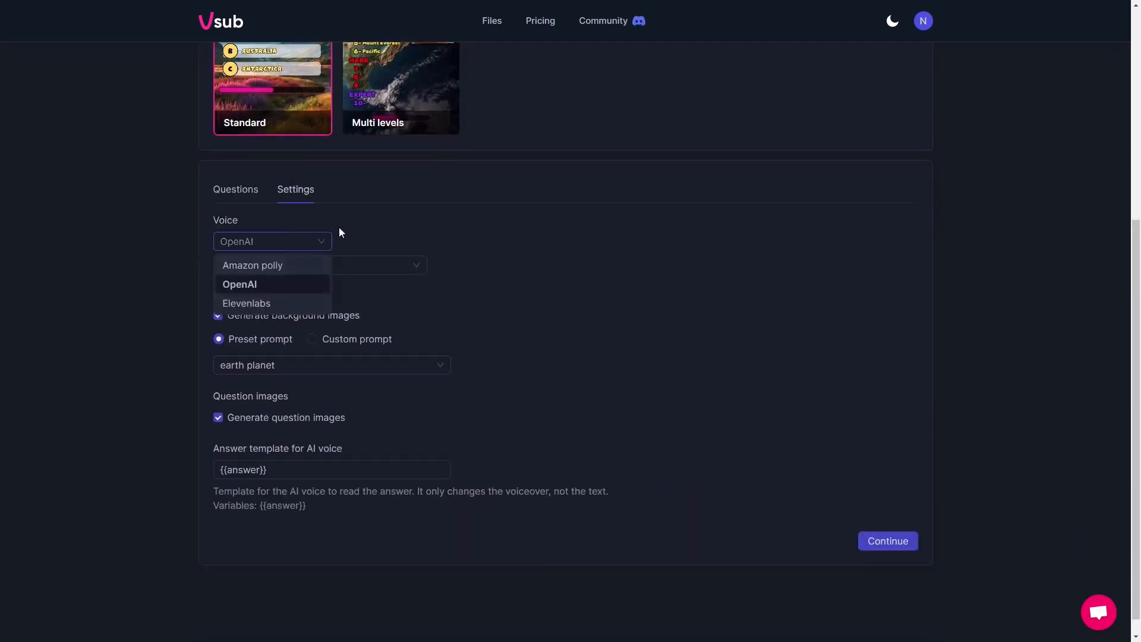
pyautogui.moveTo(264, 288)
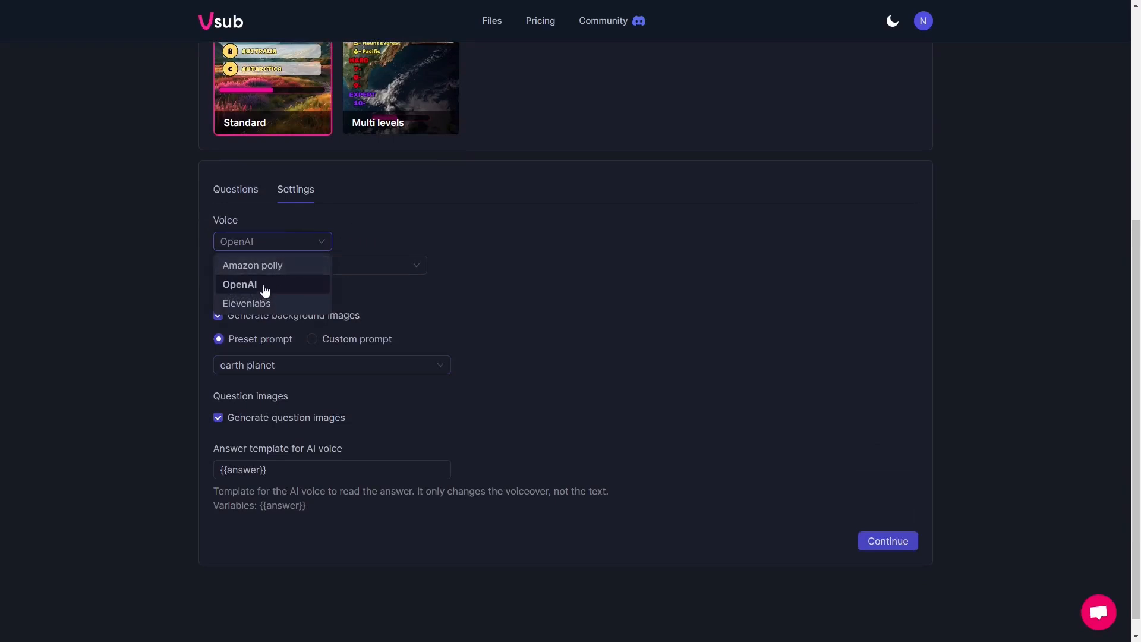
pyautogui.moveTo(271, 305)
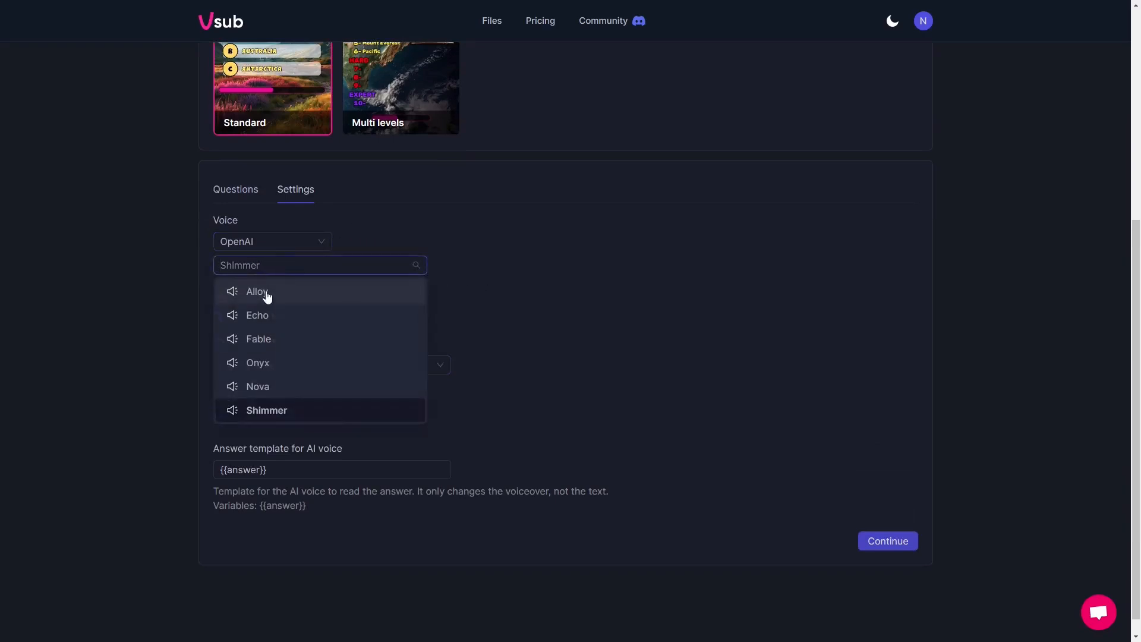
pyautogui.moveTo(251, 397)
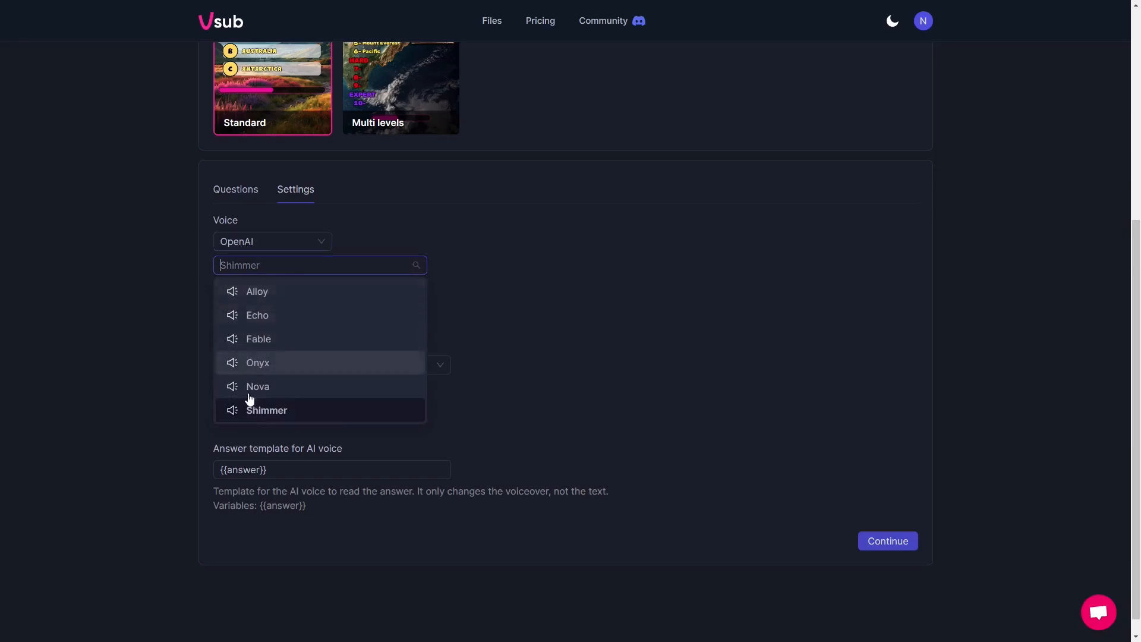
pyautogui.moveTo(236, 353)
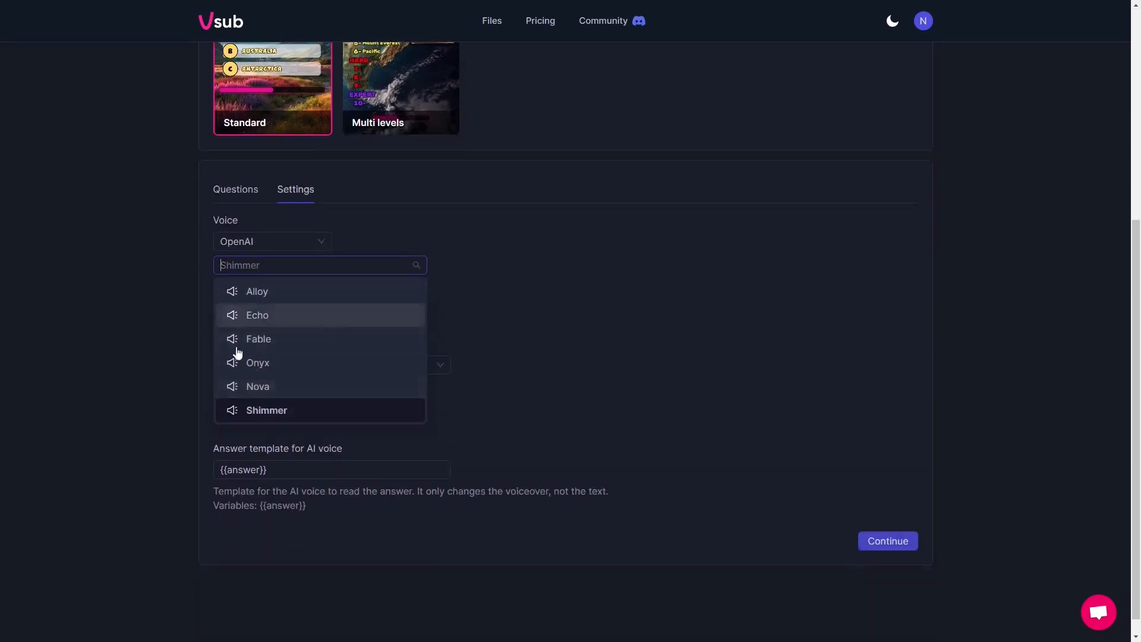
pyautogui.moveTo(258, 339)
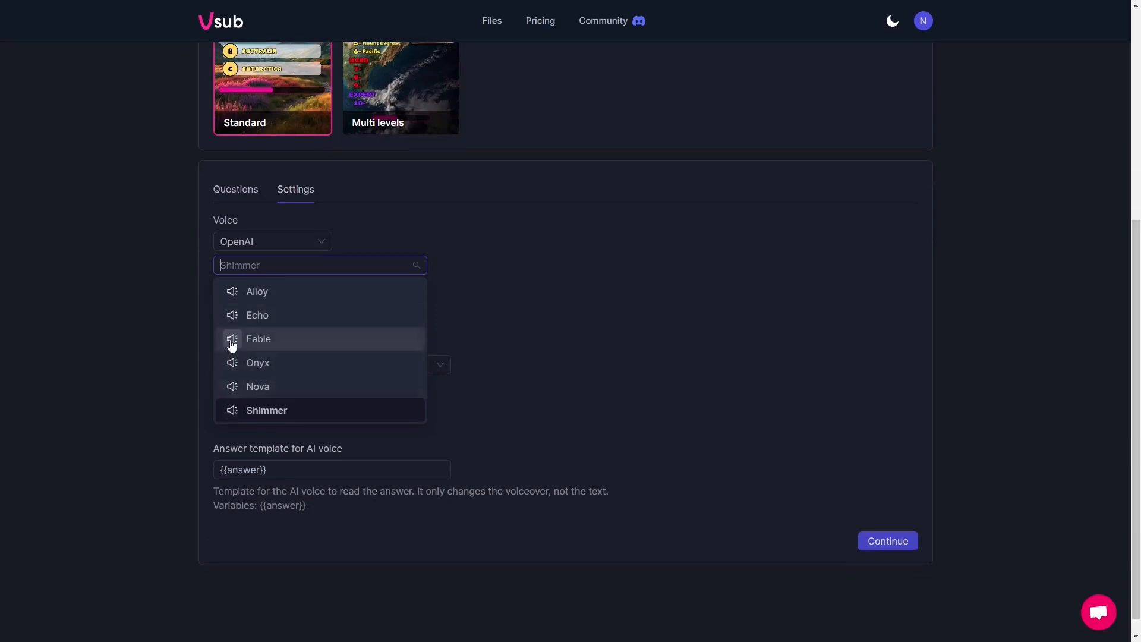
pyautogui.moveTo(239, 386)
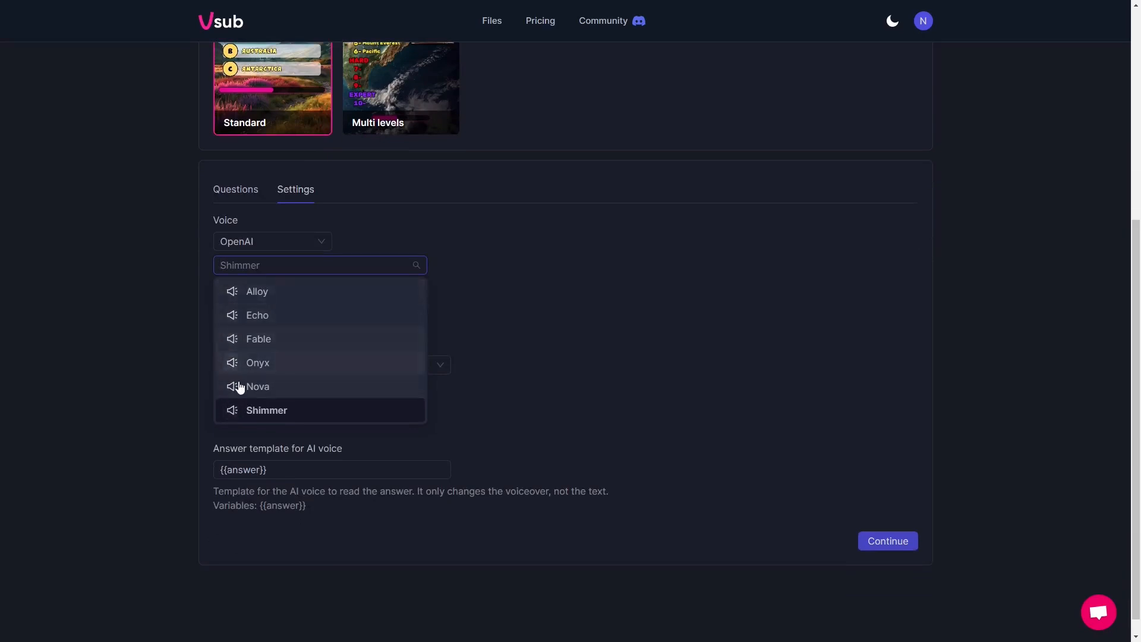
pyautogui.moveTo(256, 385)
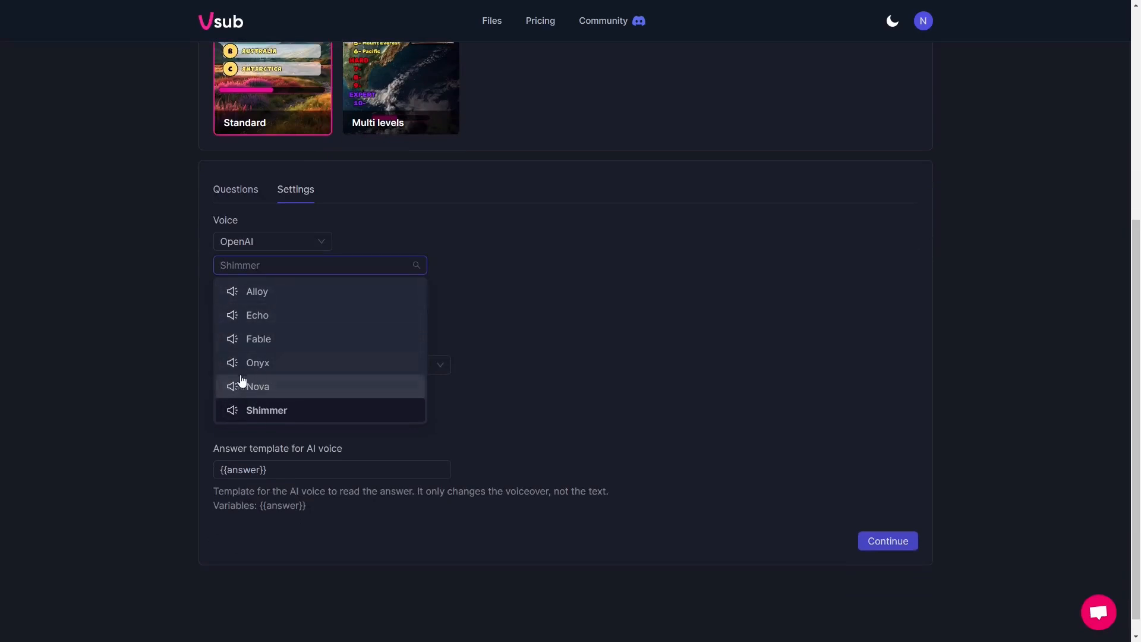
pyautogui.moveTo(257, 363)
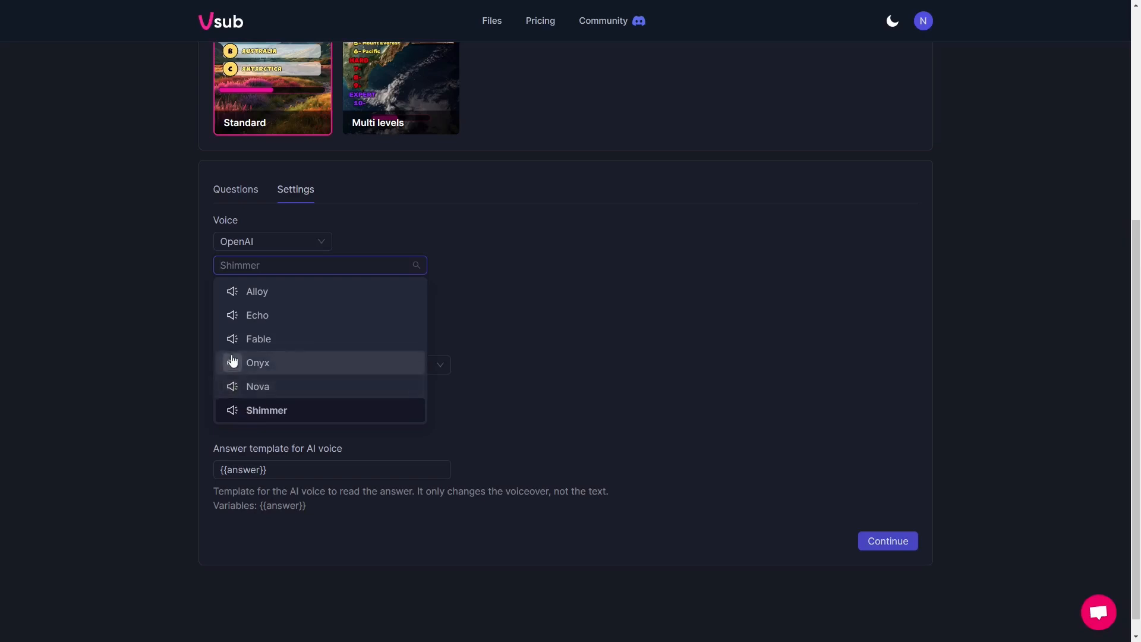
pyautogui.moveTo(232, 412)
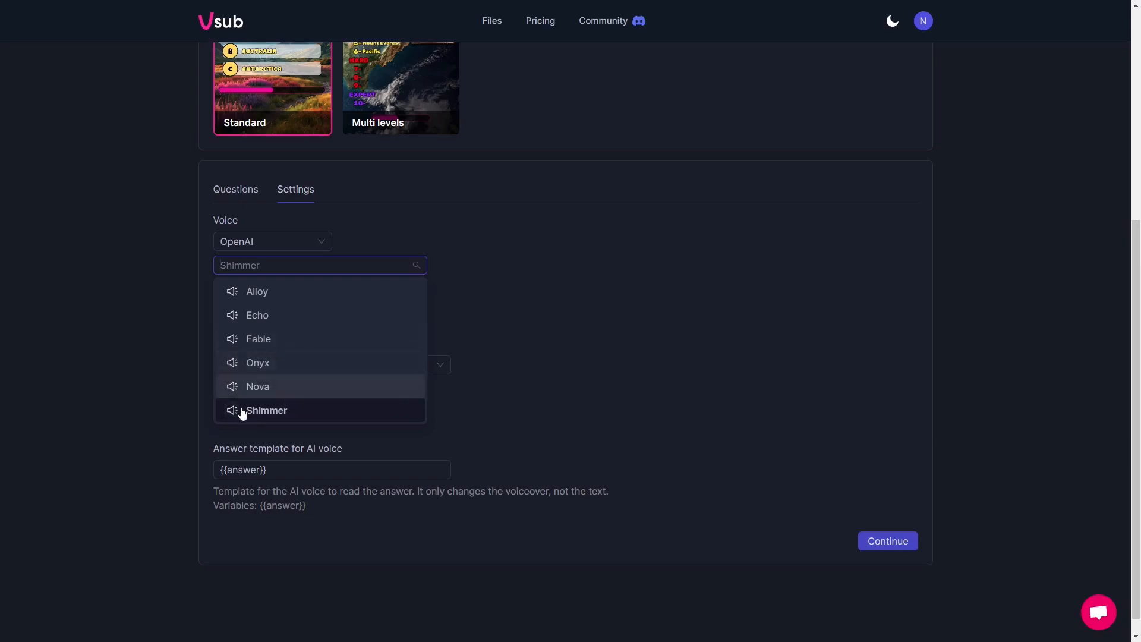
pyautogui.moveTo(266, 410)
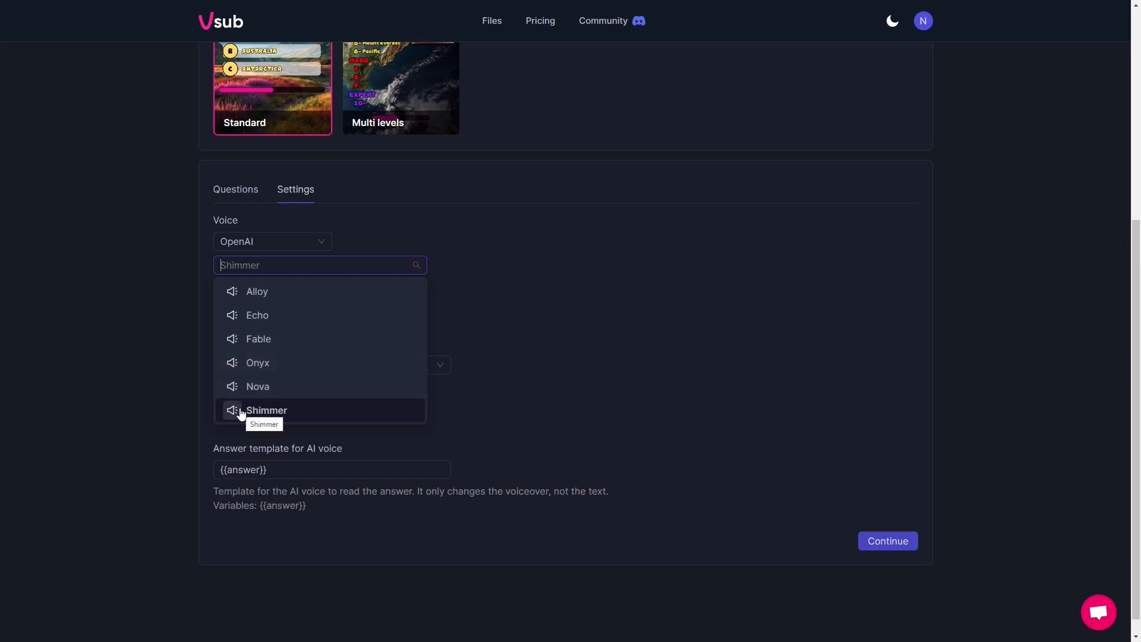
pyautogui.moveTo(235, 400)
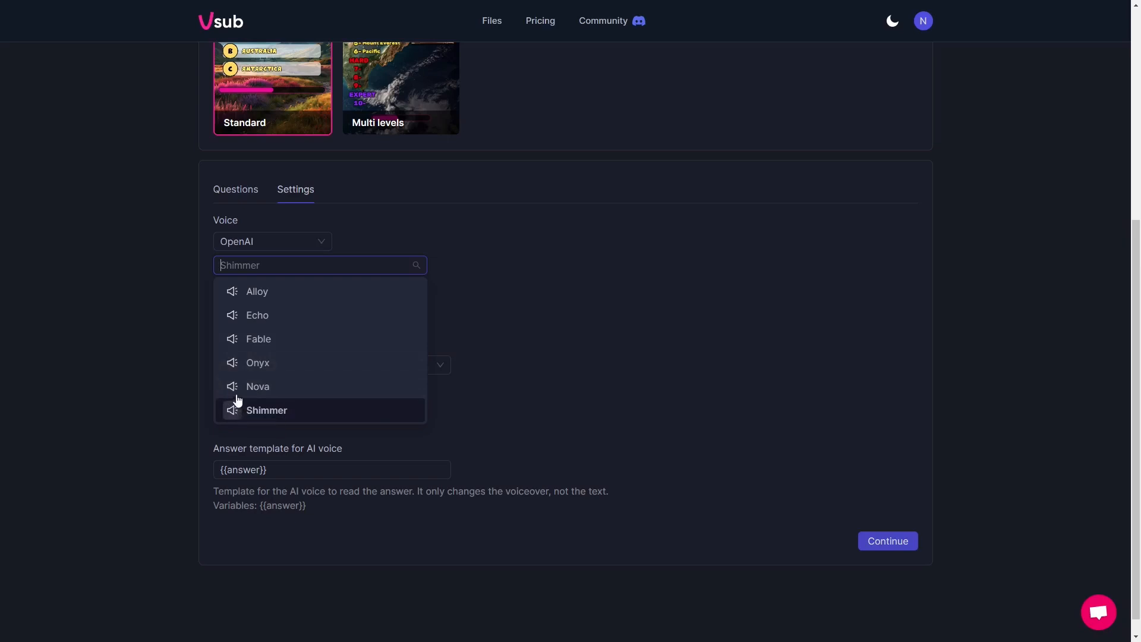
pyautogui.moveTo(258, 385)
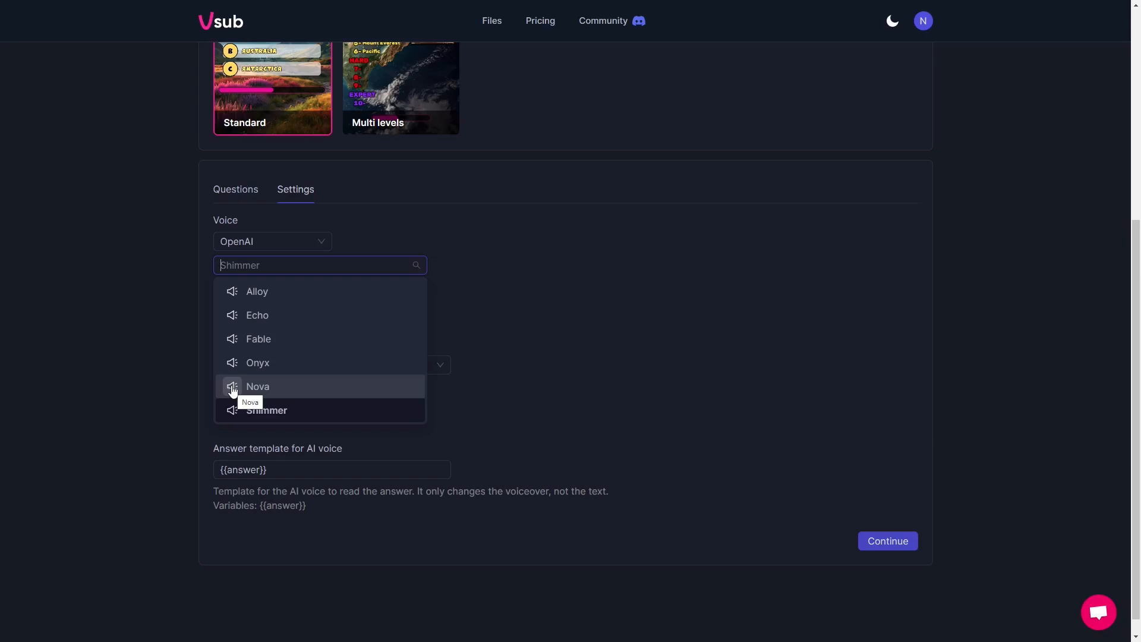
pyautogui.moveTo(290, 386)
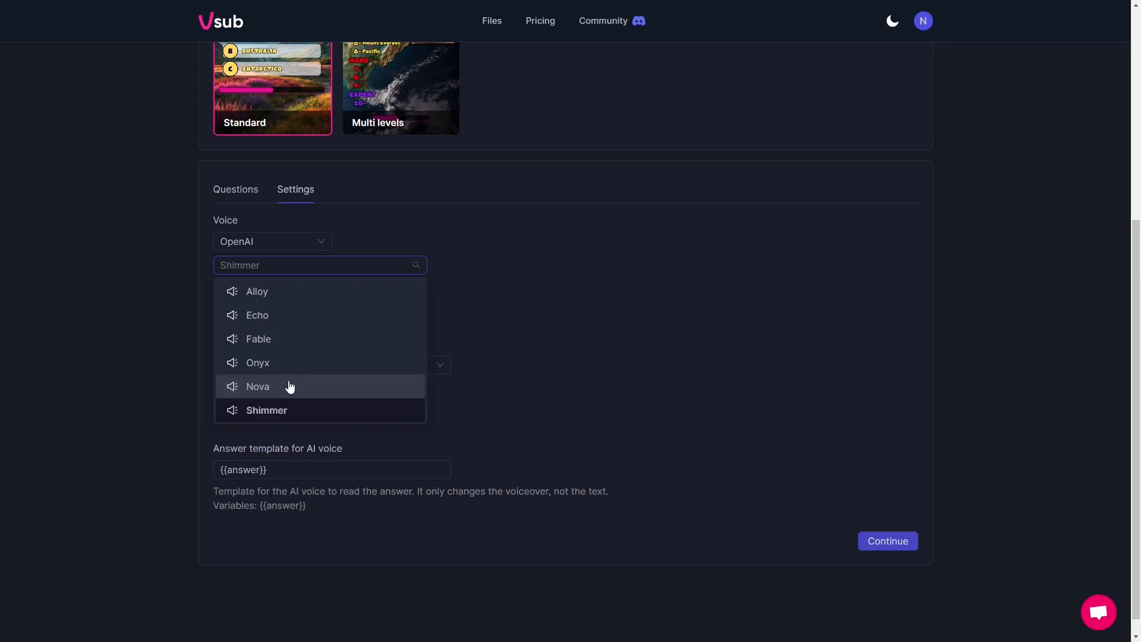
pyautogui.moveTo(287, 386)
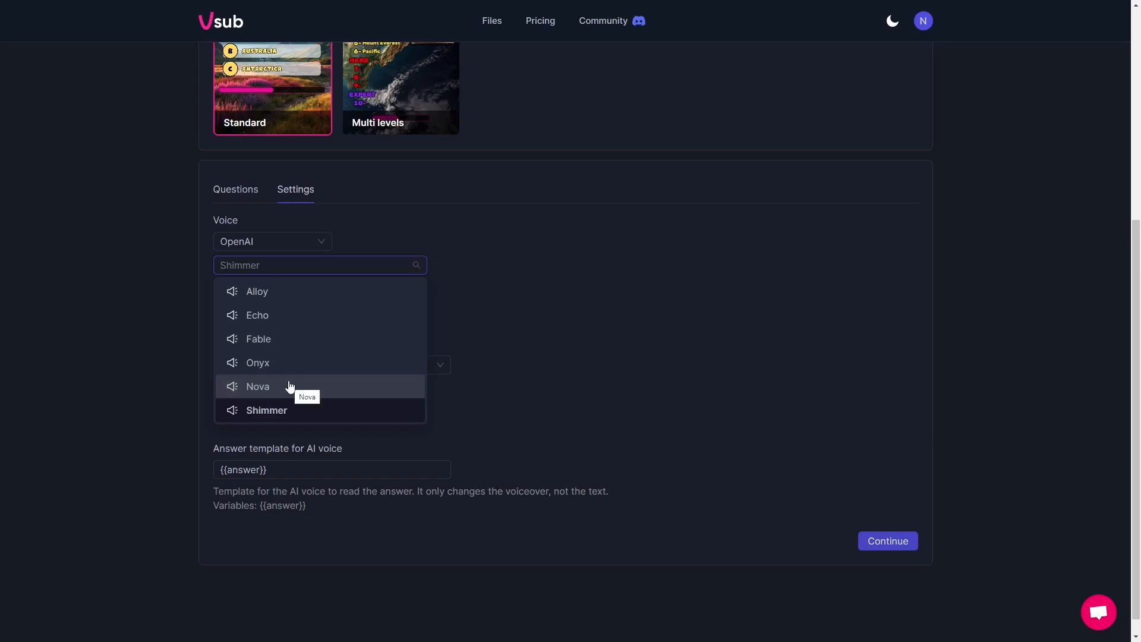
pyautogui.moveTo(229, 299)
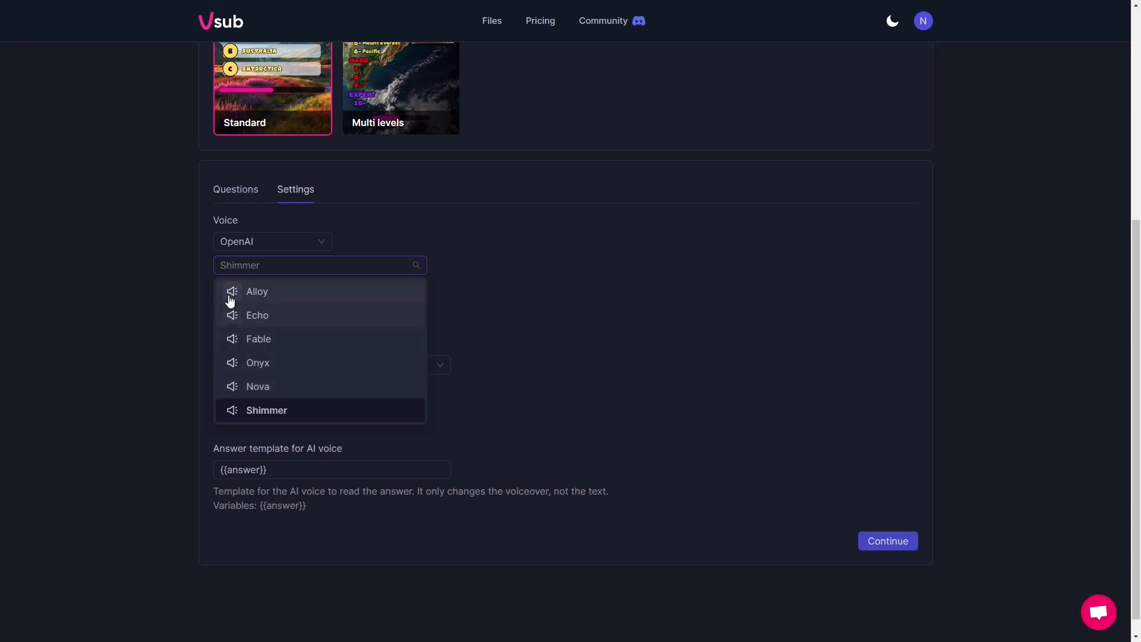
pyautogui.moveTo(256, 291)
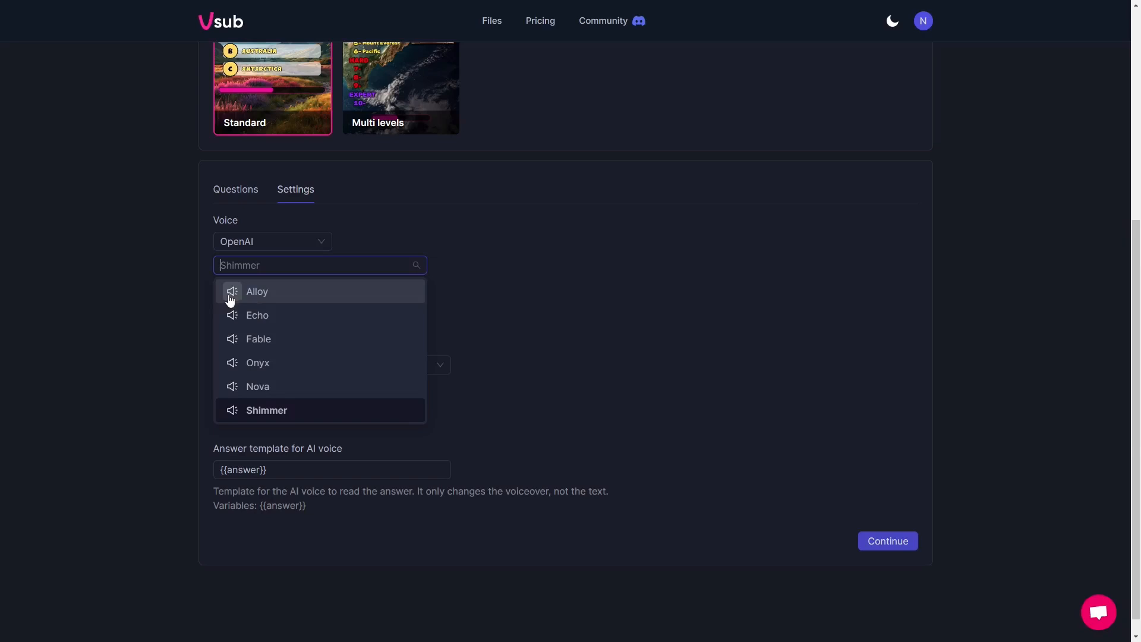
pyautogui.moveTo(314, 244)
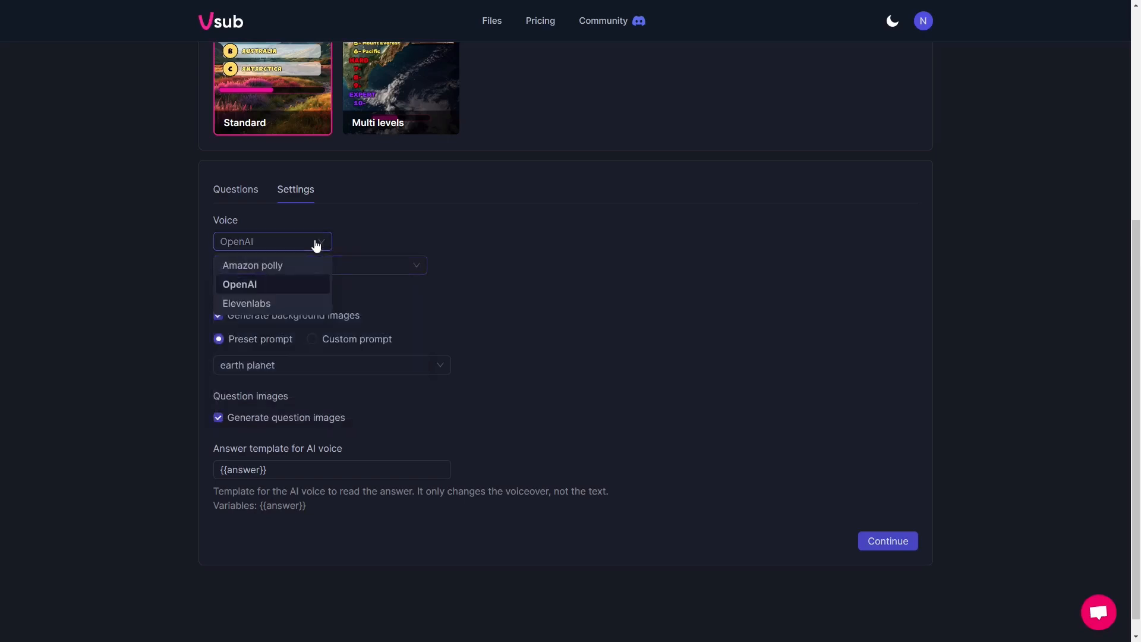
# - Switch the narration provider to Elevenlabs and change its voice from Bill to Sarah
pyautogui.click(246, 303)
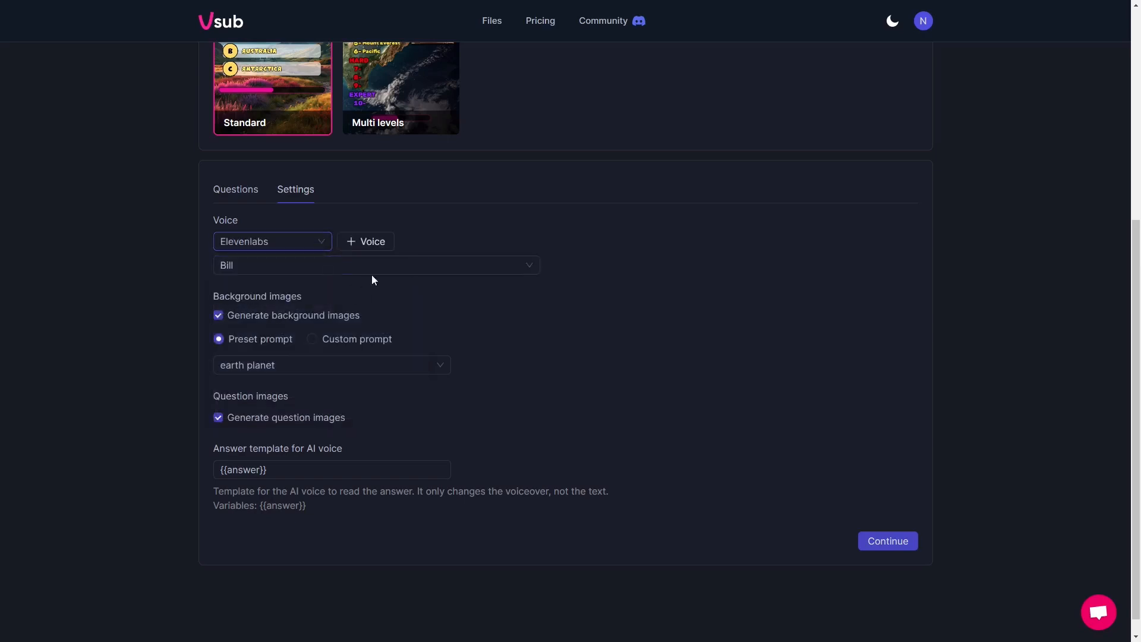
pyautogui.moveTo(372, 242)
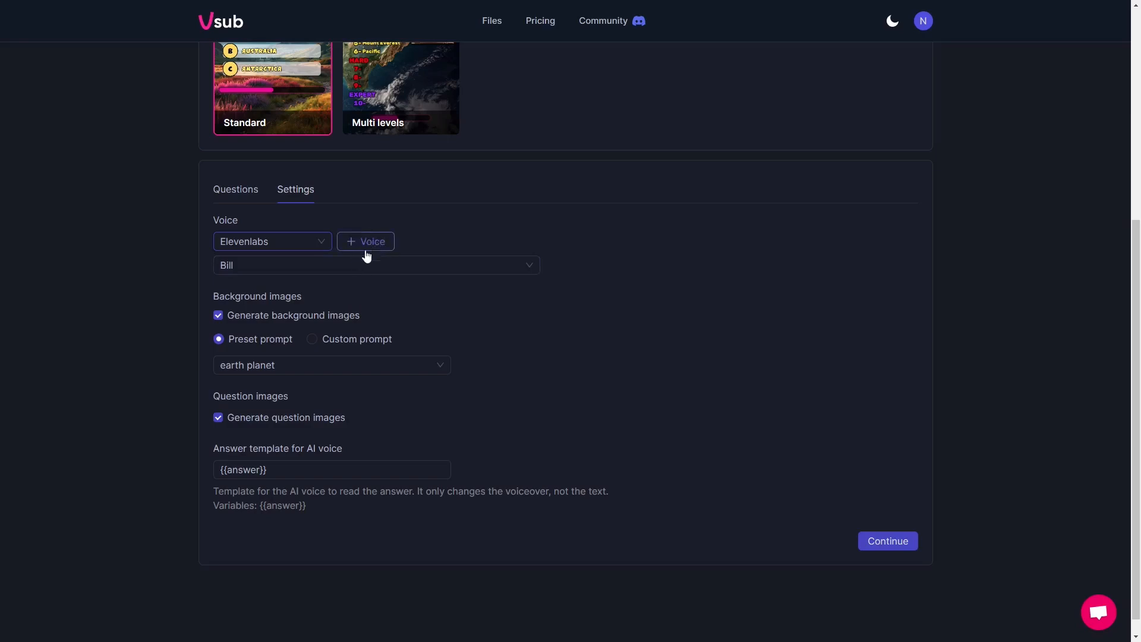
pyautogui.click(374, 264)
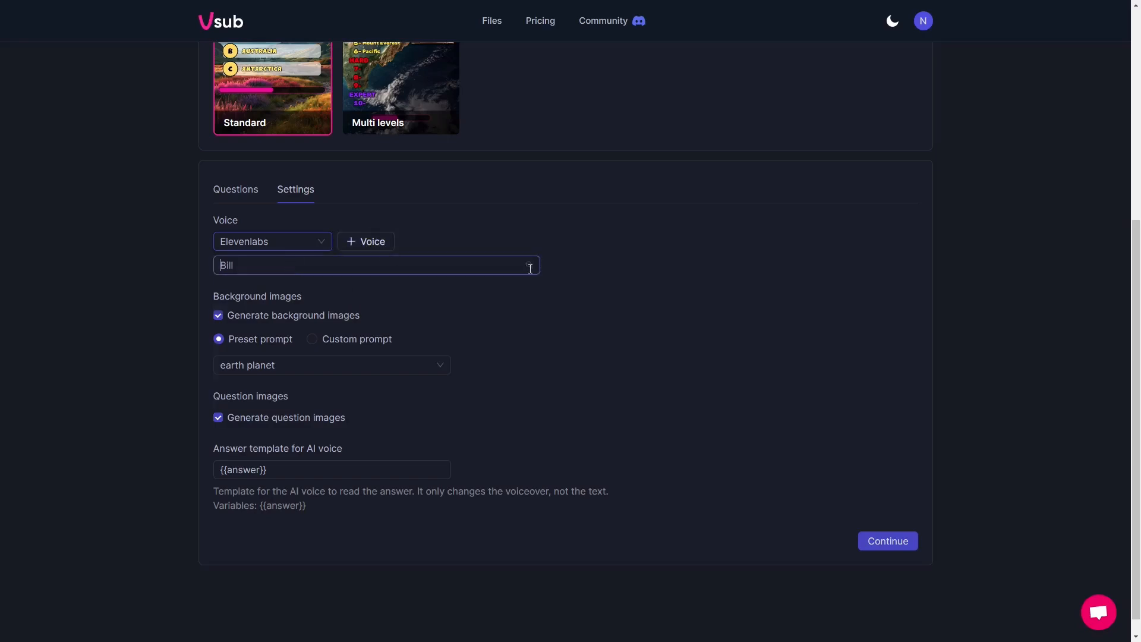
pyautogui.click(375, 265)
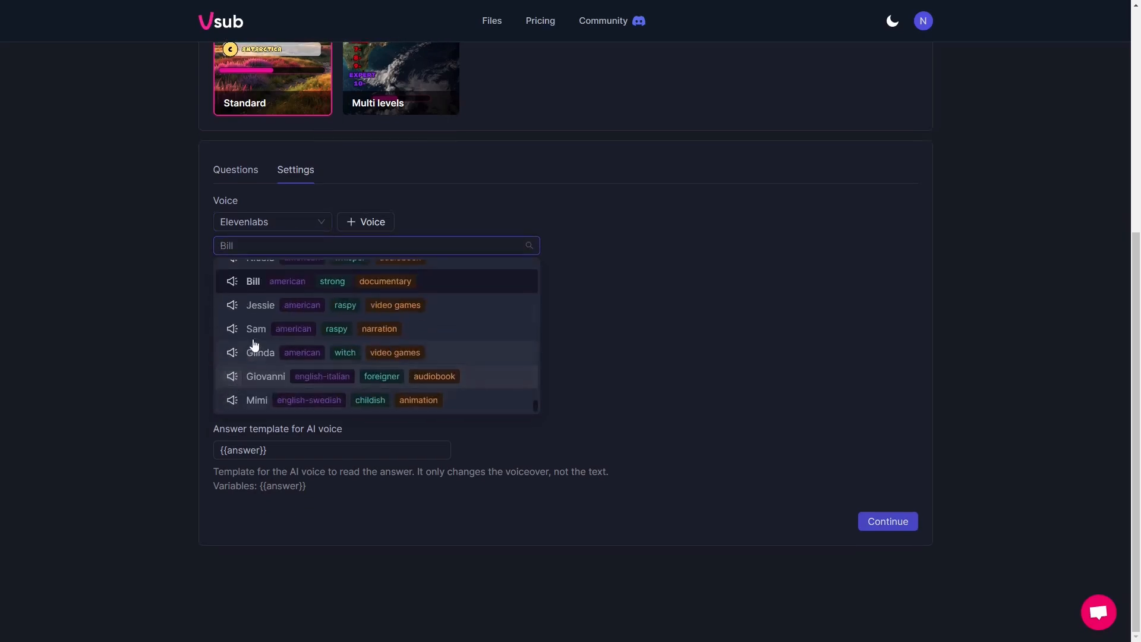
pyautogui.moveTo(232, 375)
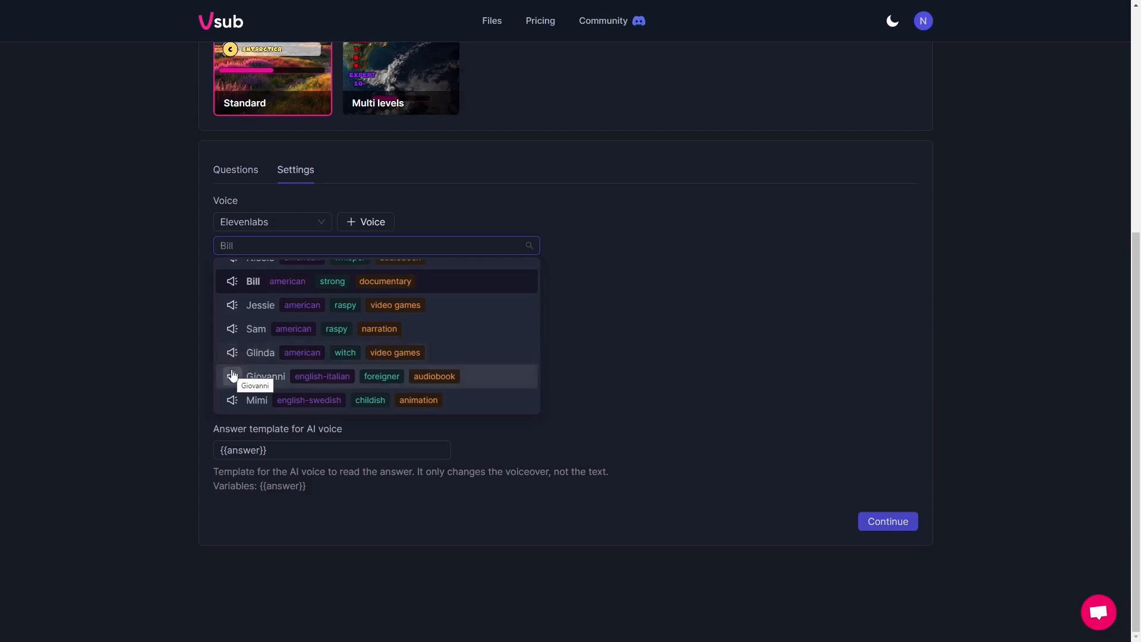
pyautogui.moveTo(231, 354)
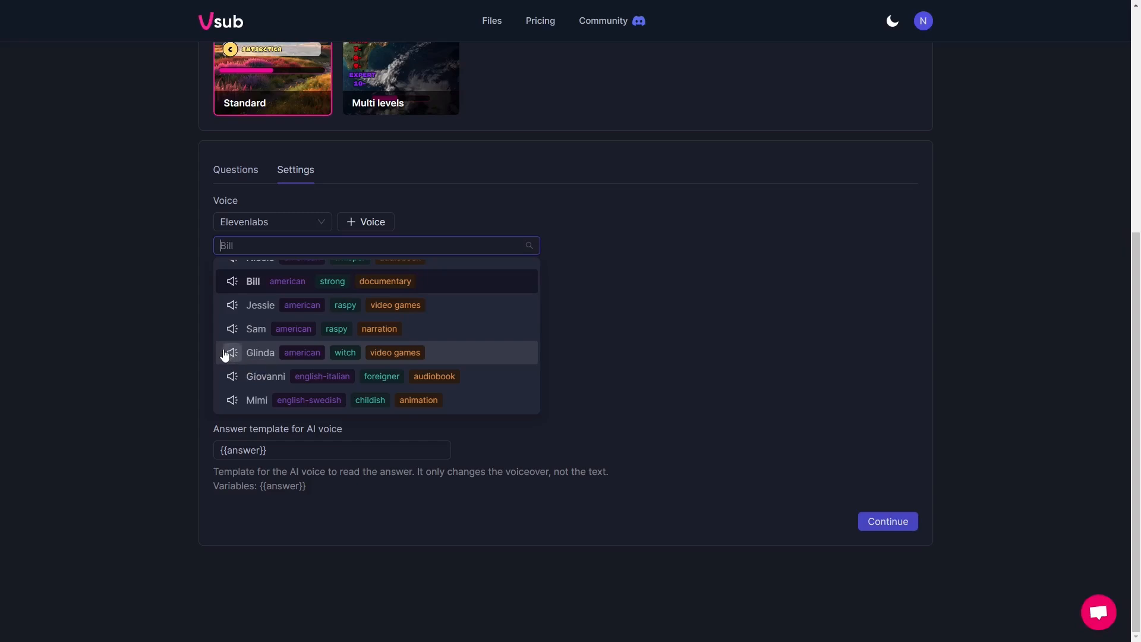
pyautogui.moveTo(260, 371)
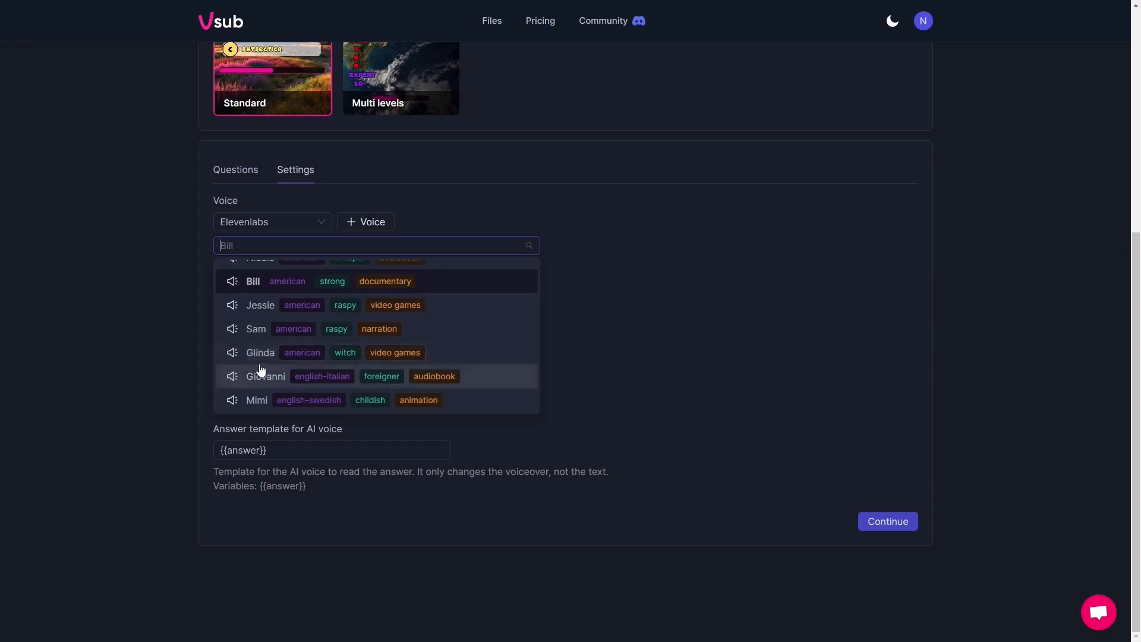
pyautogui.scroll(3)
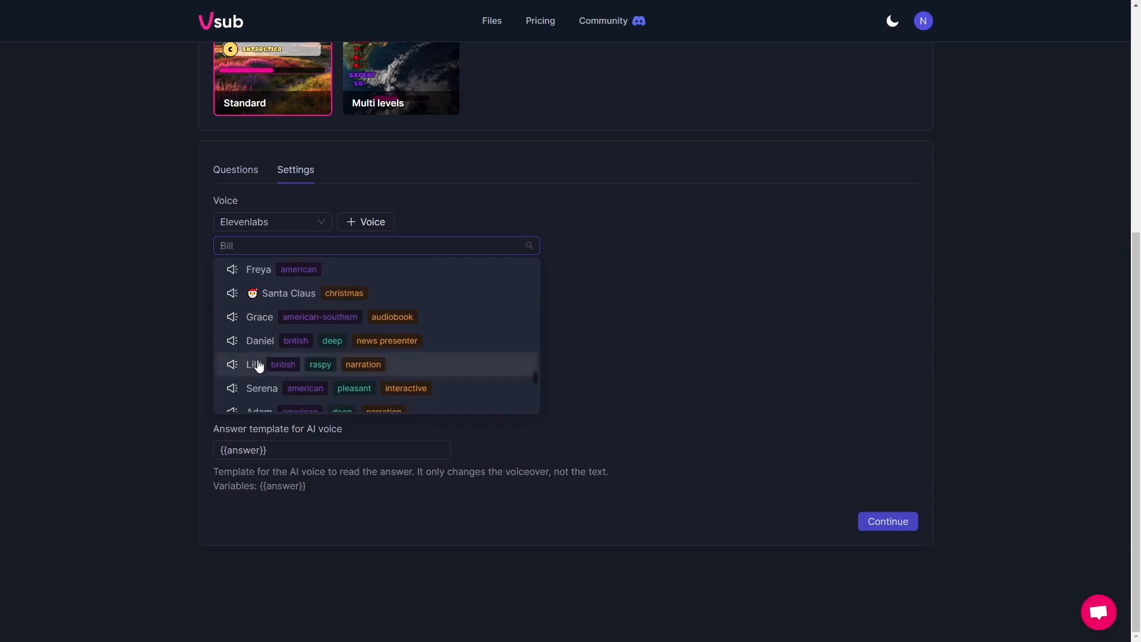
pyautogui.scroll(-3)
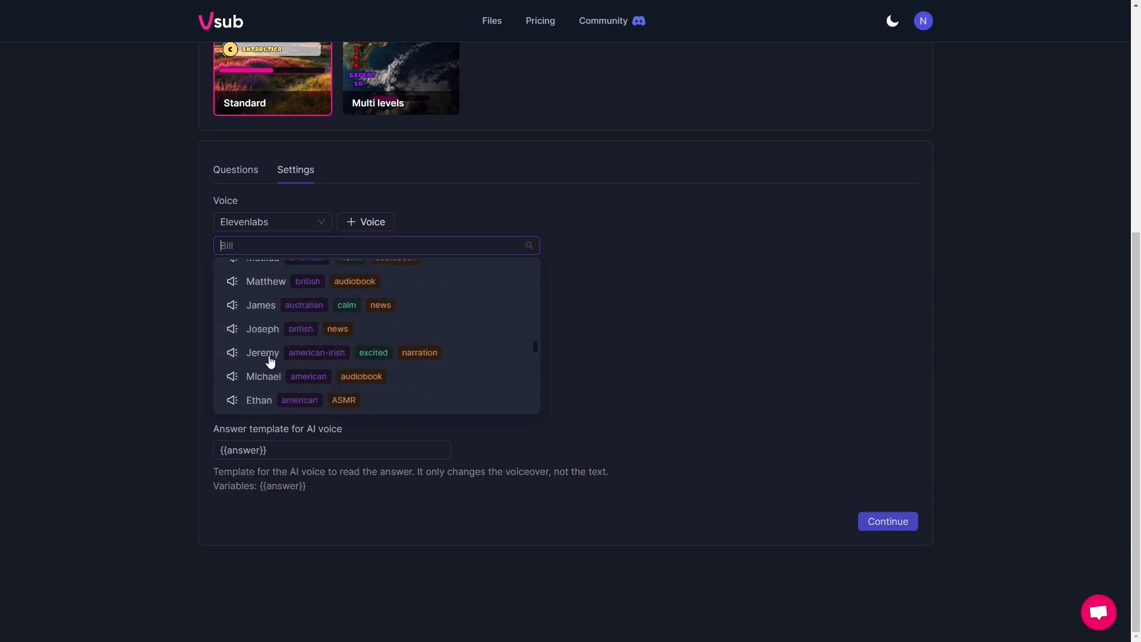
pyautogui.scroll(3)
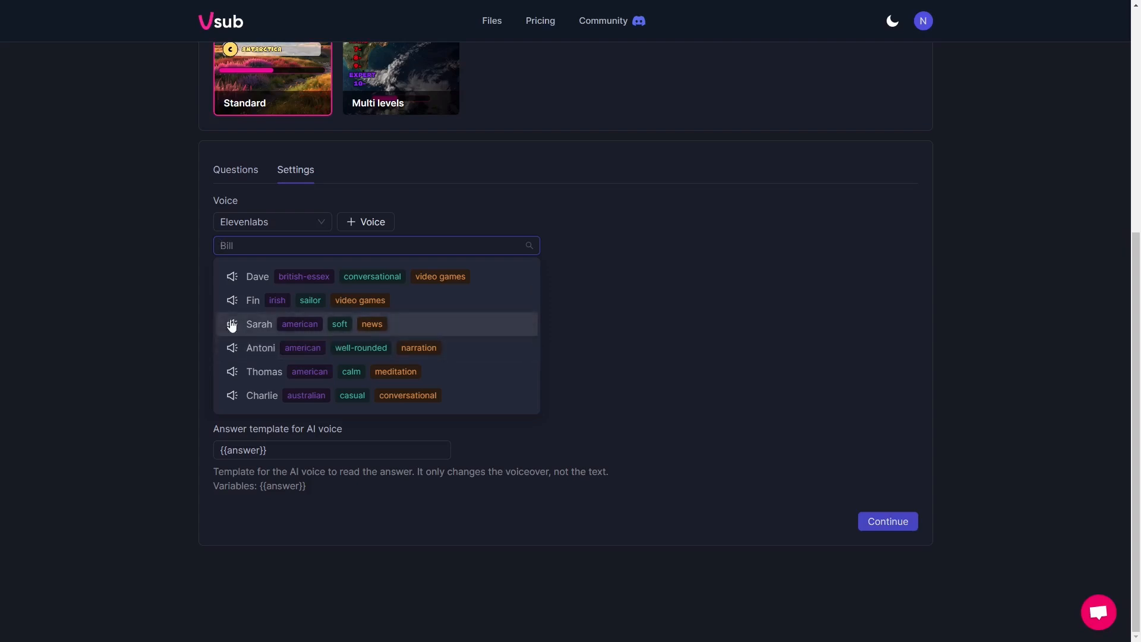
pyautogui.click(257, 323)
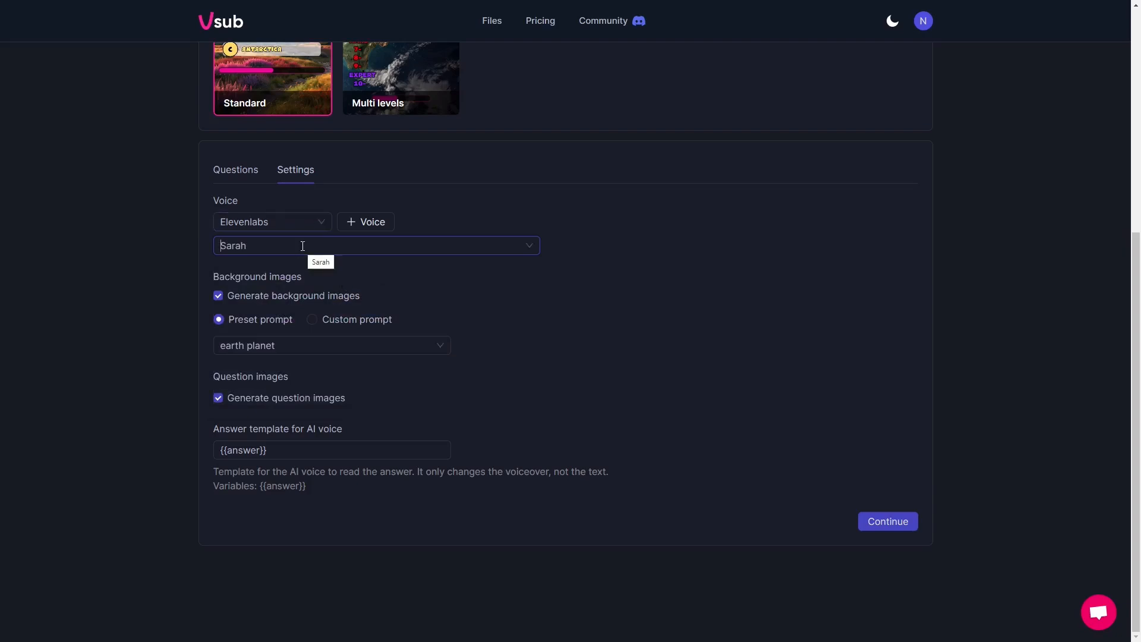
pyautogui.click(271, 222)
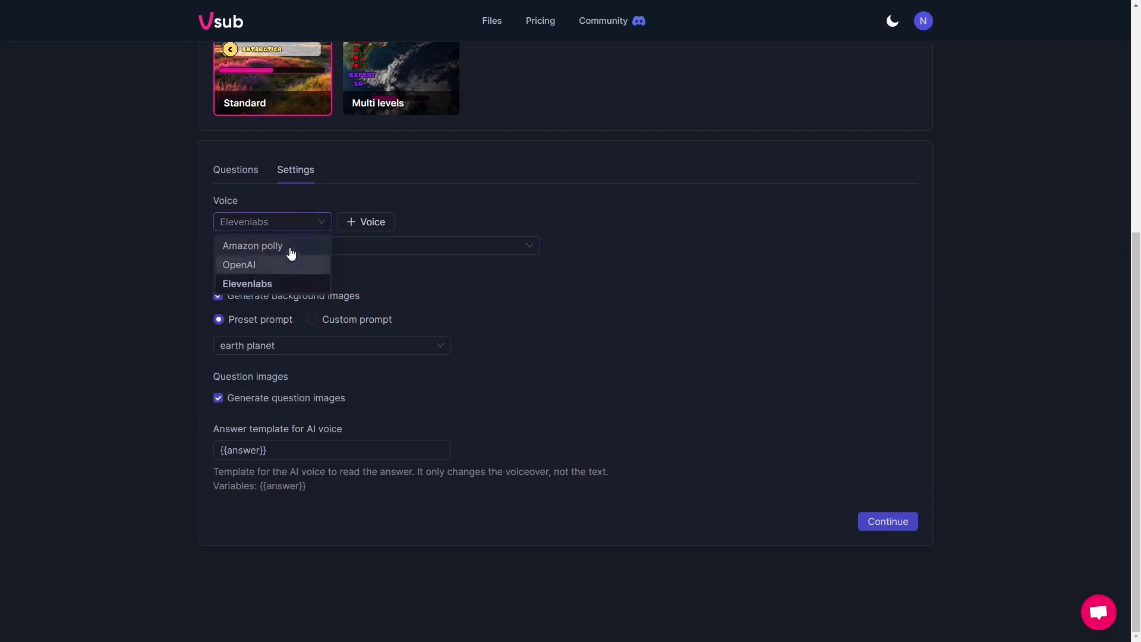
pyautogui.click(247, 283)
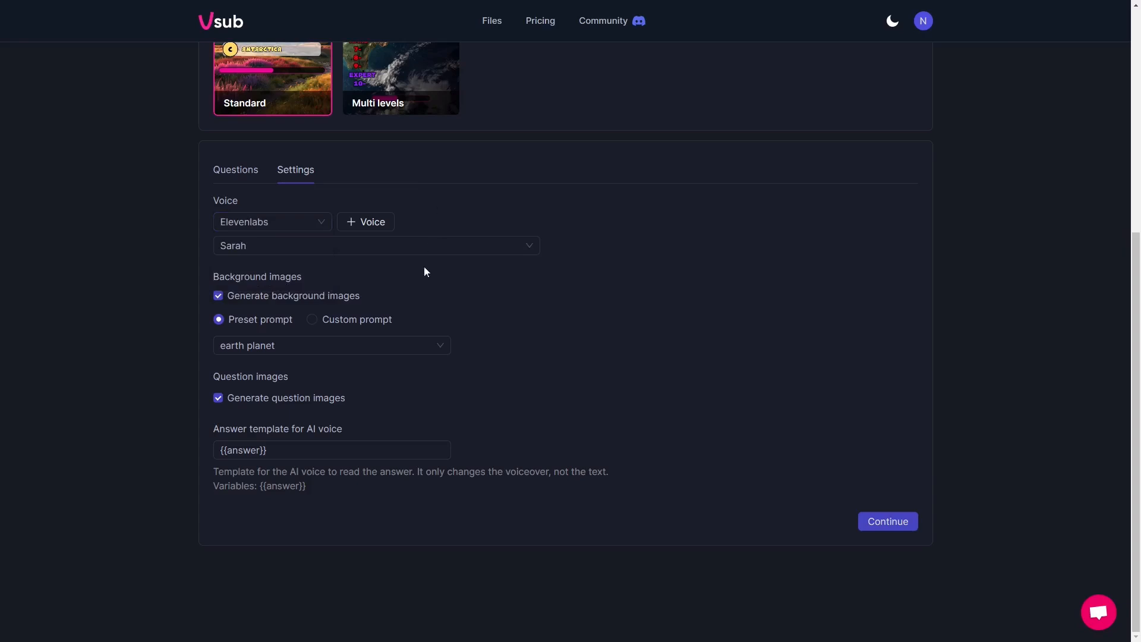
pyautogui.click(271, 221)
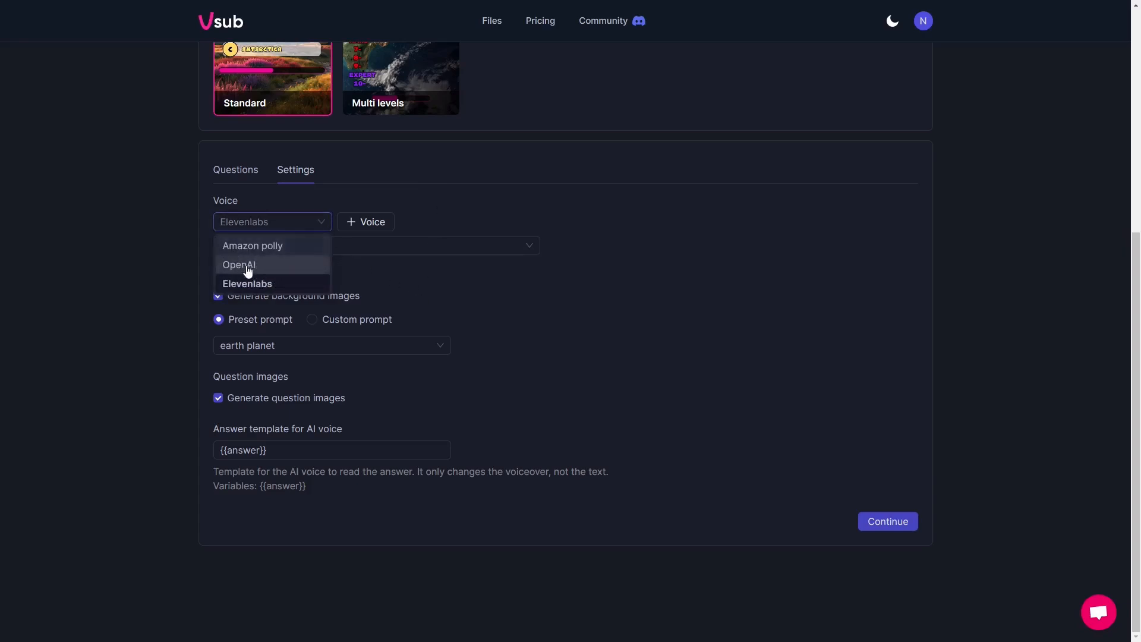
pyautogui.moveTo(442, 287)
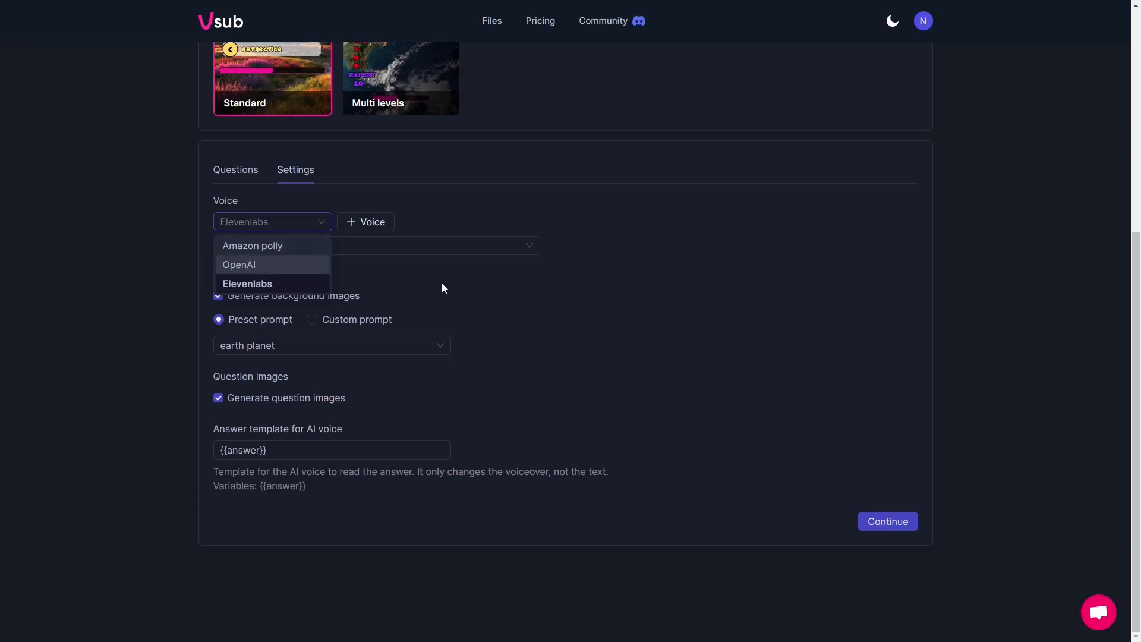
pyautogui.click(247, 283)
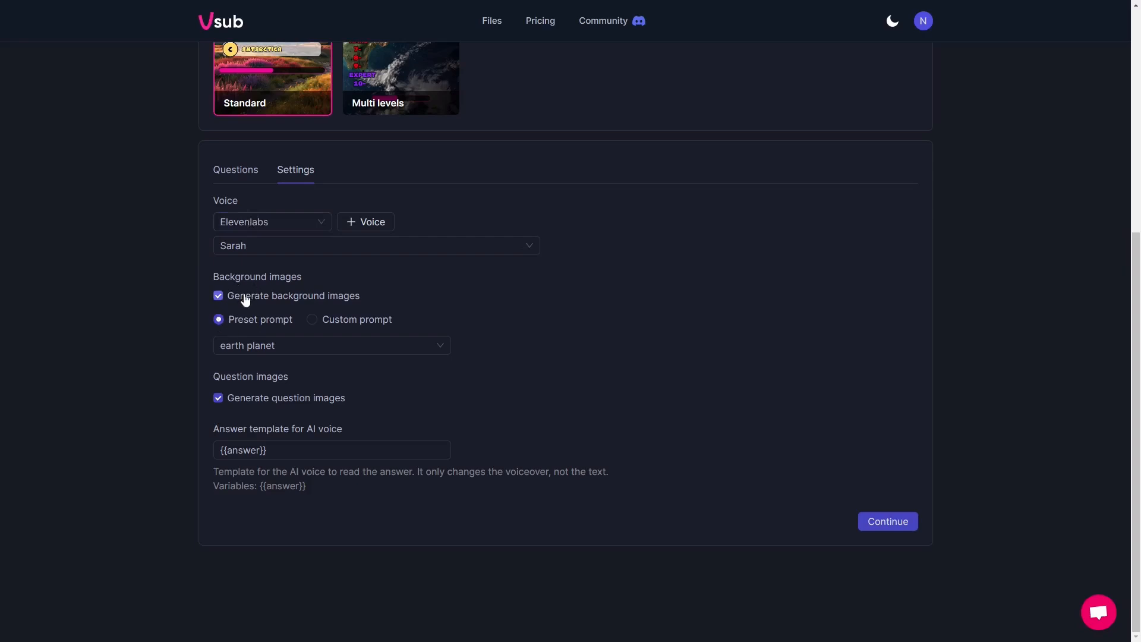
pyautogui.moveTo(347, 303)
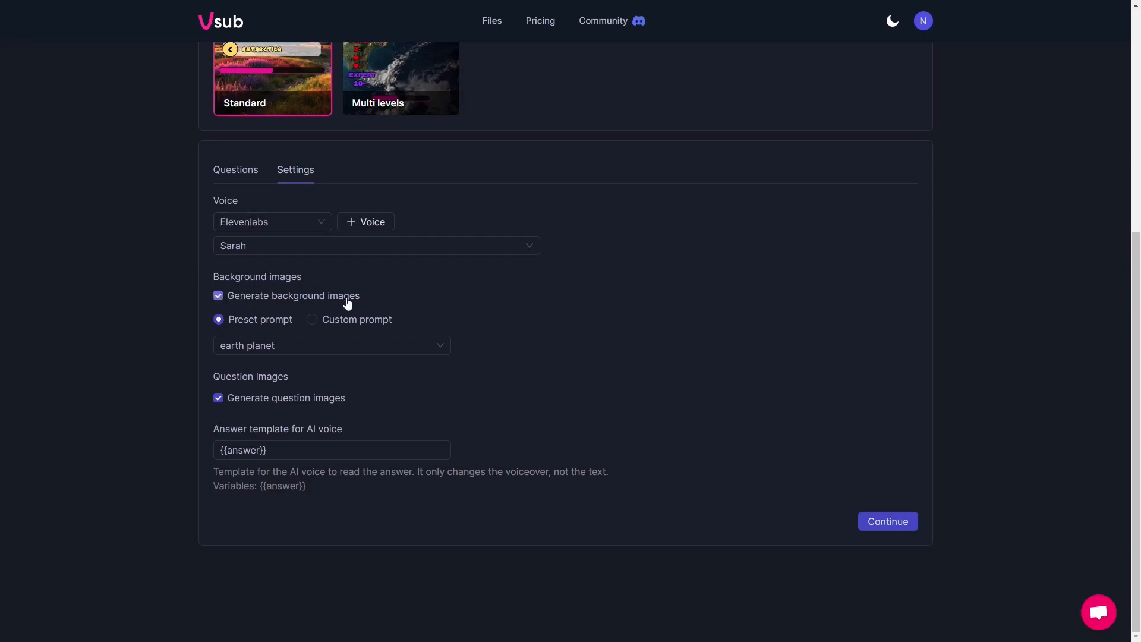
pyautogui.moveTo(254, 347)
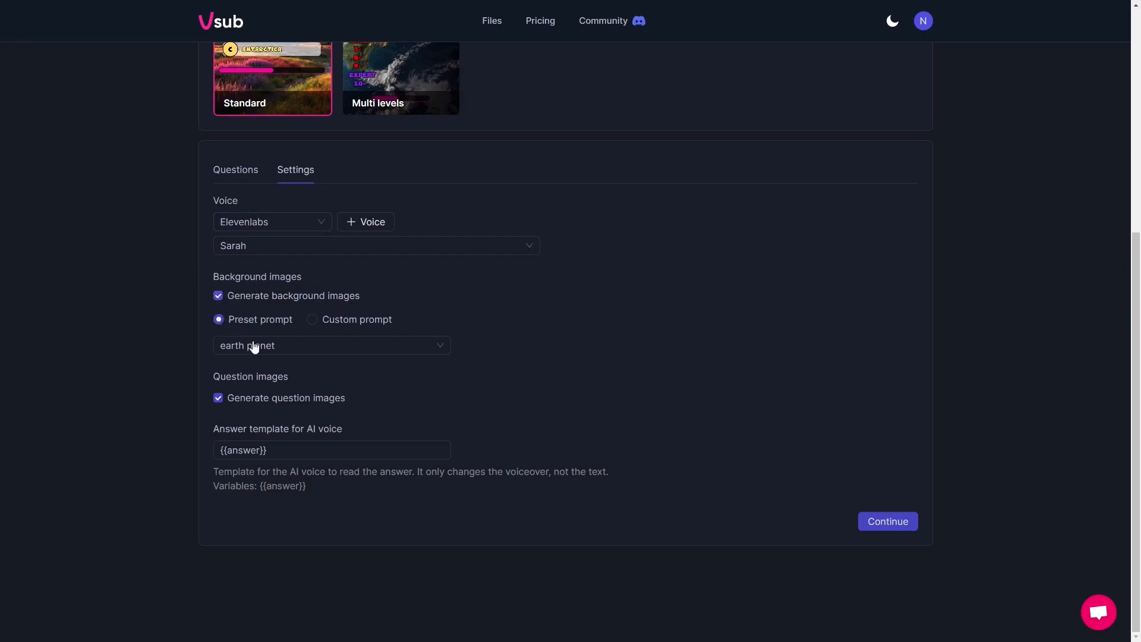
pyautogui.scroll(3)
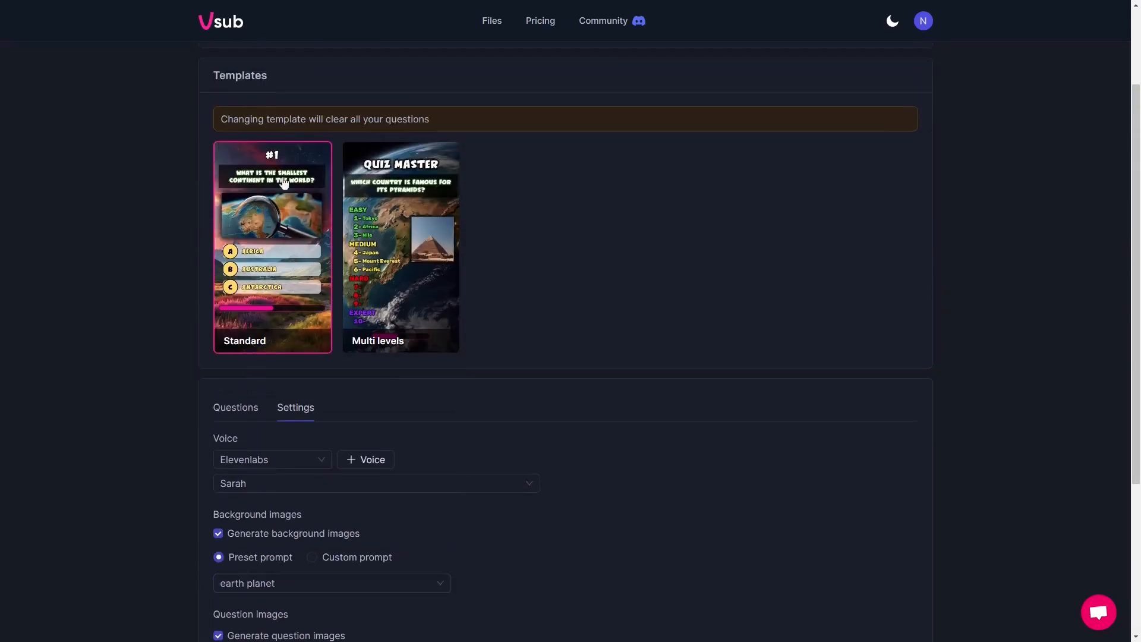
pyautogui.moveTo(283, 277)
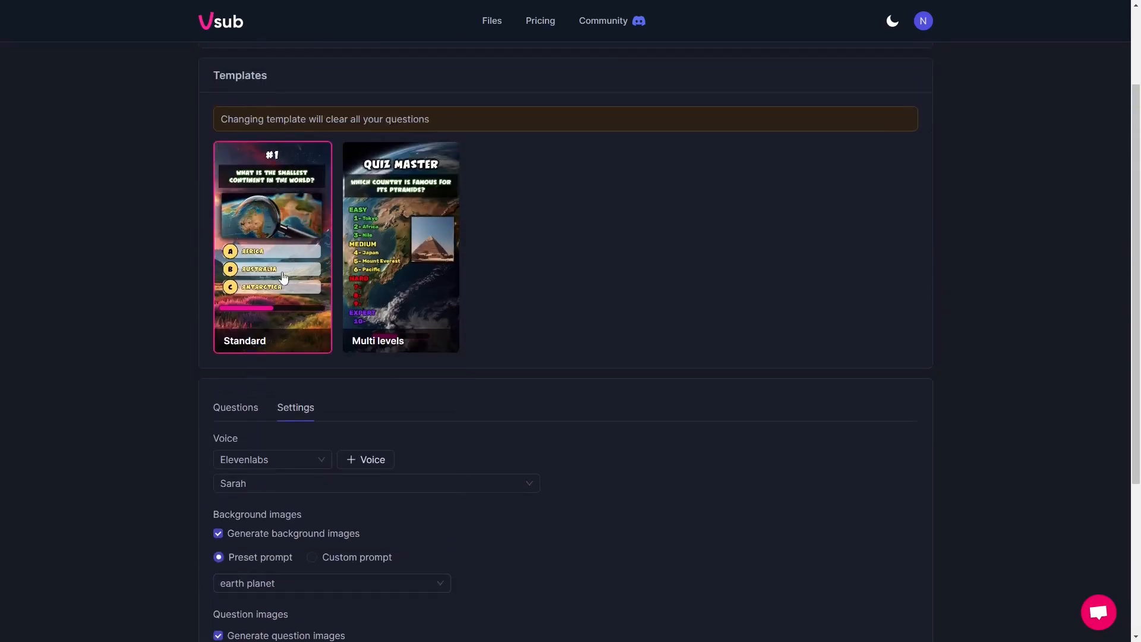
pyautogui.moveTo(277, 158)
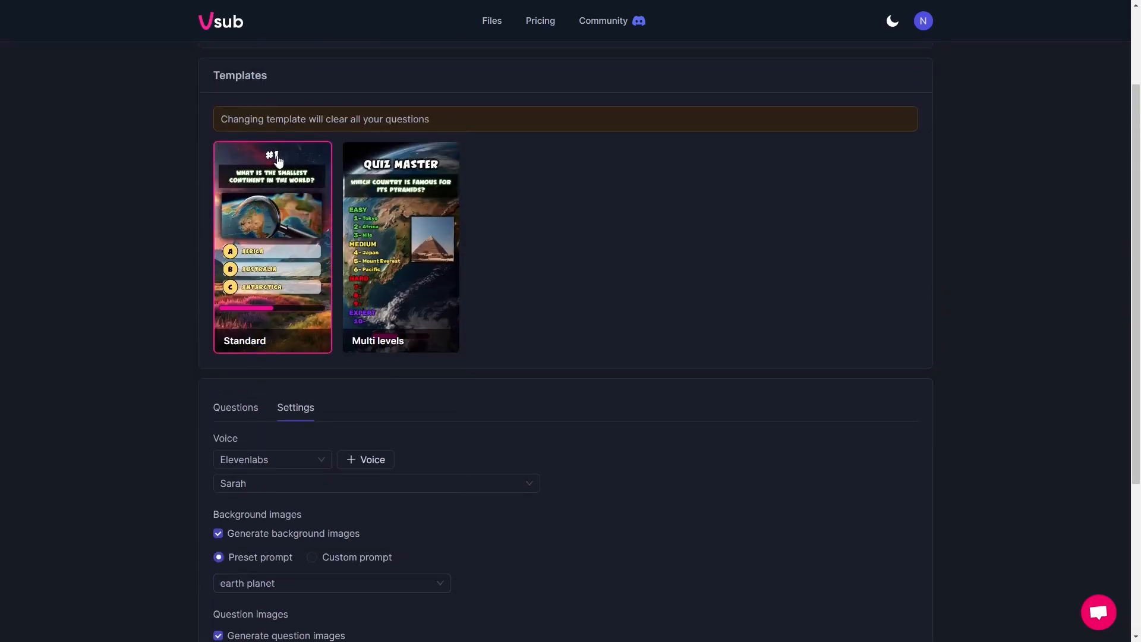
pyautogui.moveTo(415, 333)
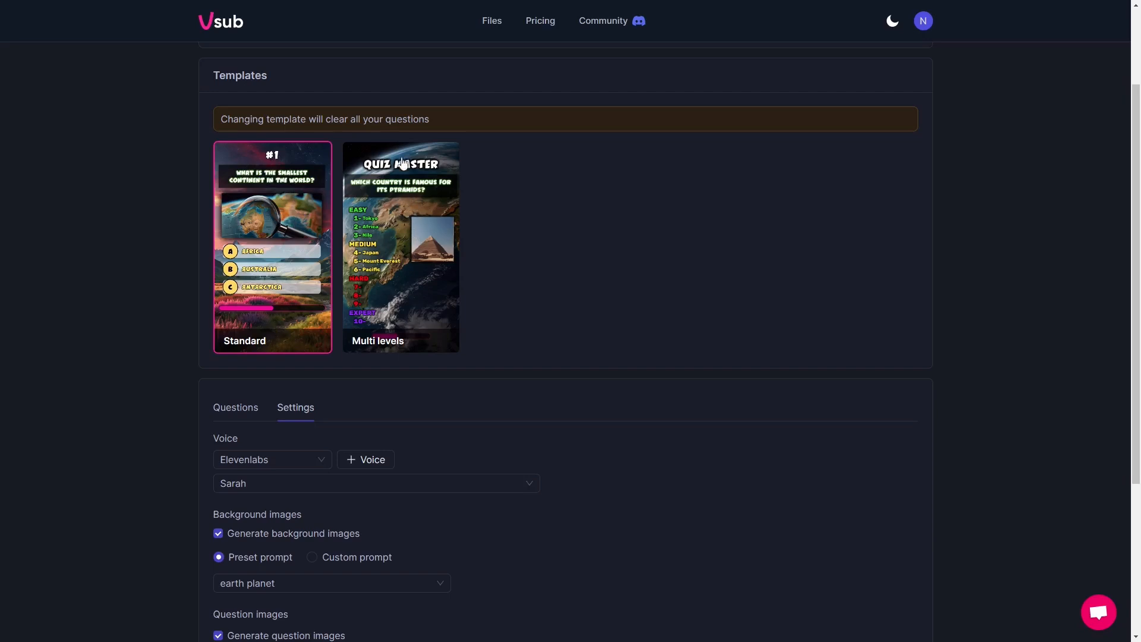
pyautogui.scroll(-3)
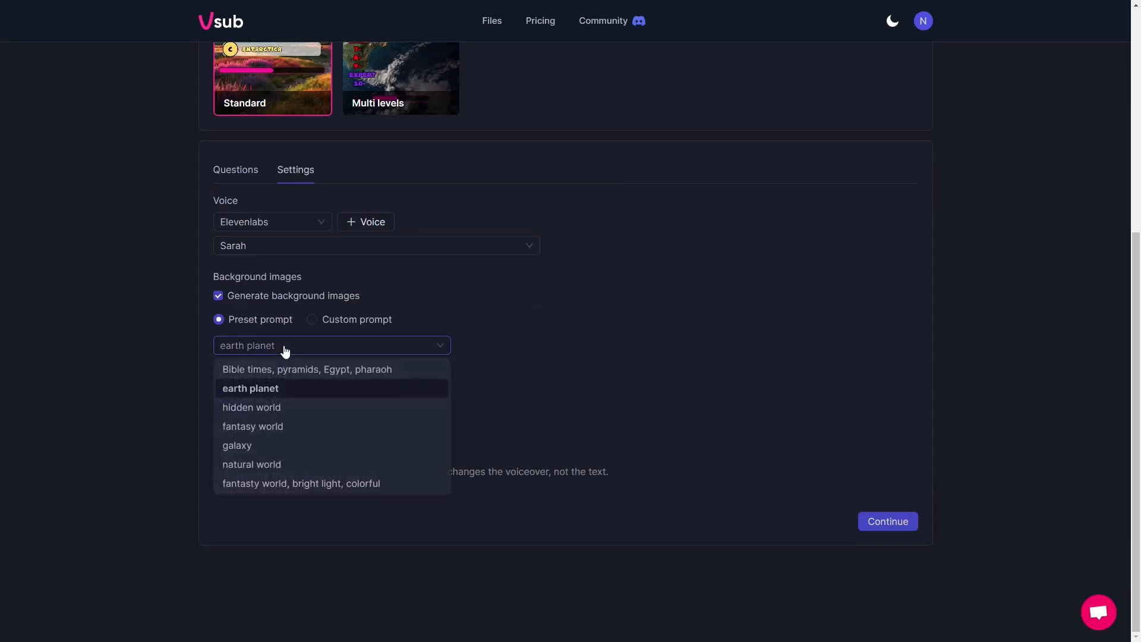
pyautogui.moveTo(316, 440)
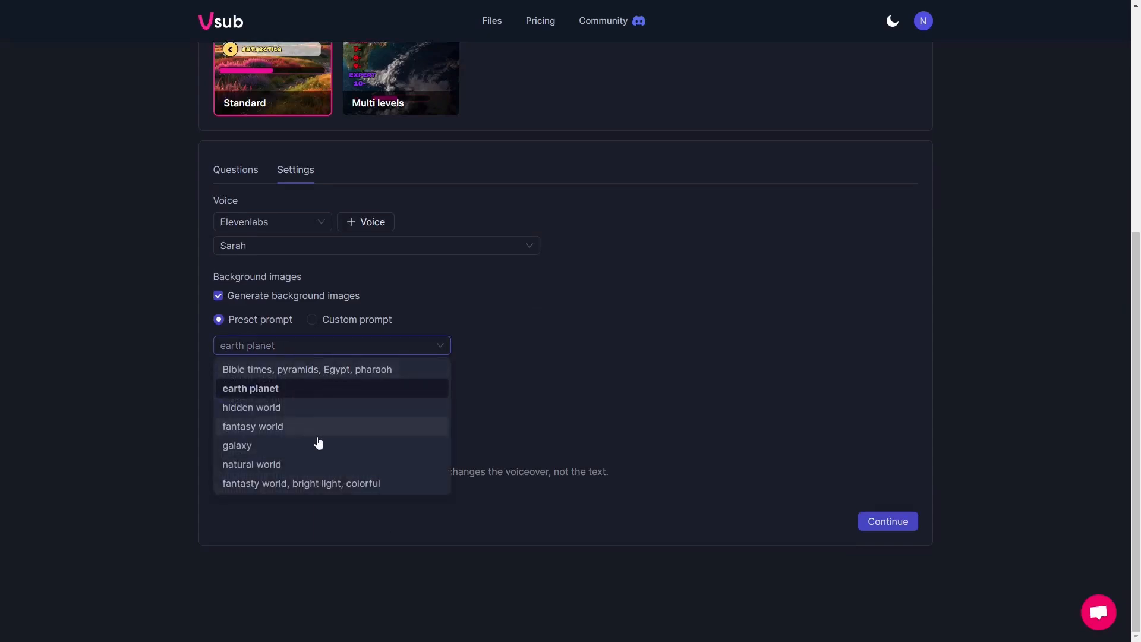
pyautogui.moveTo(326, 476)
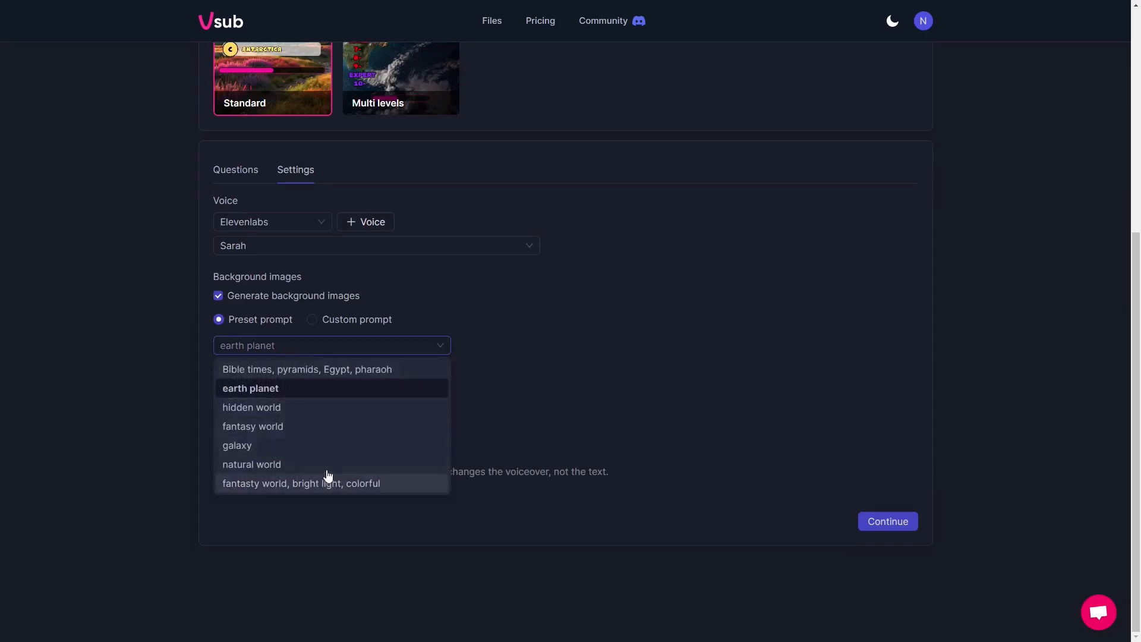
pyautogui.moveTo(319, 464)
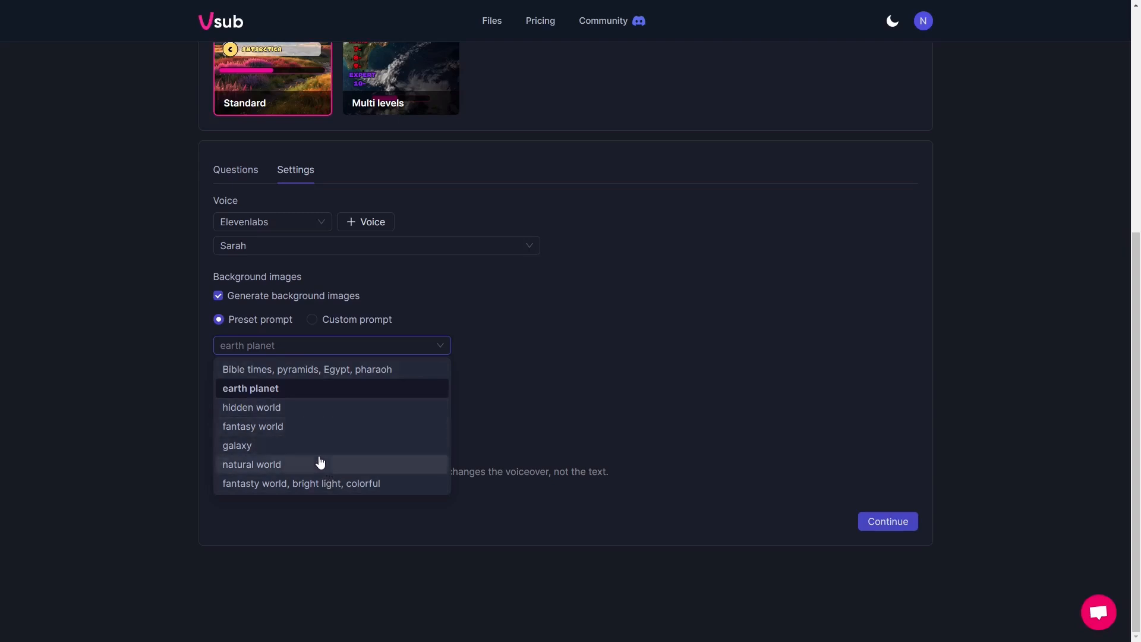
# - Set the background images to a custom prompt 'Godzilla' and review the AI voice answer template
pyautogui.click(311, 318)
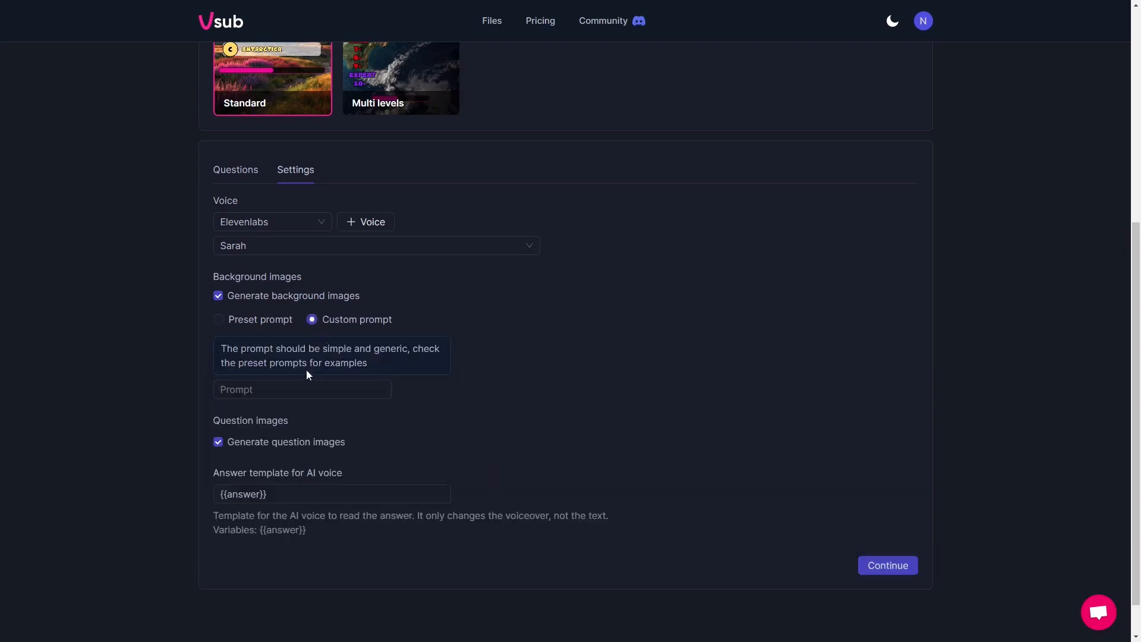
pyautogui.click(301, 389)
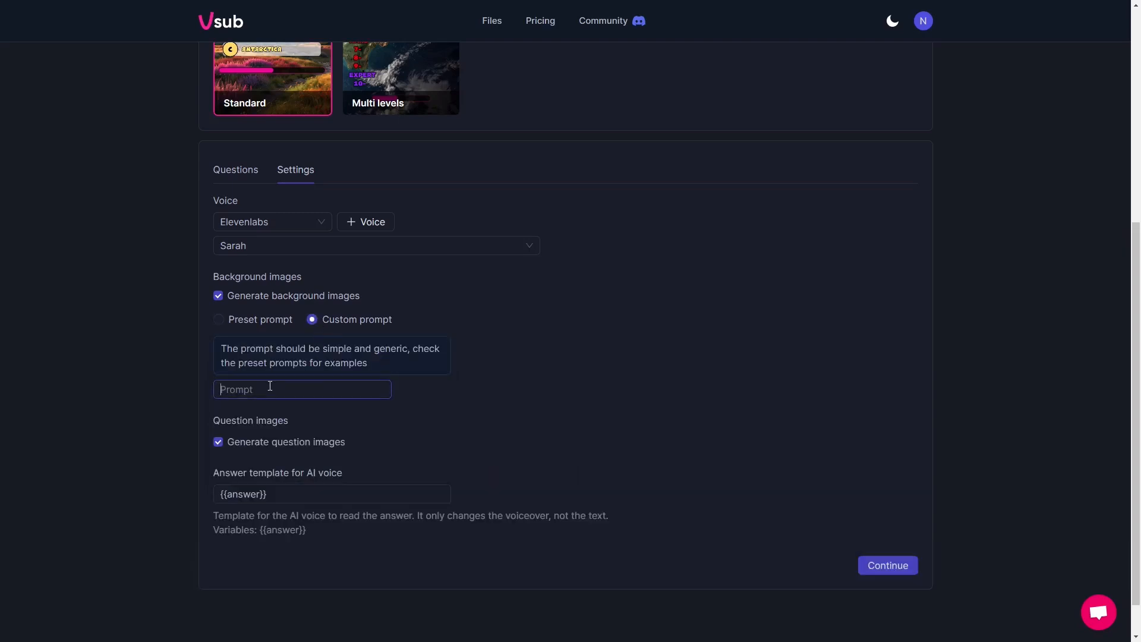
pyautogui.write('God')
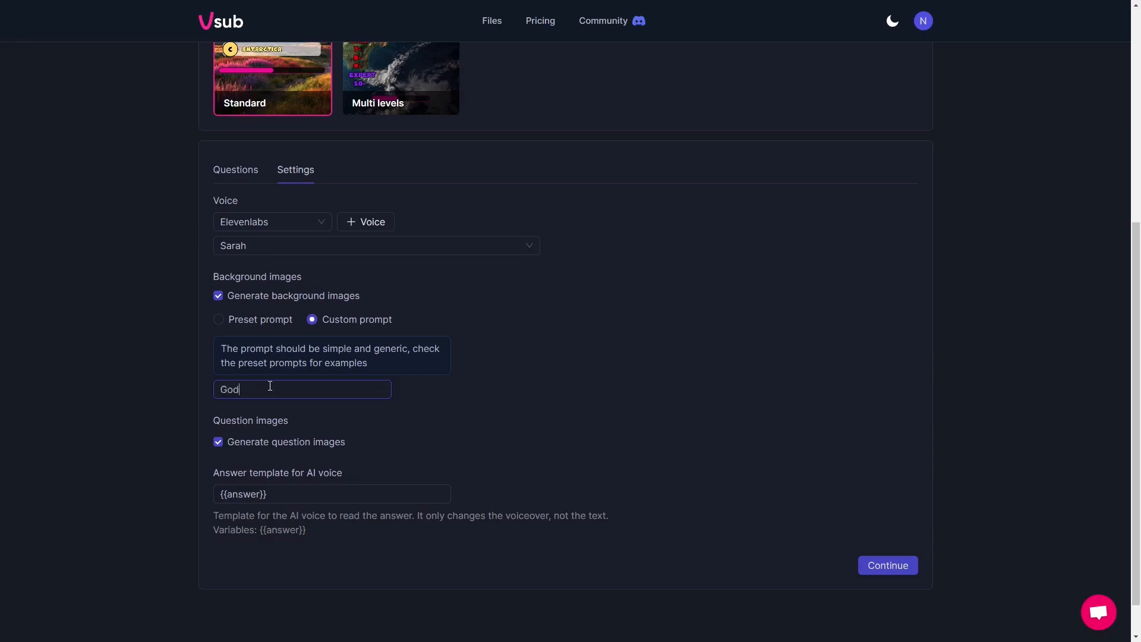
pyautogui.write('zilla')
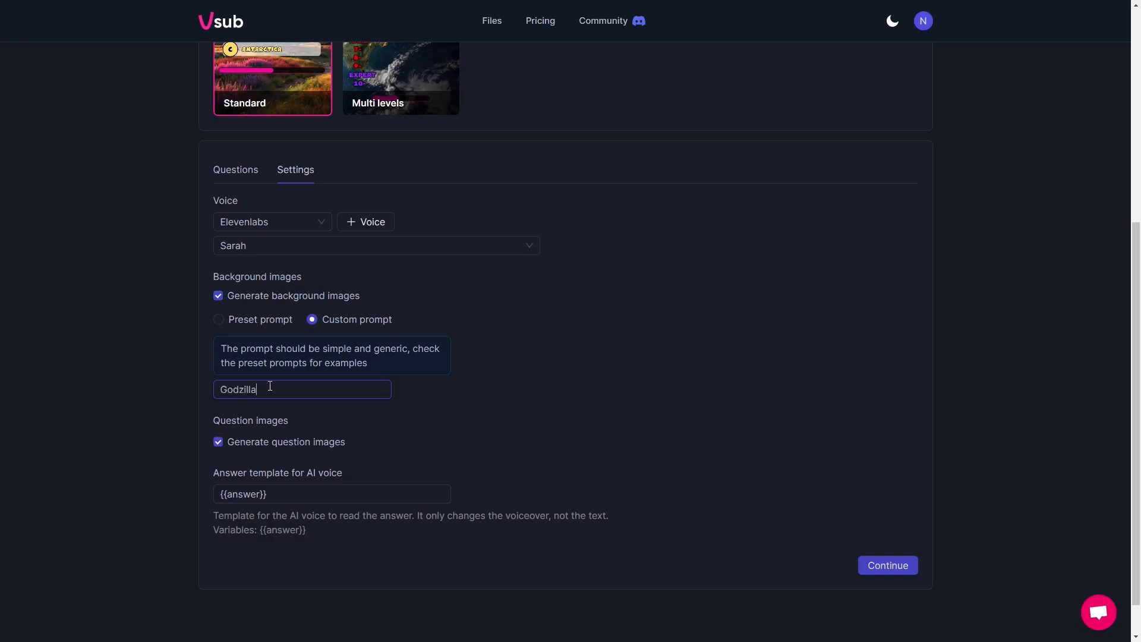
pyautogui.moveTo(251, 429)
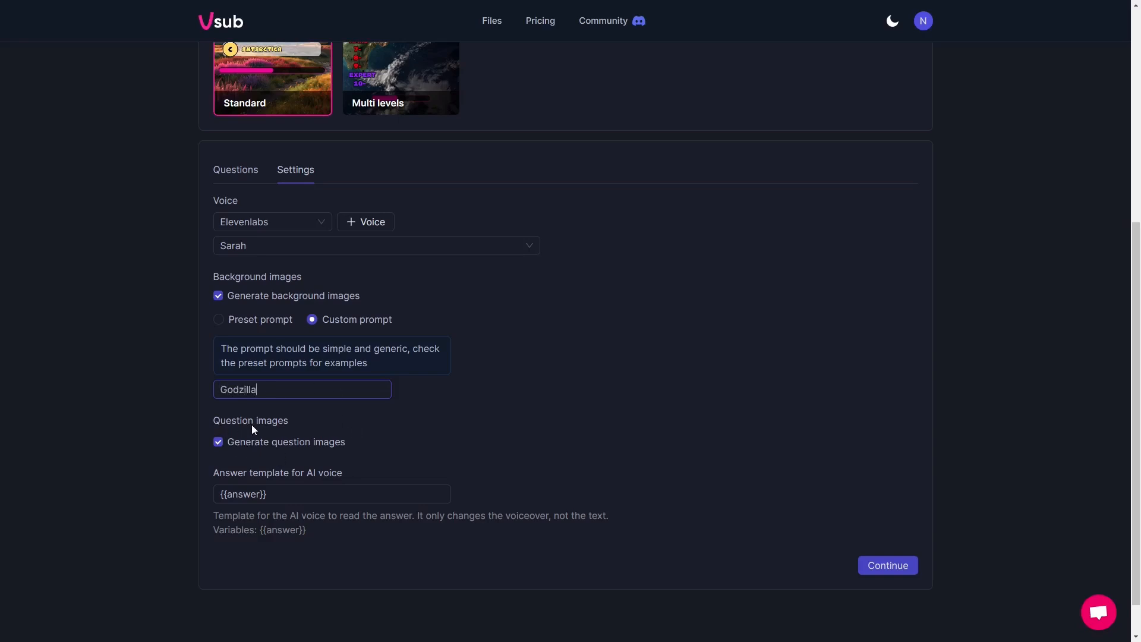
pyautogui.moveTo(337, 451)
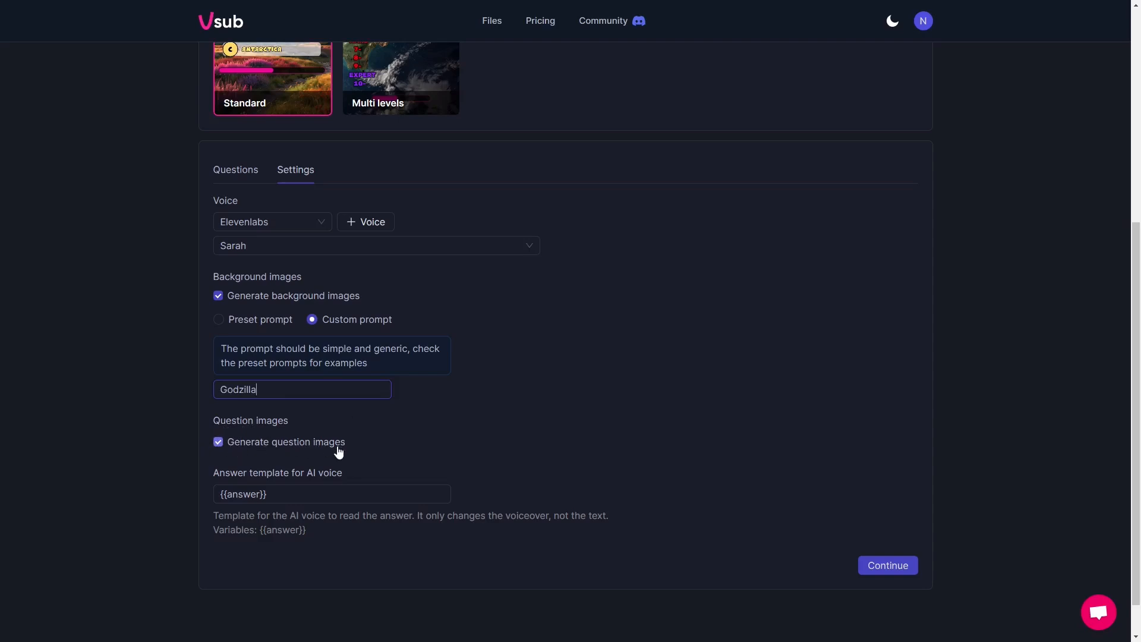
pyautogui.scroll(-3)
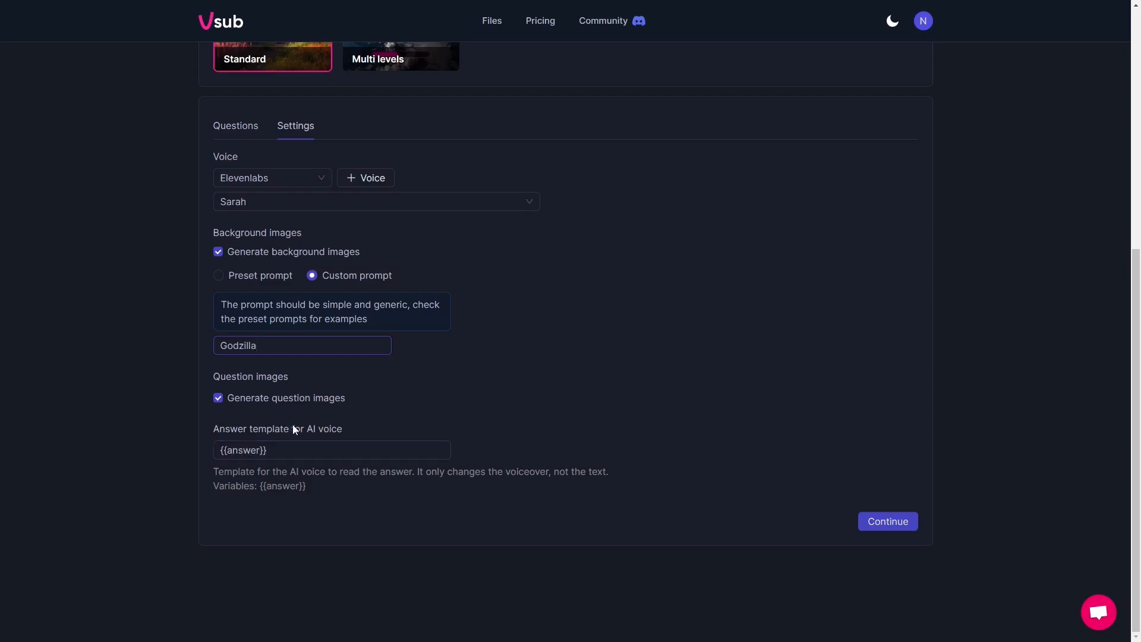
pyautogui.click(331, 449)
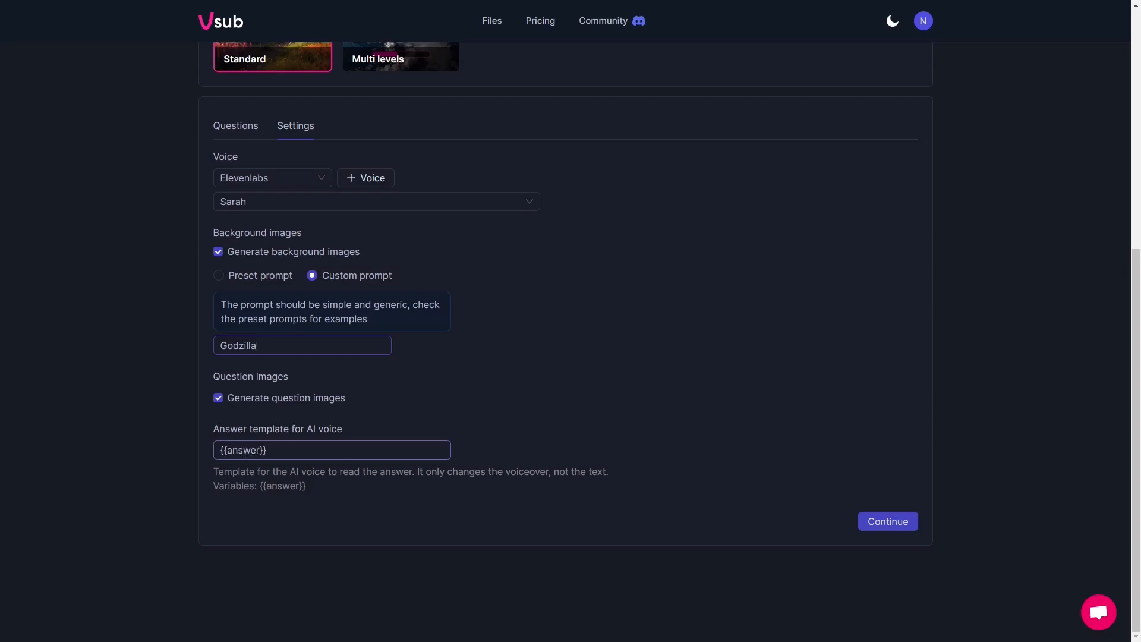
# - Check the quiz language options and submit the settings to generate the quiz video
pyautogui.scroll(3)
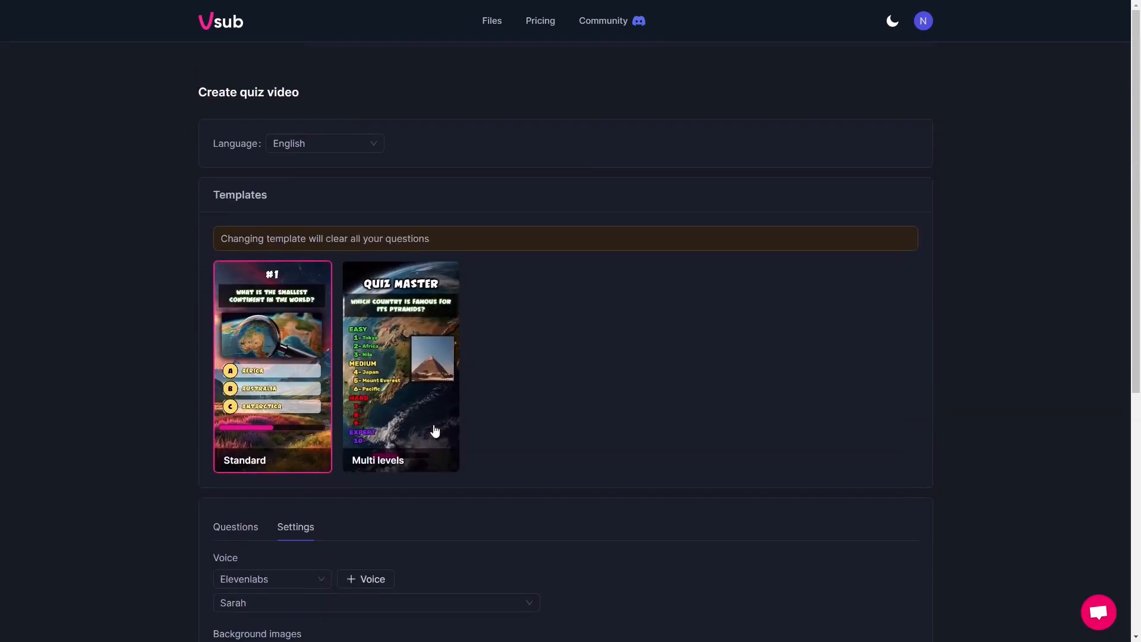
pyautogui.moveTo(479, 332)
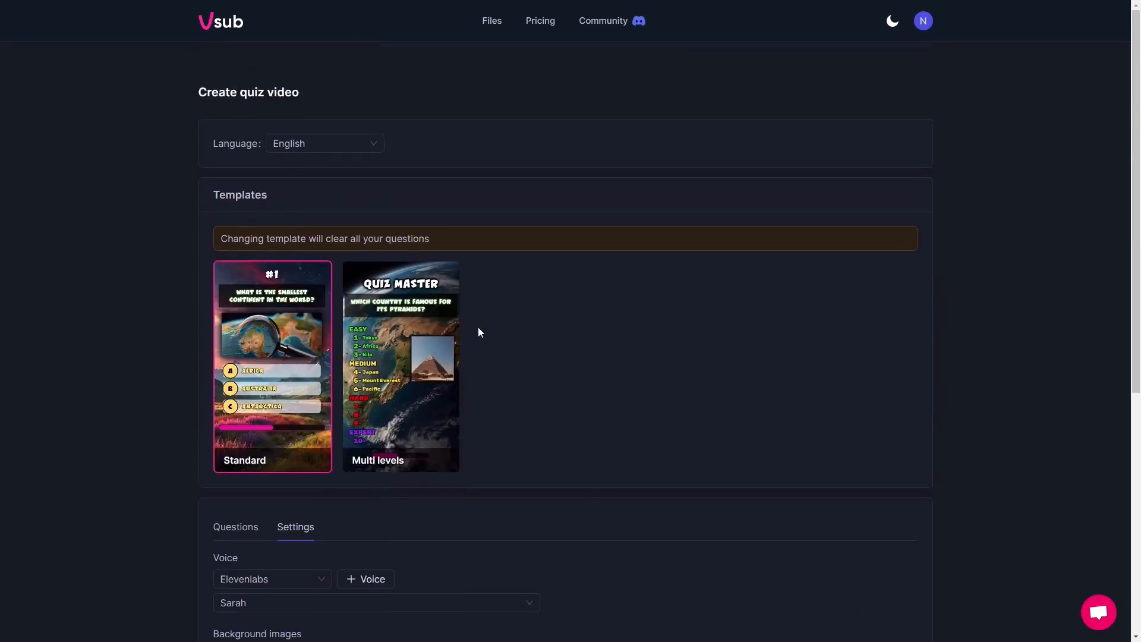
pyautogui.click(323, 144)
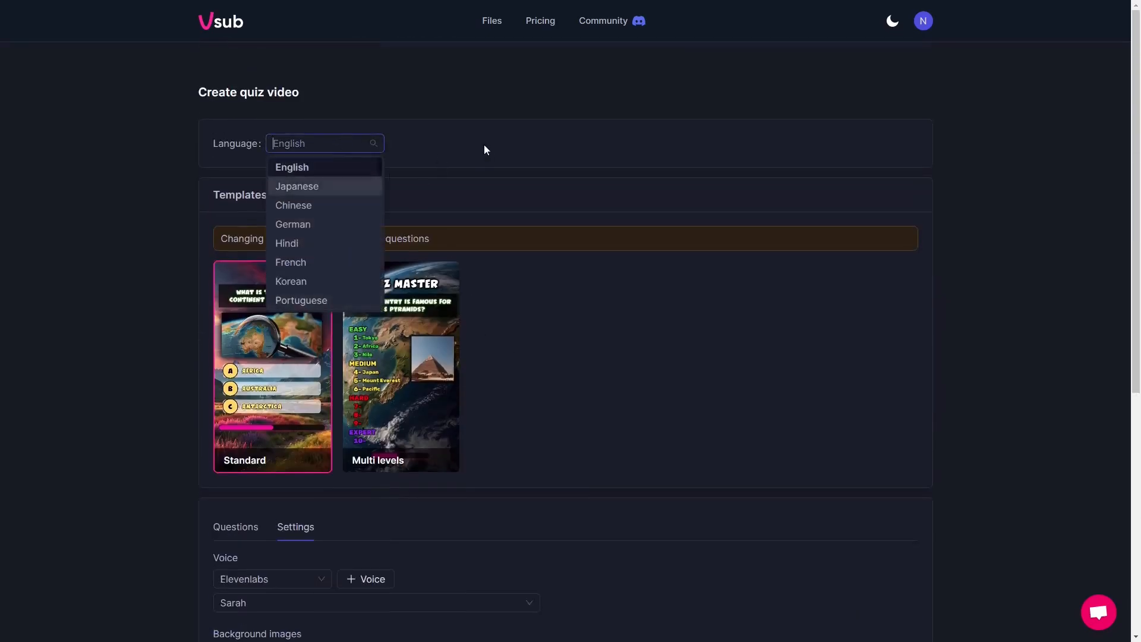
pyautogui.scroll(-3)
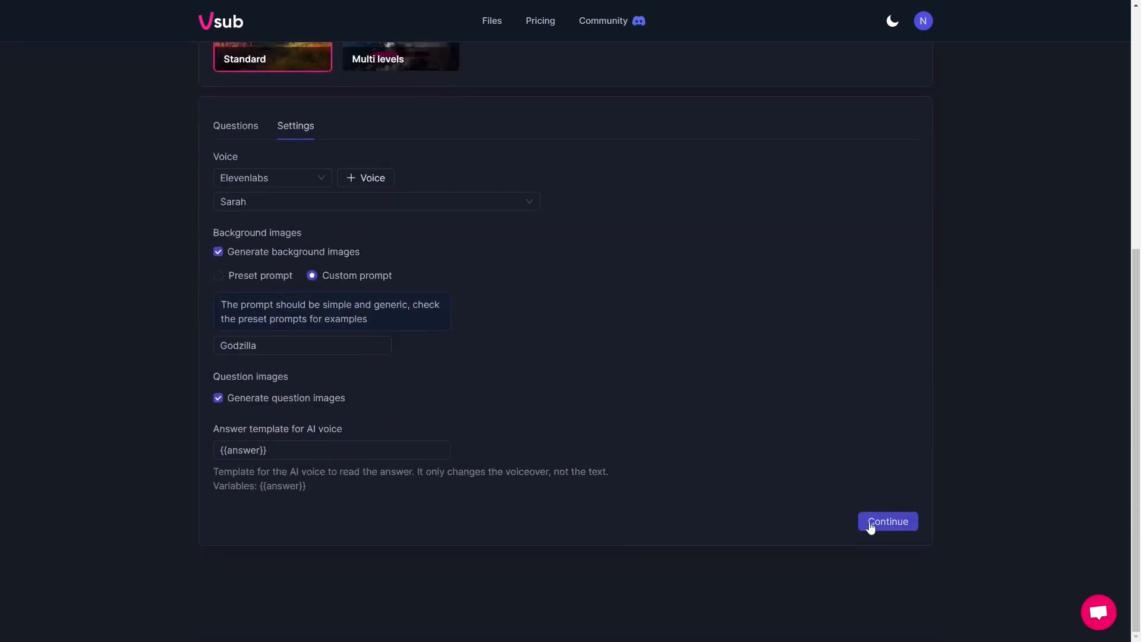
pyautogui.click(887, 520)
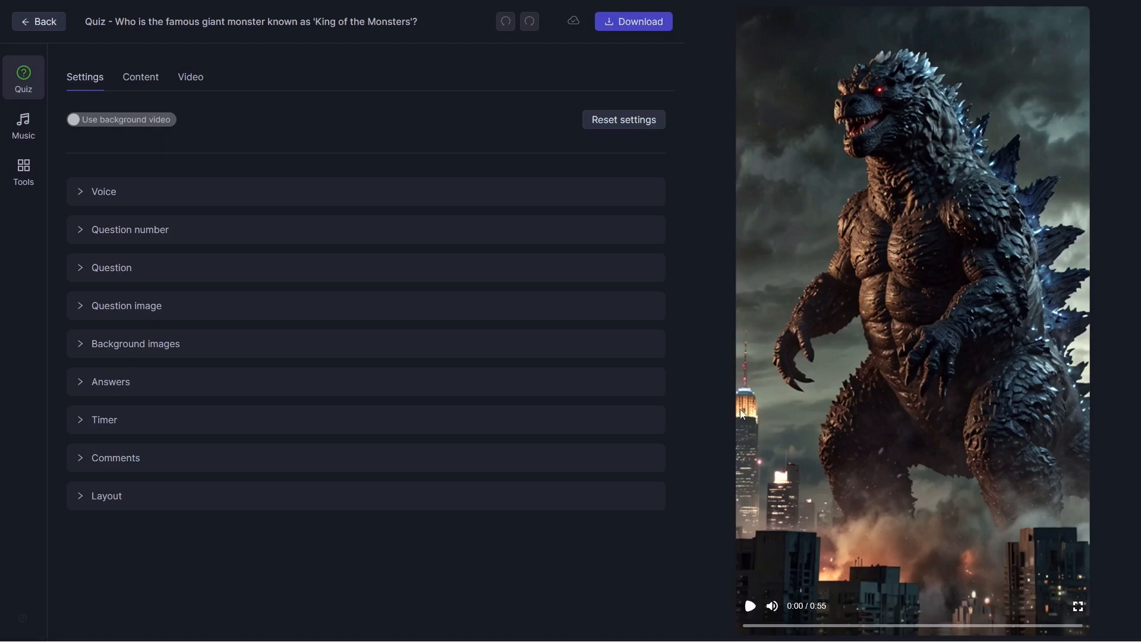
pyautogui.moveTo(595, 260)
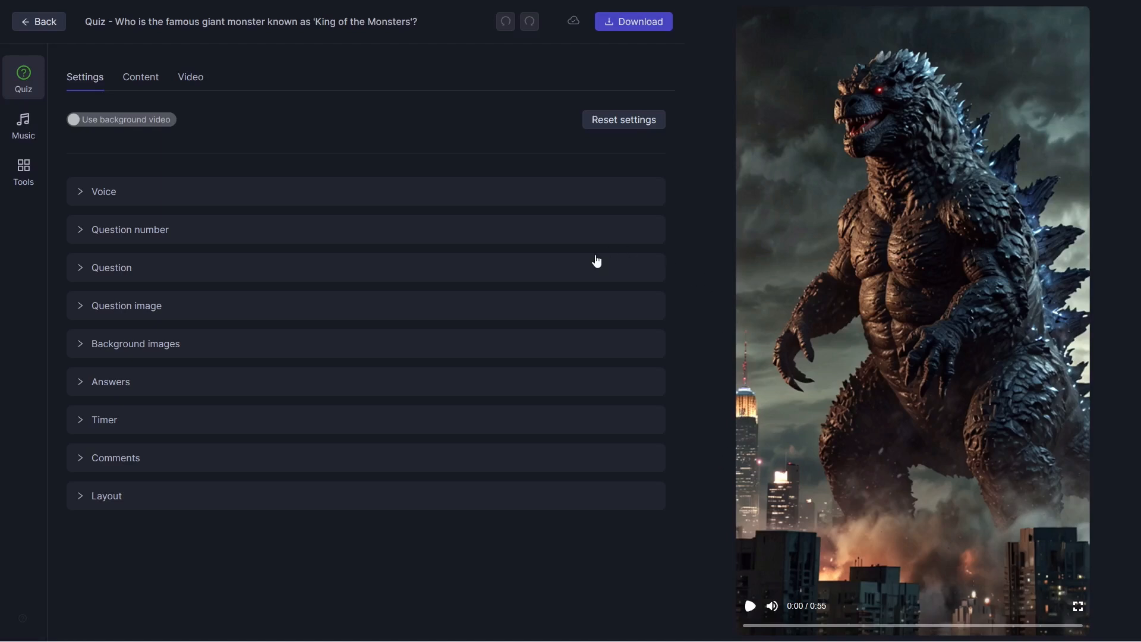
pyautogui.moveTo(343, 157)
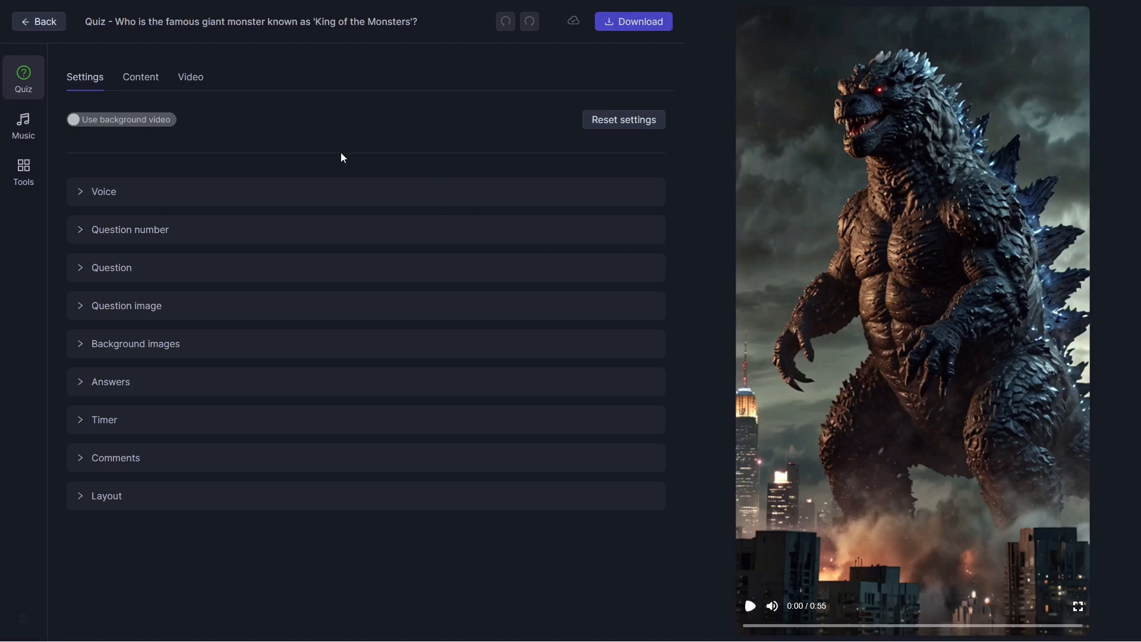
pyautogui.moveTo(348, 120)
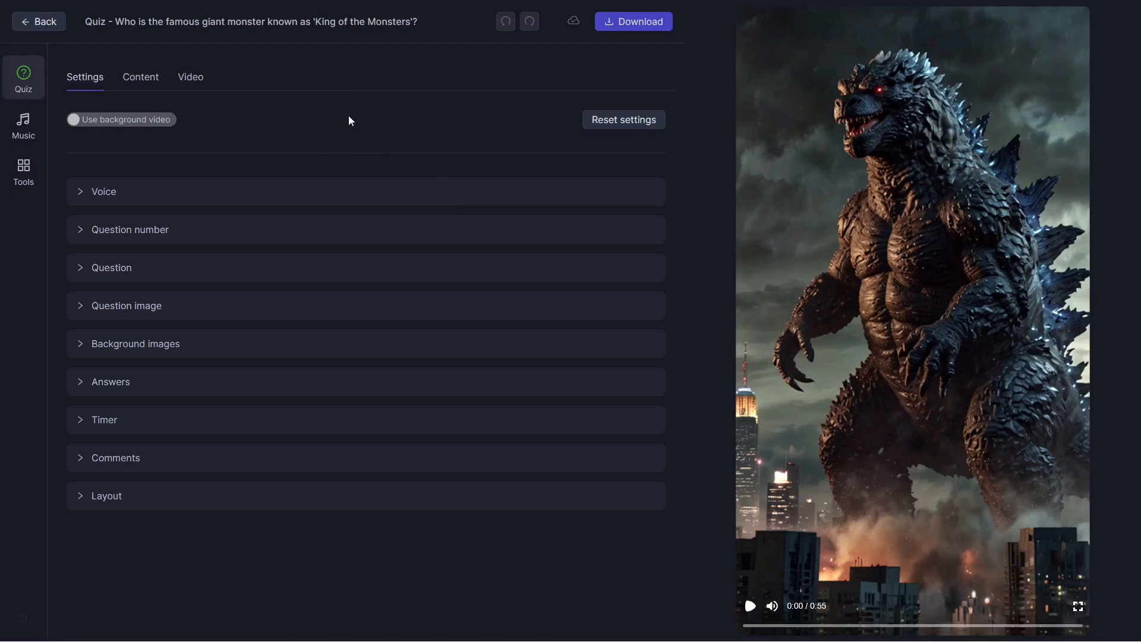
pyautogui.moveTo(850, 328)
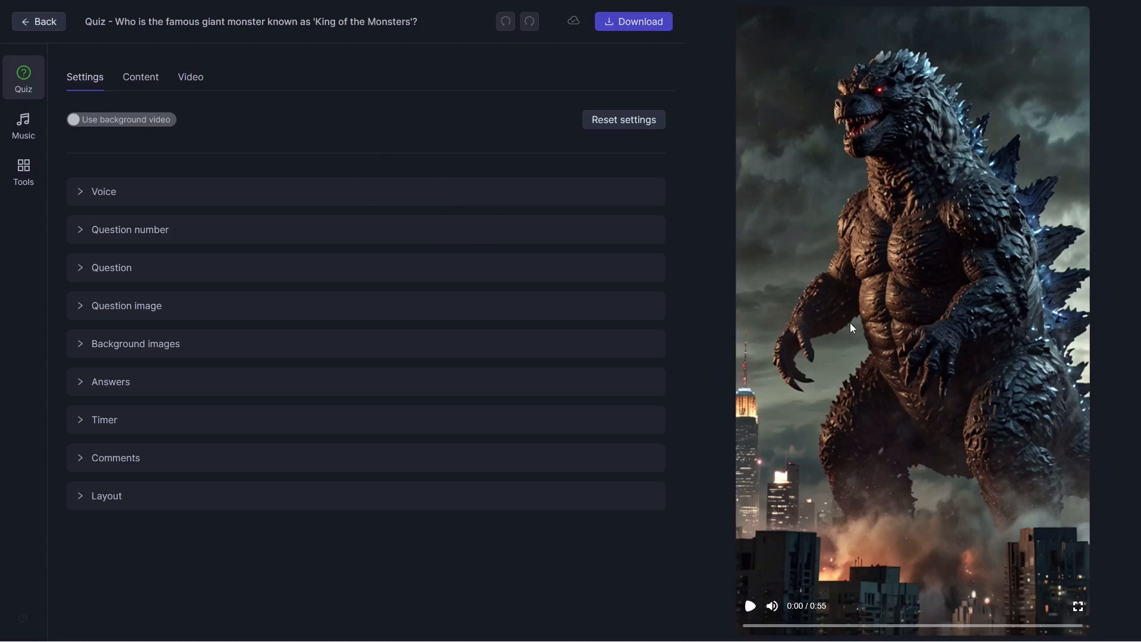
pyautogui.moveTo(843, 436)
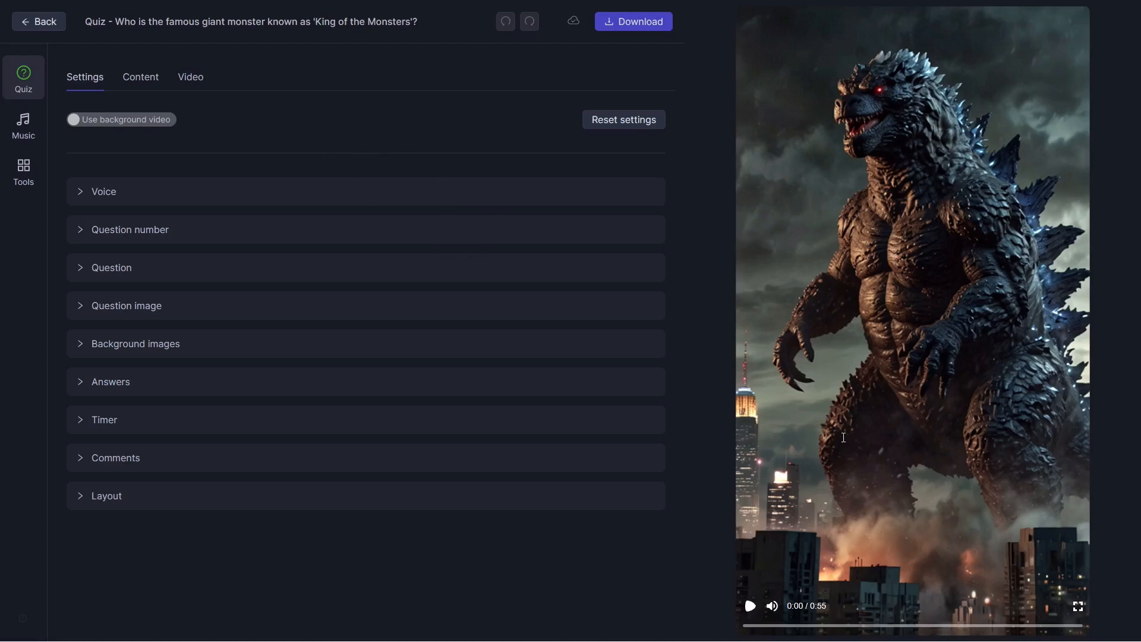
pyautogui.moveTo(774, 377)
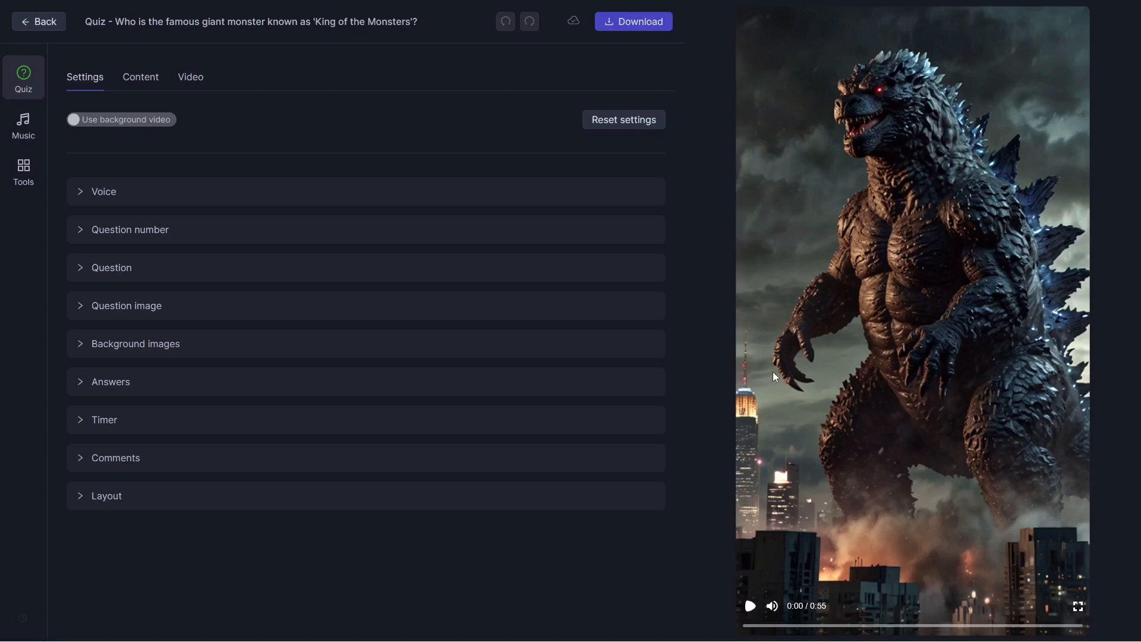
pyautogui.moveTo(468, 212)
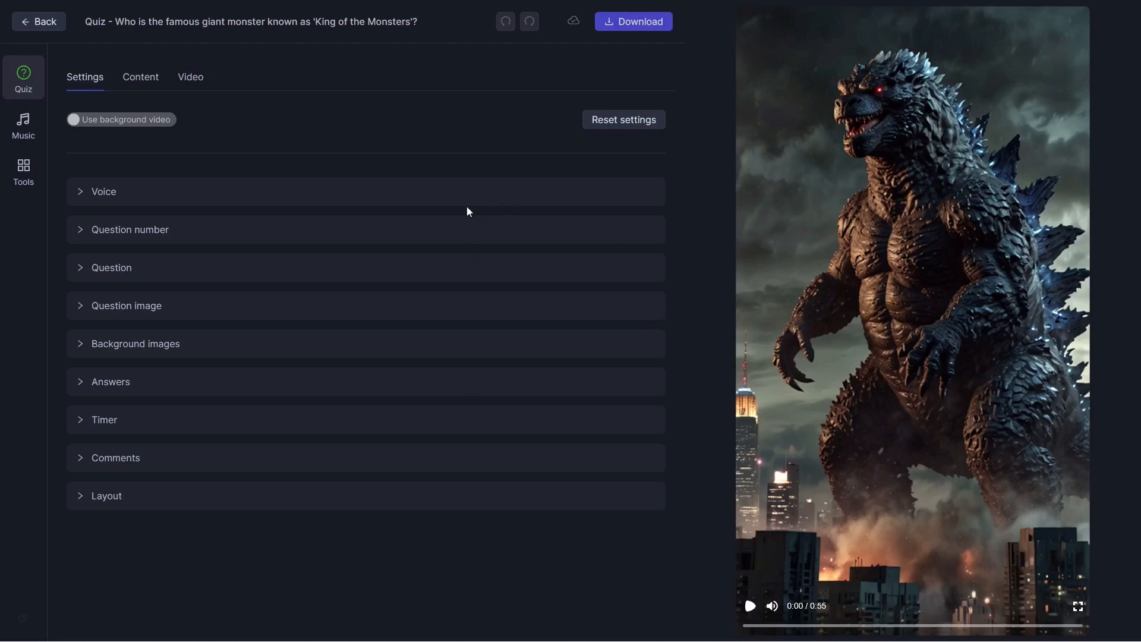
pyautogui.moveTo(815, 542)
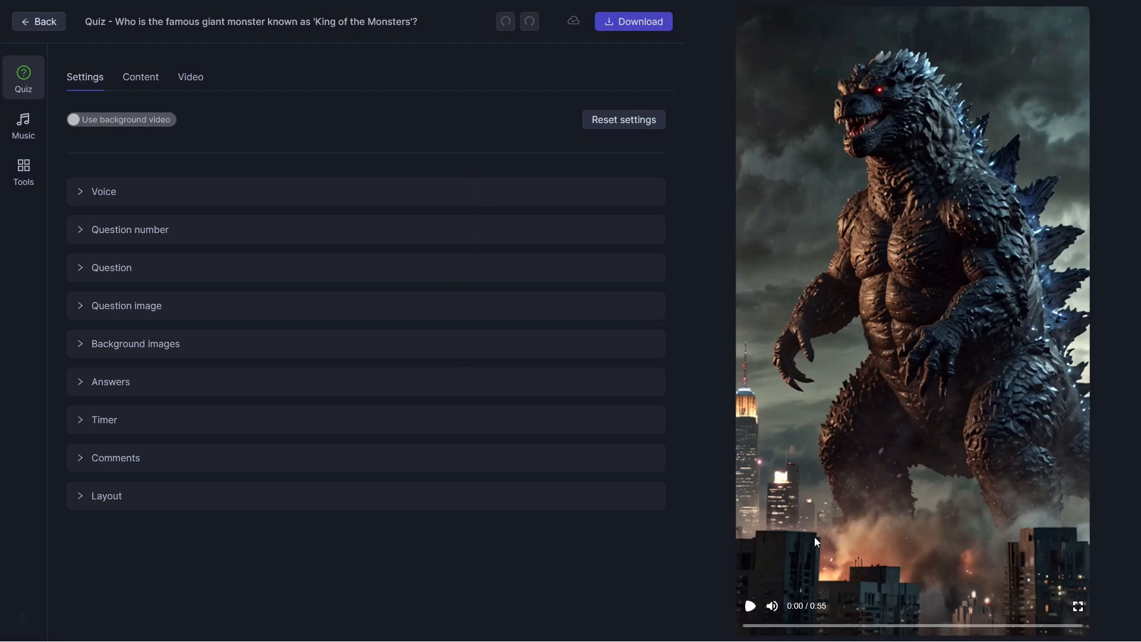
pyautogui.moveTo(748, 617)
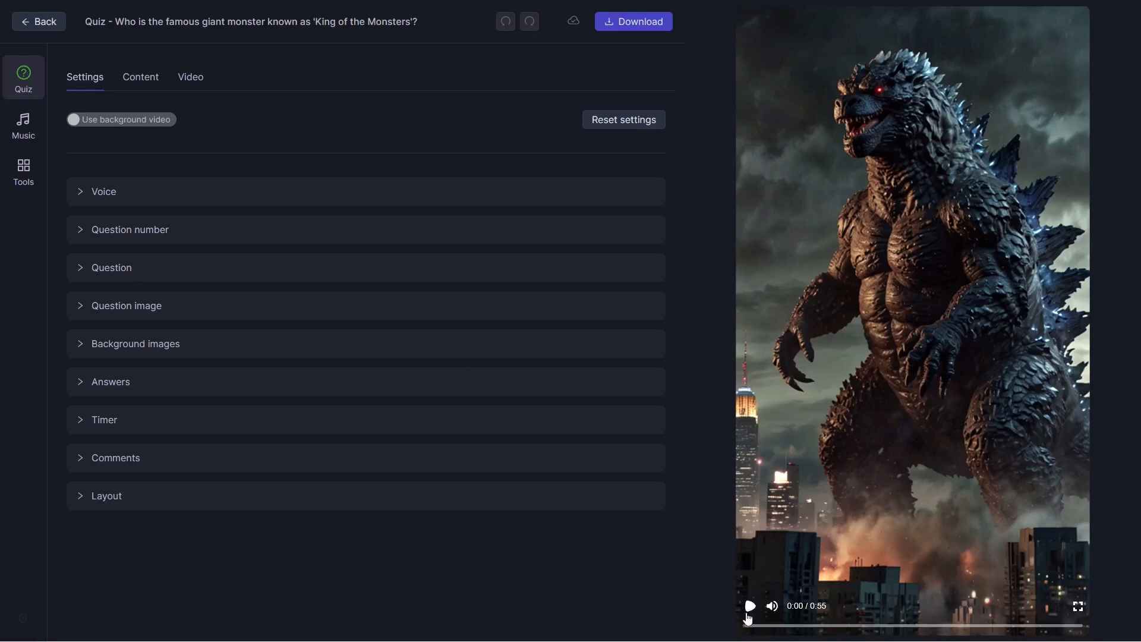
# - Enlarge the King of the Monsters quiz preview to full screen
pyautogui.click(1078, 605)
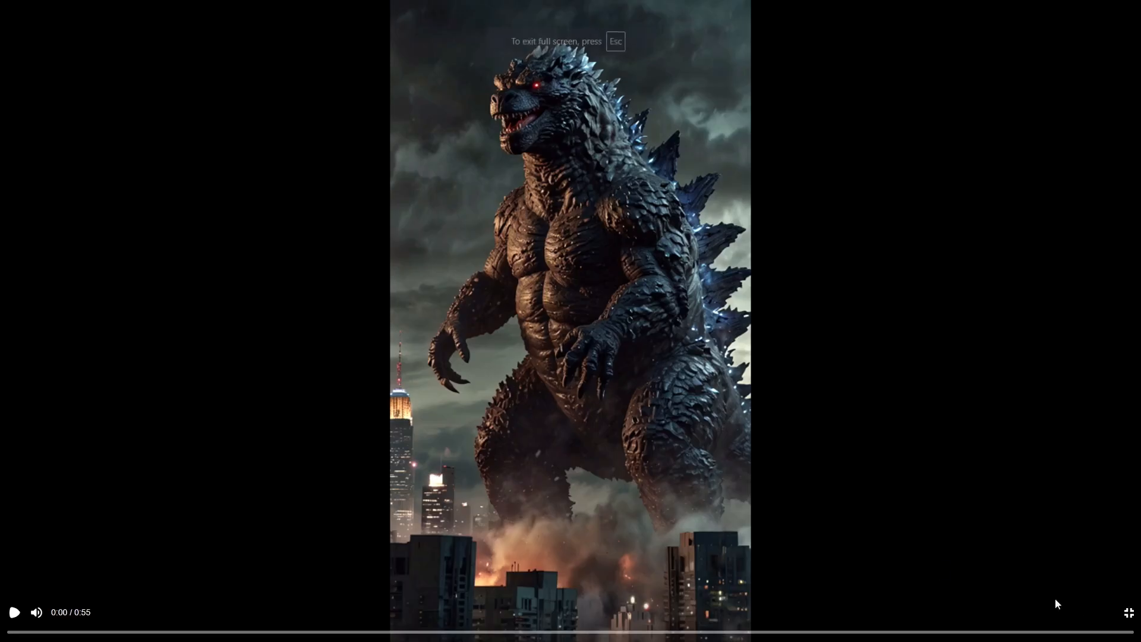
# - Play the full-screen quiz preview through its questions, then stop playback
pyautogui.click(14, 612)
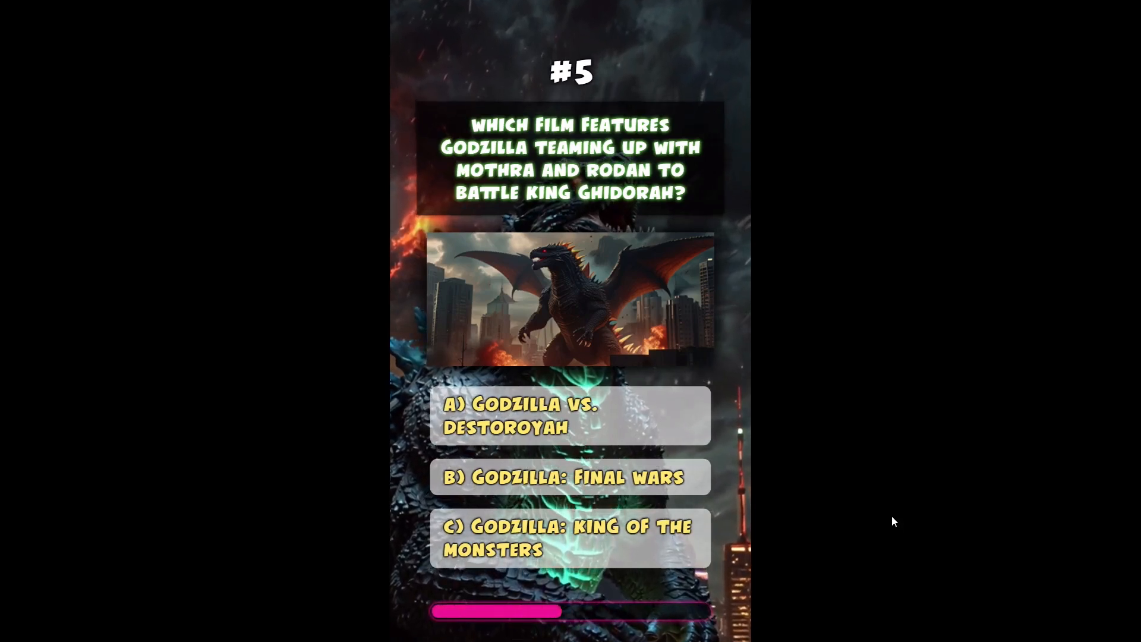
pyautogui.click(571, 537)
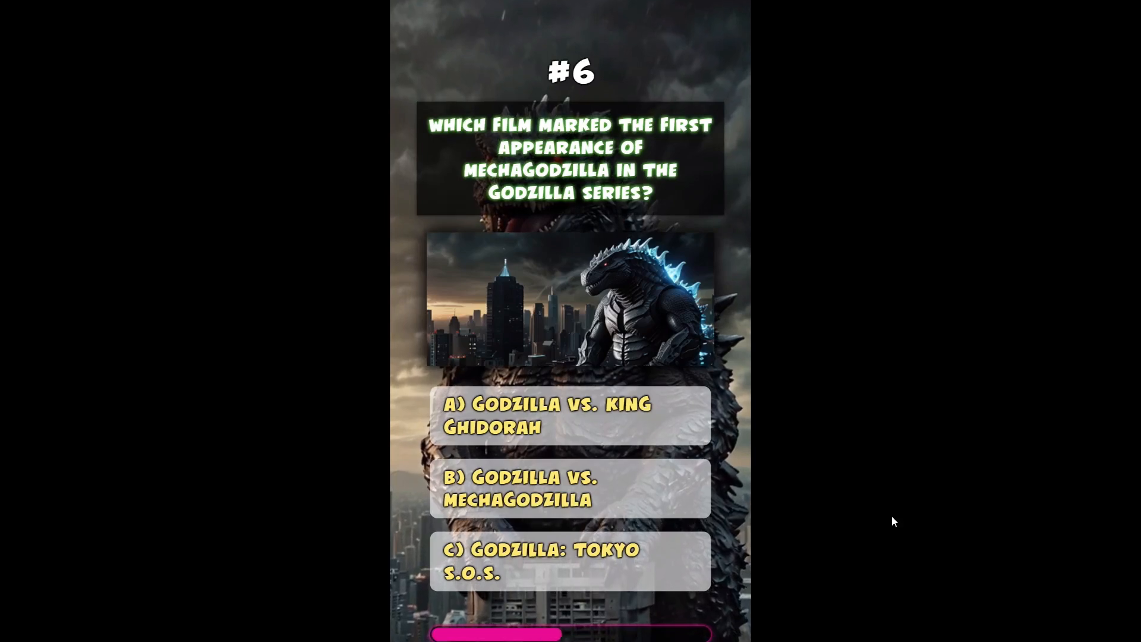
pyautogui.click(570, 488)
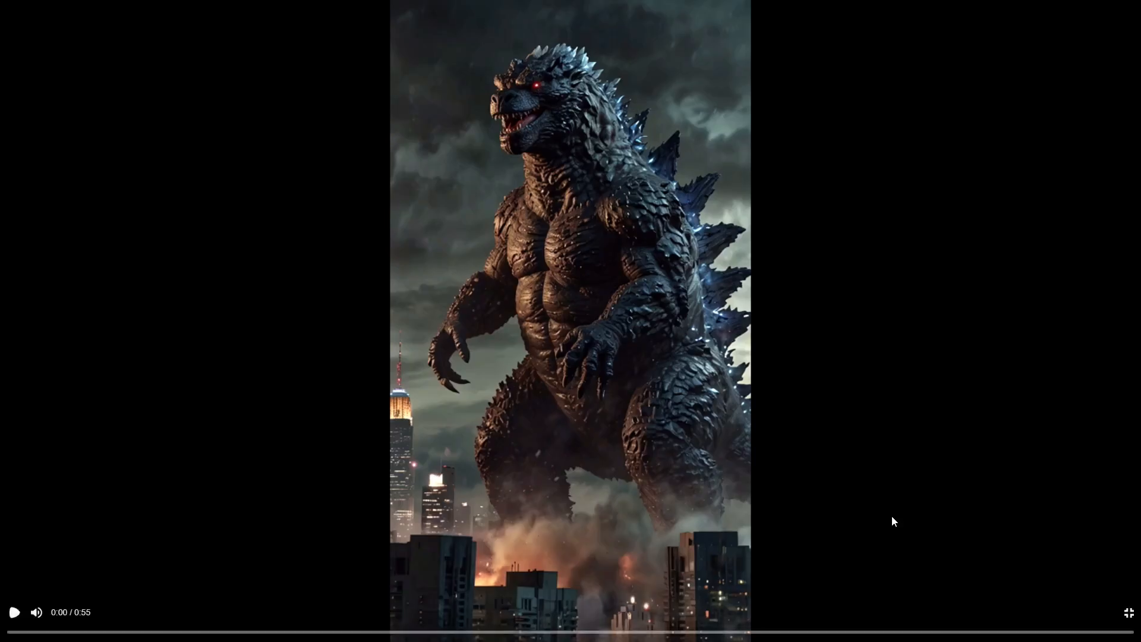
pyautogui.moveTo(1127, 614)
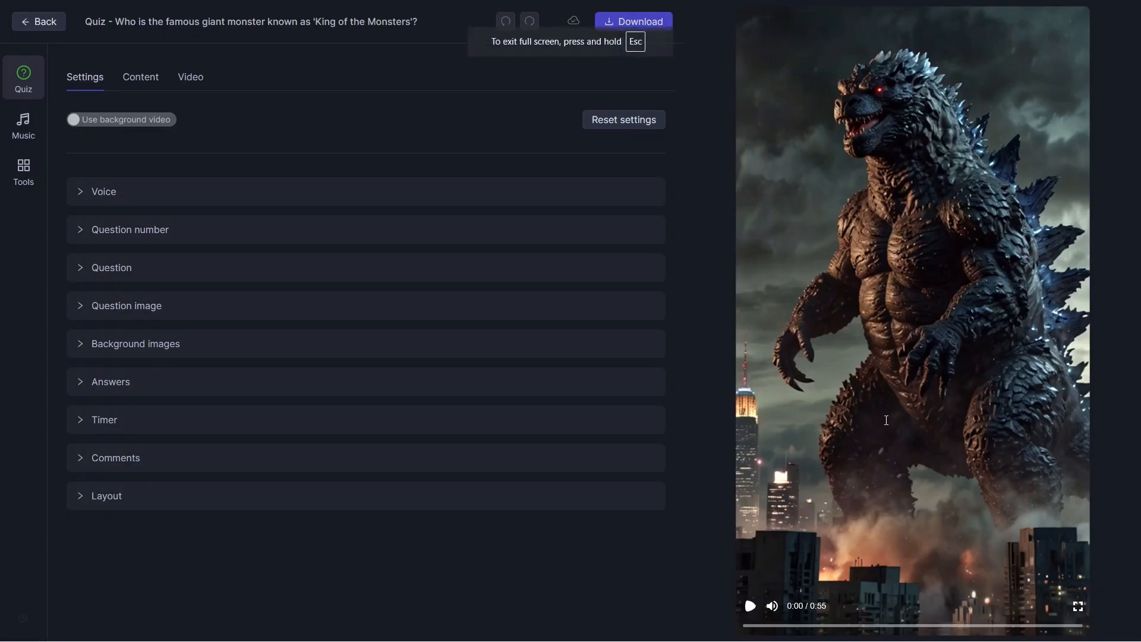
pyautogui.moveTo(780, 282)
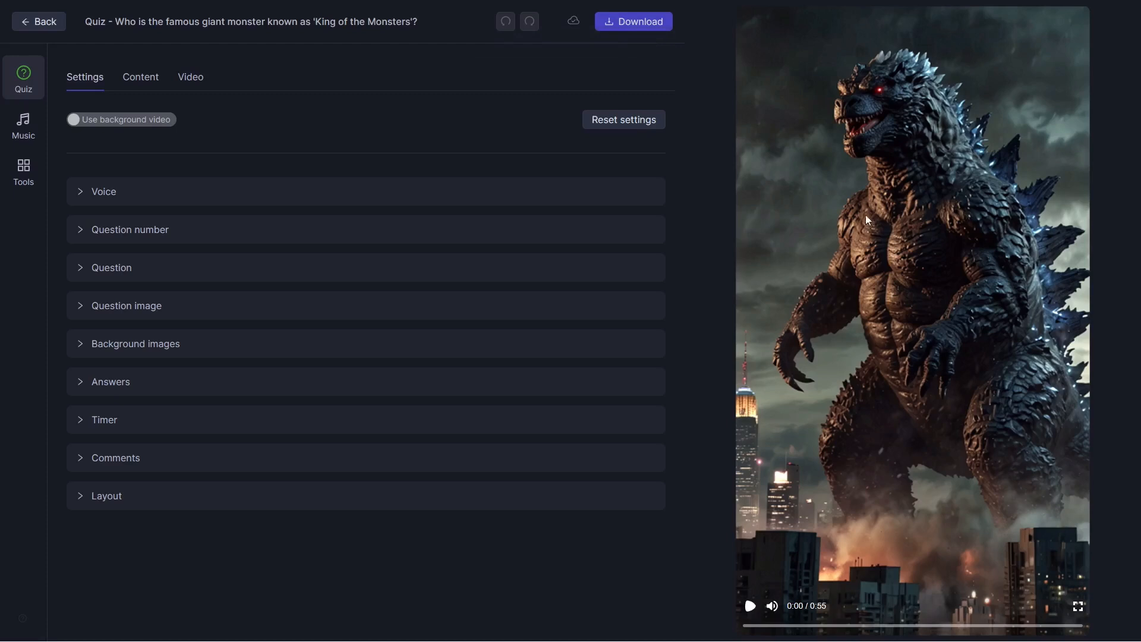
pyautogui.moveTo(876, 363)
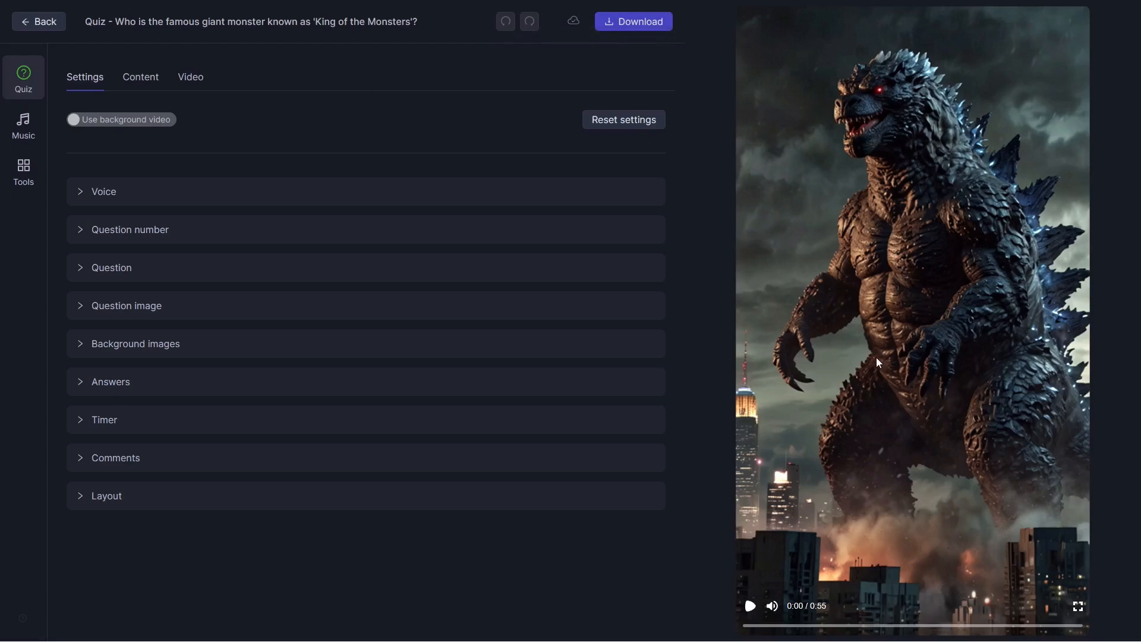
pyautogui.moveTo(740, 346)
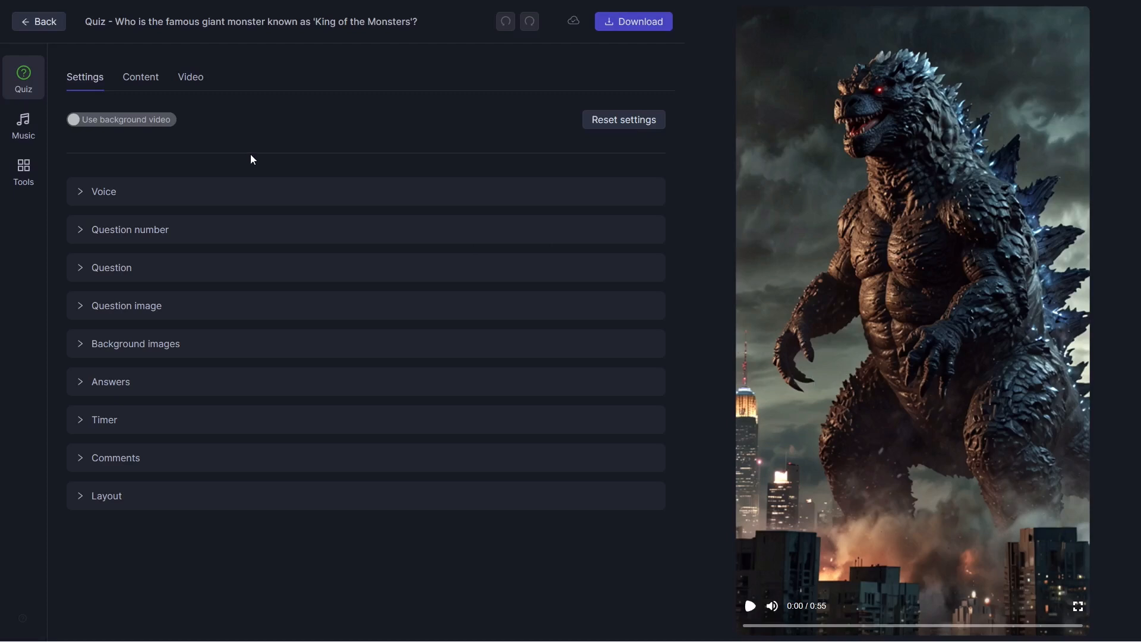
pyautogui.moveTo(189, 249)
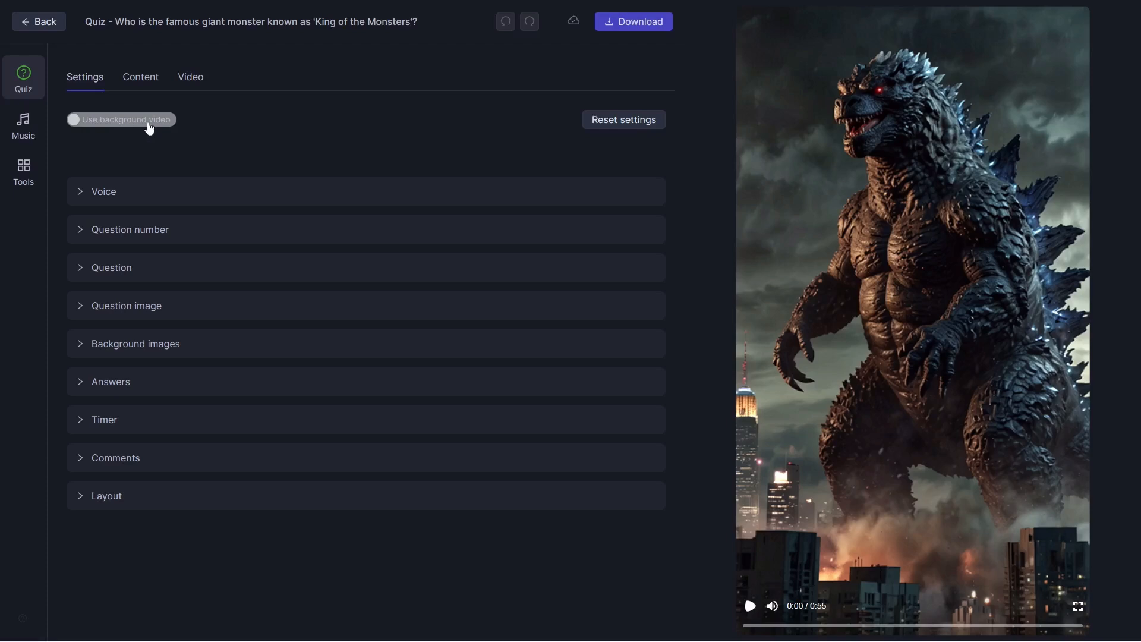
pyautogui.moveTo(812, 274)
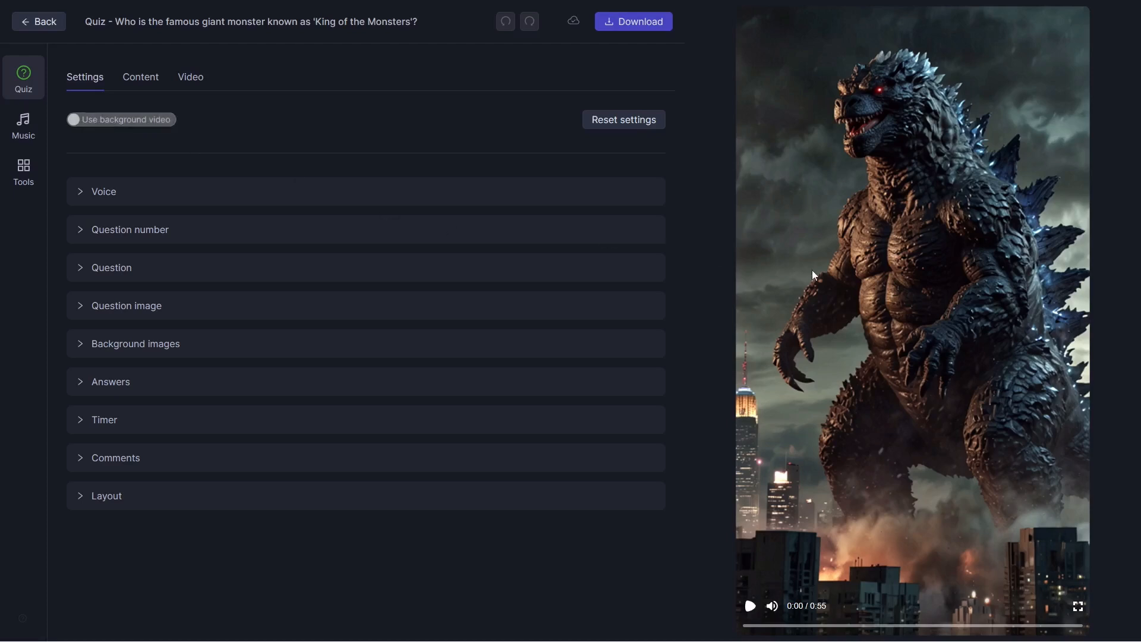
pyautogui.moveTo(853, 246)
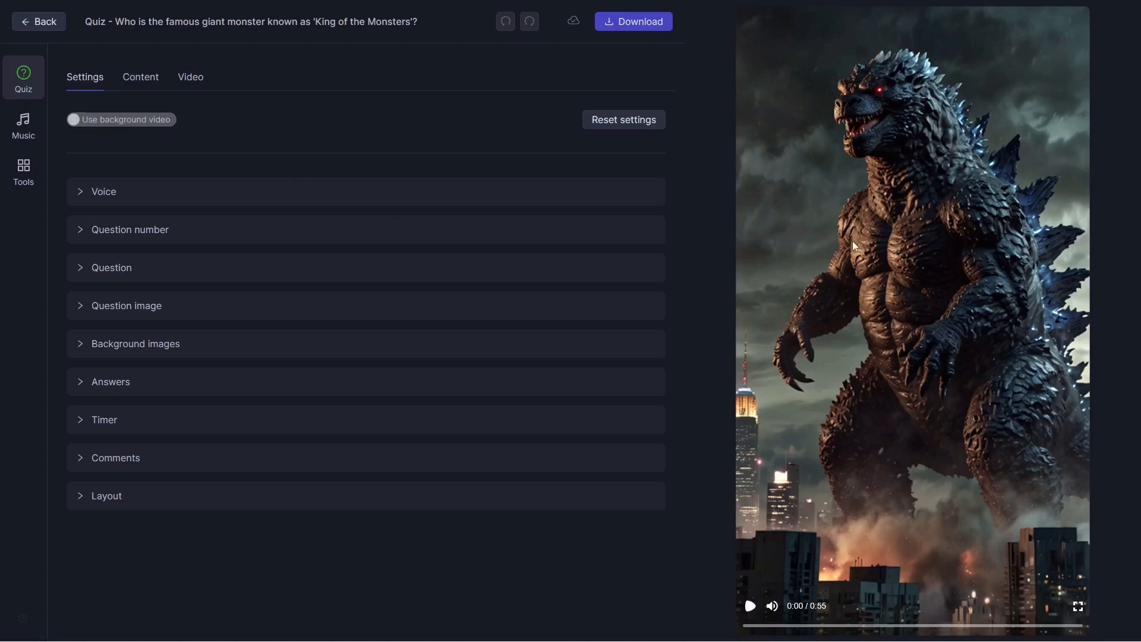
pyautogui.moveTo(858, 216)
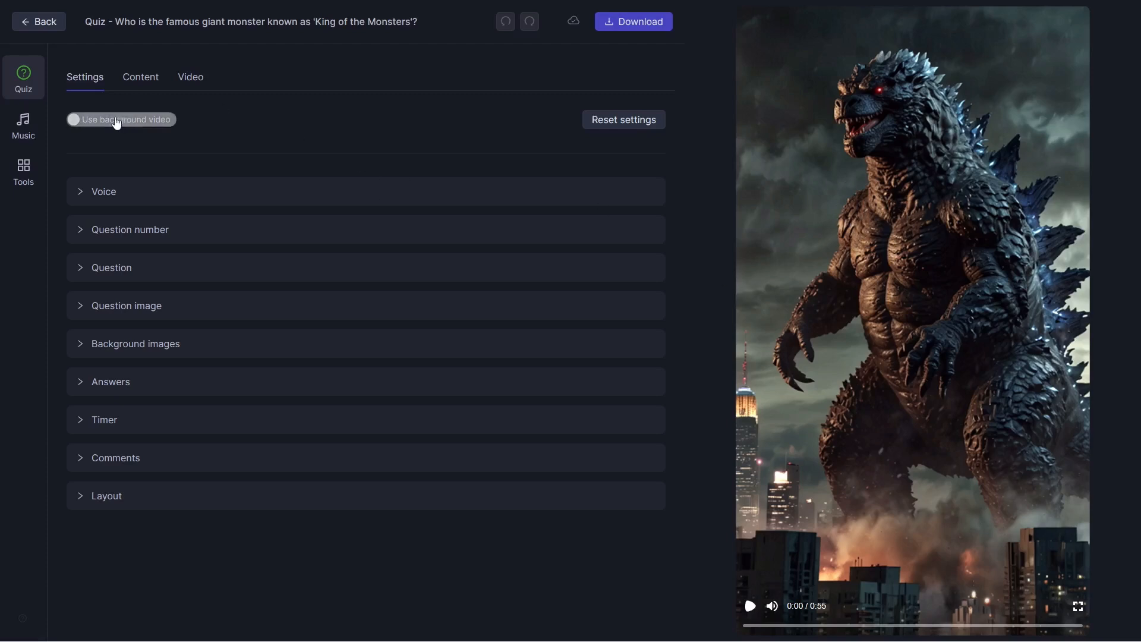
pyautogui.click(104, 191)
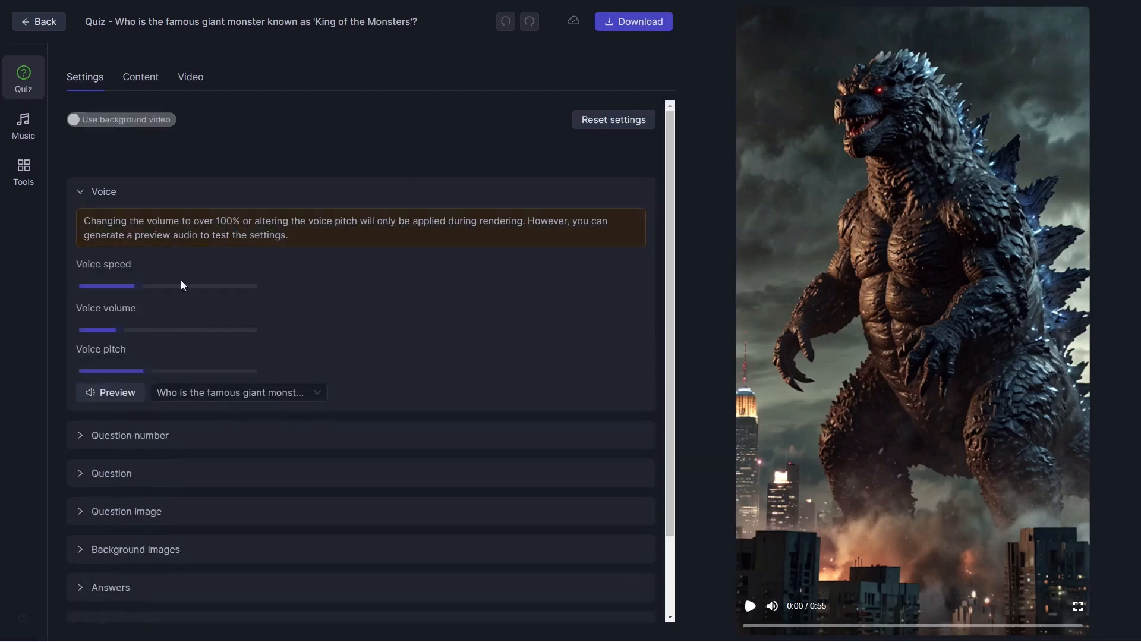
pyautogui.moveTo(142, 260)
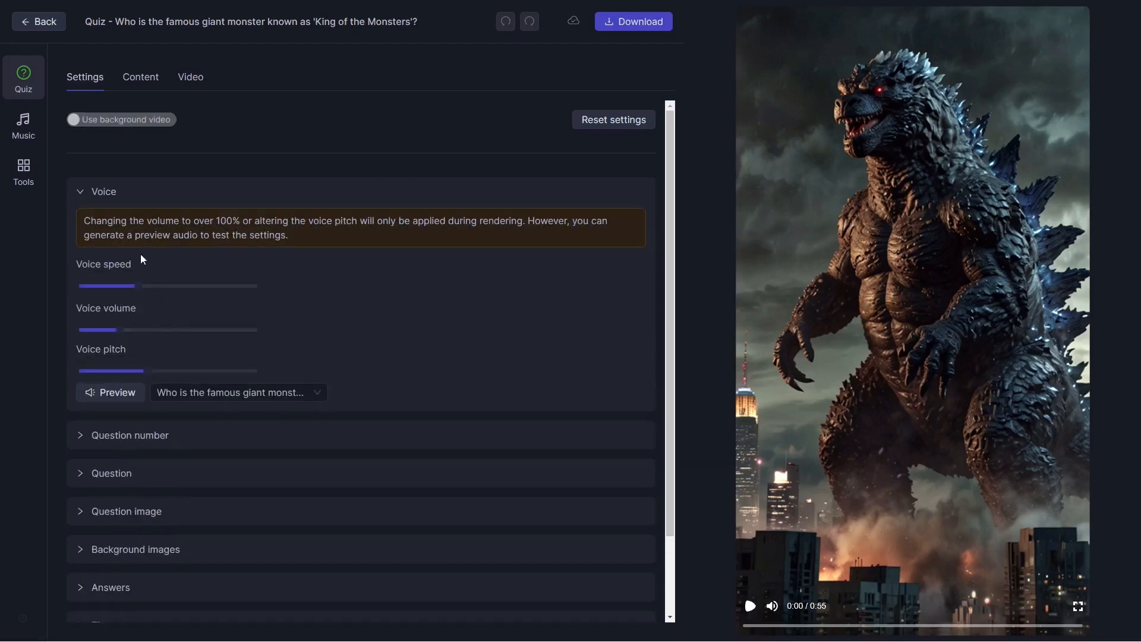
pyautogui.moveTo(69, 203)
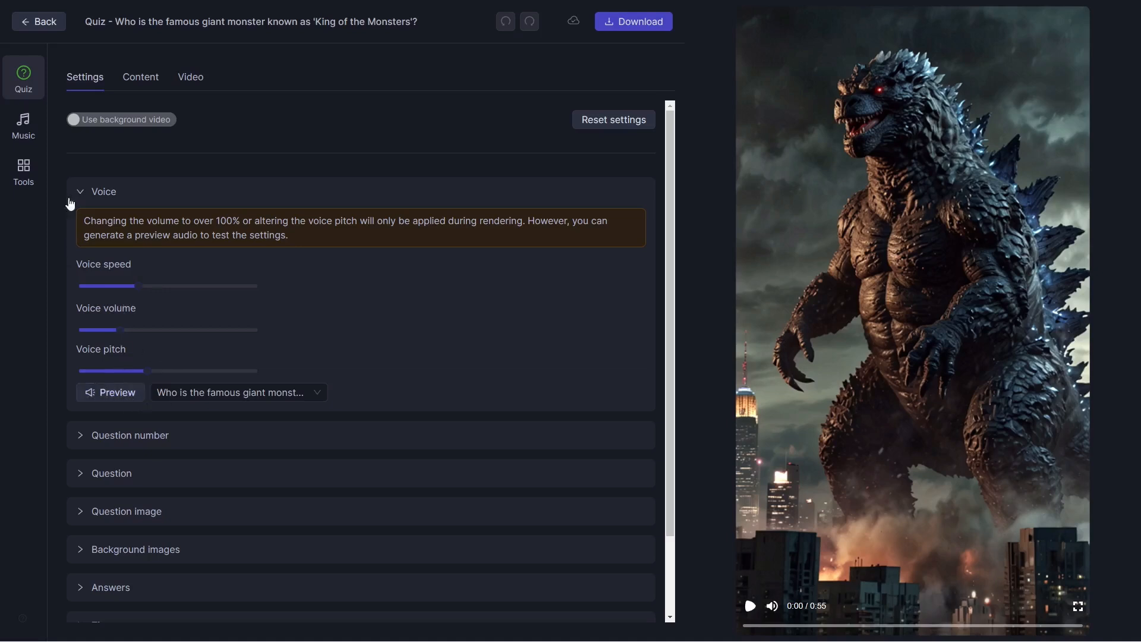
pyautogui.click(104, 191)
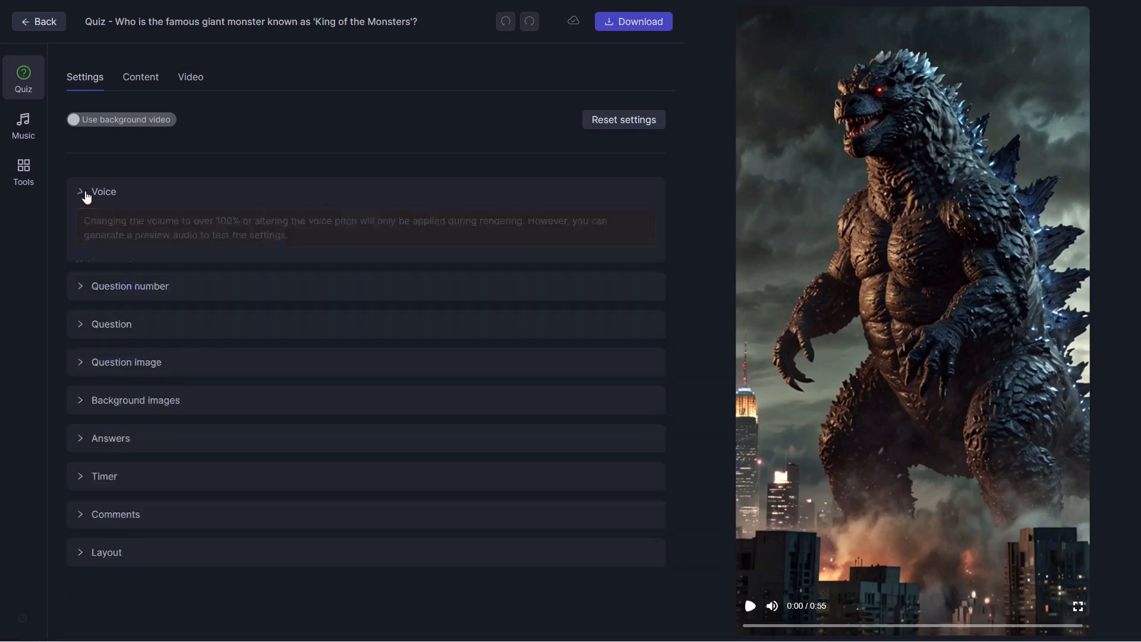
pyautogui.click(130, 285)
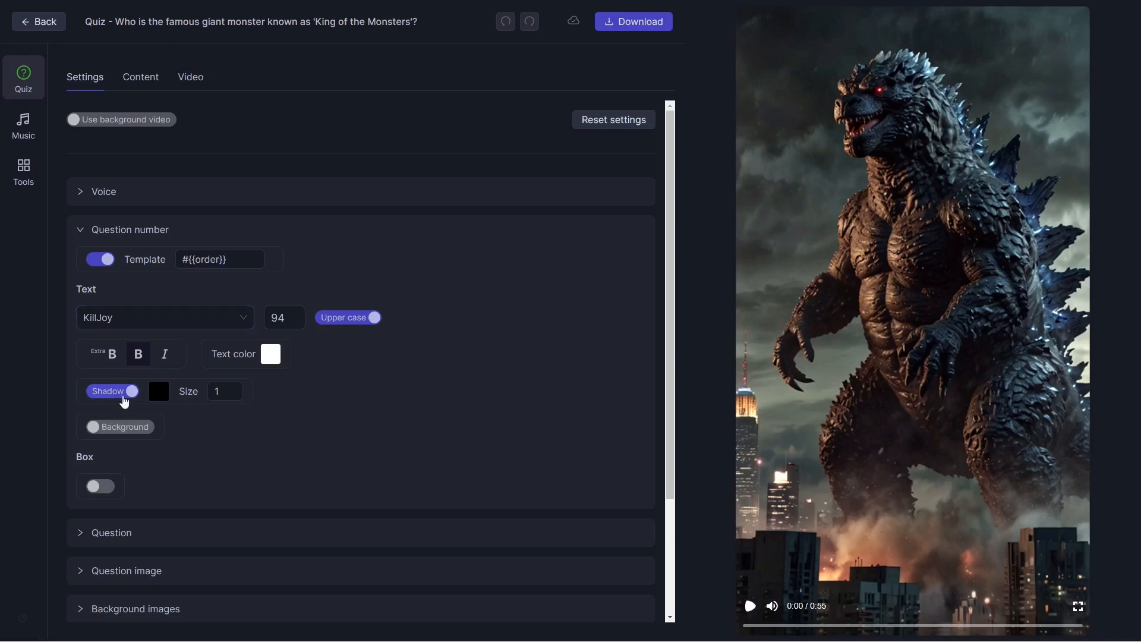
pyautogui.moveTo(120, 427)
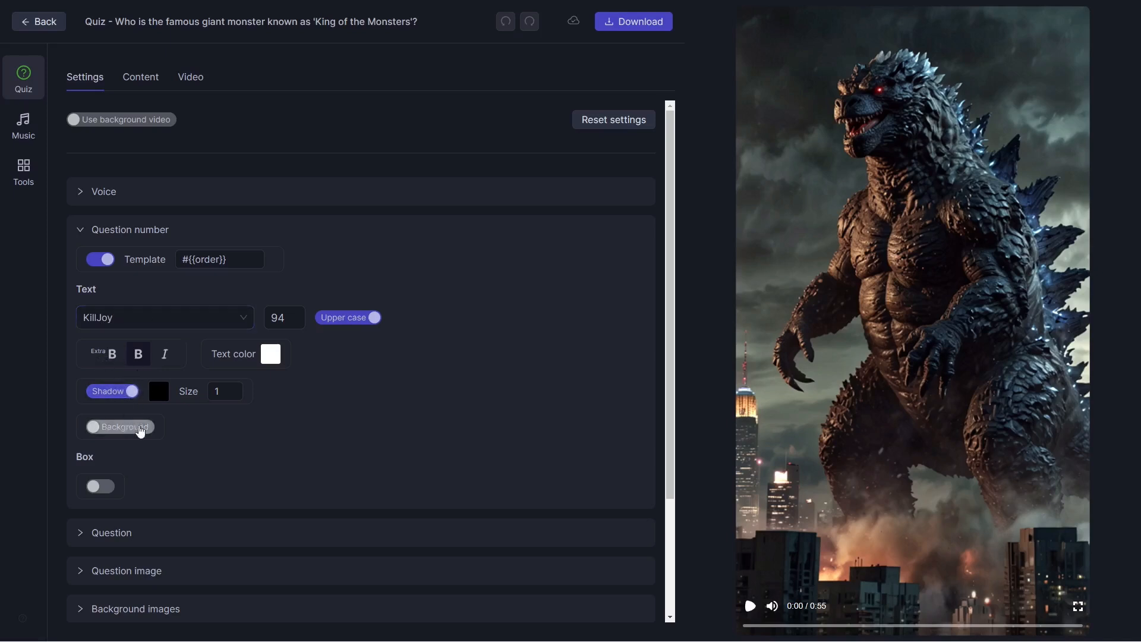
pyautogui.moveTo(80, 264)
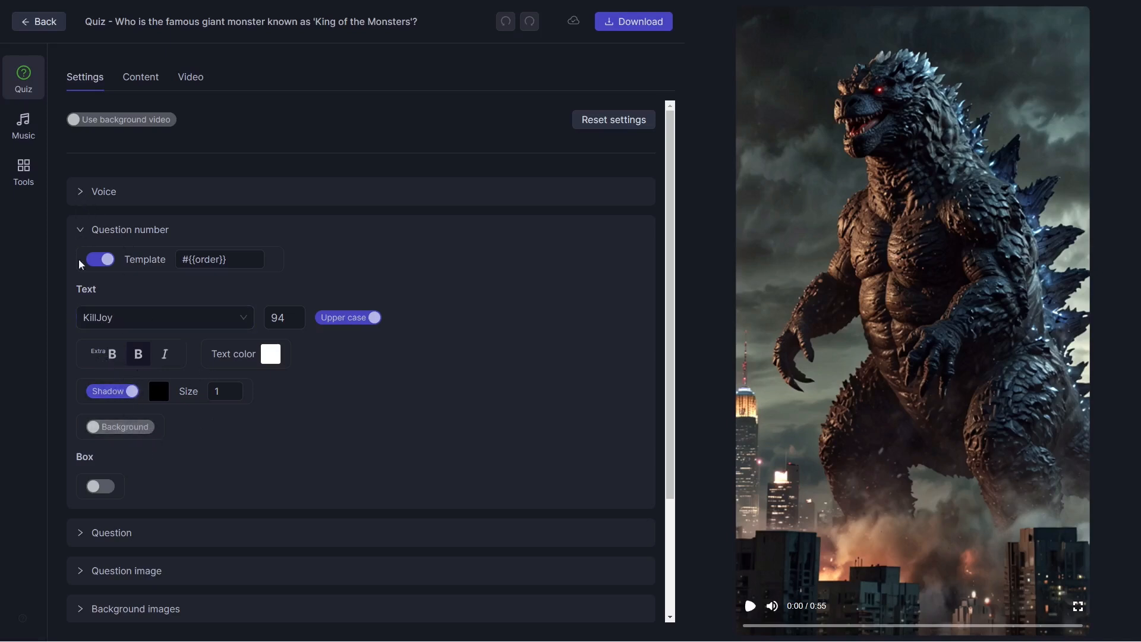
pyautogui.click(129, 229)
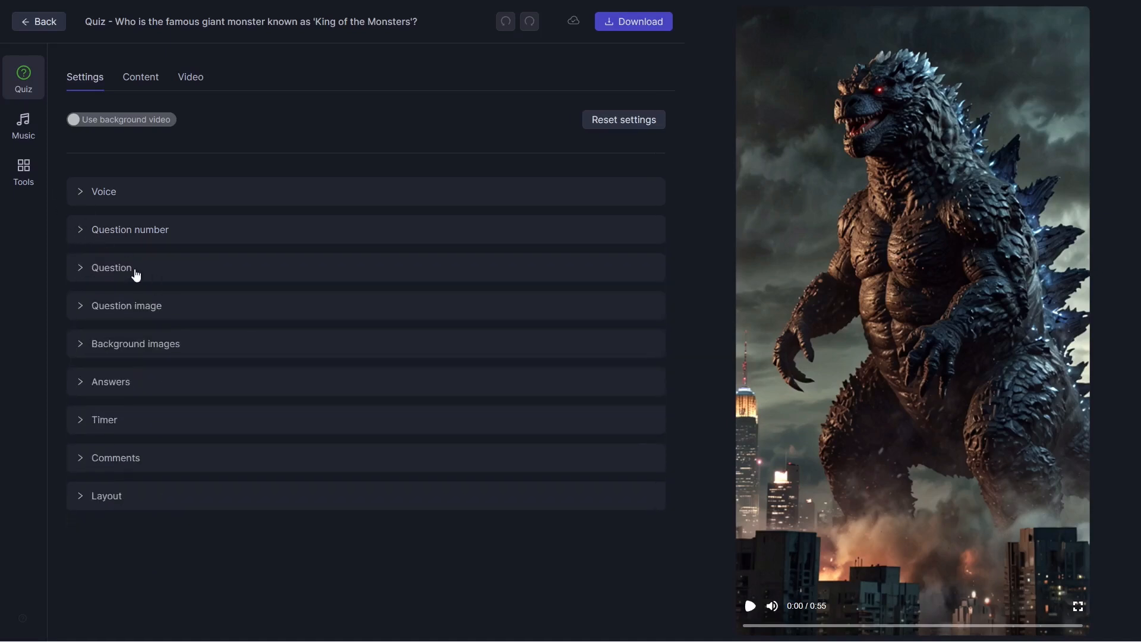
pyautogui.click(110, 267)
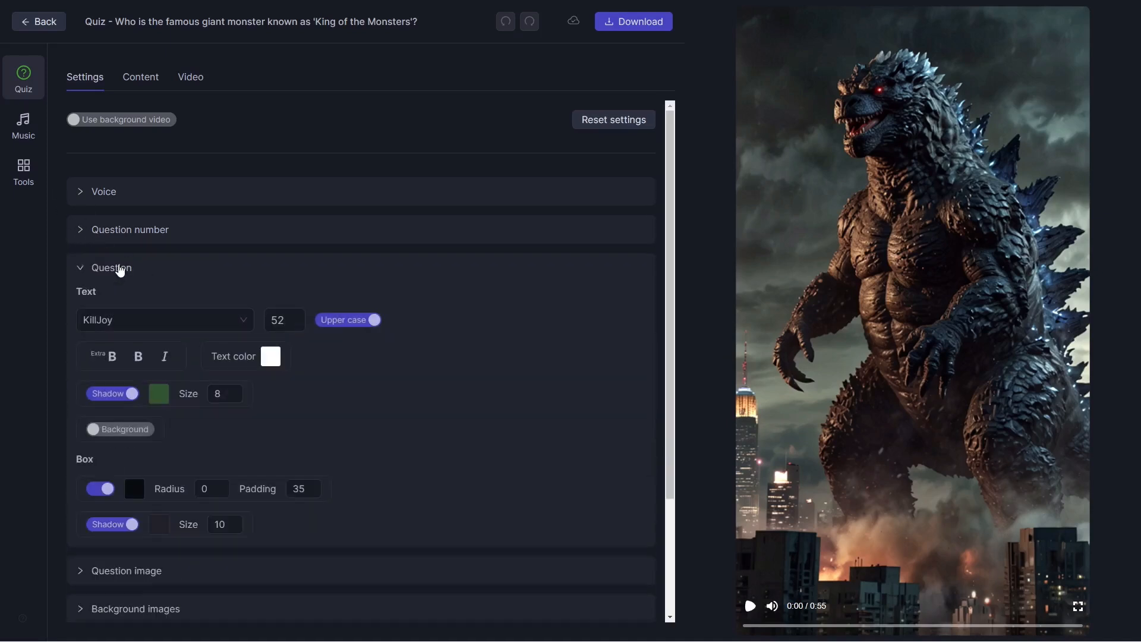
pyautogui.click(111, 267)
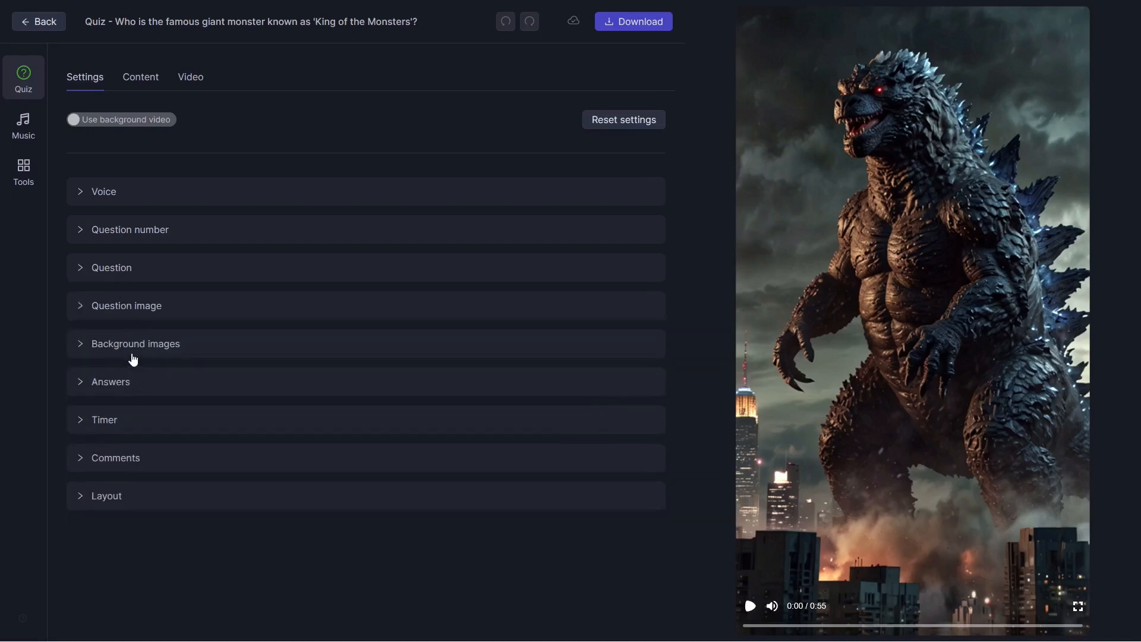
pyautogui.click(136, 343)
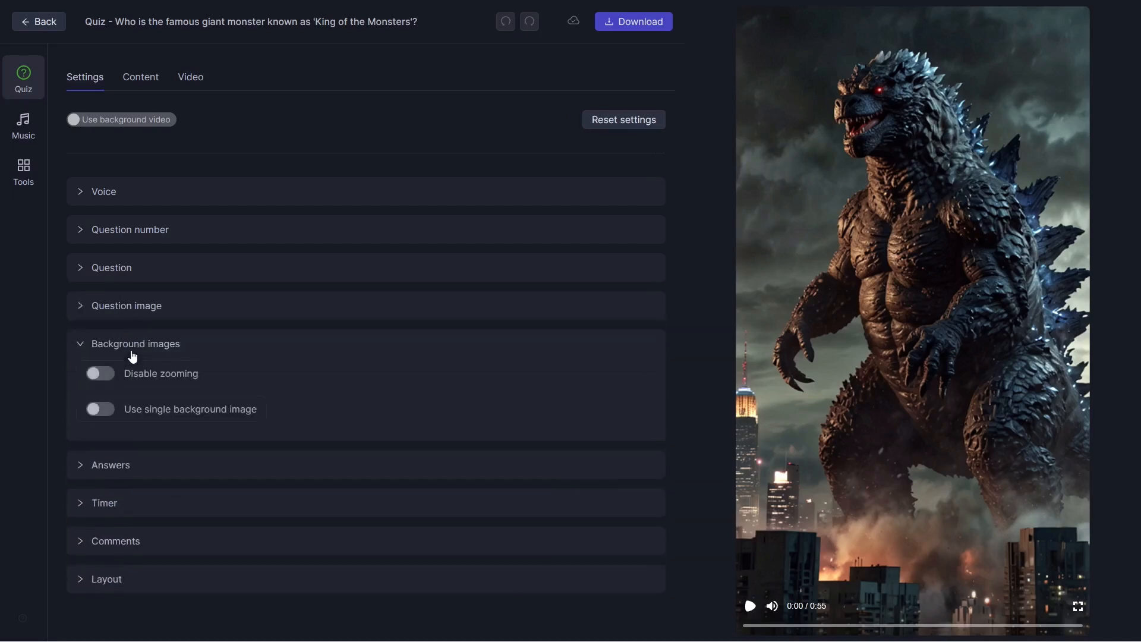
pyautogui.moveTo(119, 381)
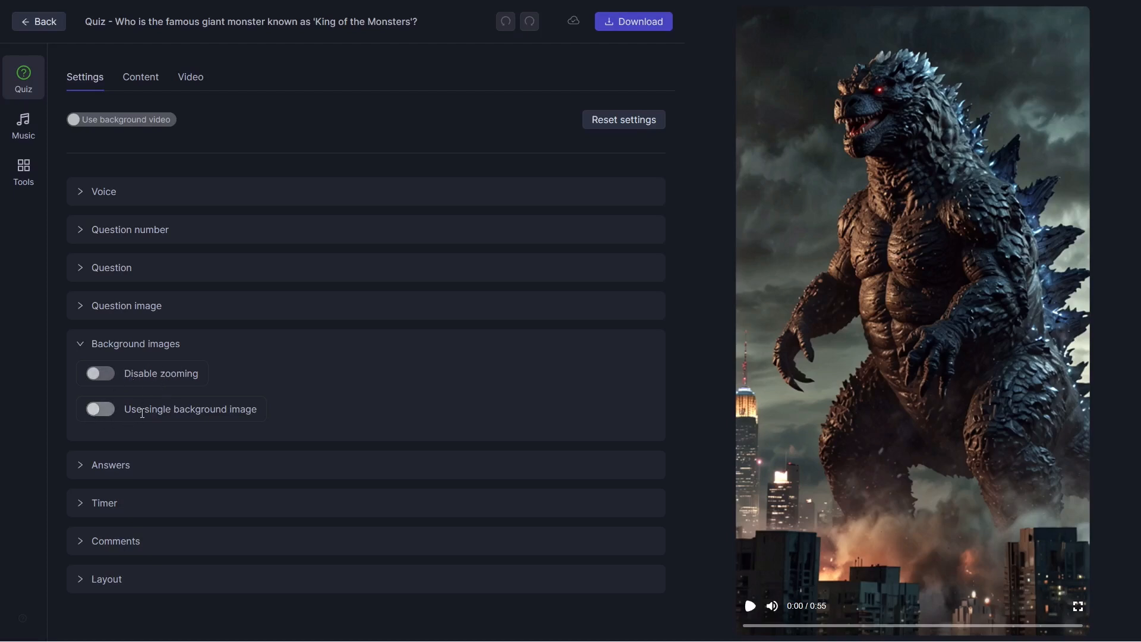
pyautogui.click(136, 344)
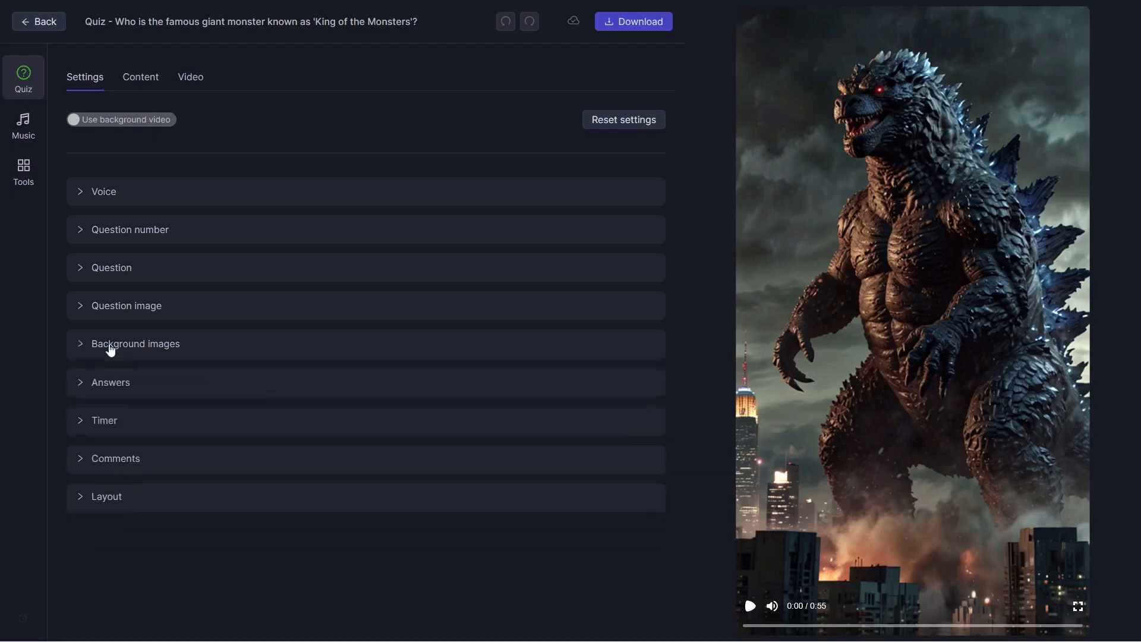
pyautogui.click(109, 381)
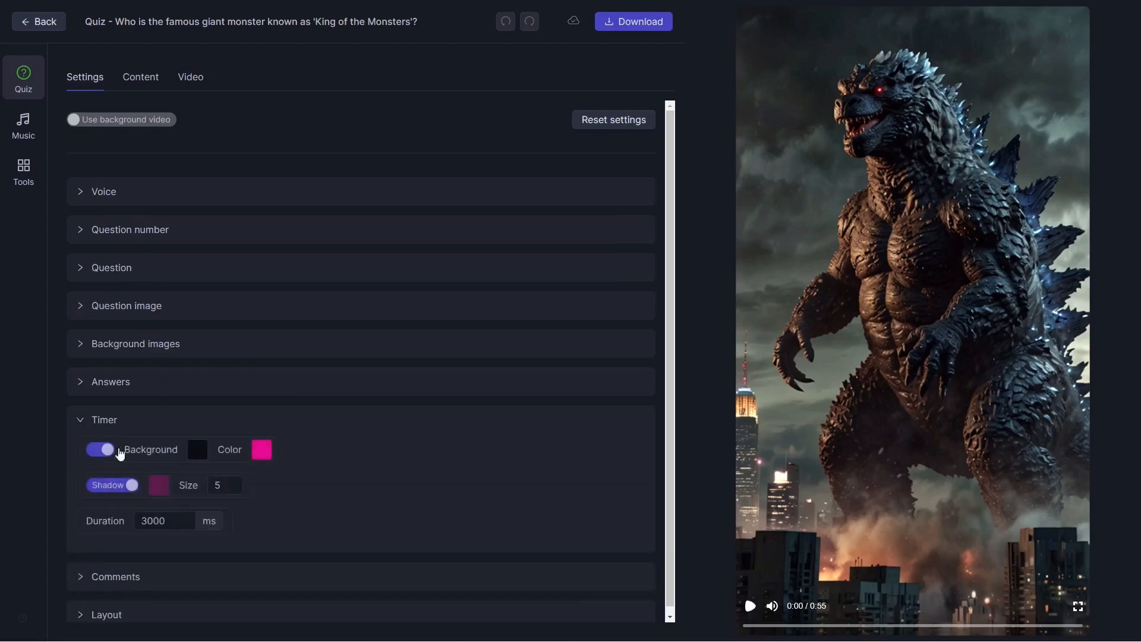
pyautogui.click(105, 420)
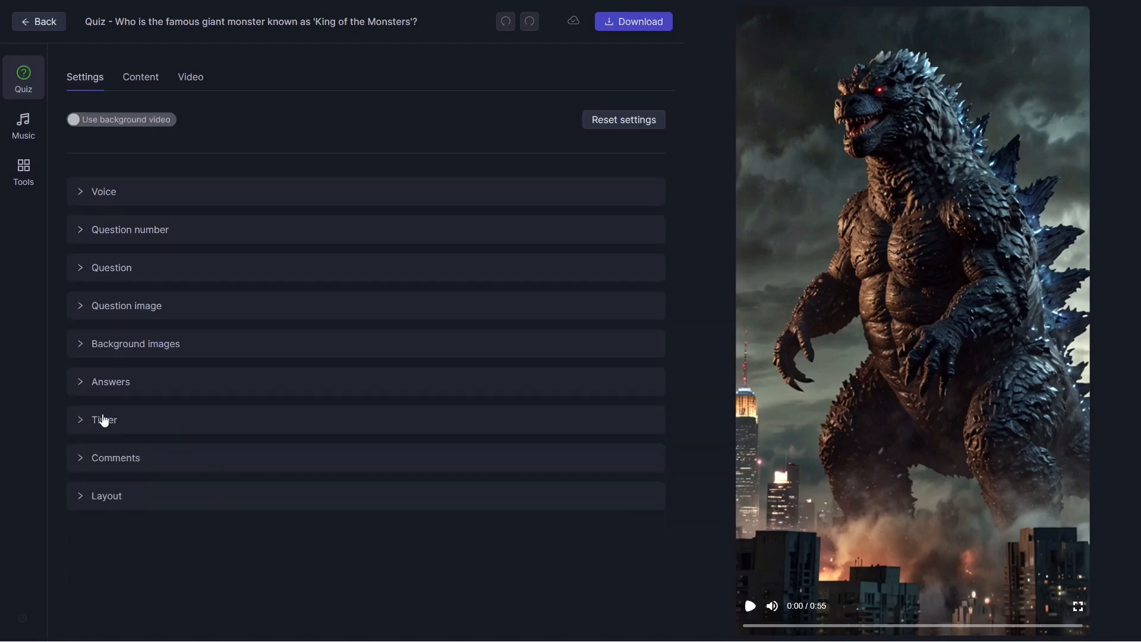
pyautogui.click(115, 456)
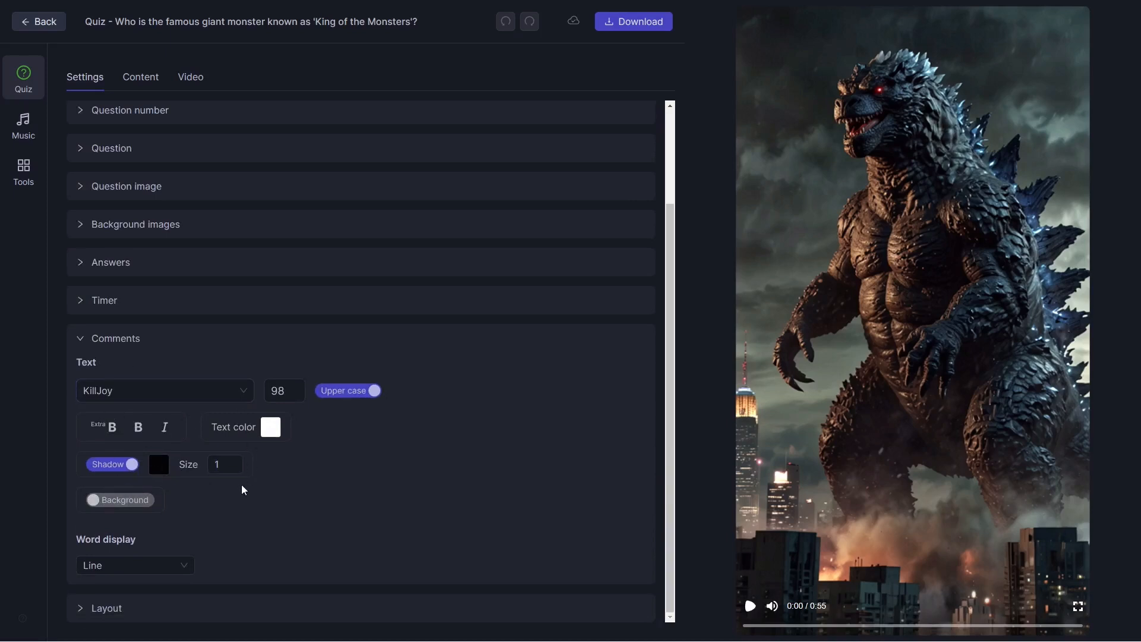
pyautogui.moveTo(120, 367)
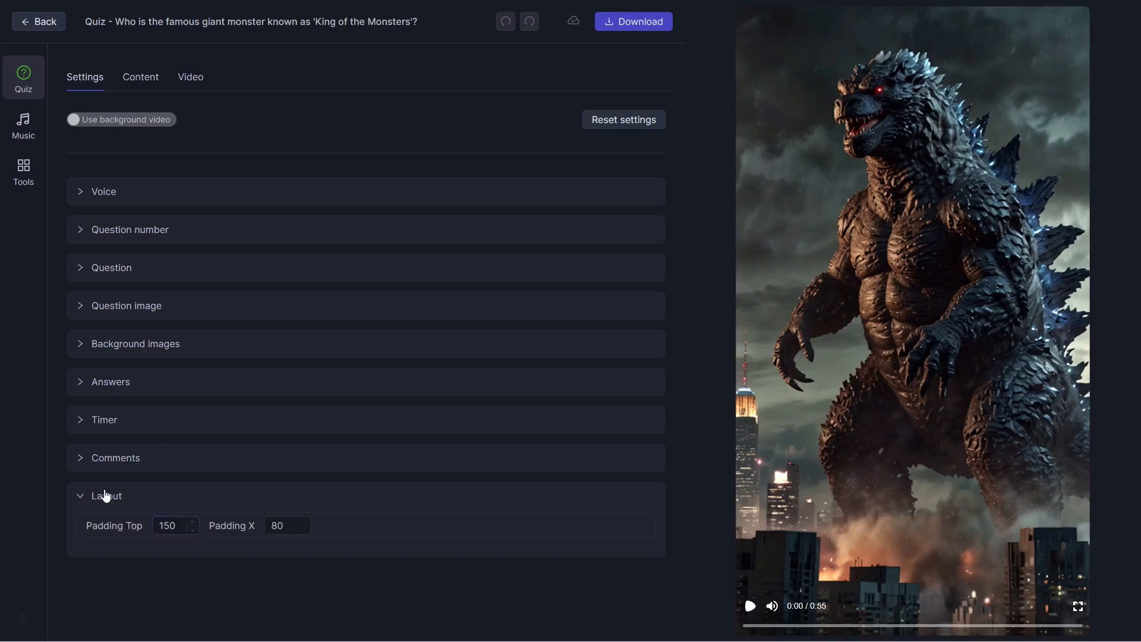
pyautogui.click(106, 496)
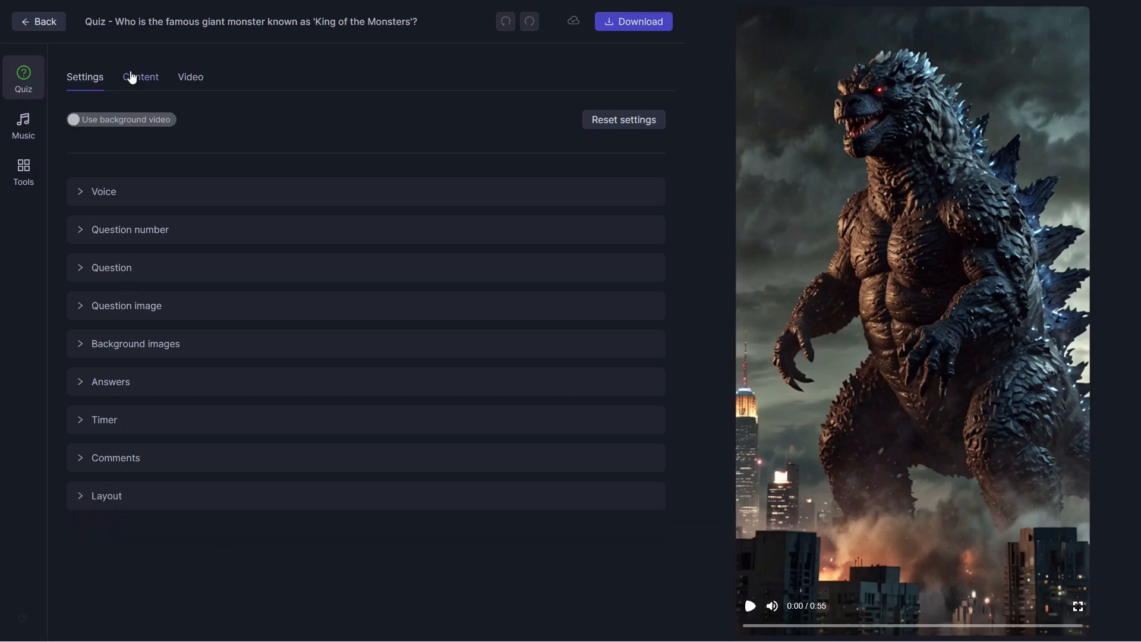
# - Look through the Content tab's six Godzilla questions, then switch to the background video choices
pyautogui.click(140, 76)
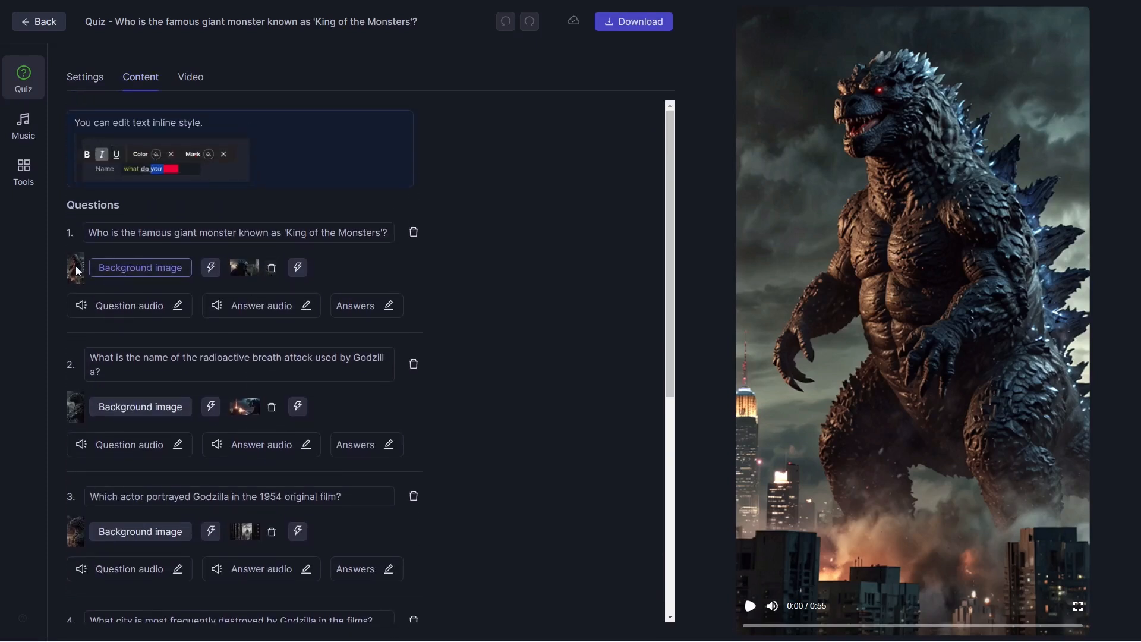
pyautogui.moveTo(243, 267)
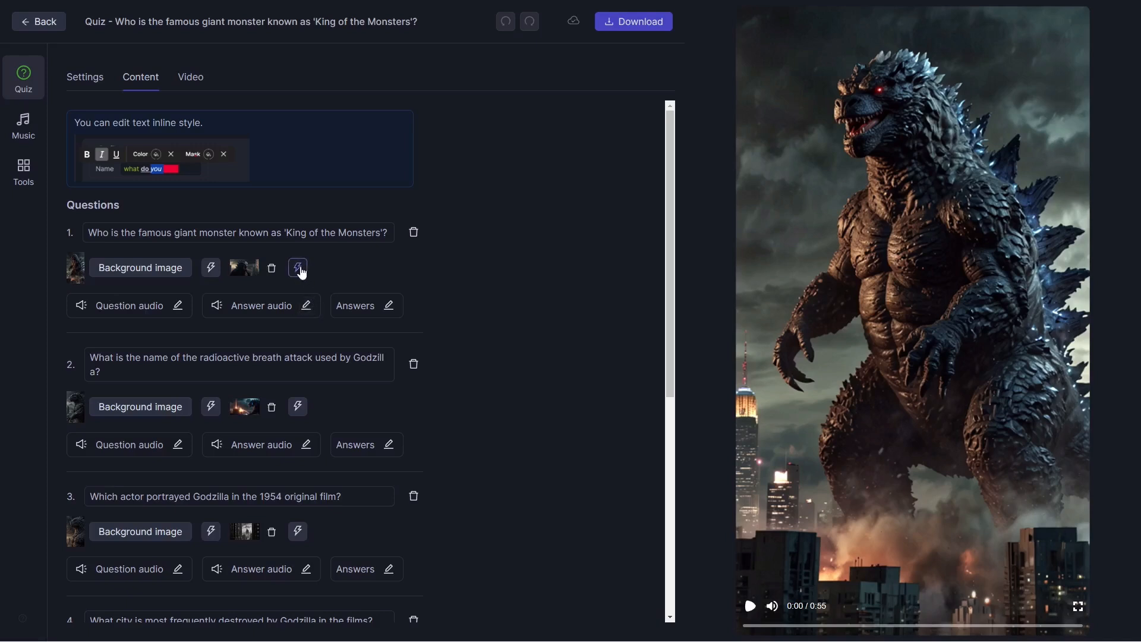
pyautogui.moveTo(305, 284)
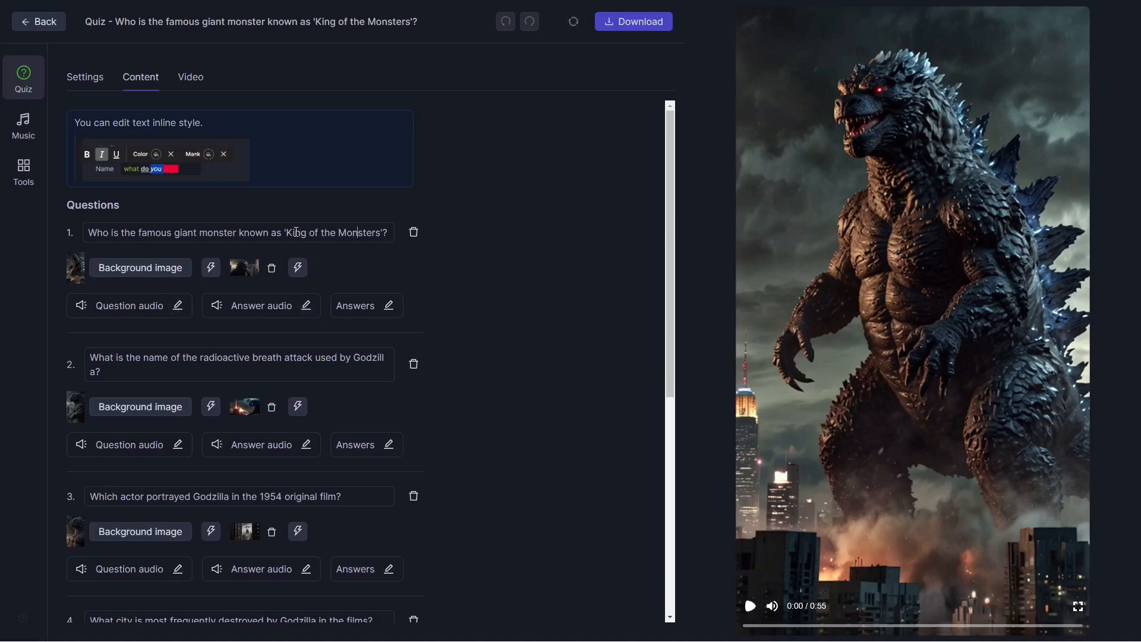
pyautogui.scroll(-3)
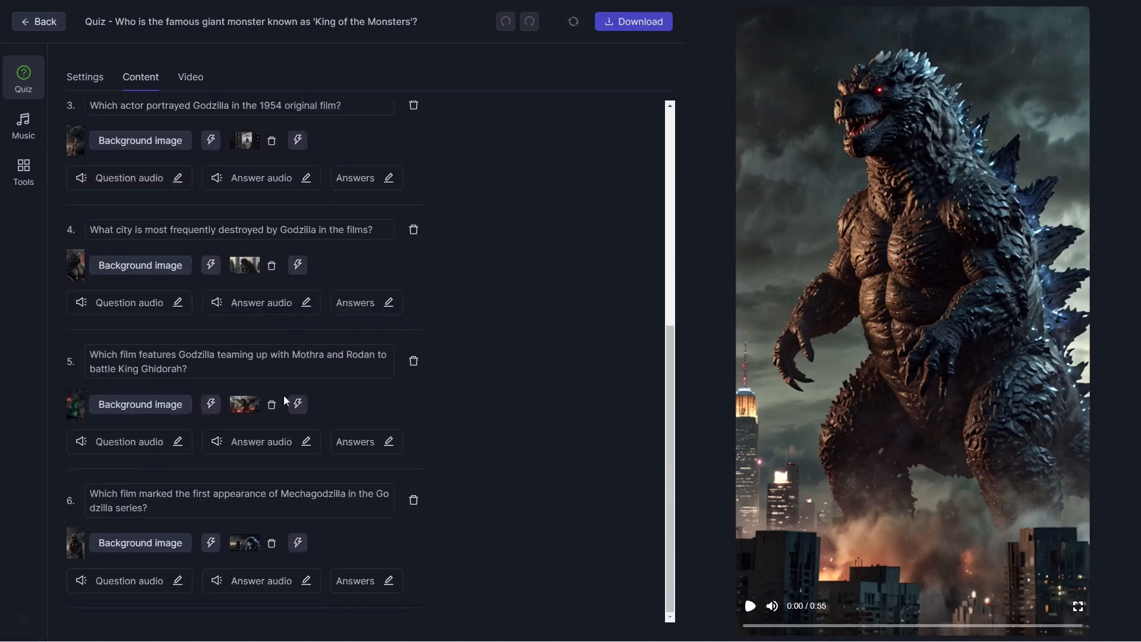
pyautogui.scroll(3)
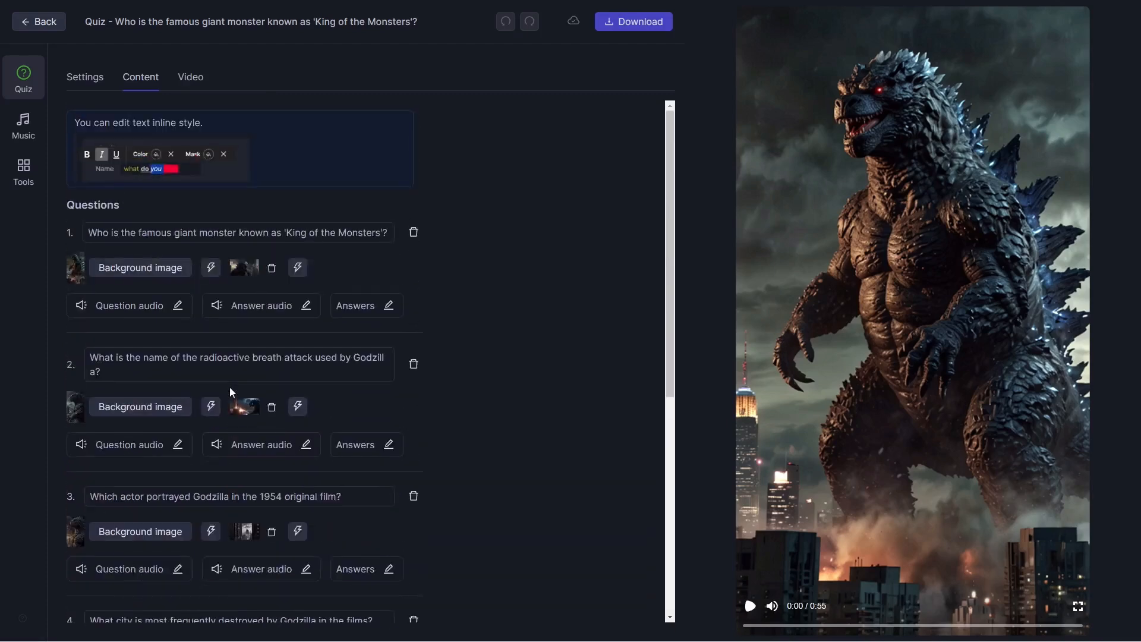
pyautogui.click(190, 76)
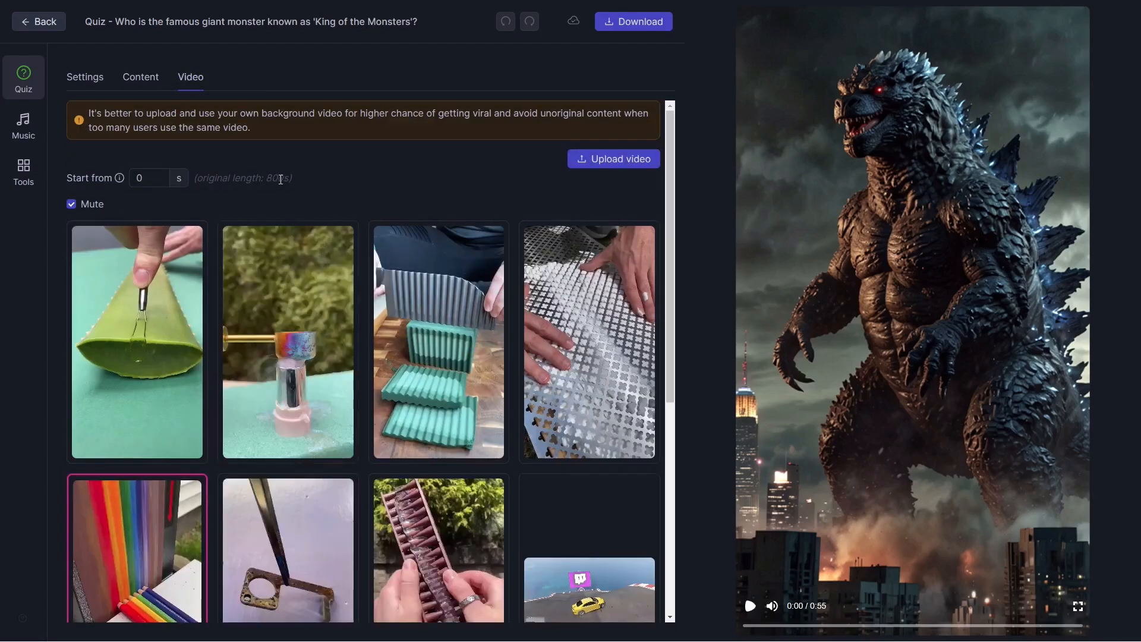
# - Scroll through the background video clips and return to the quiz style settings
pyautogui.scroll(-3)
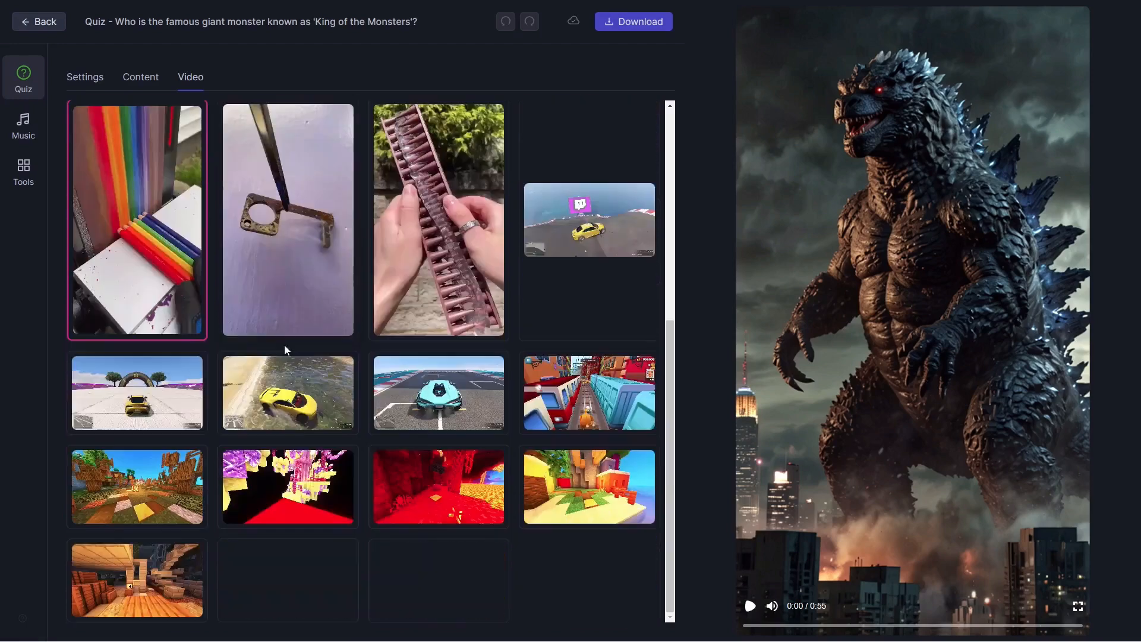
pyautogui.scroll(3)
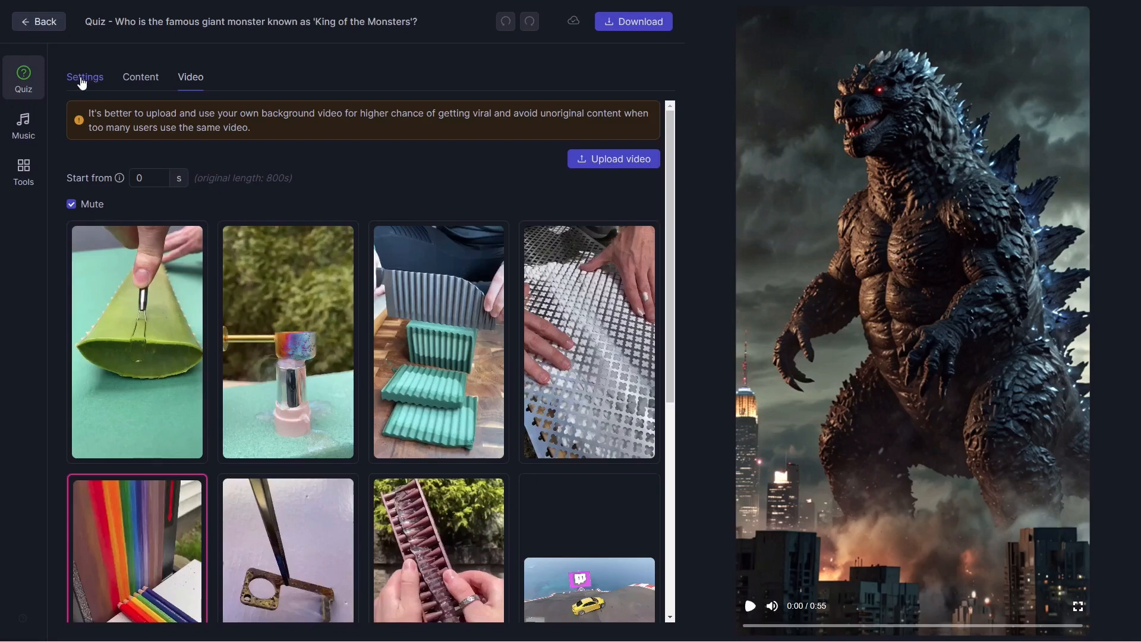
pyautogui.click(85, 76)
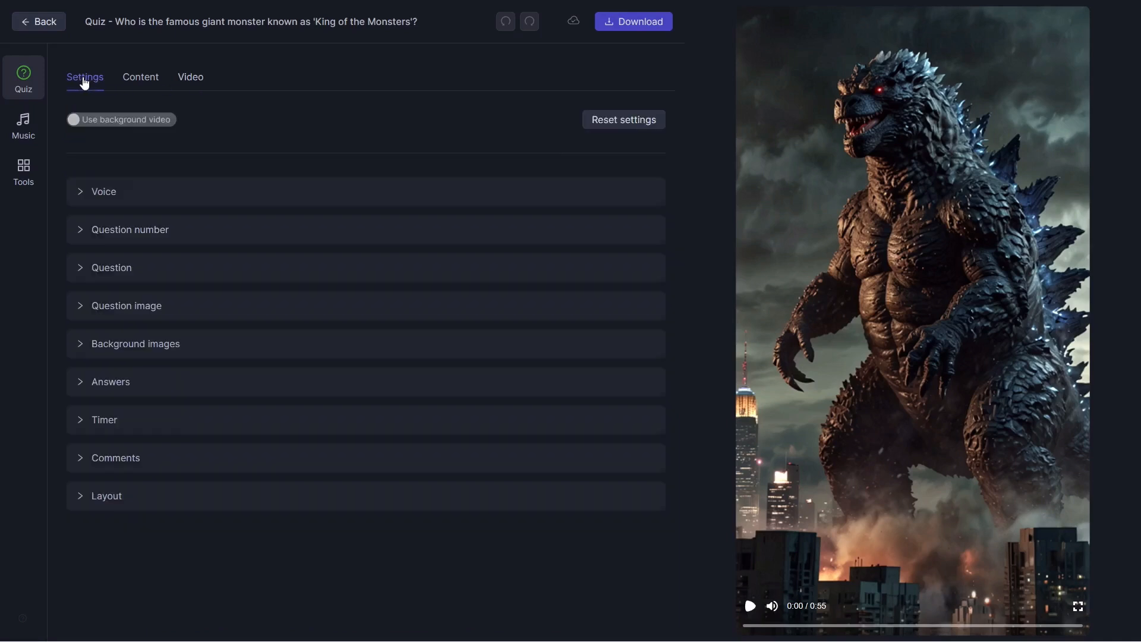
pyautogui.moveTo(255, 178)
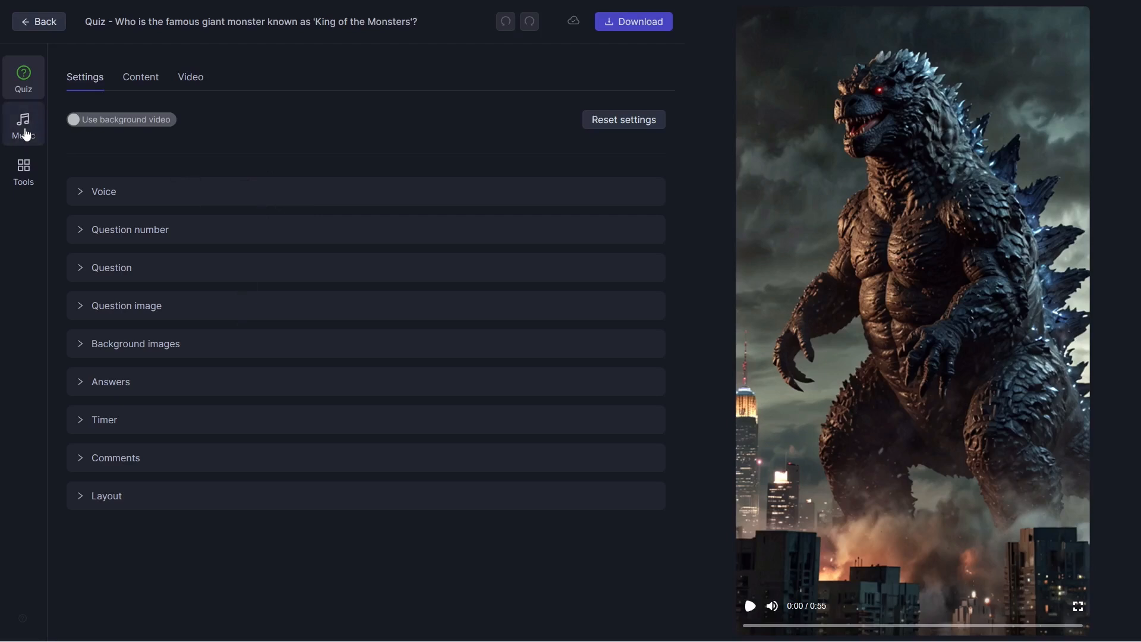
pyautogui.click(22, 124)
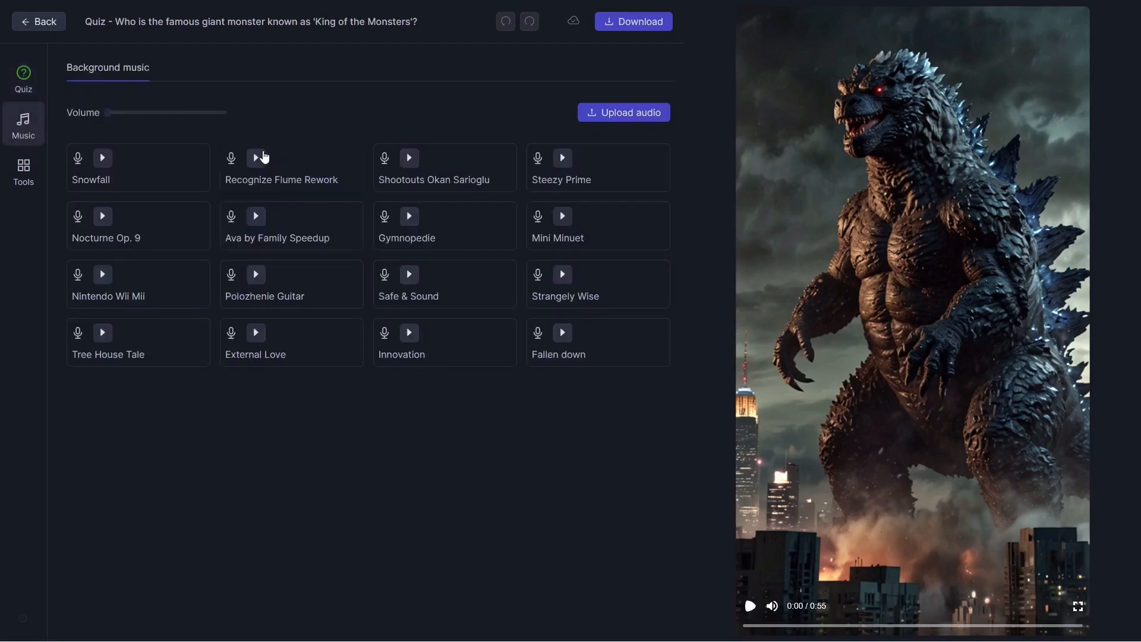
pyautogui.moveTo(249, 229)
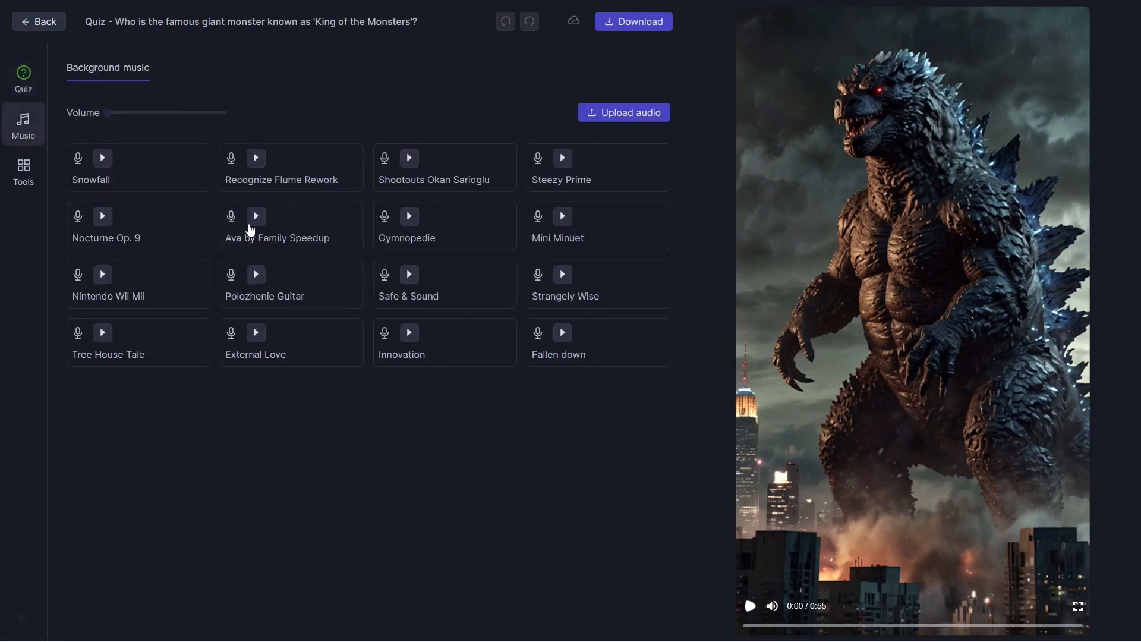
pyautogui.click(23, 165)
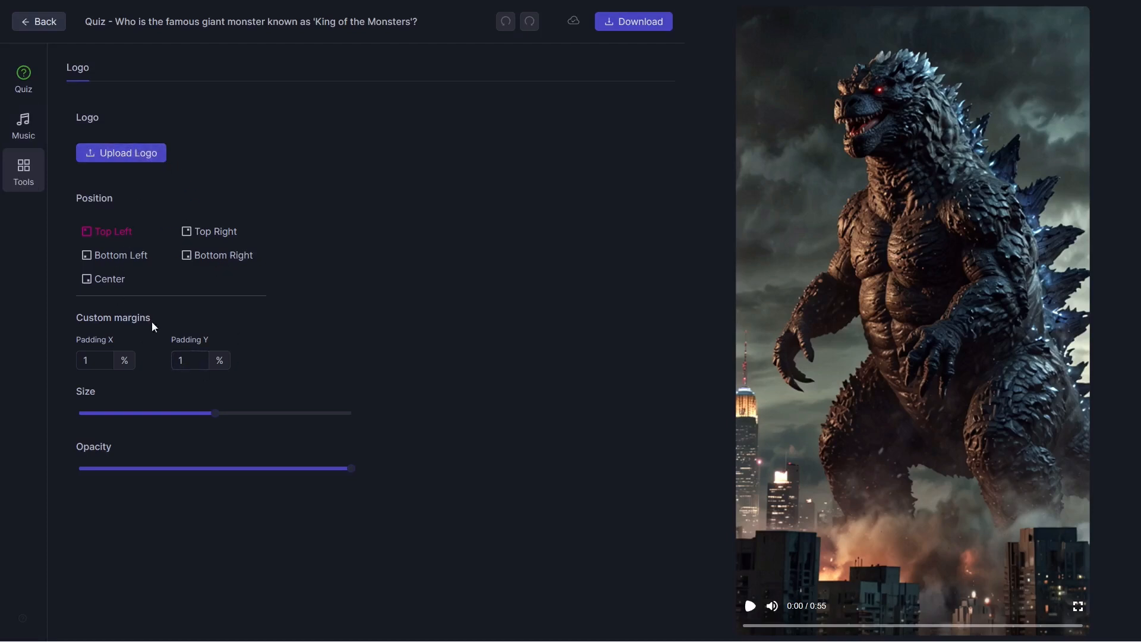
pyautogui.click(22, 76)
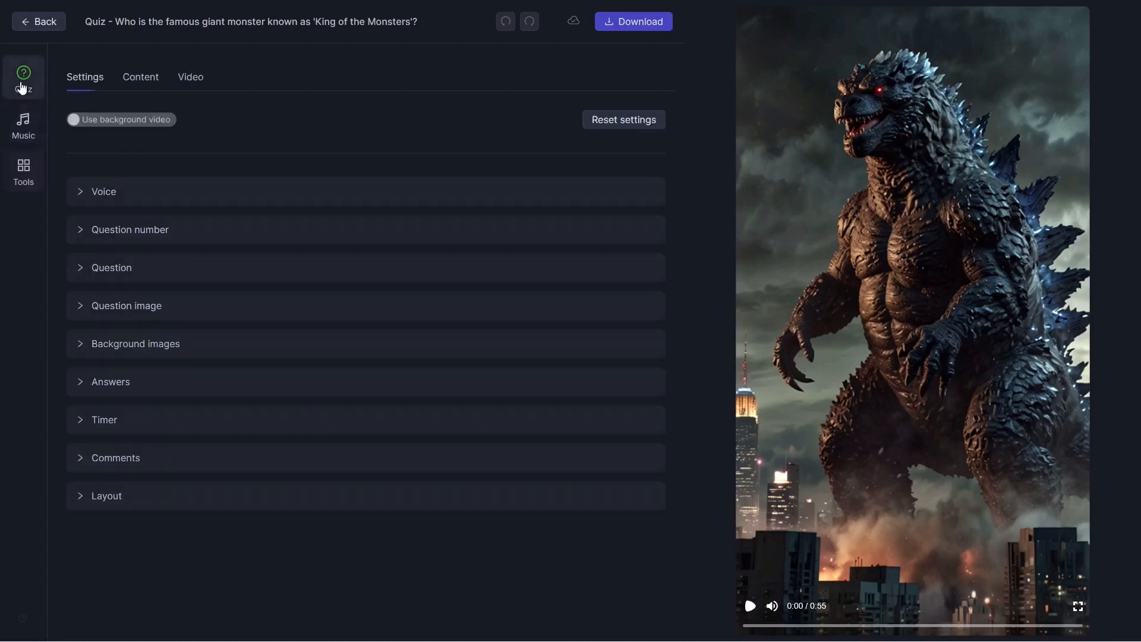
pyautogui.moveTo(764, 21)
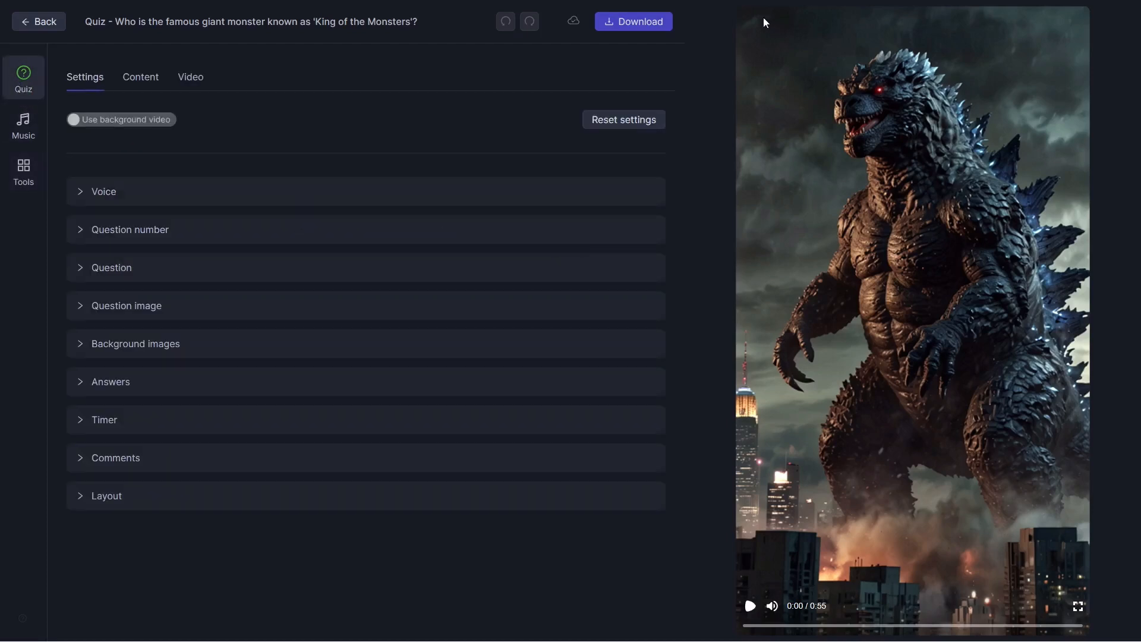
pyautogui.moveTo(808, 59)
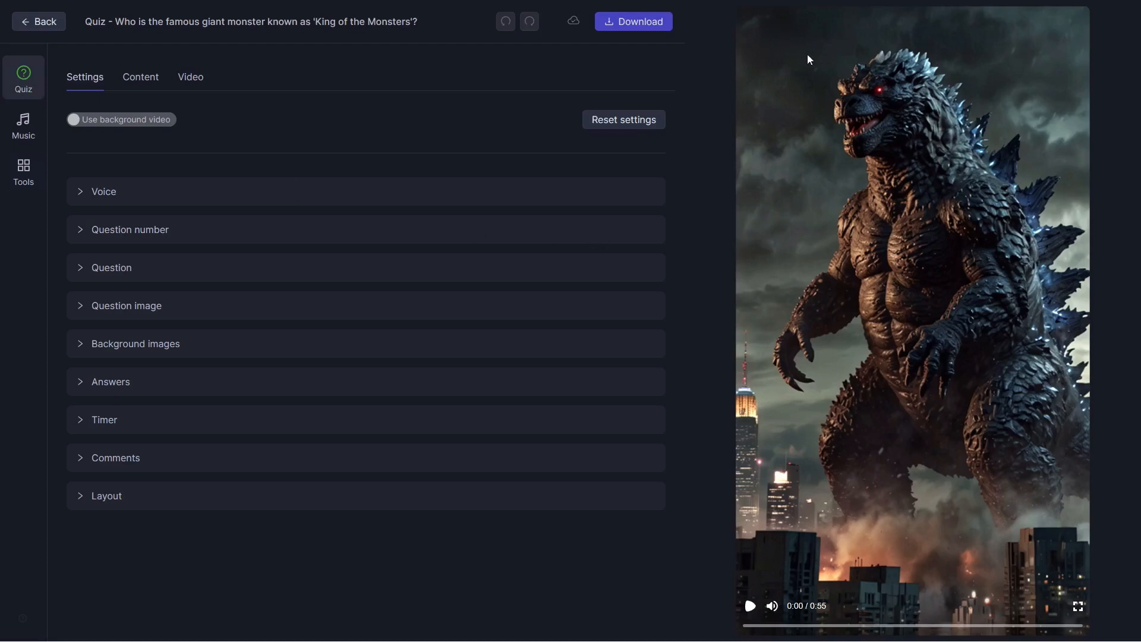
pyautogui.moveTo(834, 51)
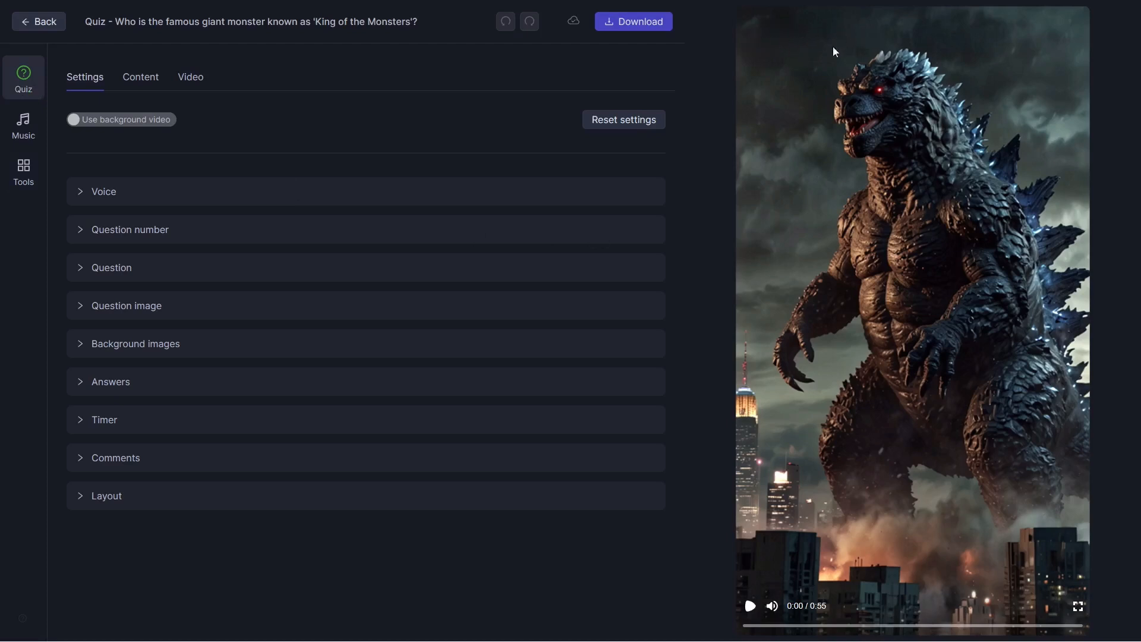
pyautogui.moveTo(754, 171)
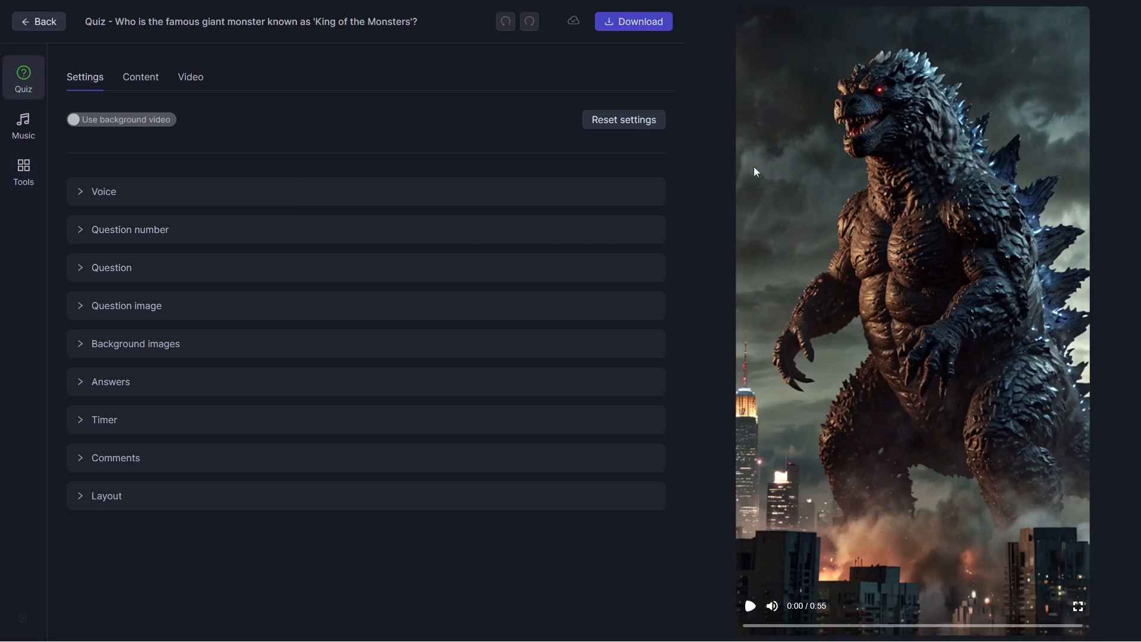
pyautogui.moveTo(789, 422)
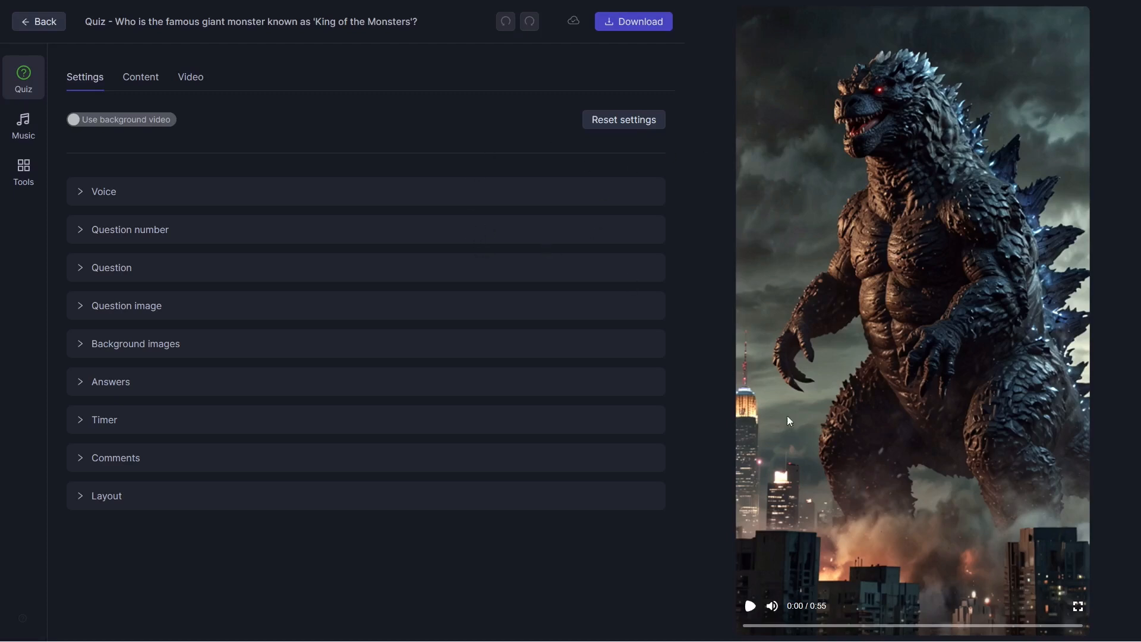
pyautogui.moveTo(665, 415)
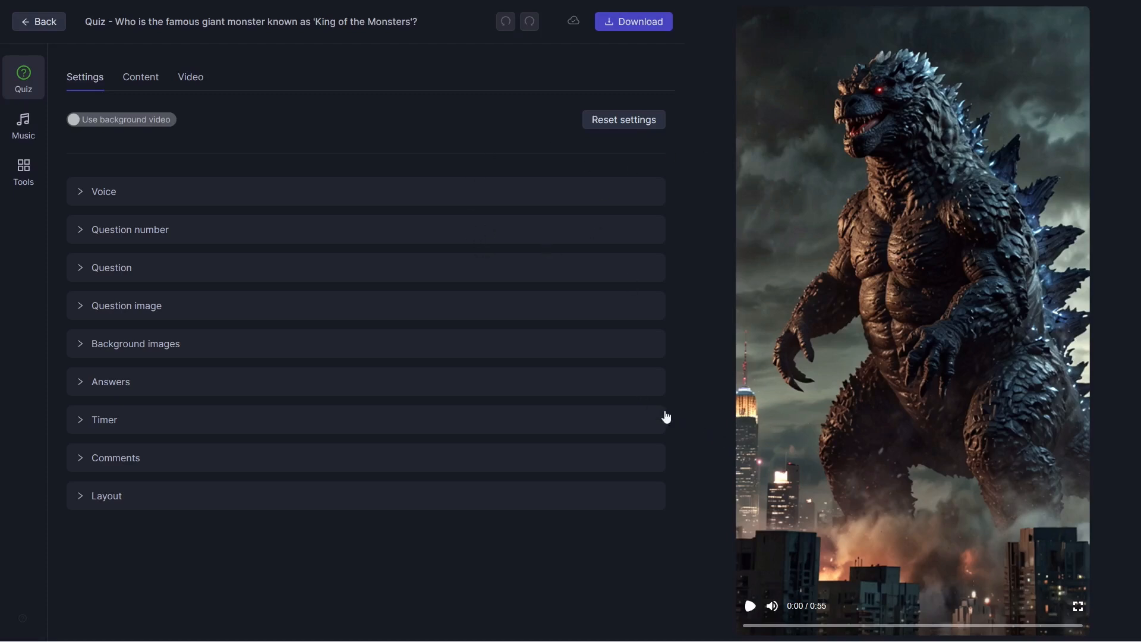
pyautogui.moveTo(785, 42)
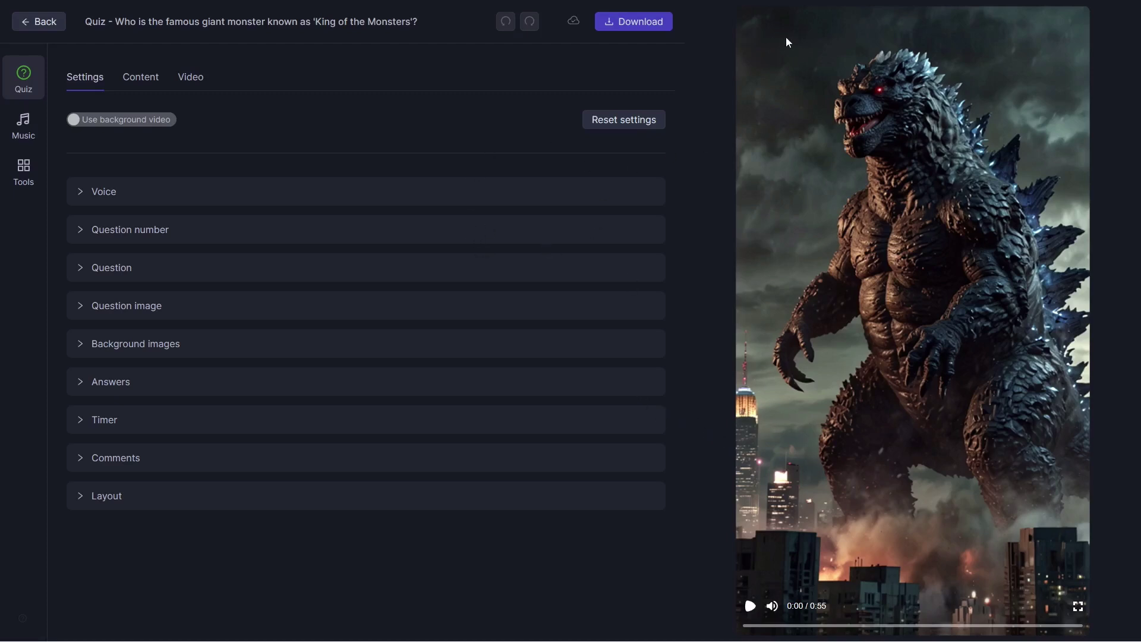
pyautogui.moveTo(315, 252)
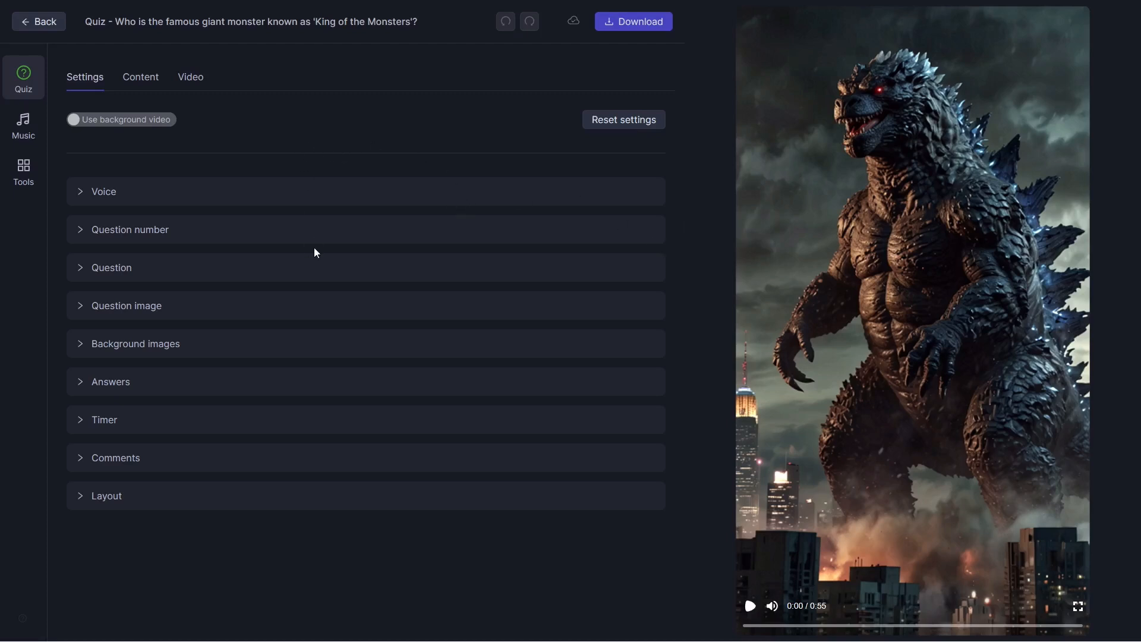
pyautogui.moveTo(620, 28)
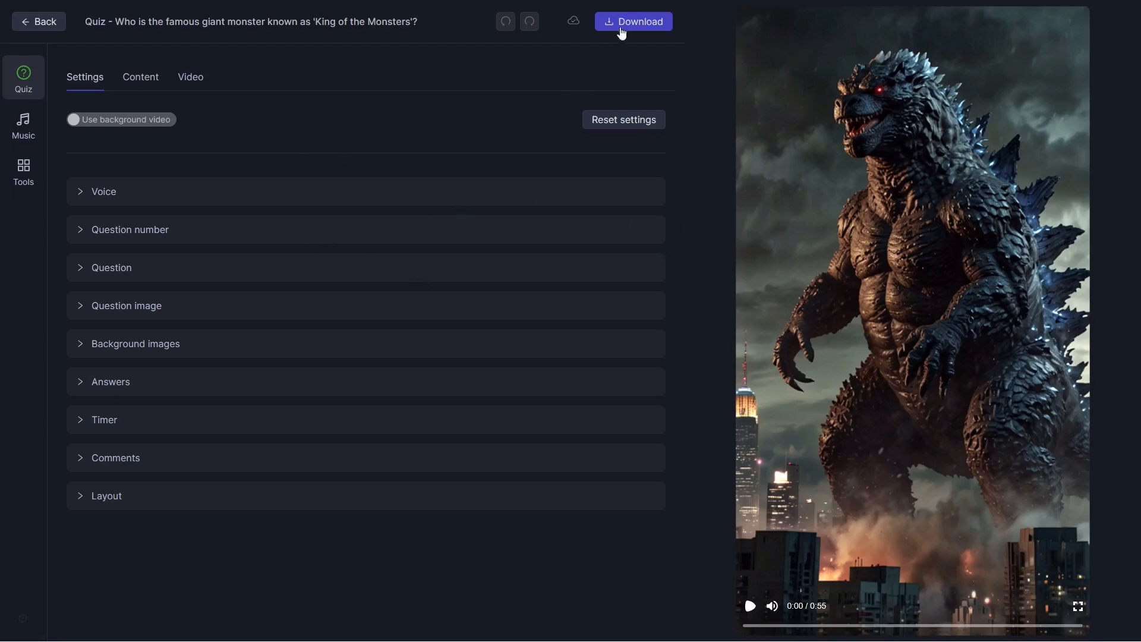
# - Export the Godzilla quiz video keeping the Standard (.mp4) format and start the download render
pyautogui.click(632, 21)
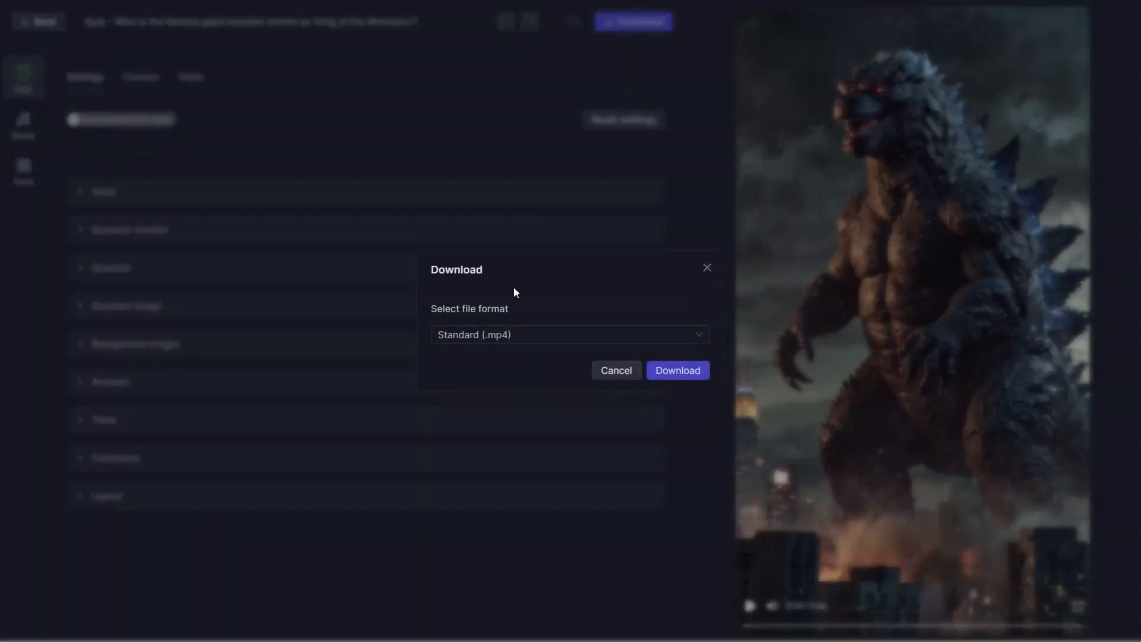
pyautogui.click(568, 334)
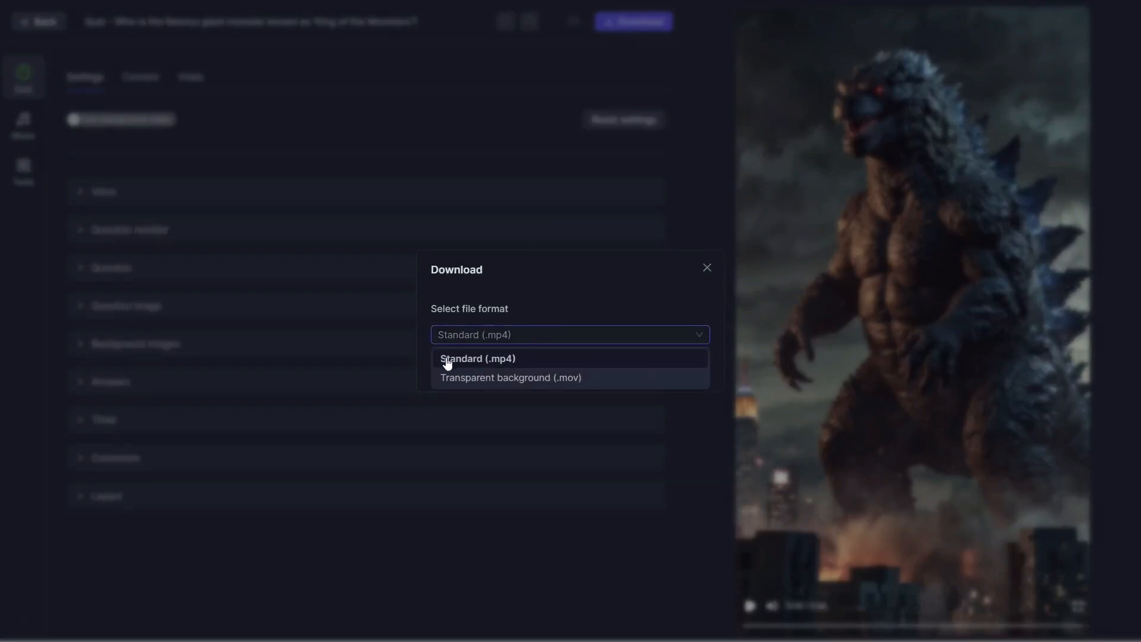
pyautogui.moveTo(510, 377)
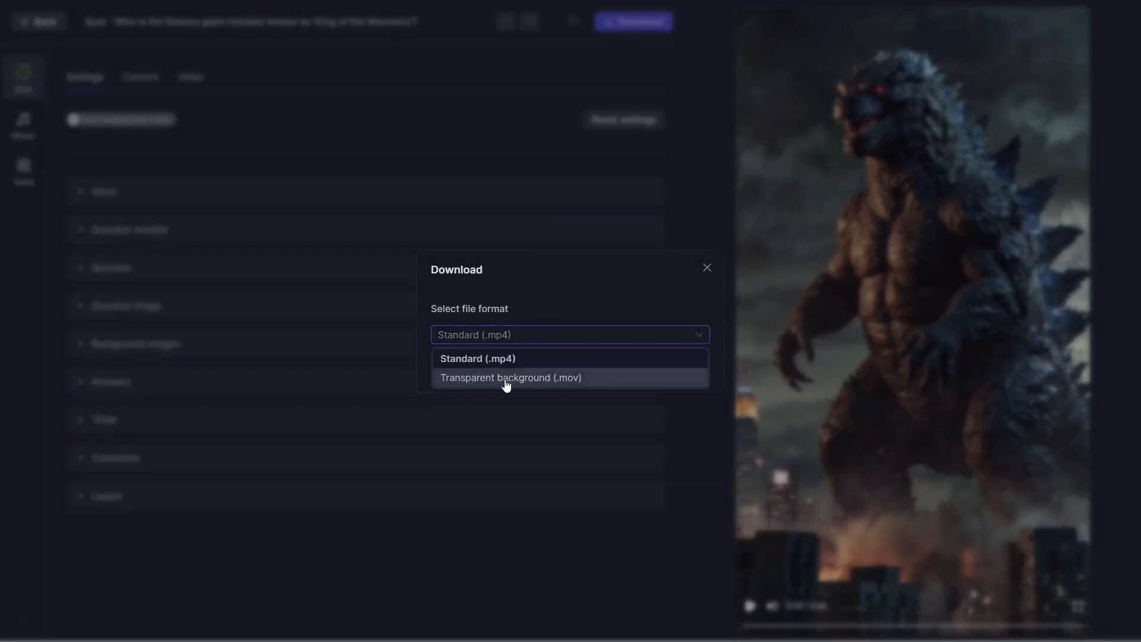
pyautogui.moveTo(523, 383)
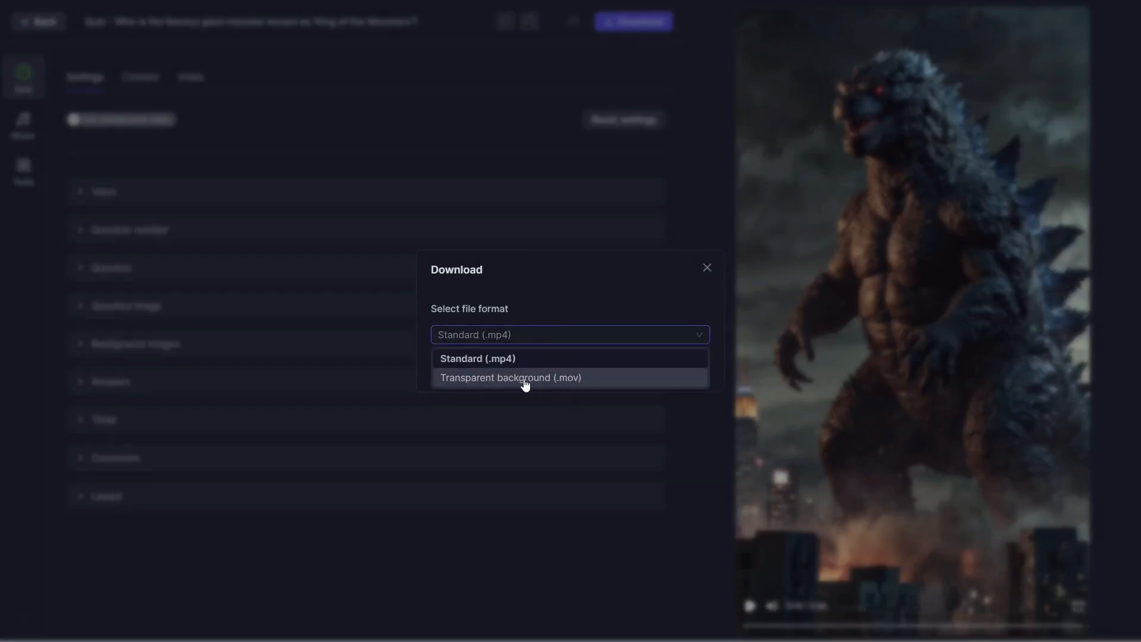
pyautogui.moveTo(569, 380)
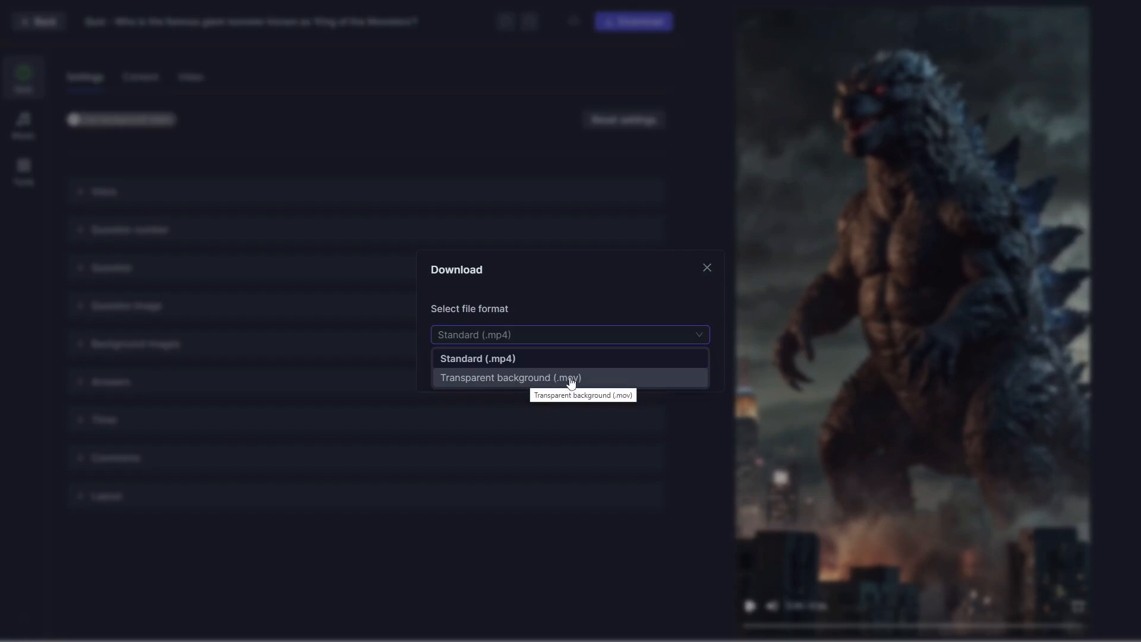
pyautogui.moveTo(913, 177)
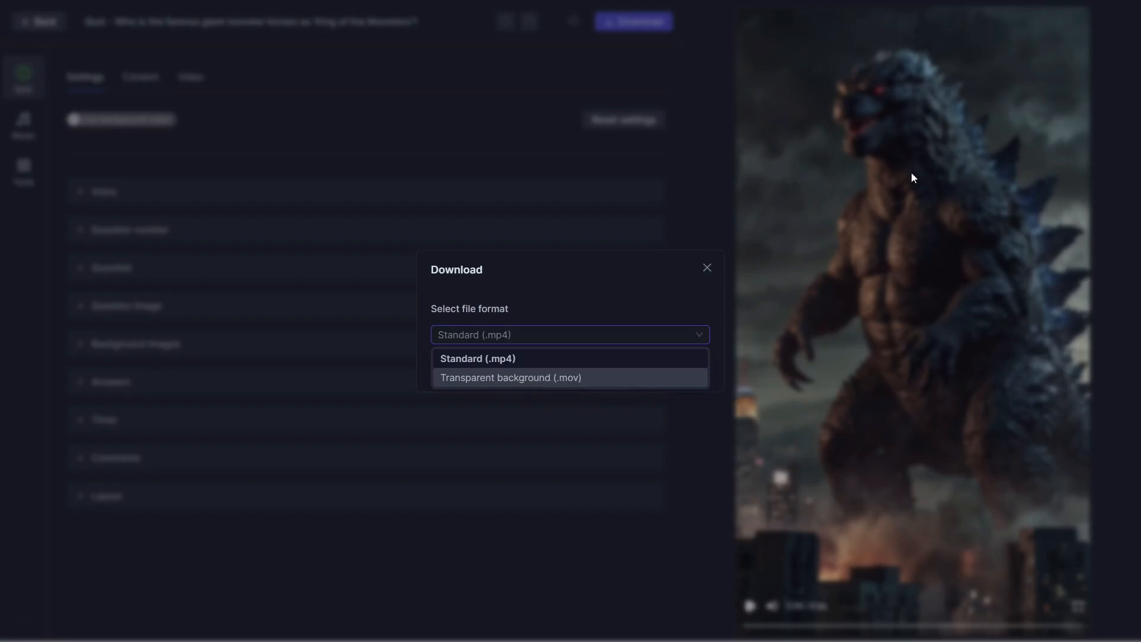
pyautogui.moveTo(631, 383)
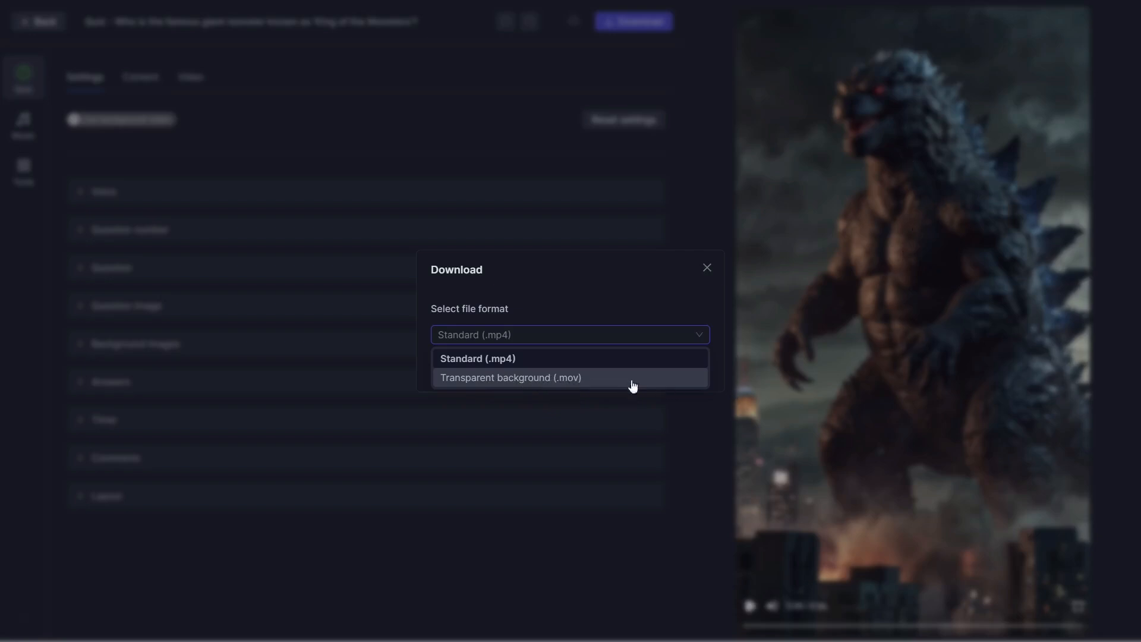
pyautogui.click(478, 358)
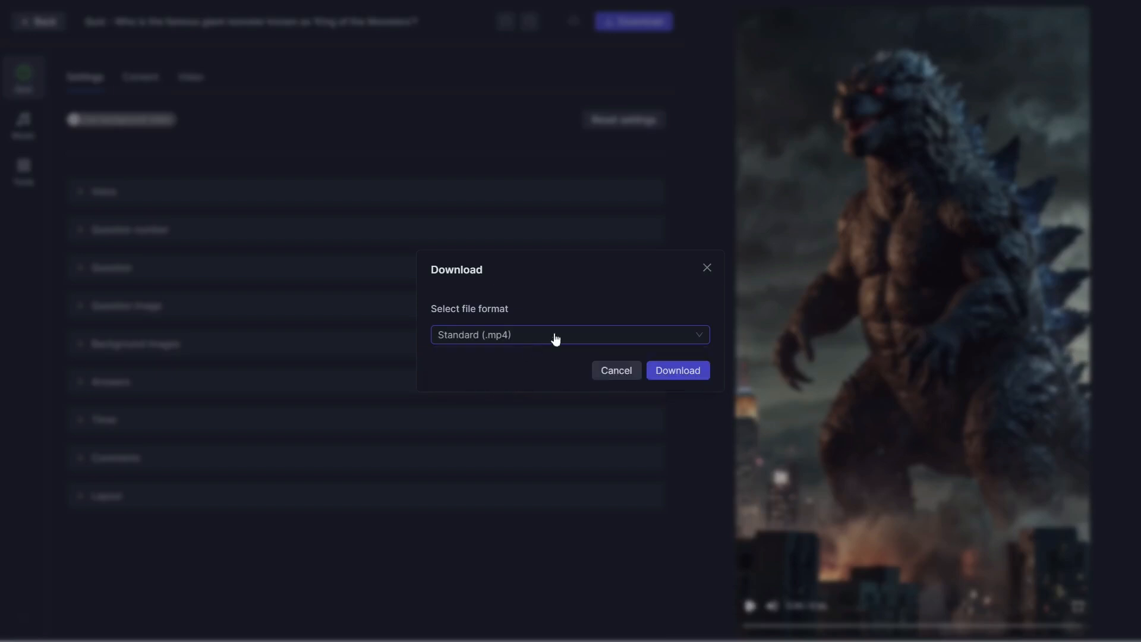
pyautogui.click(676, 370)
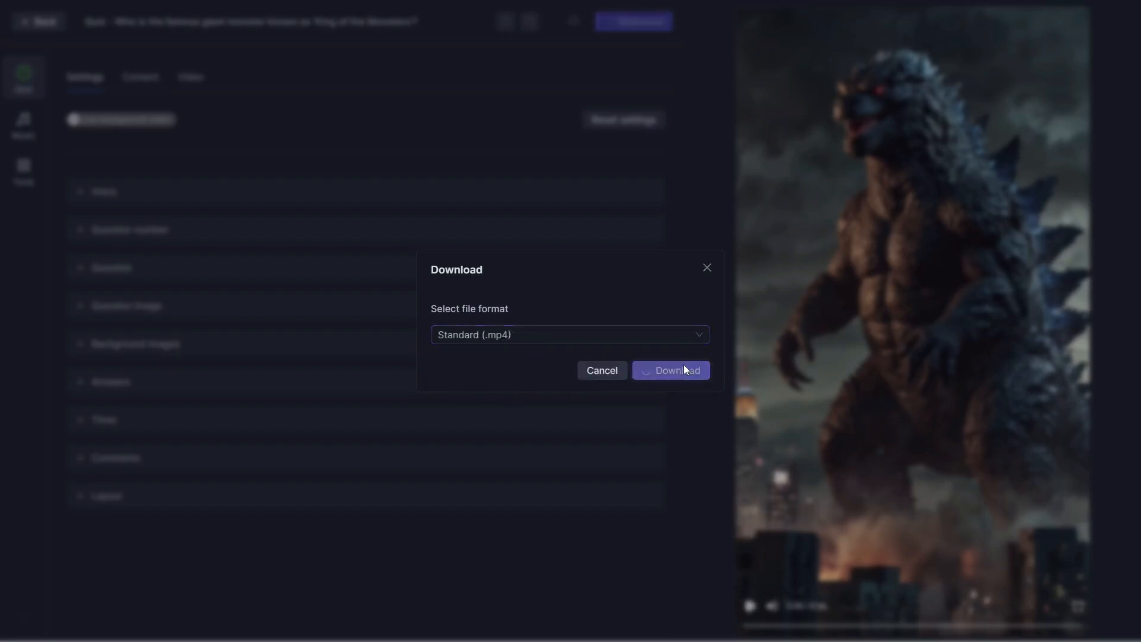
# - Let the MP4 render finish, then return to the empty Create quiz video page
pyautogui.click(669, 369)
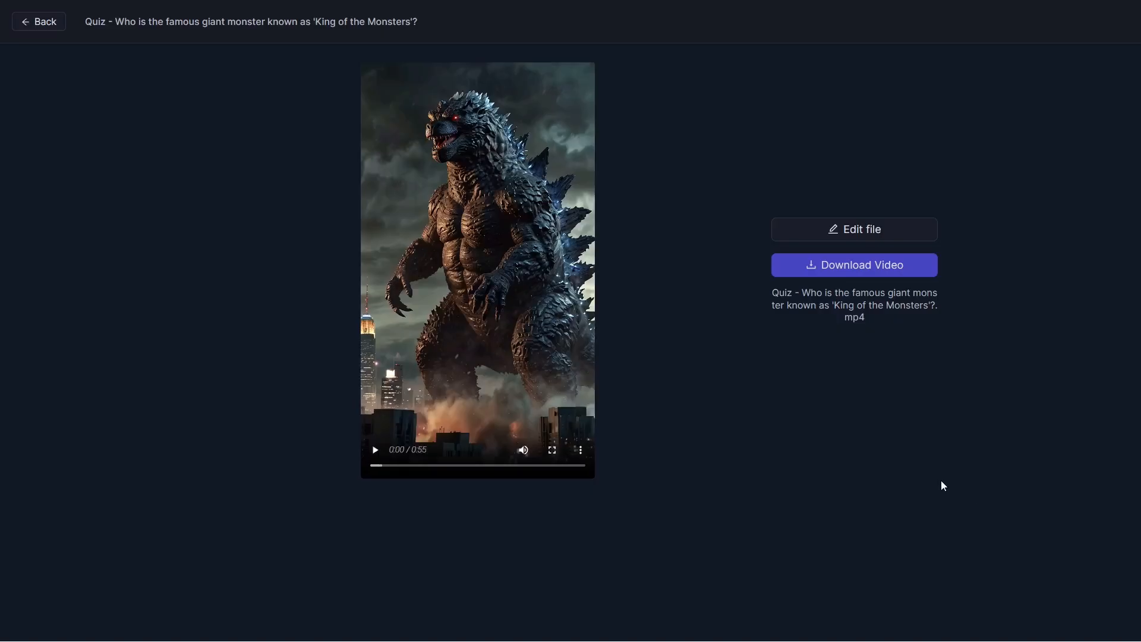
pyautogui.moveTo(865, 306)
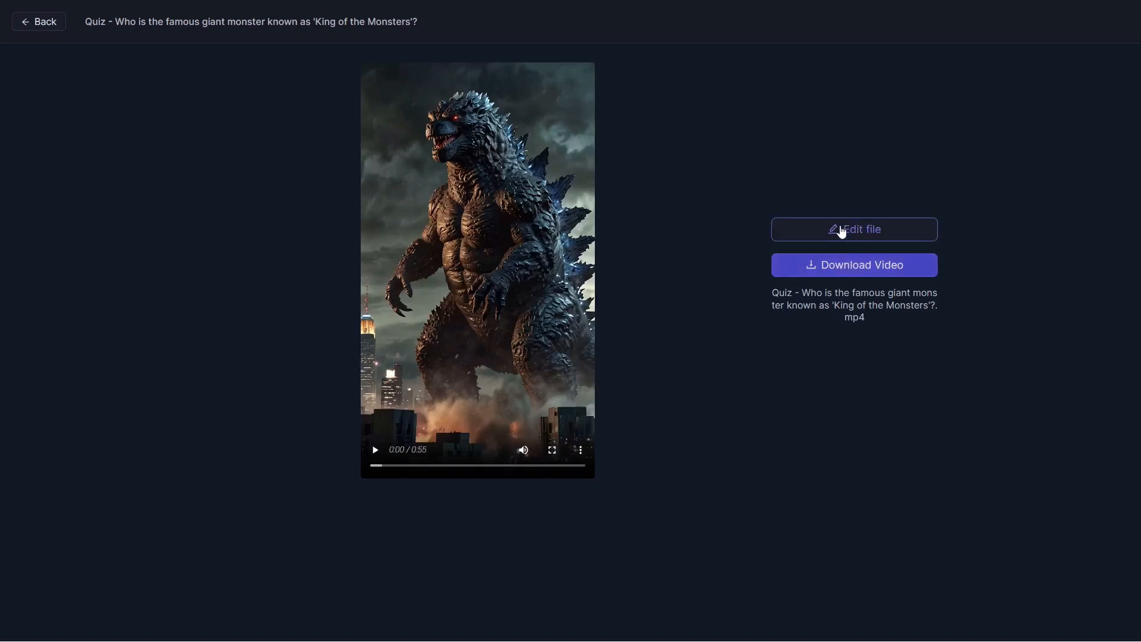
pyautogui.moveTo(486, 304)
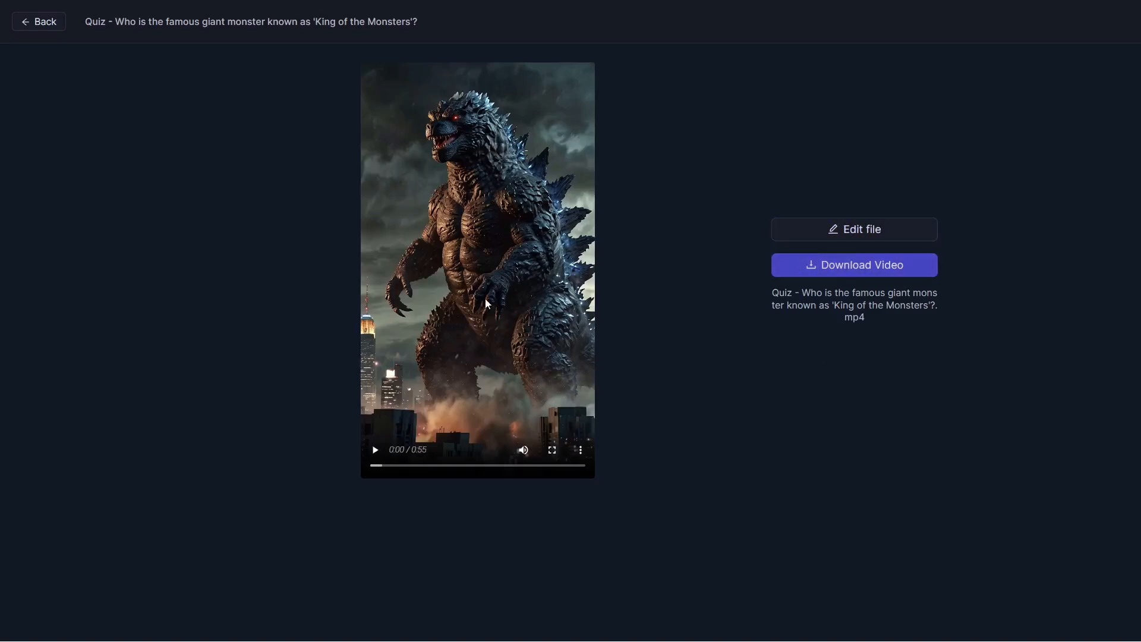
pyautogui.moveTo(45, 28)
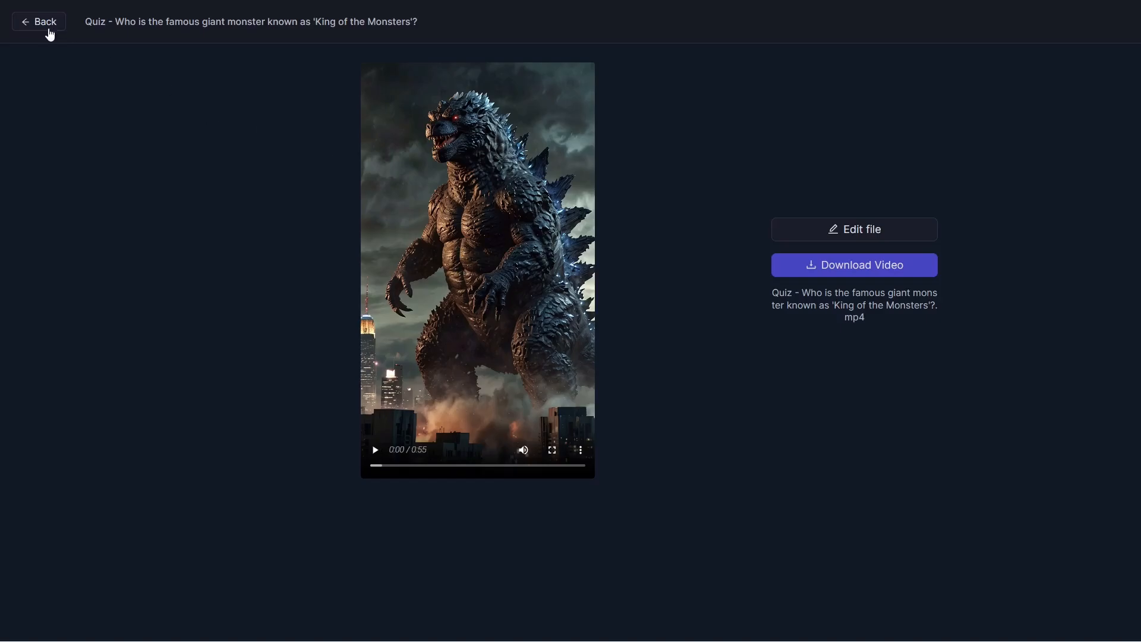
pyautogui.click(38, 21)
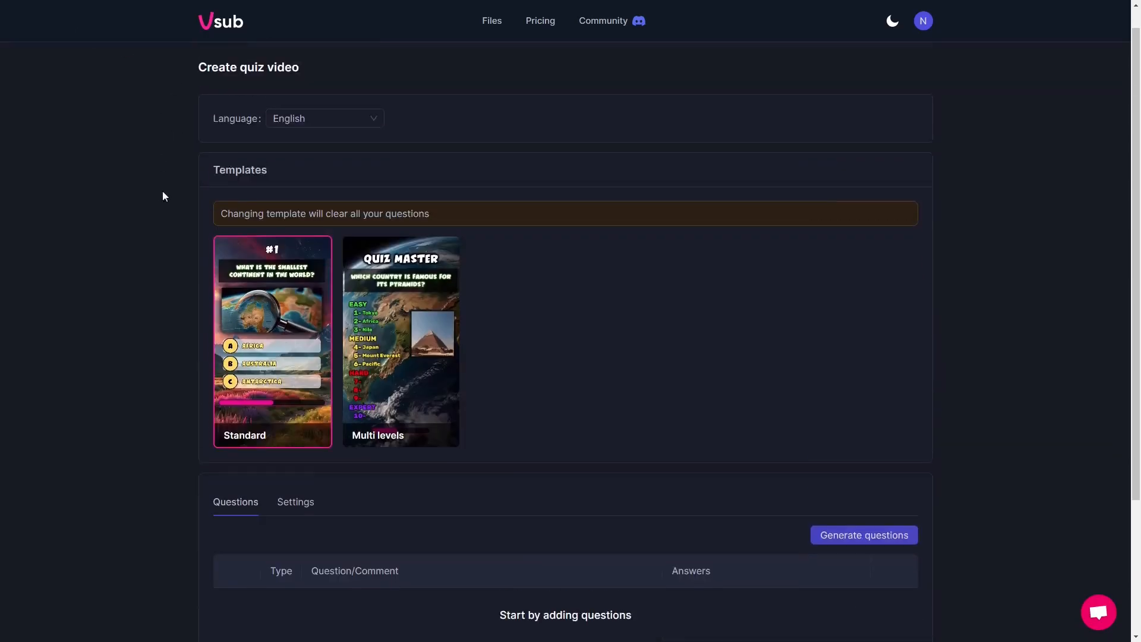
pyautogui.scroll(-3)
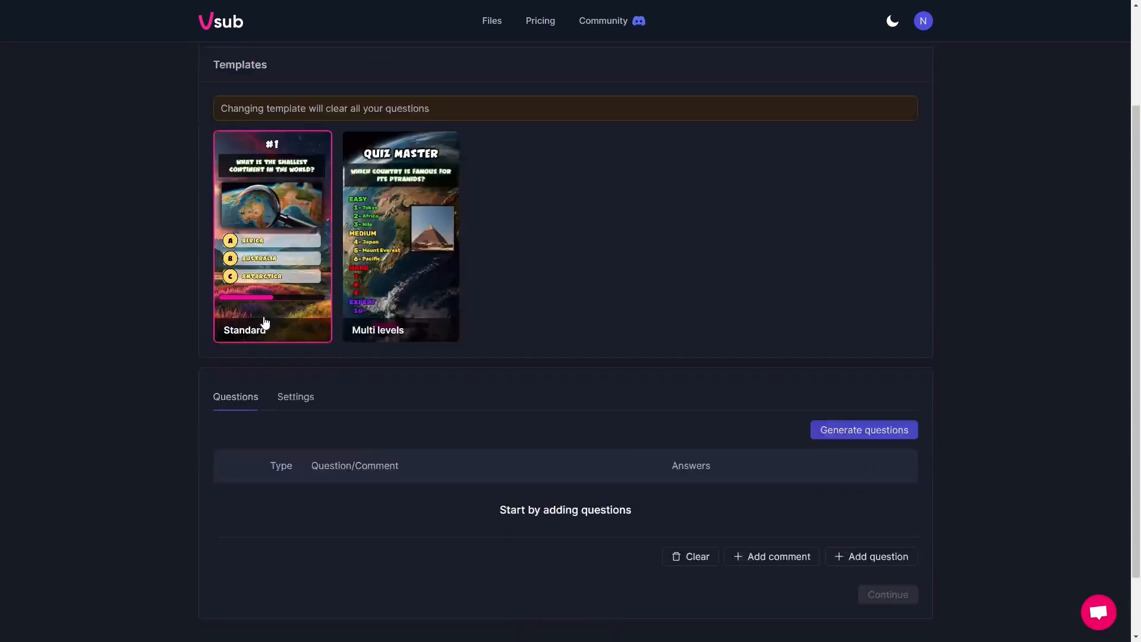
pyautogui.scroll(3)
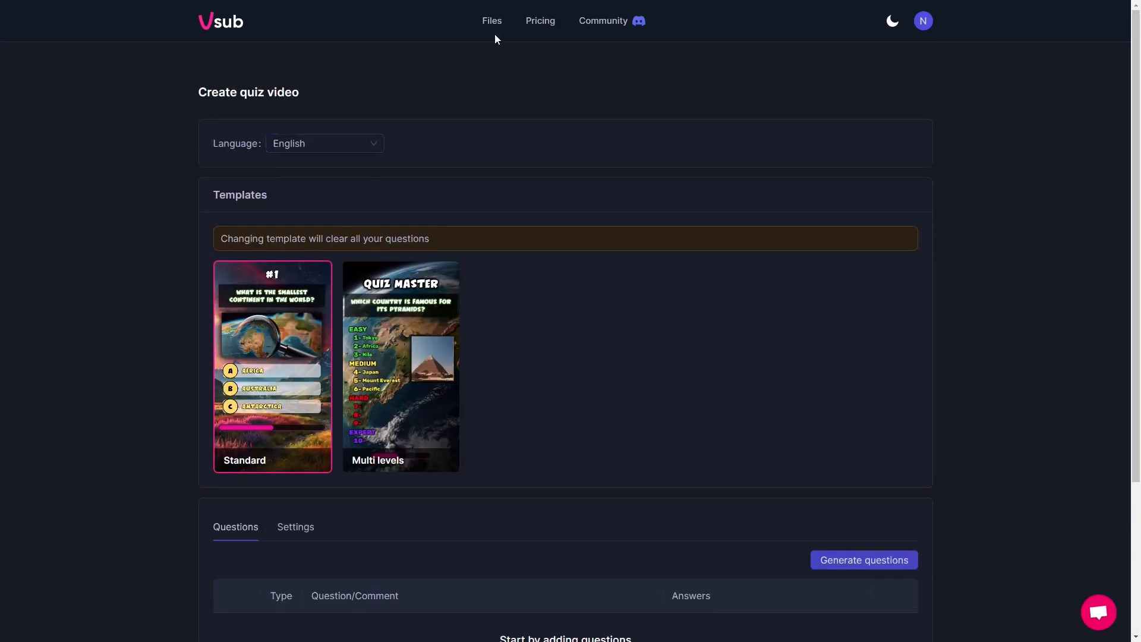
pyautogui.moveTo(540, 21)
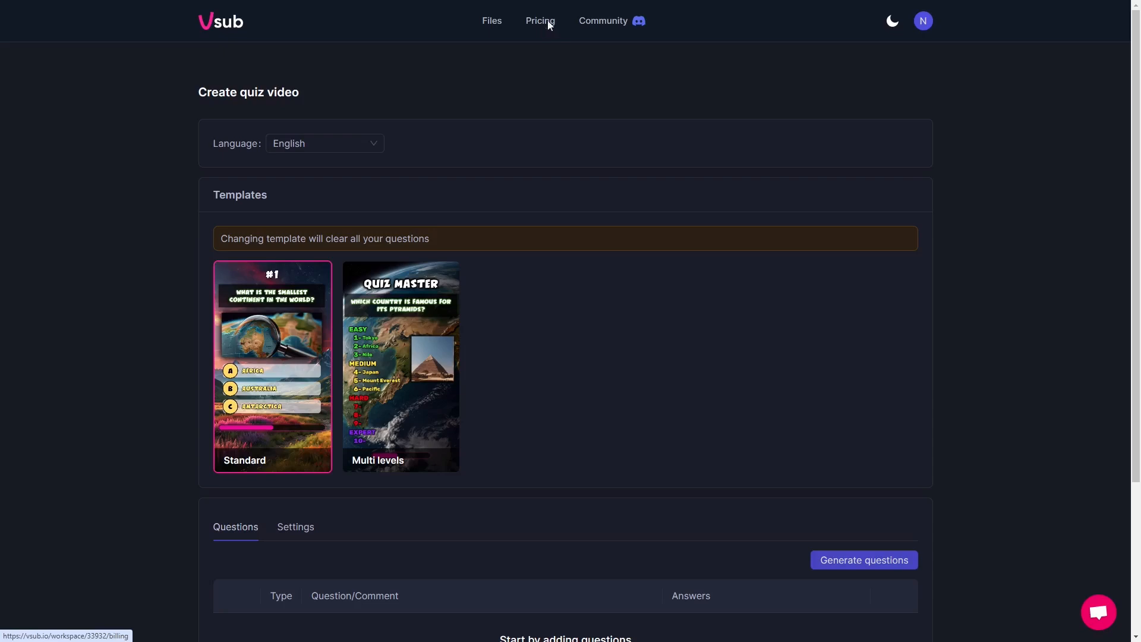
# - Review the monthly pricing plans, highlighting the free trial's Vsub watermark limitation
pyautogui.click(539, 20)
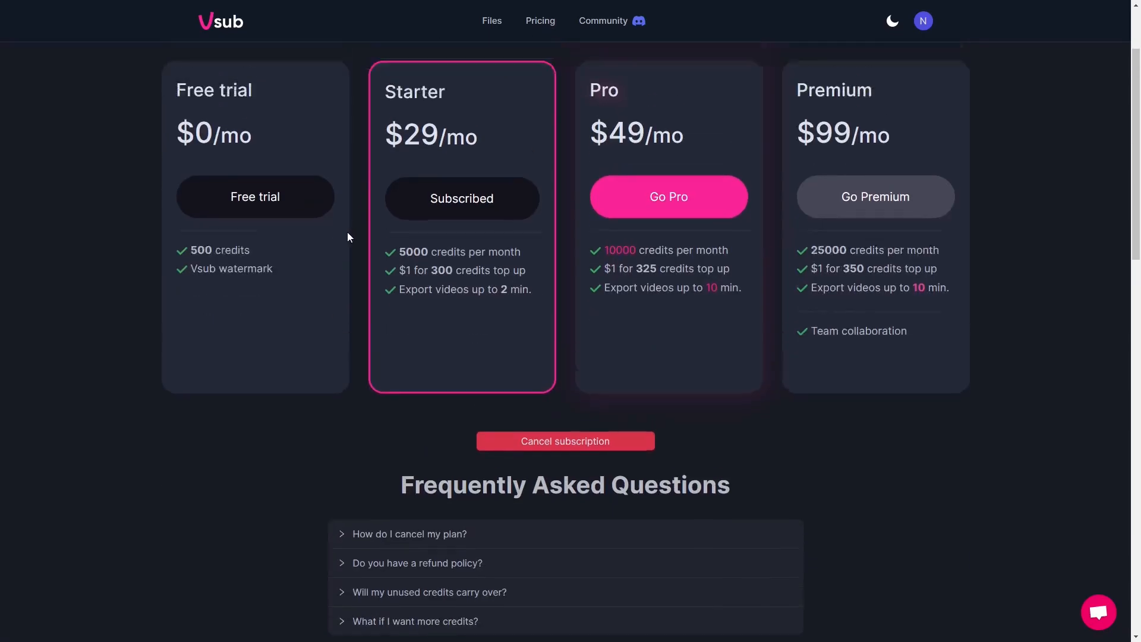
pyautogui.scroll(3)
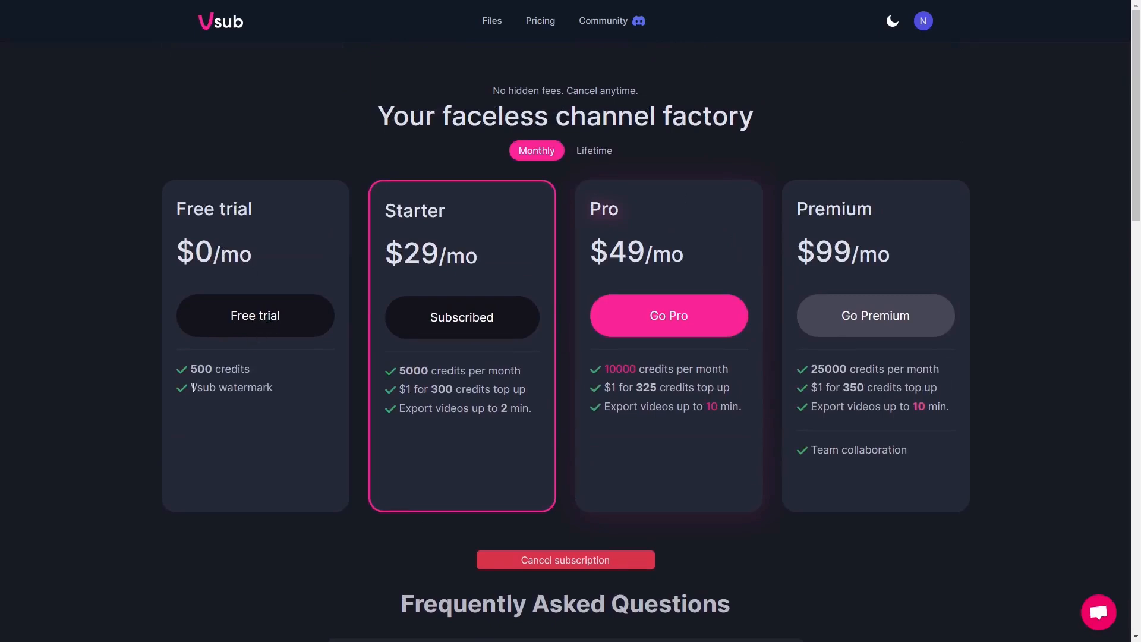
pyautogui.moveTo(277, 367)
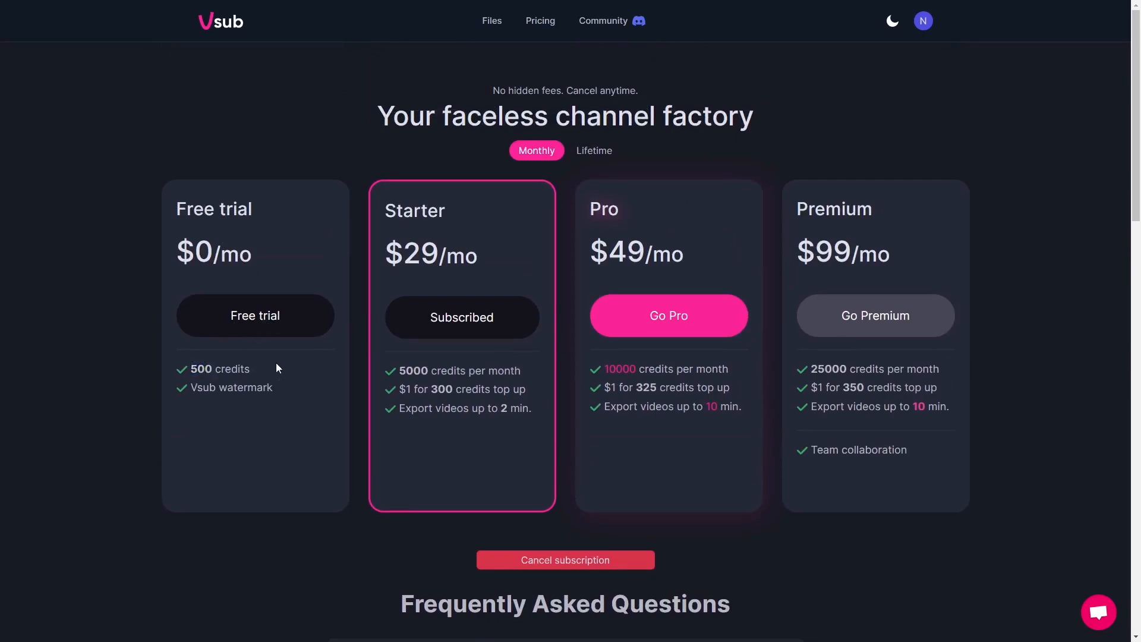
pyautogui.doubleClick(203, 388)
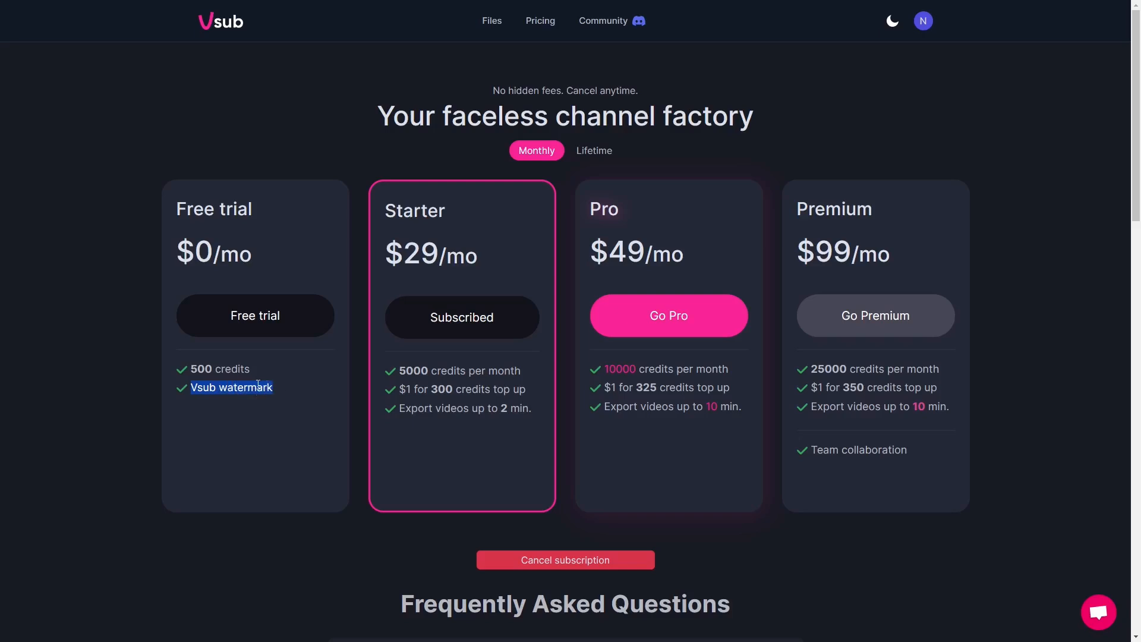
pyautogui.moveTo(398, 403)
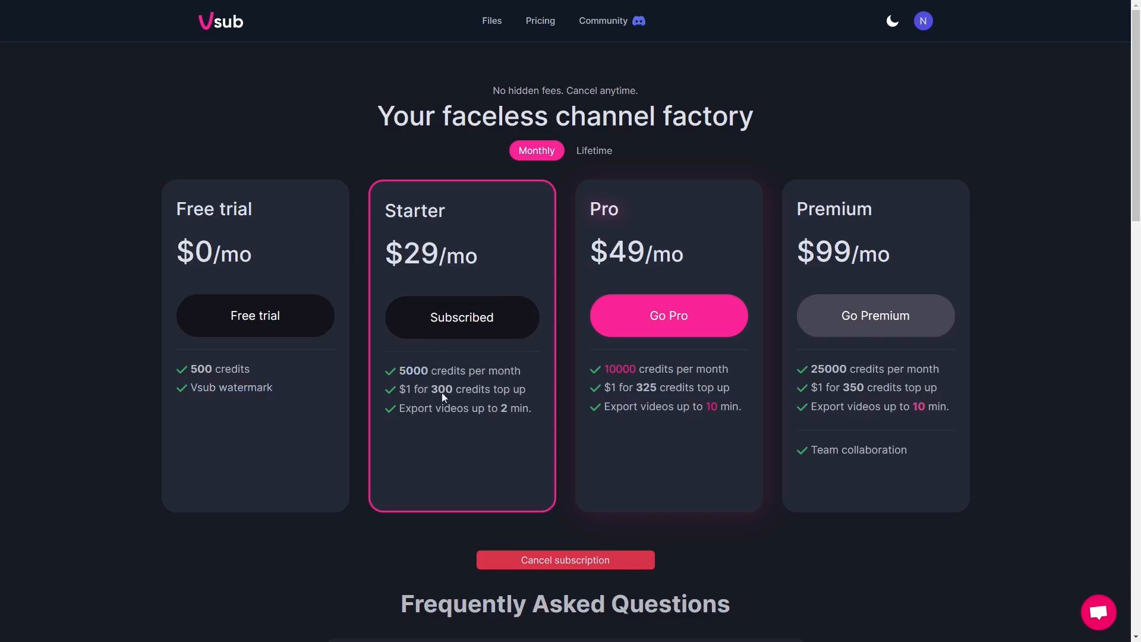
pyautogui.moveTo(514, 391)
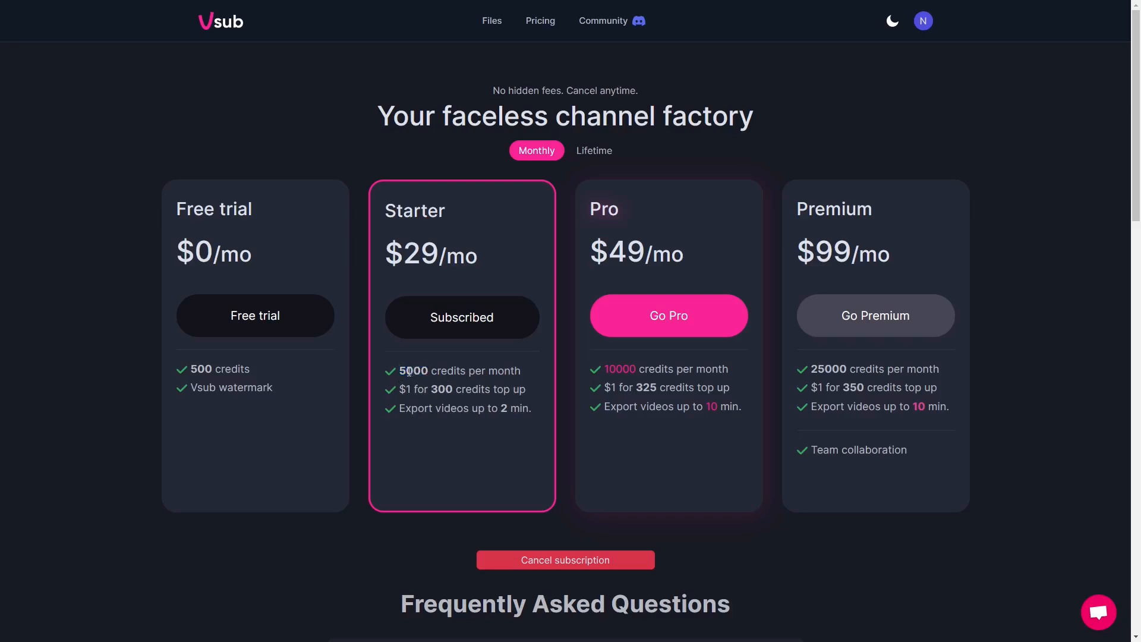
pyautogui.moveTo(455, 378)
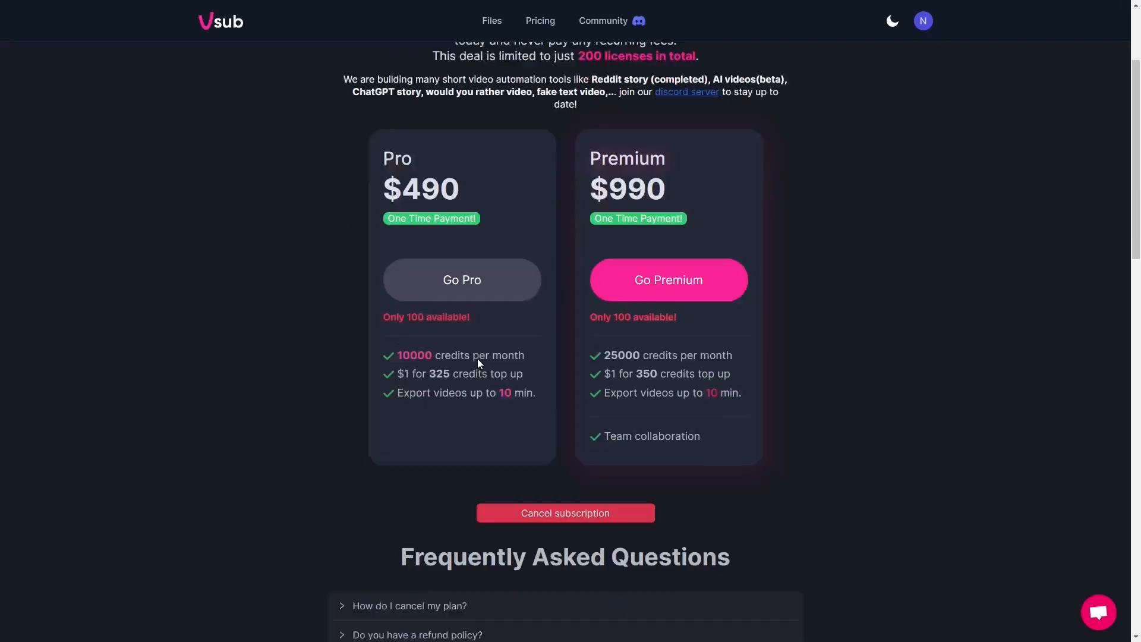
pyautogui.scroll(3)
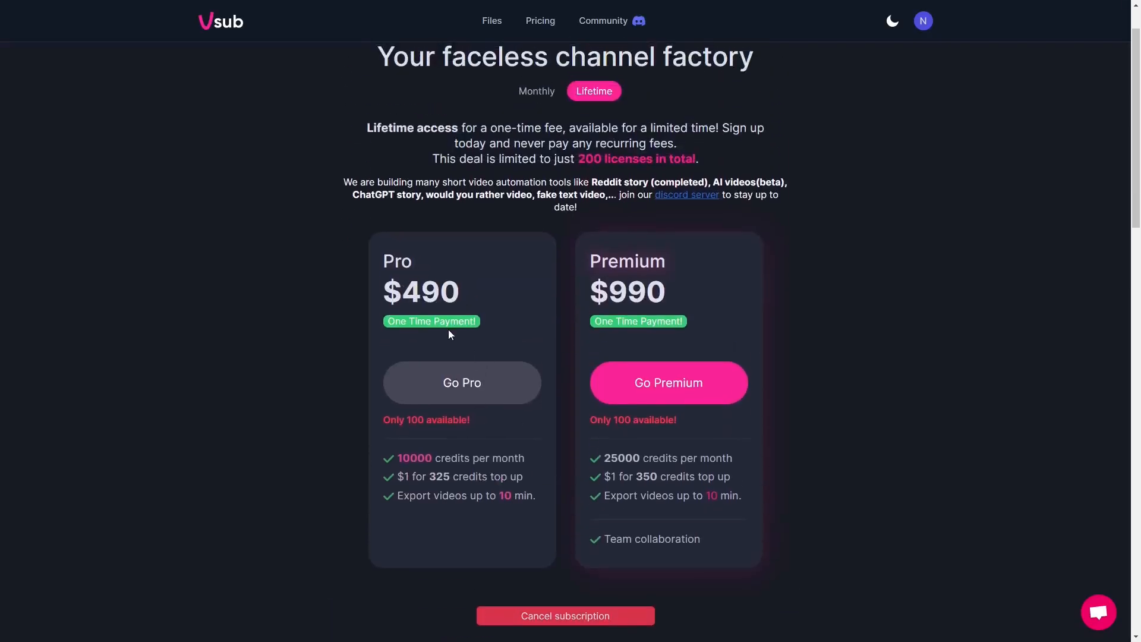
pyautogui.scroll(-3)
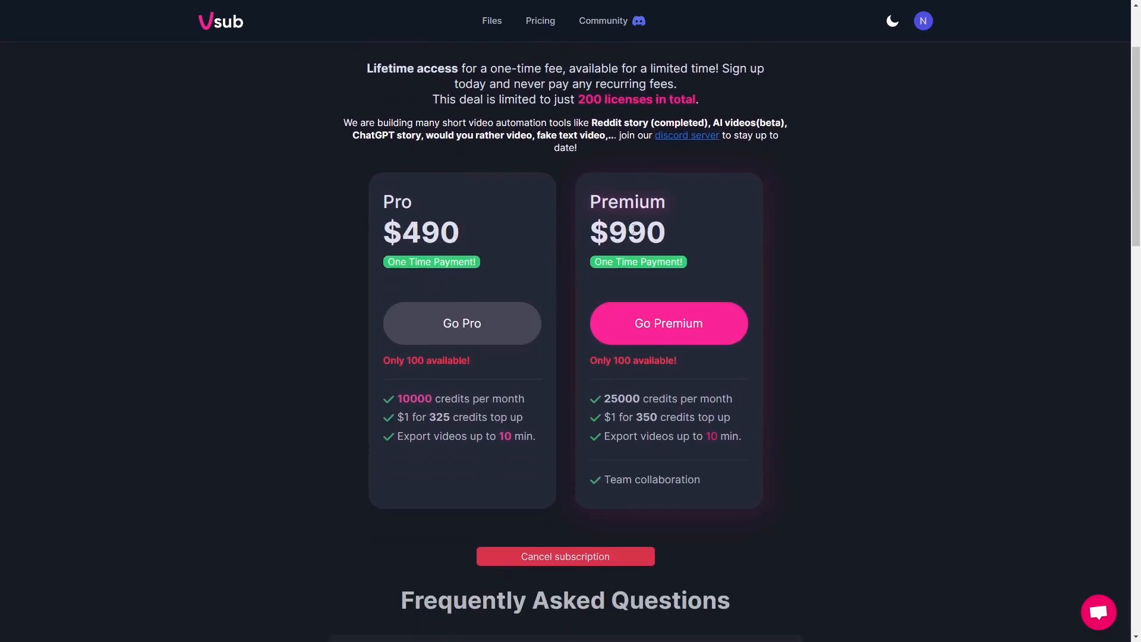
pyautogui.moveTo(613, 342)
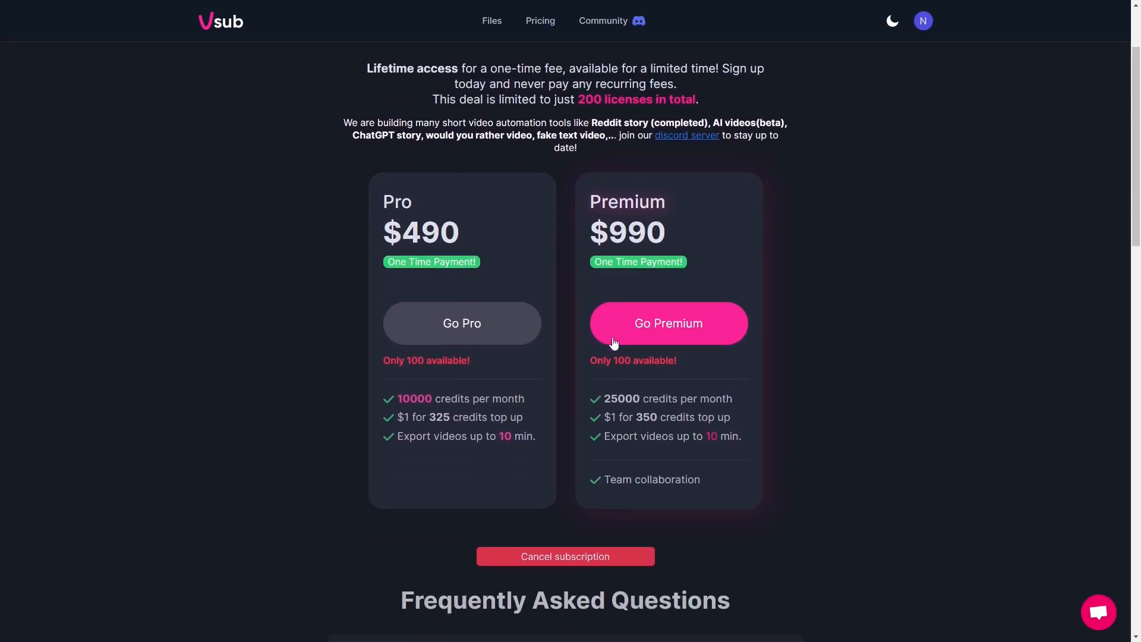
pyautogui.scroll(-3)
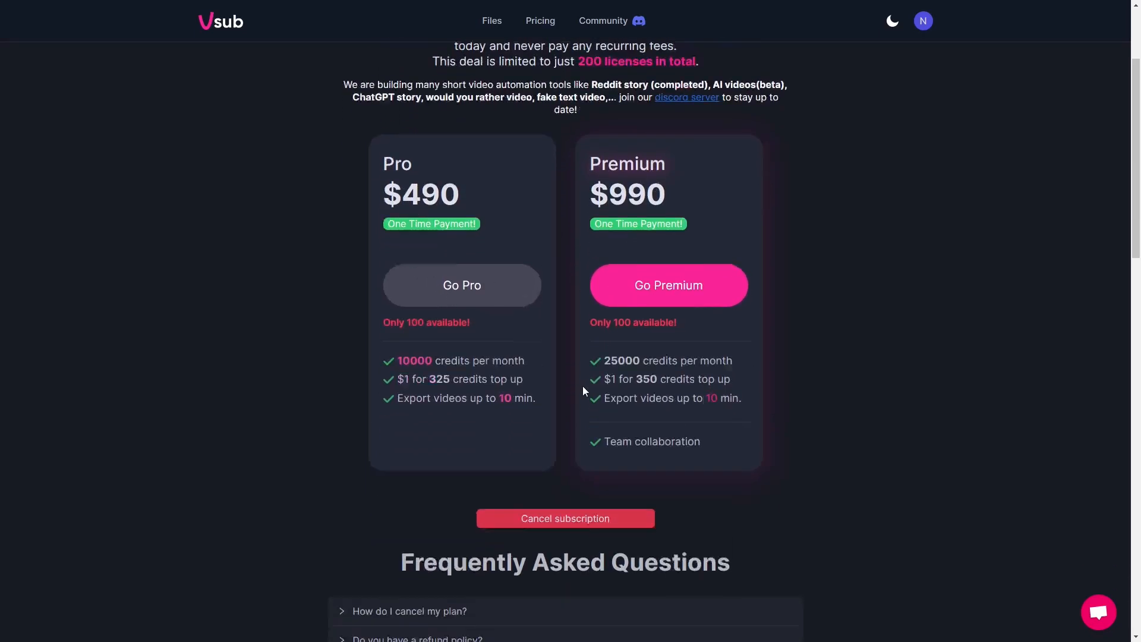
pyautogui.scroll(3)
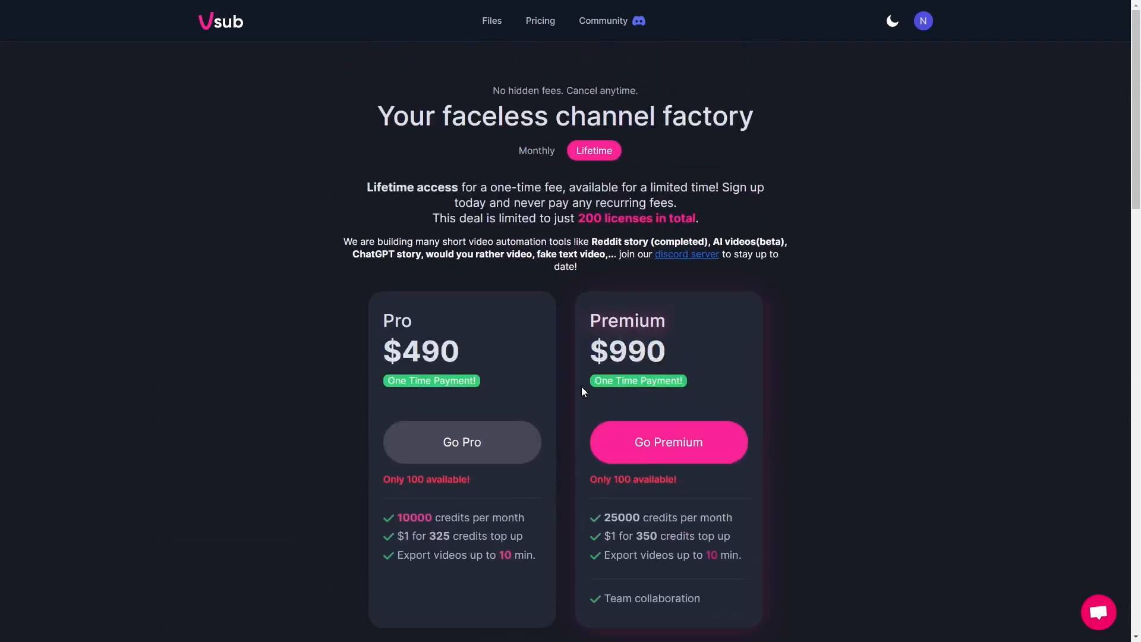
pyautogui.moveTo(556, 307)
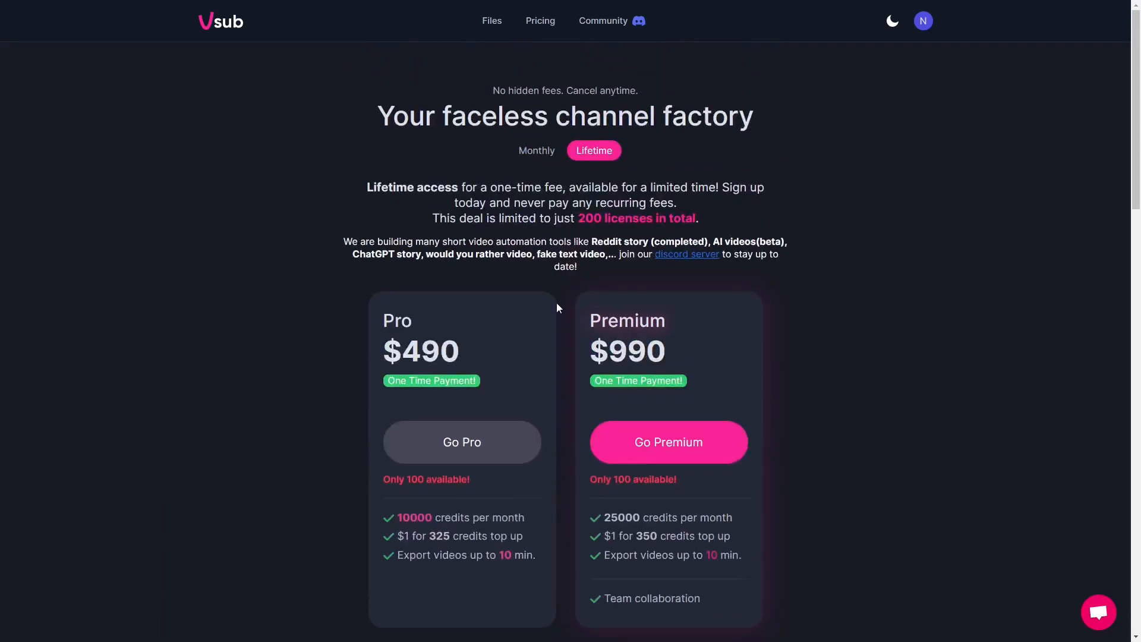
pyautogui.moveTo(580, 222)
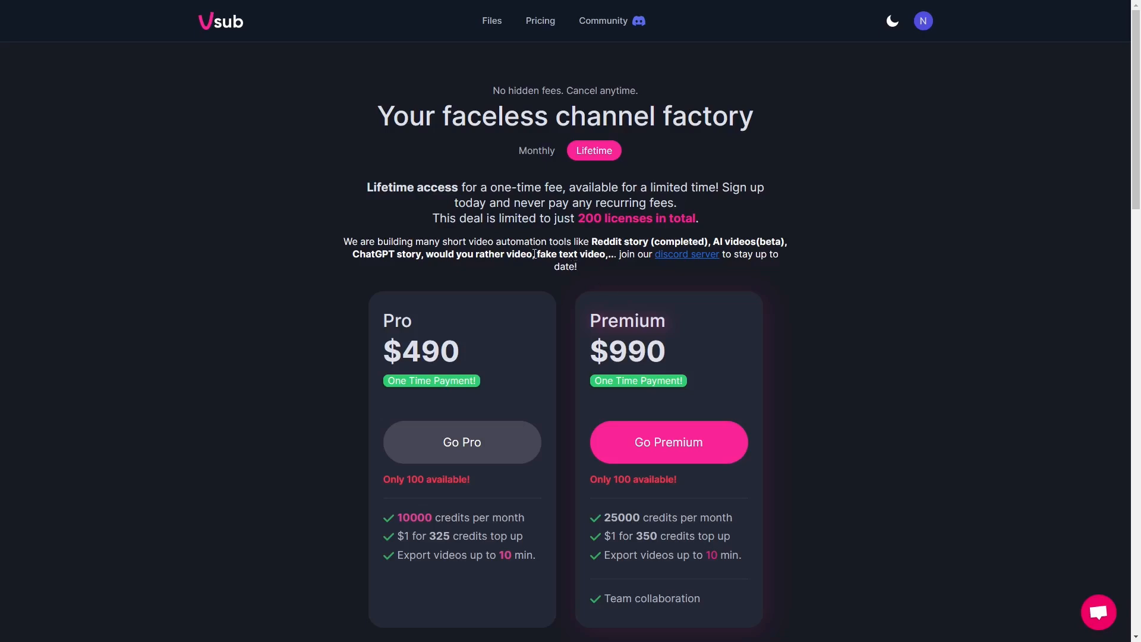
pyautogui.moveTo(412, 215)
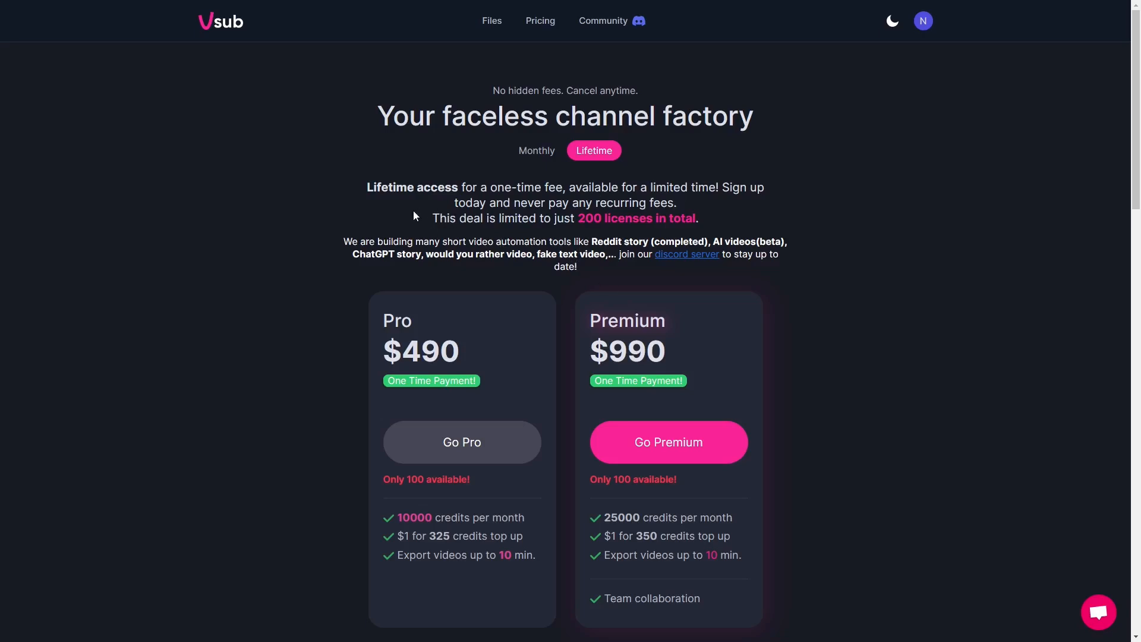
pyautogui.moveTo(517, 237)
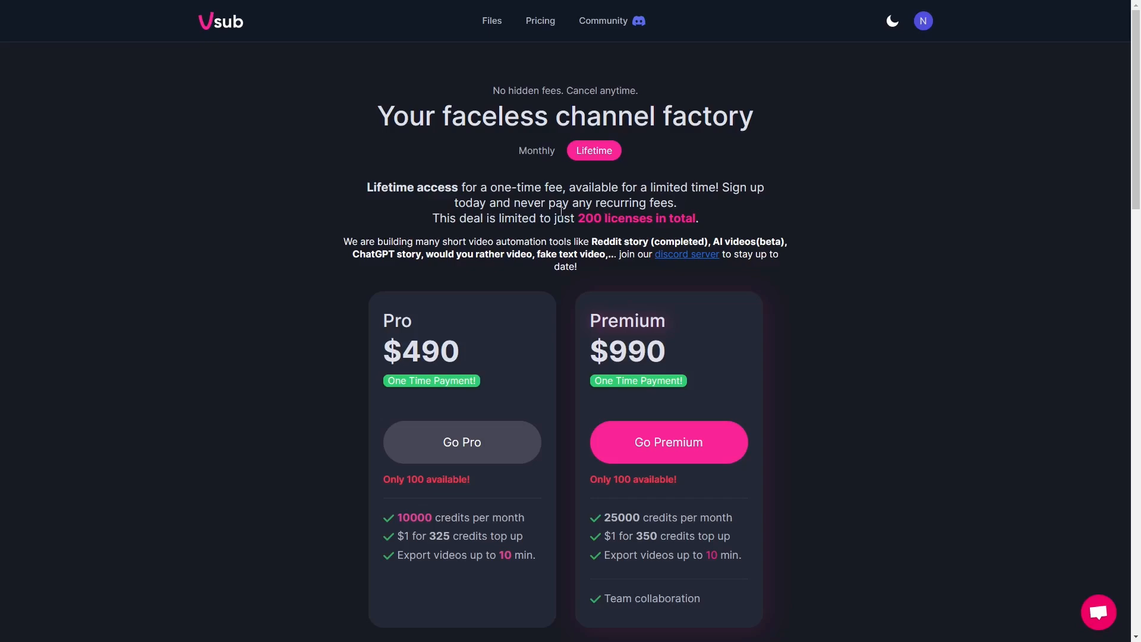
pyautogui.scroll(-3)
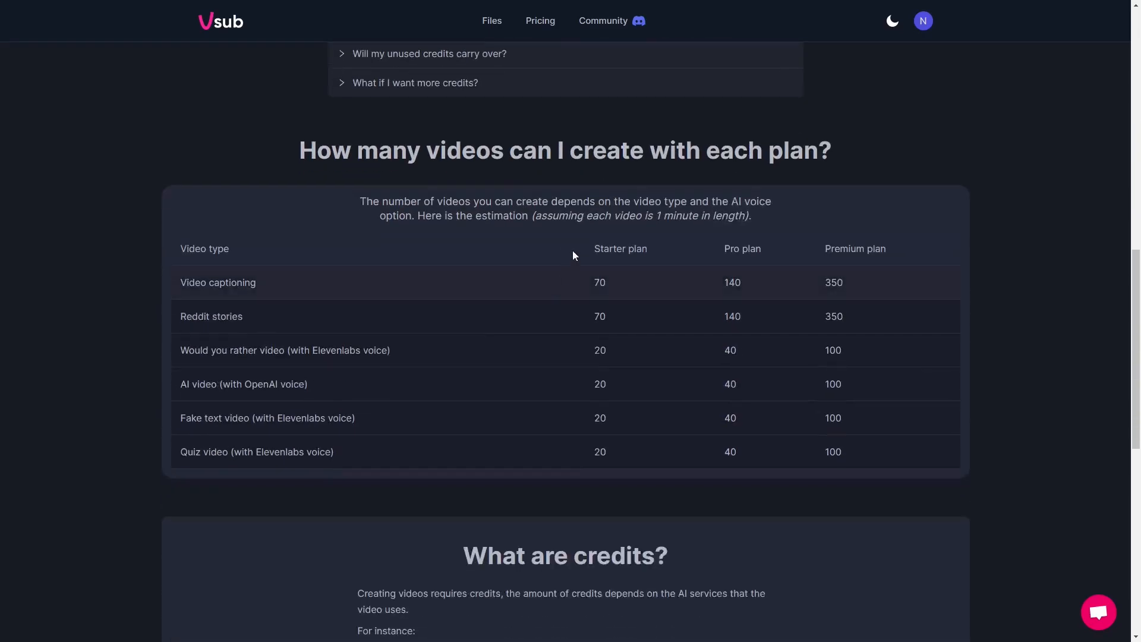
pyautogui.moveTo(360, 381)
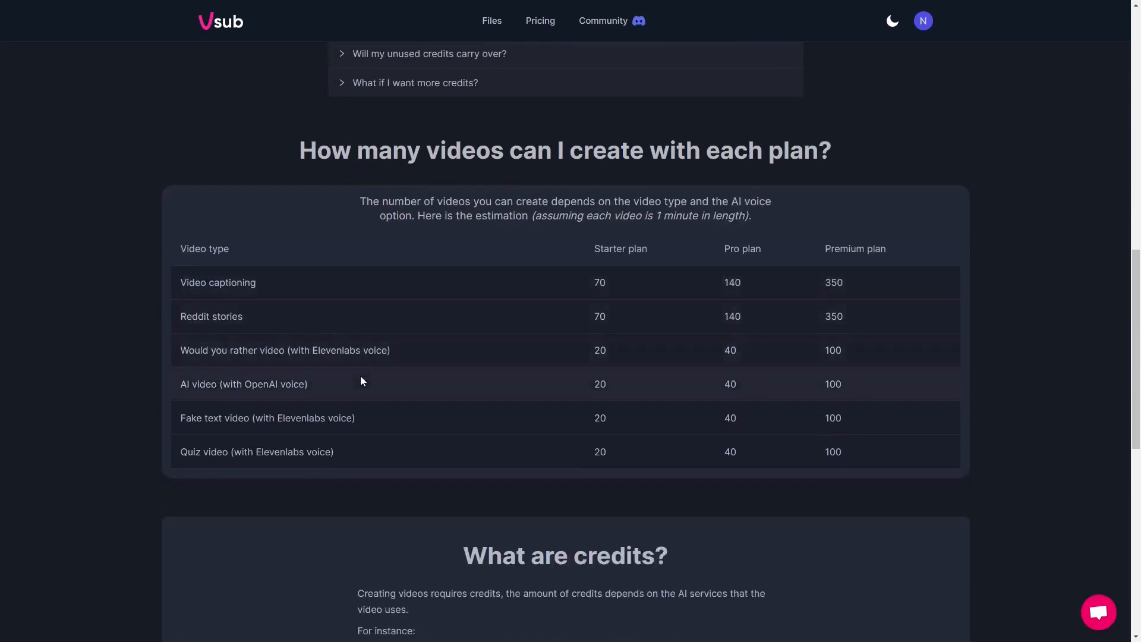
pyautogui.scroll(-3)
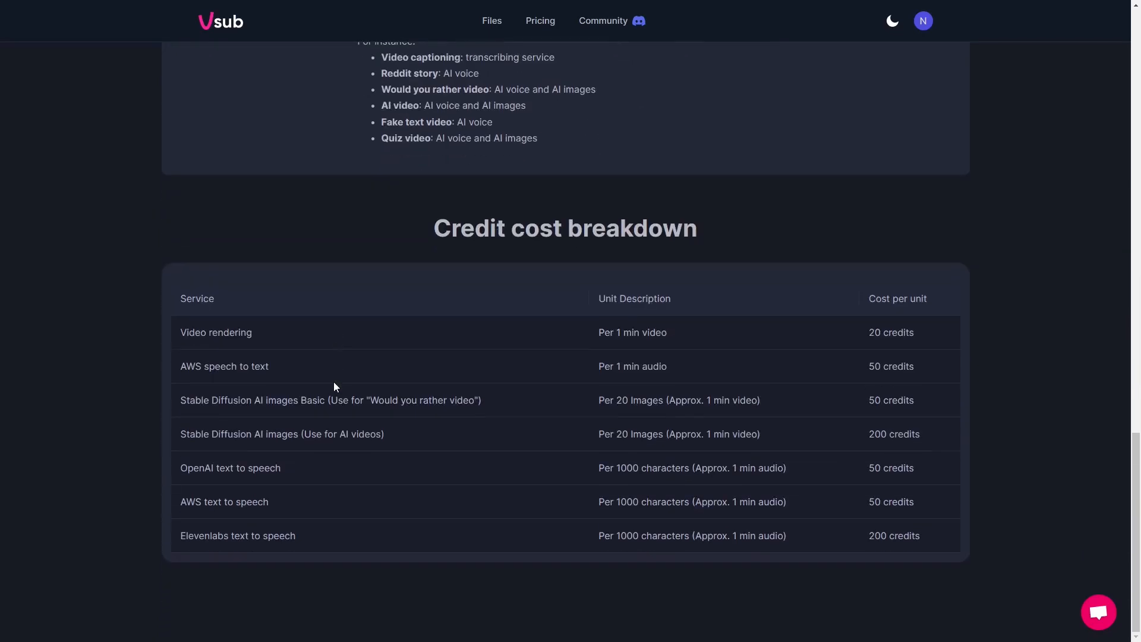
pyautogui.scroll(3)
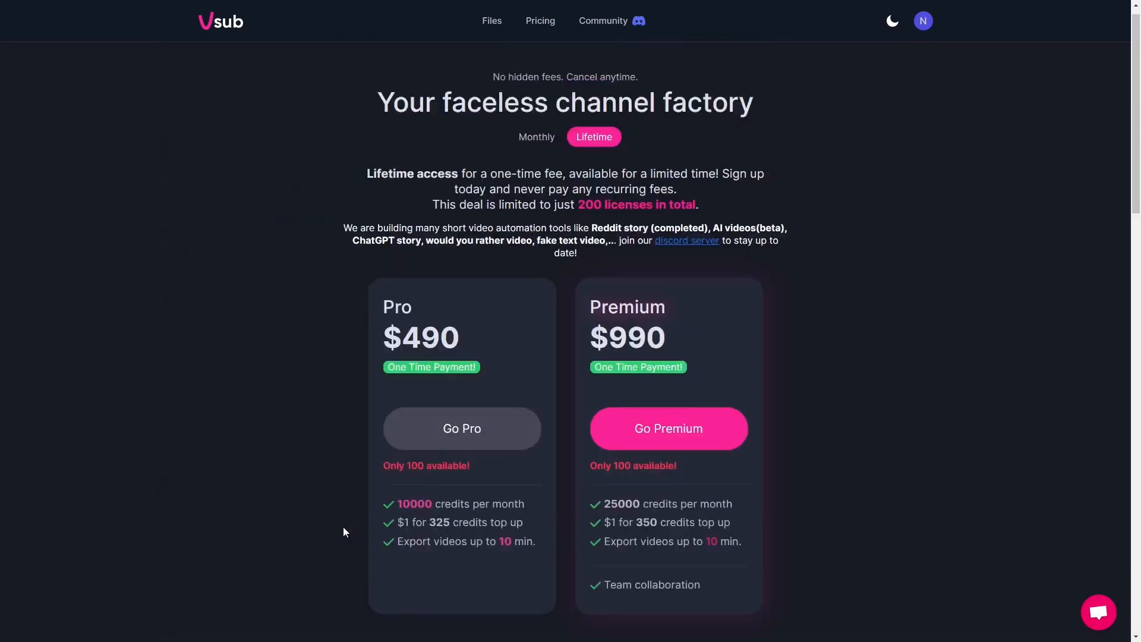
pyautogui.scroll(3)
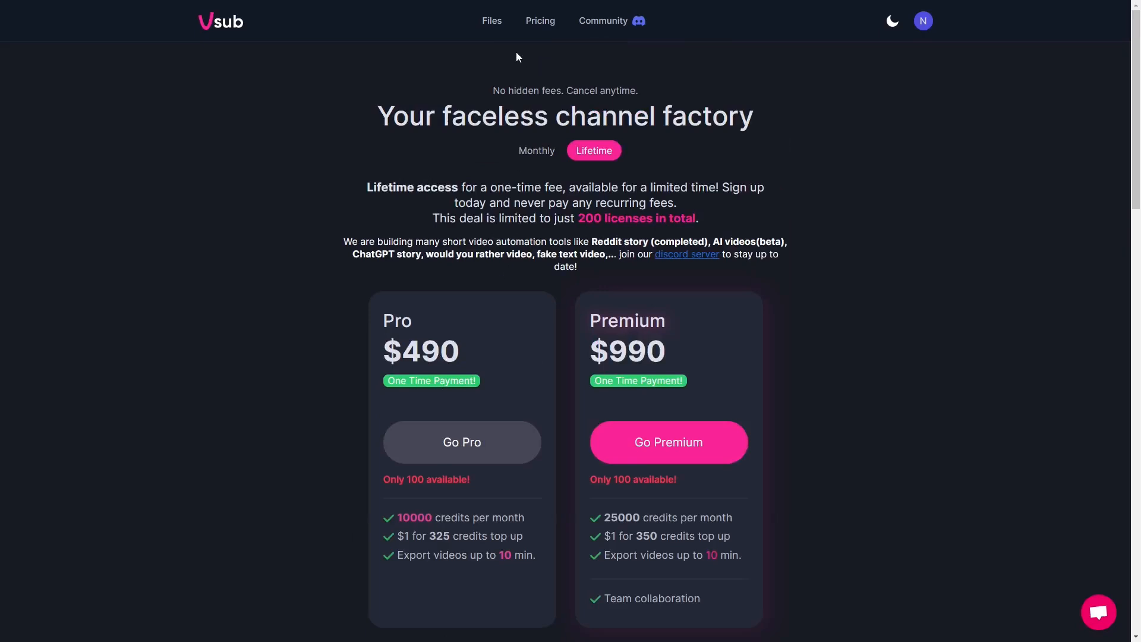
pyautogui.moveTo(491, 23)
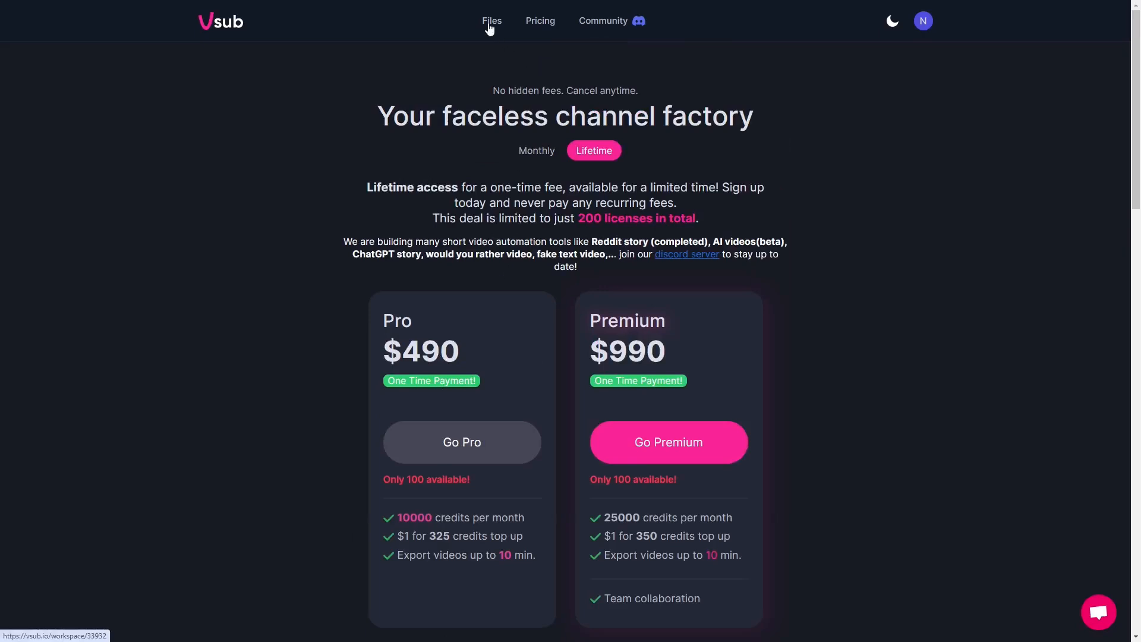
pyautogui.moveTo(534, 196)
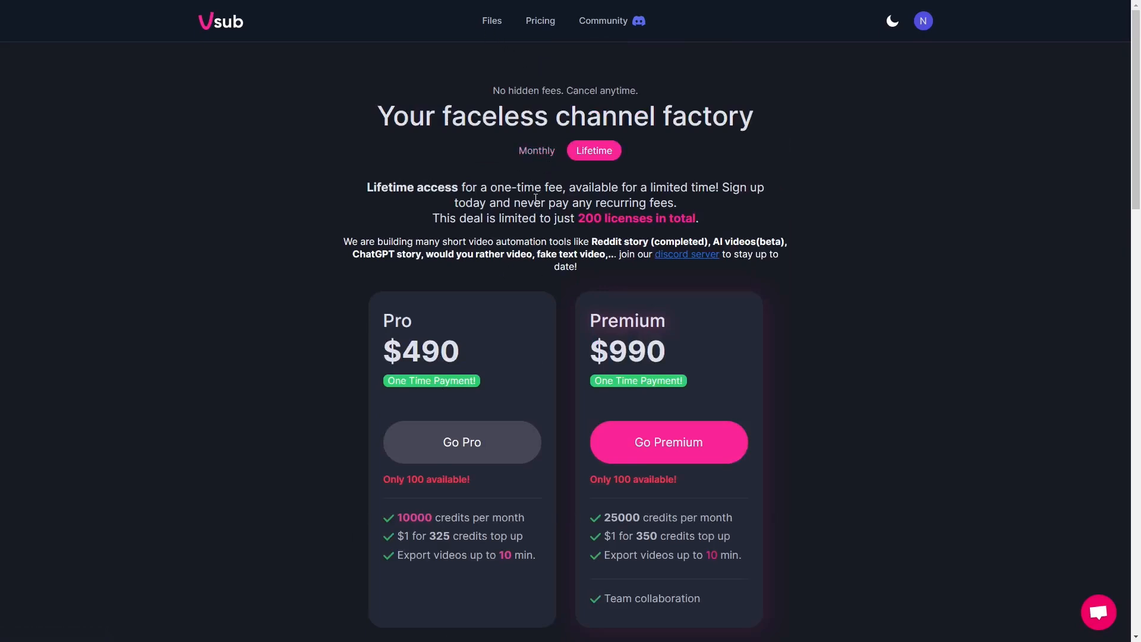
pyautogui.moveTo(485, 365)
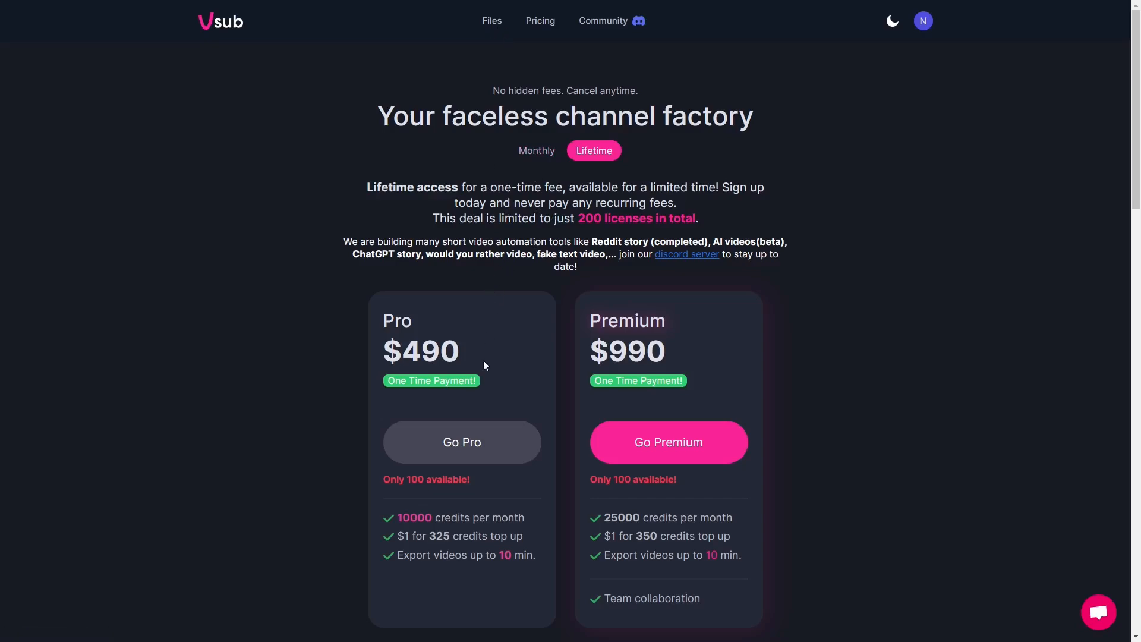
# - Switch the pricing page back to monthly plans with Starter subscribed, glancing at the FAQ
pyautogui.click(536, 151)
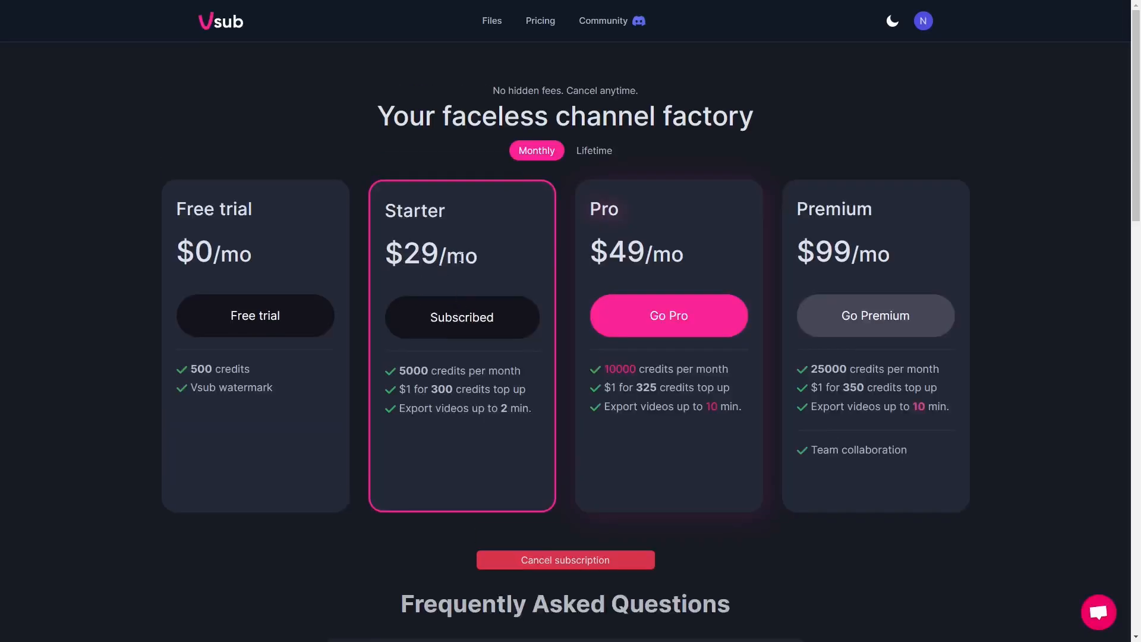
pyautogui.moveTo(418, 278)
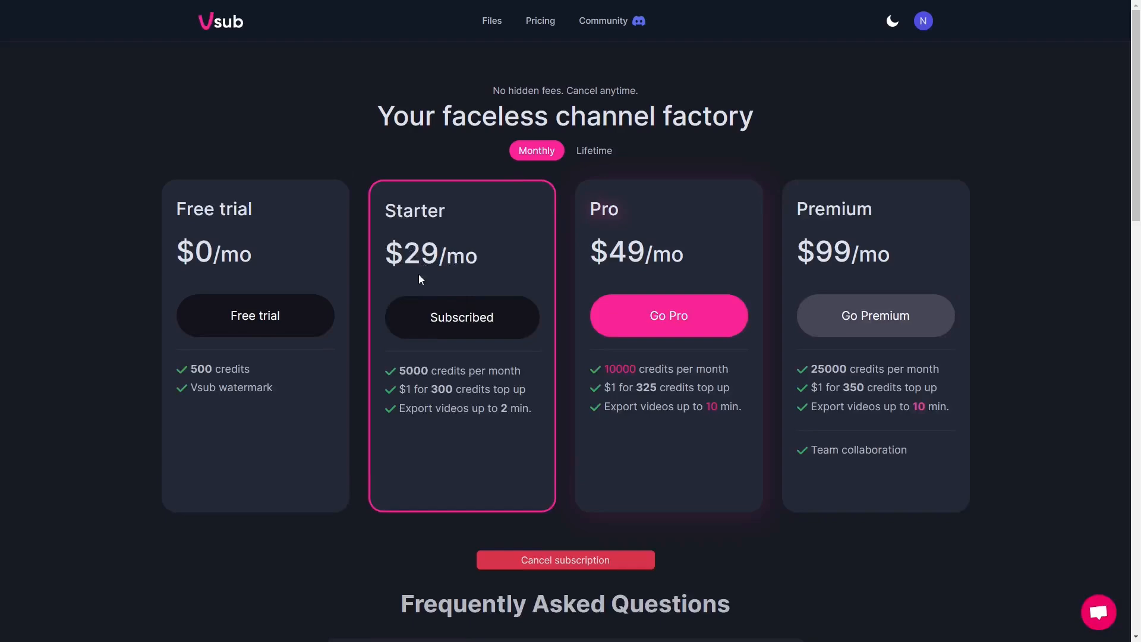
pyautogui.moveTo(430, 357)
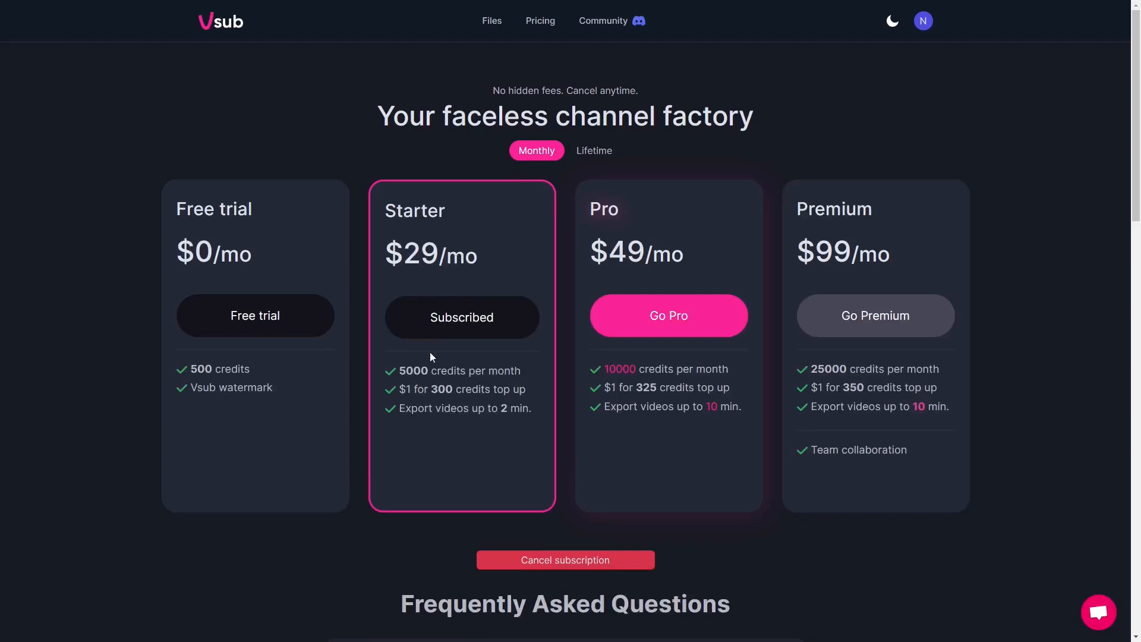
pyautogui.scroll(-3)
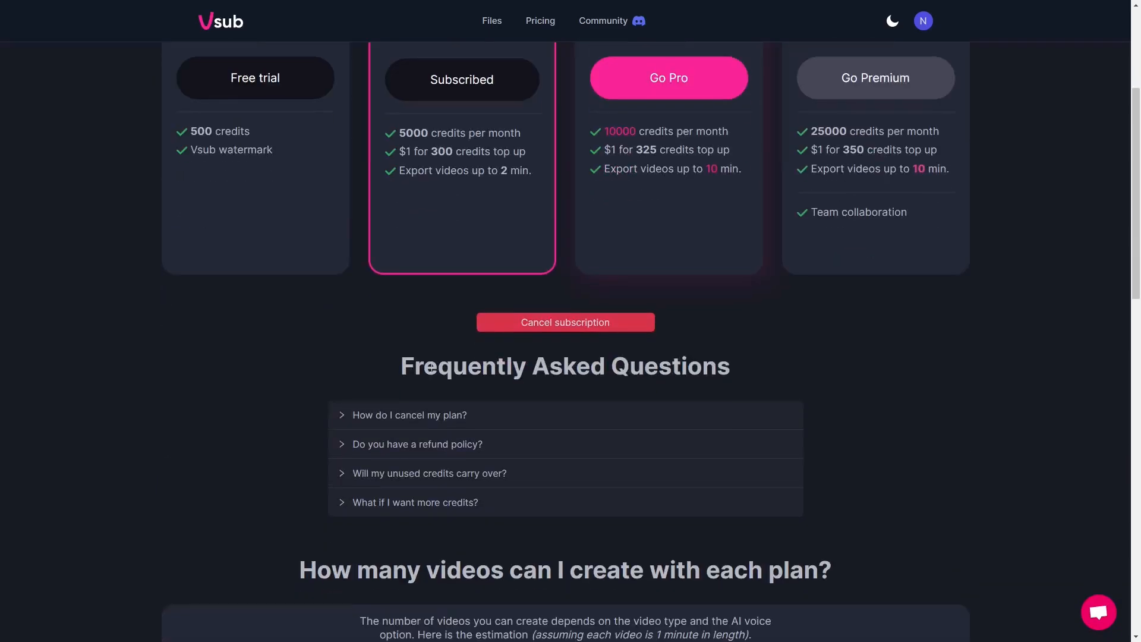
pyautogui.scroll(3)
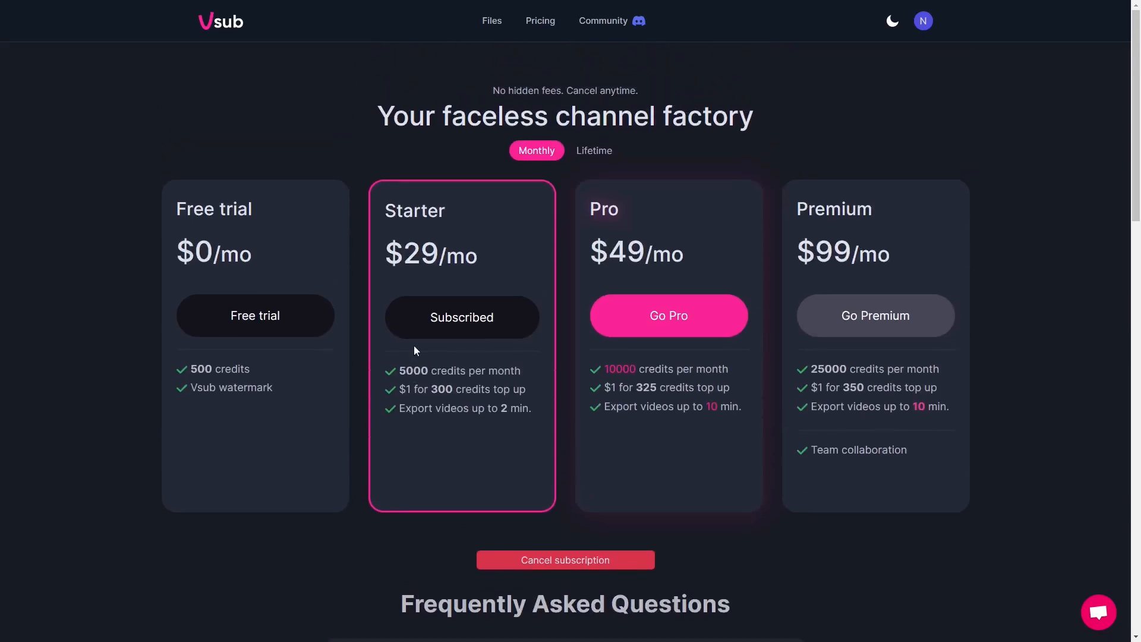
pyautogui.moveTo(352, 129)
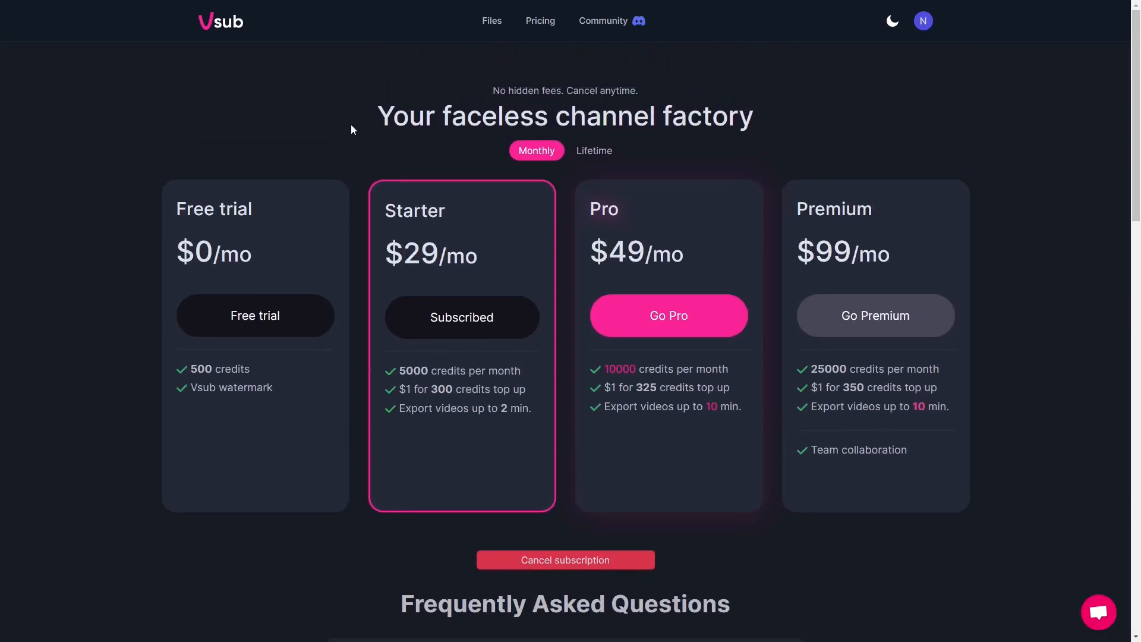
# - Return to the Files workspace showing the exported quiz videos in My Files
pyautogui.click(492, 20)
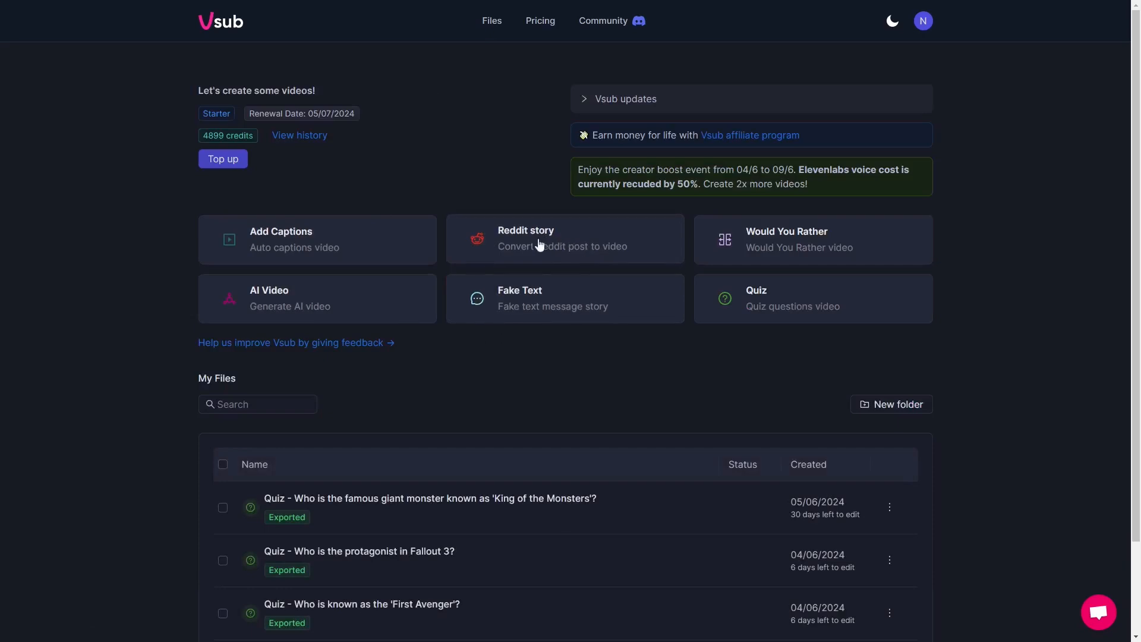
pyautogui.moveTo(491, 339)
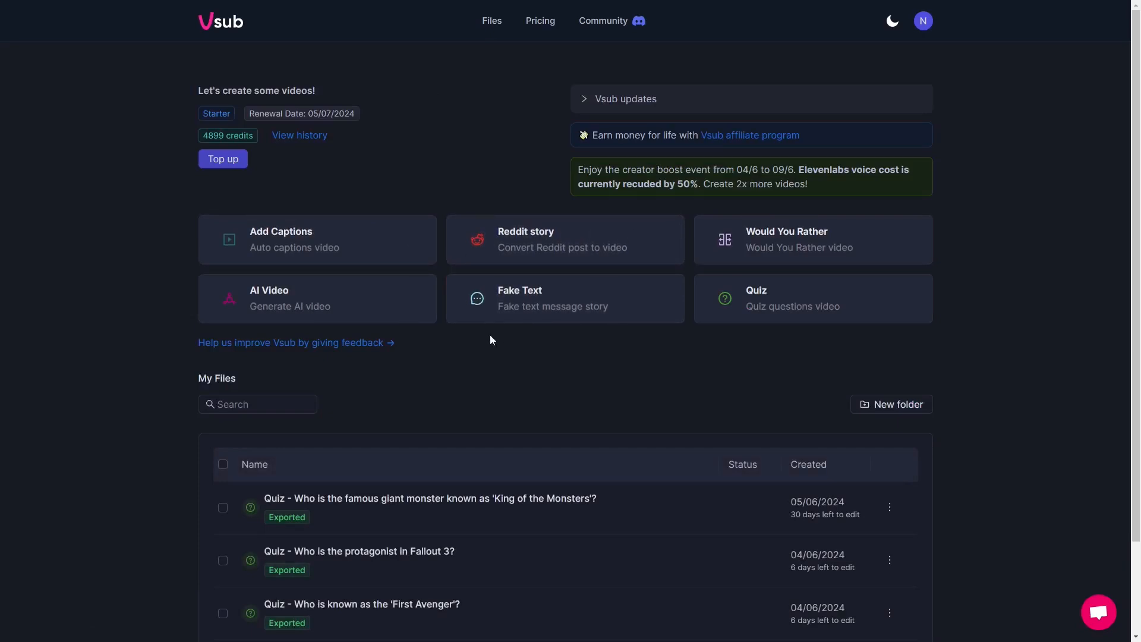
pyautogui.moveTo(422, 371)
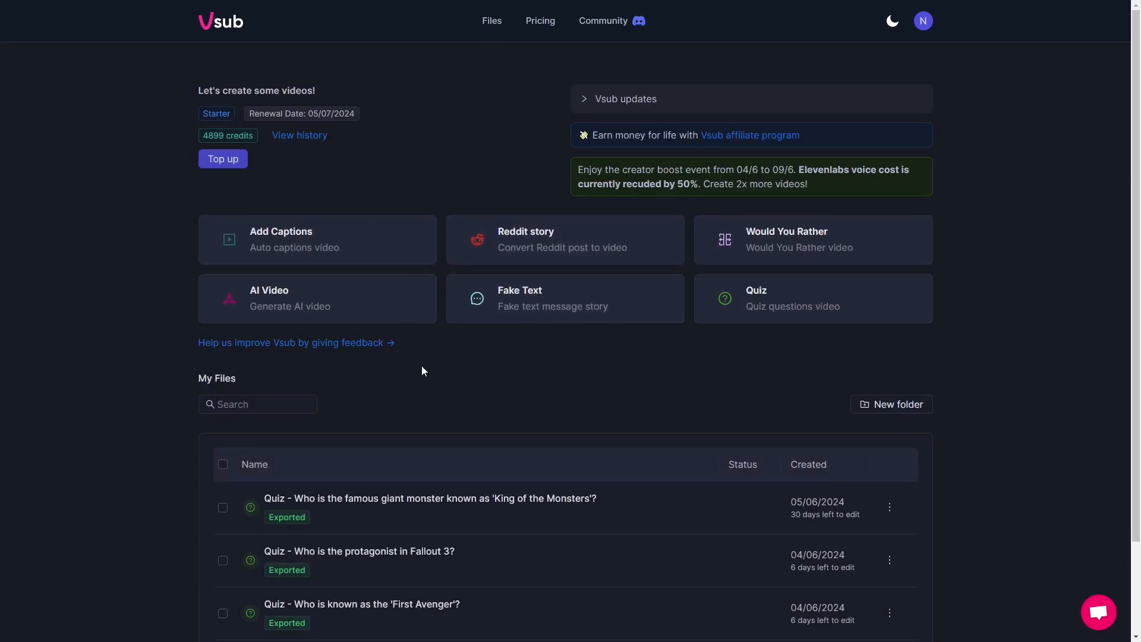
pyautogui.scroll(-3)
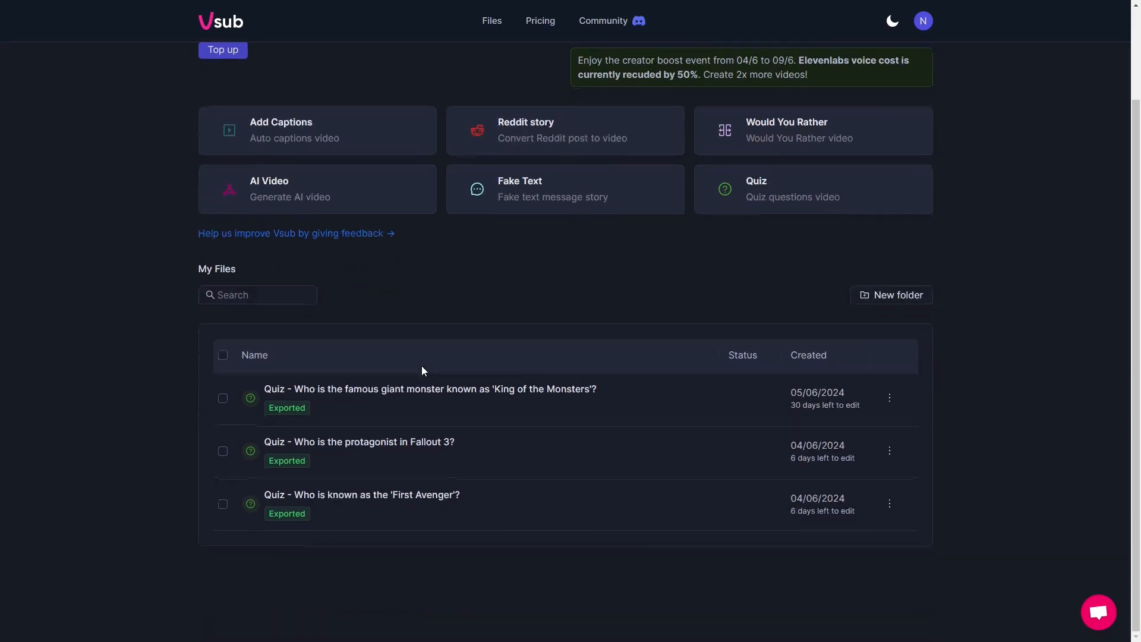